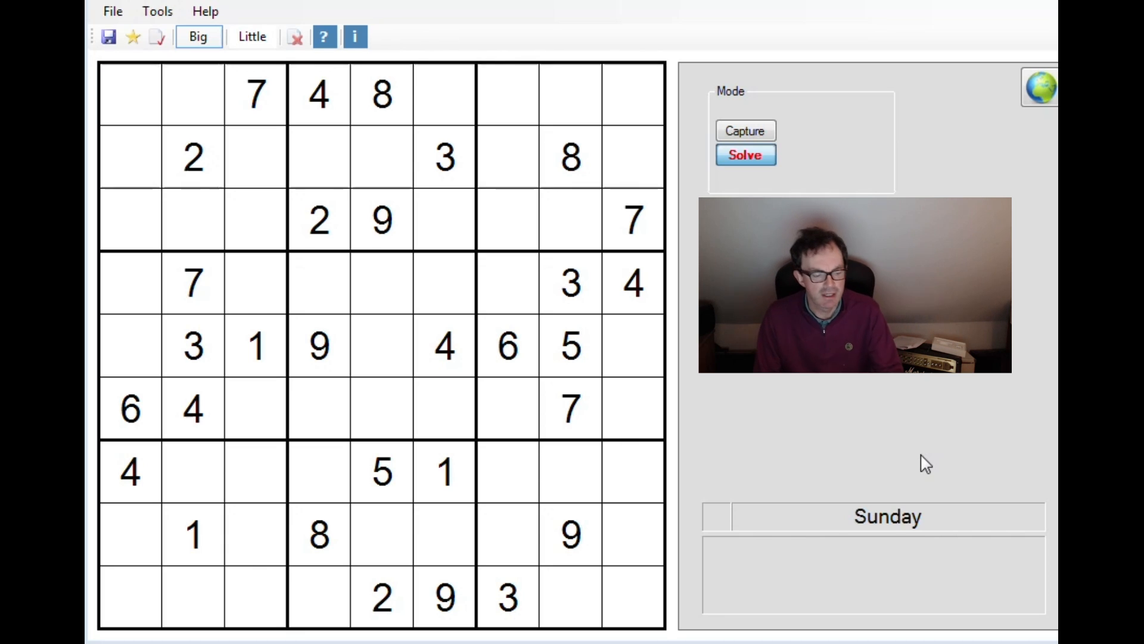
{"action": "mouse_move", "coordinate": [753, 472]}
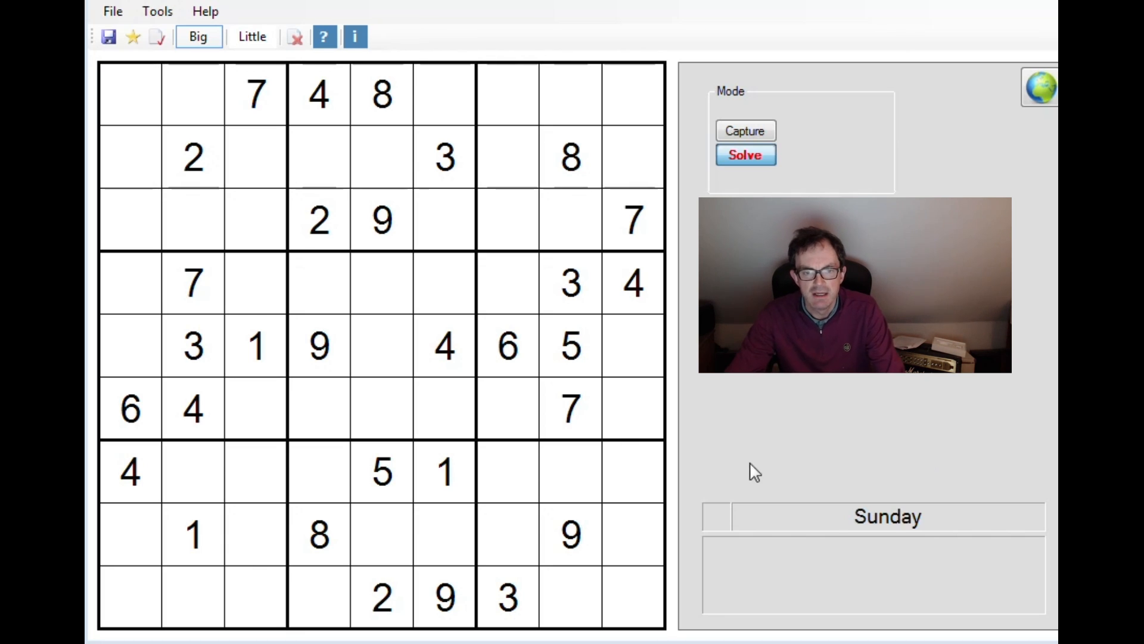
{"action": "mouse_move", "coordinate": [575, 376]}
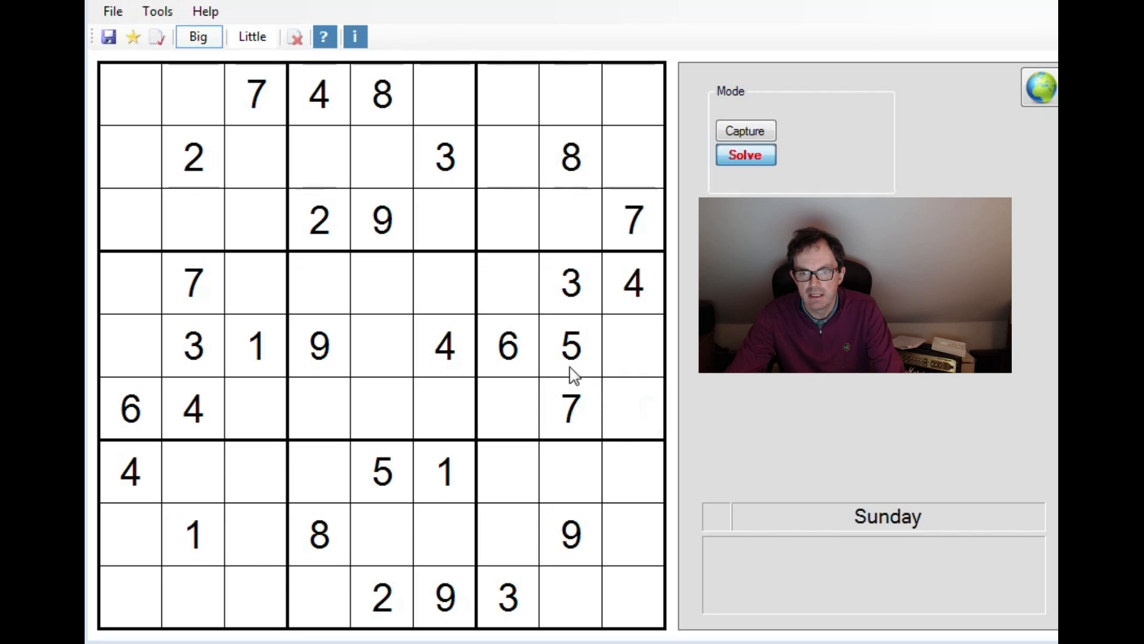
{"action": "mouse_move", "coordinate": [536, 358]}
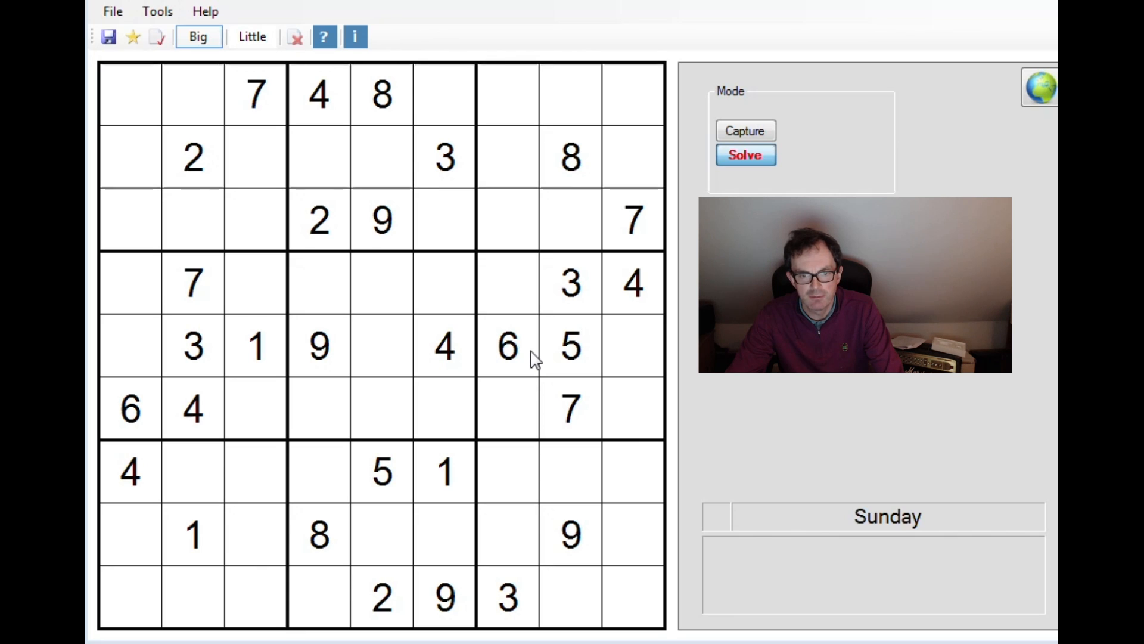
{"action": "mouse_move", "coordinate": [471, 361]}
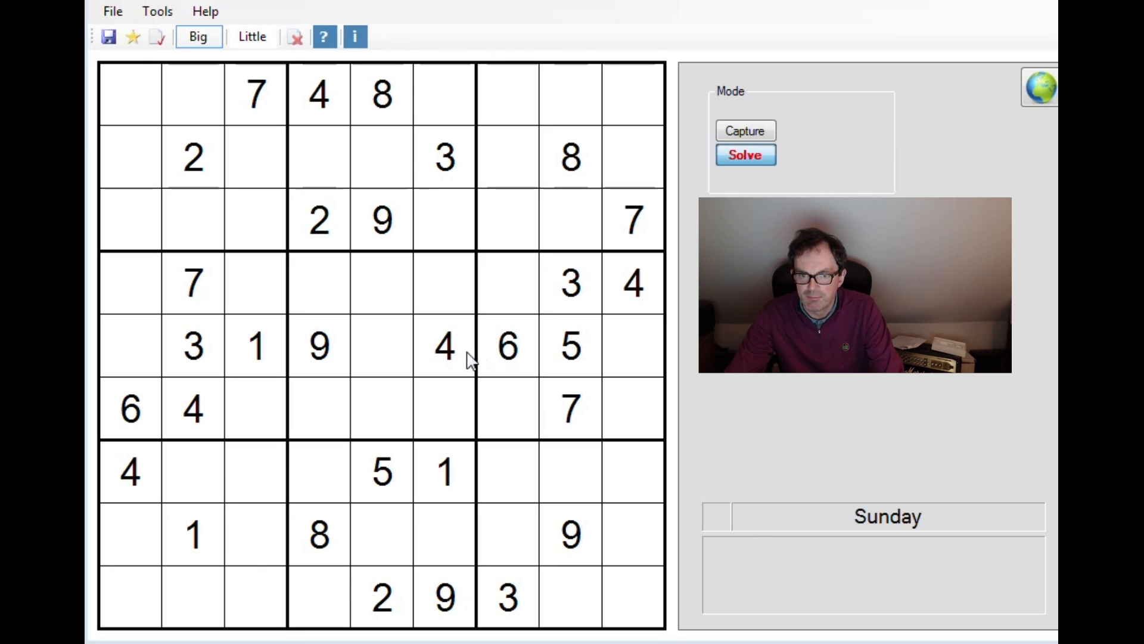
{"action": "mouse_move", "coordinate": [336, 352]}
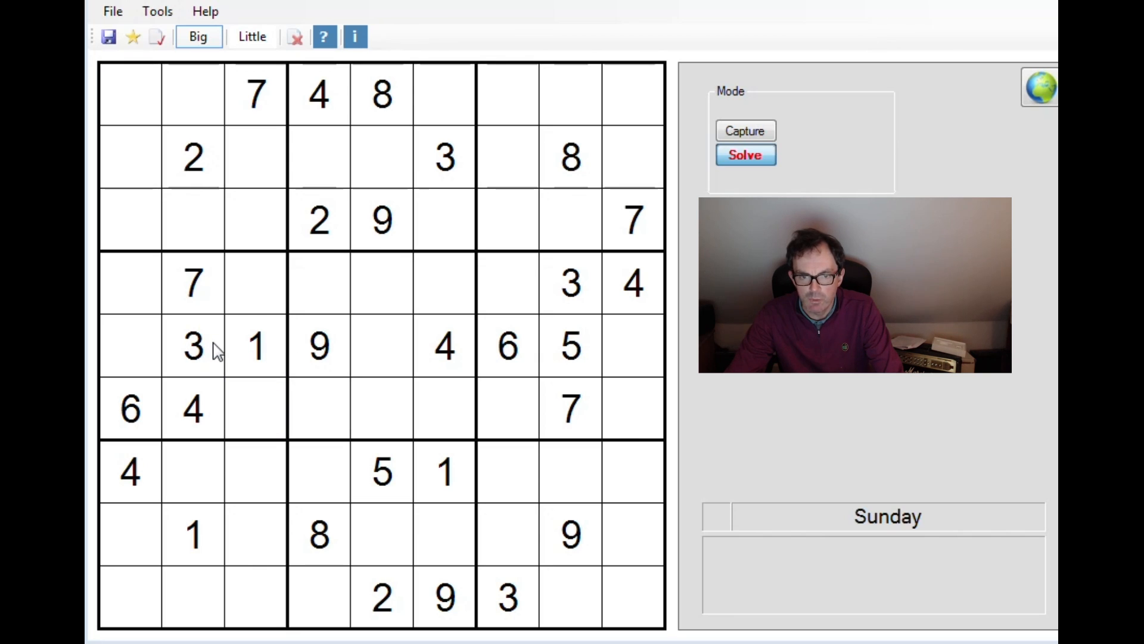
{"action": "mouse_move", "coordinate": [212, 323]}
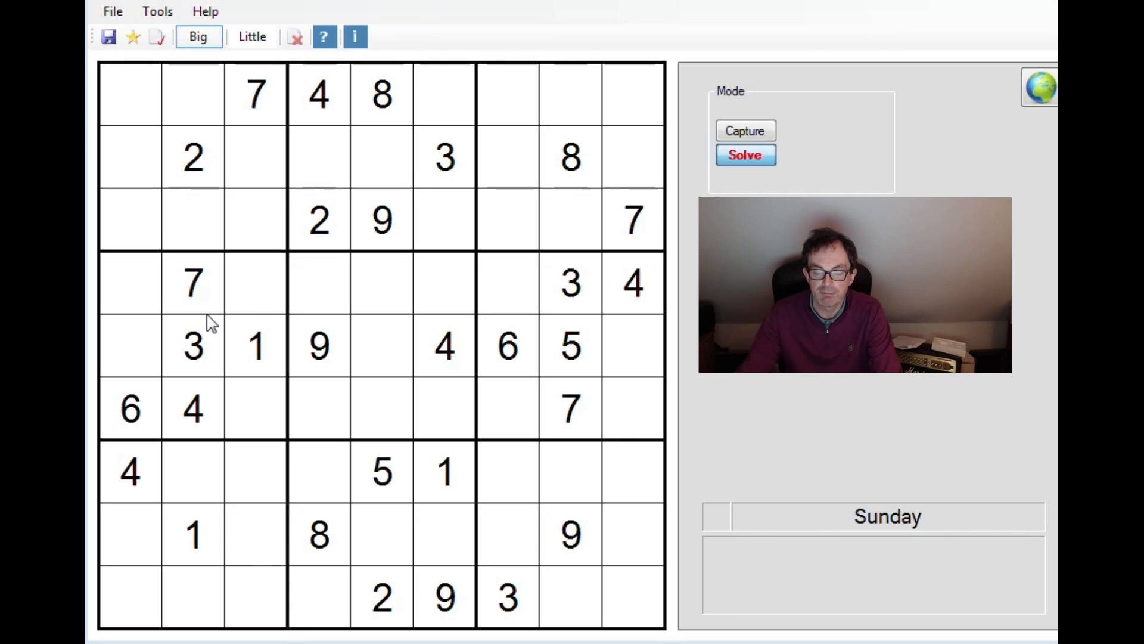
{"action": "mouse_move", "coordinate": [264, 372]}
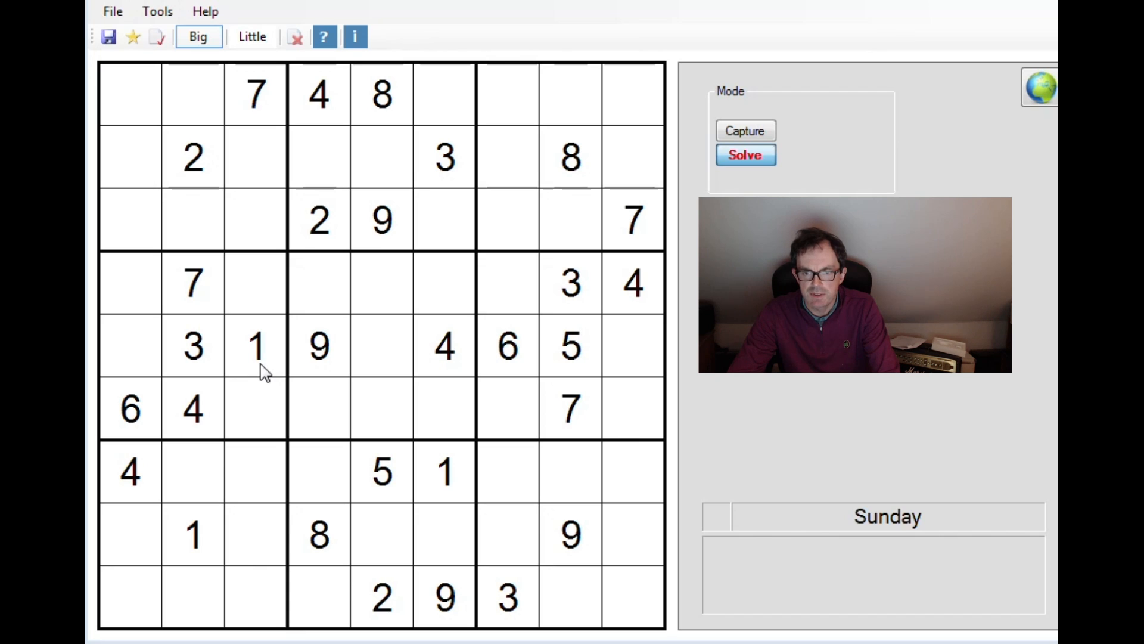
Step: Enter 7 in r5c5, r2c4, r8c6, r7c7 and r9c1 as big digits
{"action": "left_click", "coordinate": [632, 409]}
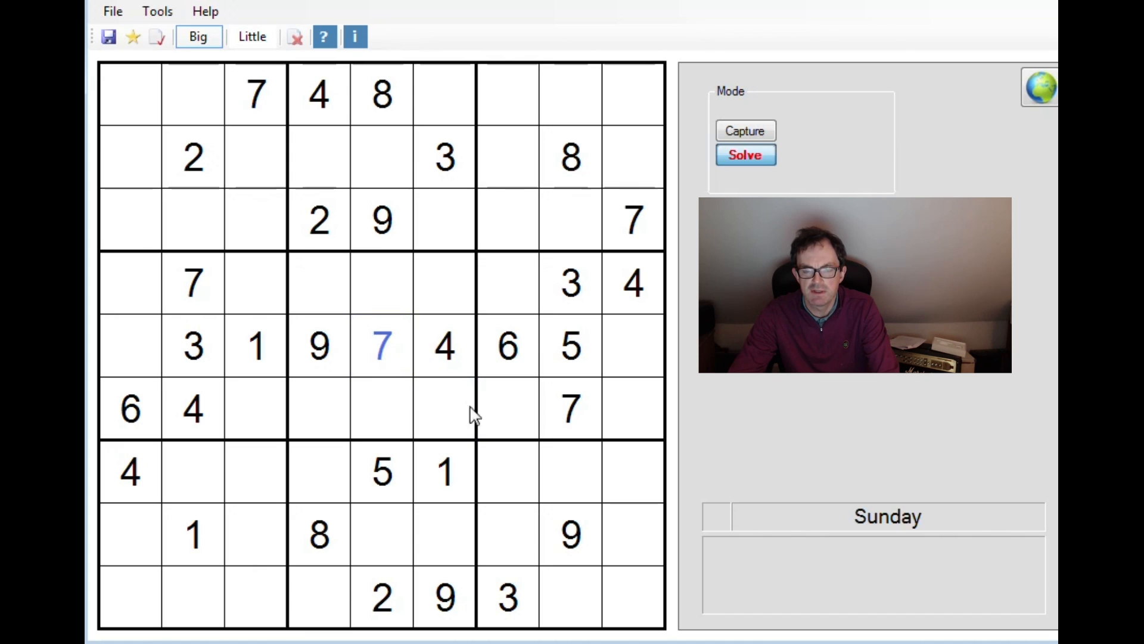
{"action": "left_click", "coordinate": [569, 473]}
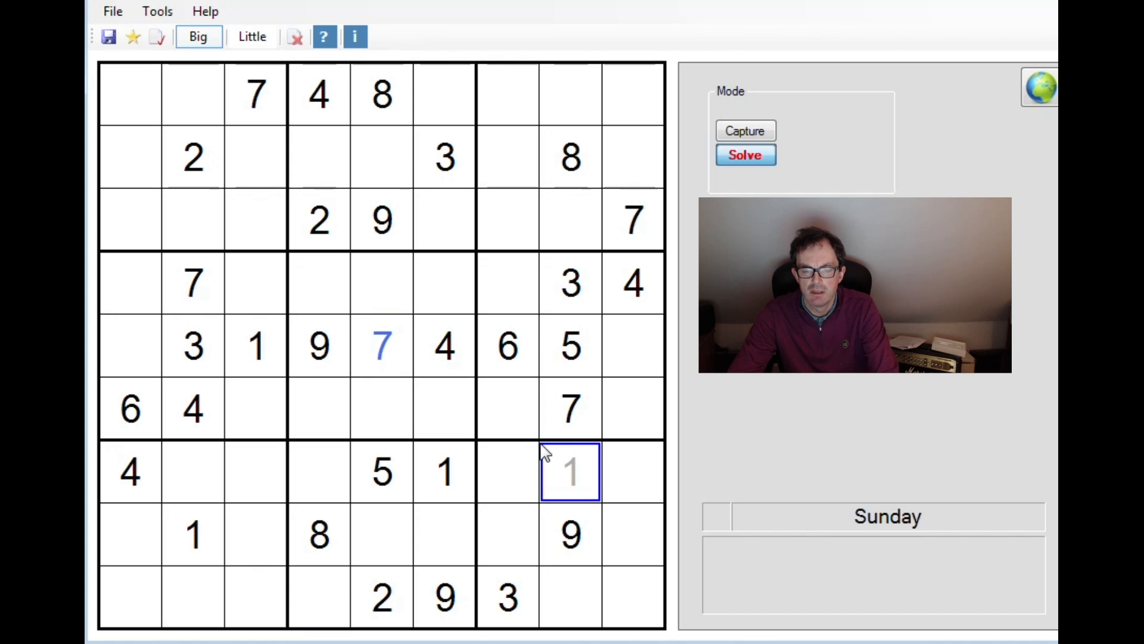
{"action": "left_click", "coordinate": [507, 407]}
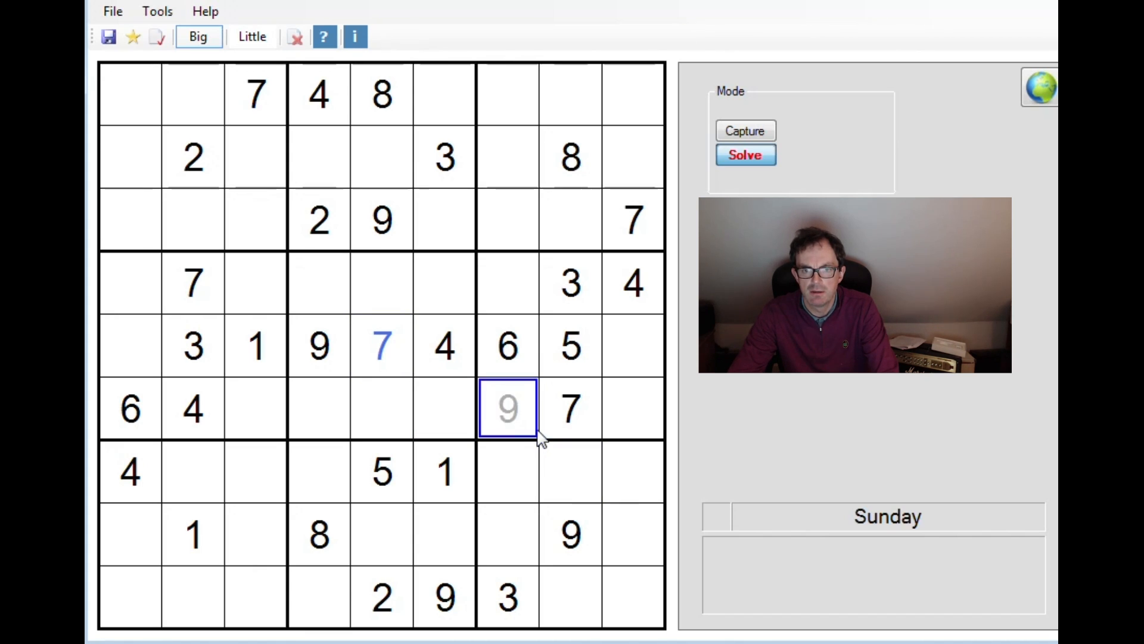
{"action": "left_click", "coordinate": [381, 345]}
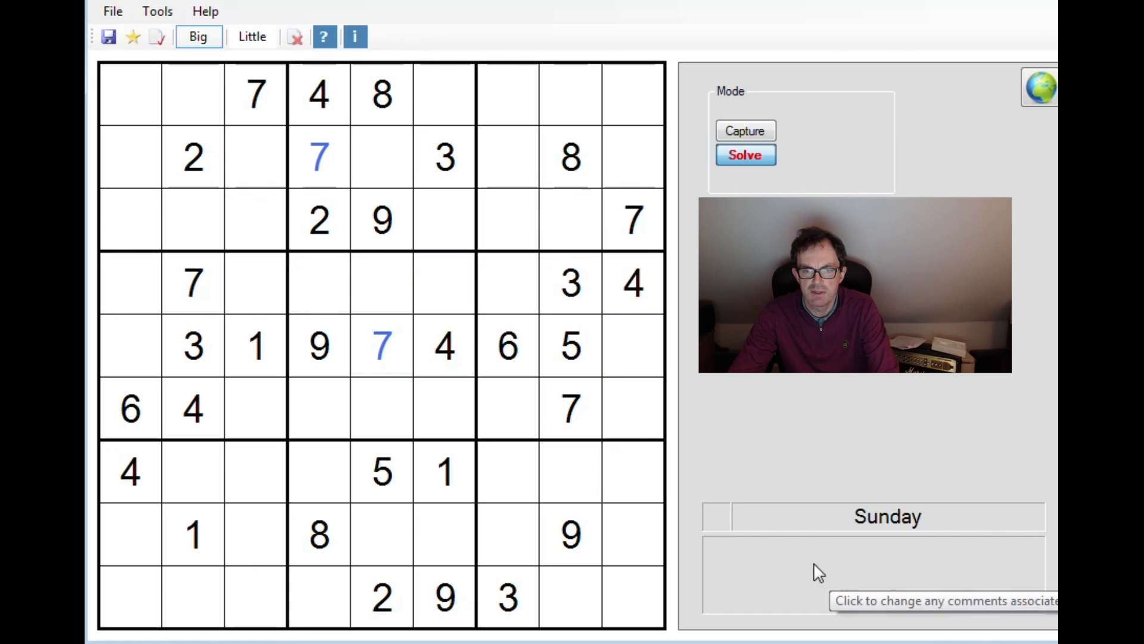
{"action": "left_click", "coordinate": [445, 533]}
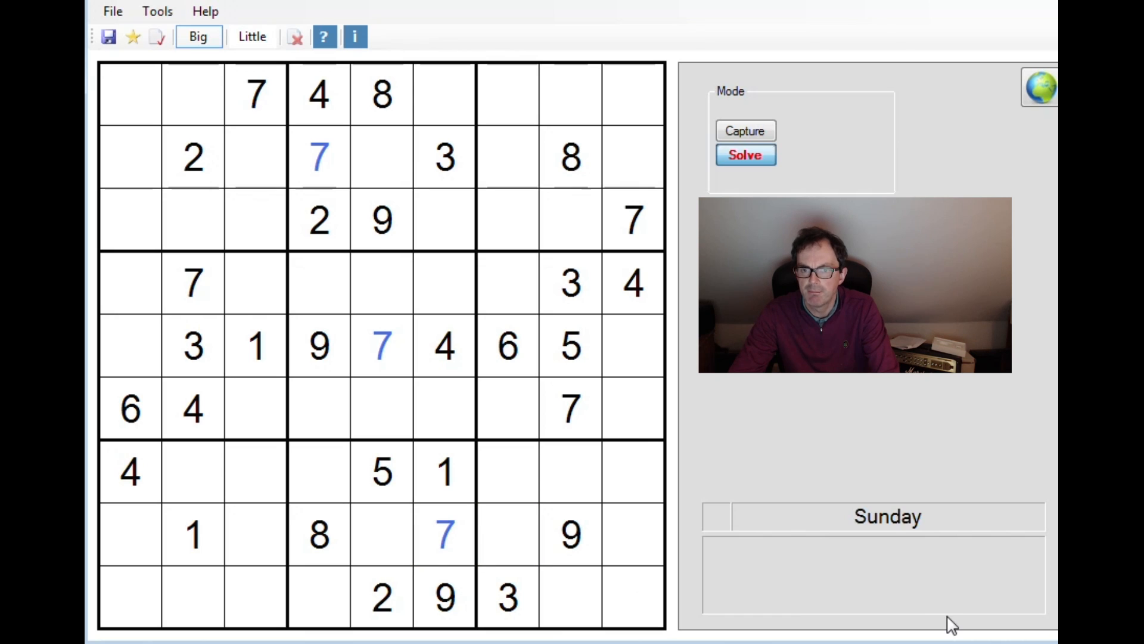
{"action": "left_click", "coordinate": [507, 533]}
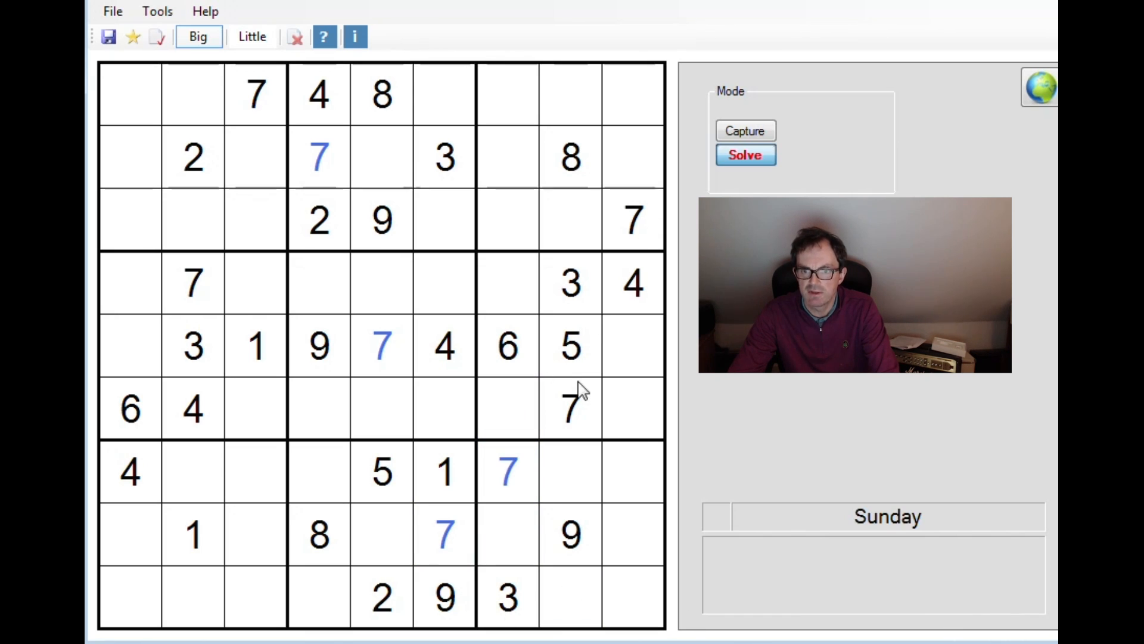
{"action": "left_click", "coordinate": [445, 533]}
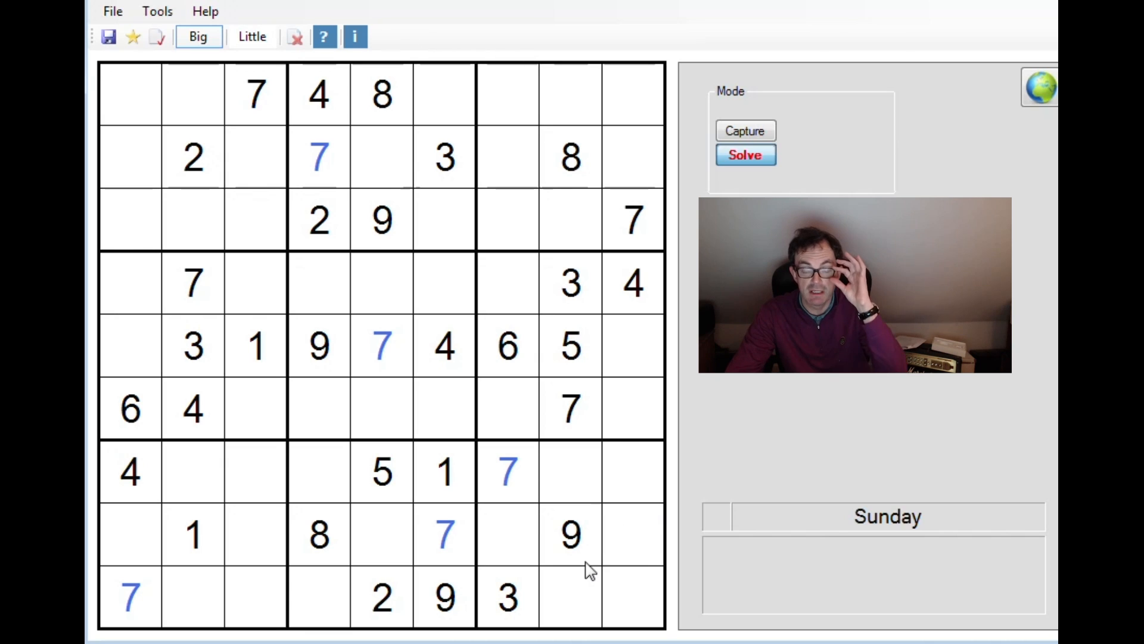
{"action": "mouse_move", "coordinate": [573, 430]}
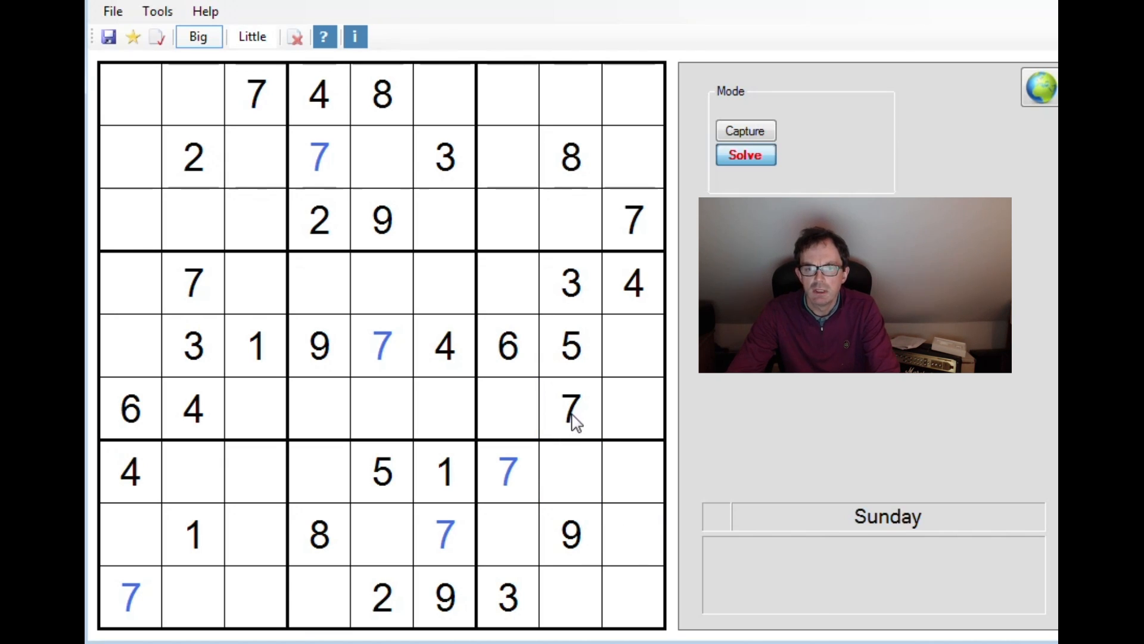
{"action": "mouse_move", "coordinate": [572, 296]}
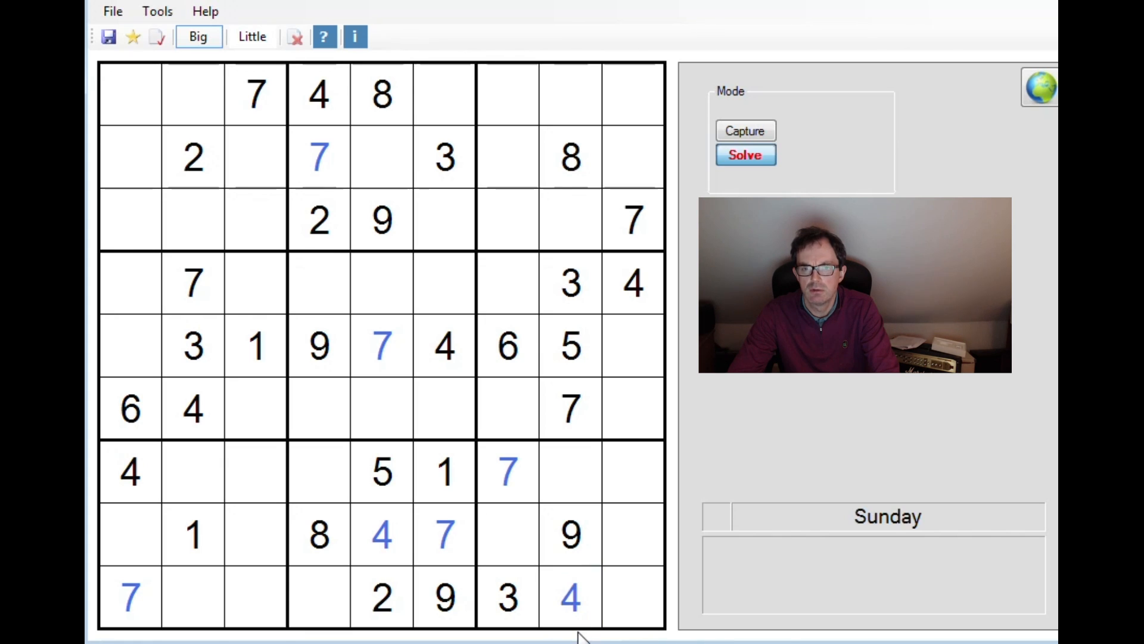
Step: Switch to Little mode to pencil-mark 4 in r2c7 and r3c7
{"action": "left_click", "coordinate": [251, 36]}
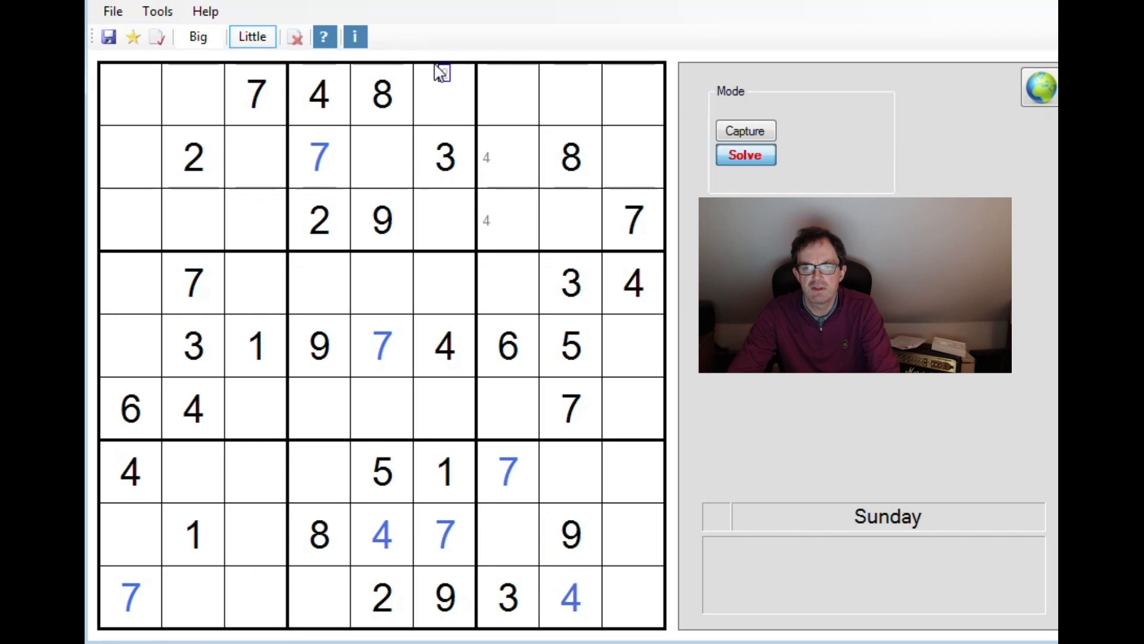
{"action": "mouse_move", "coordinate": [594, 141]}
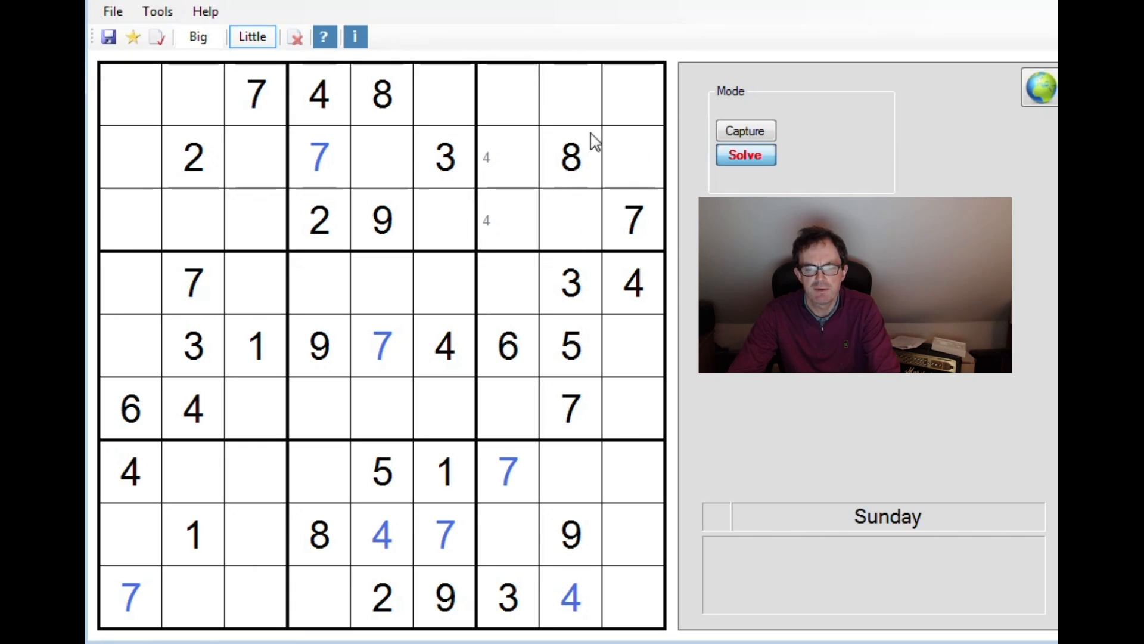
{"action": "mouse_move", "coordinate": [589, 188]}
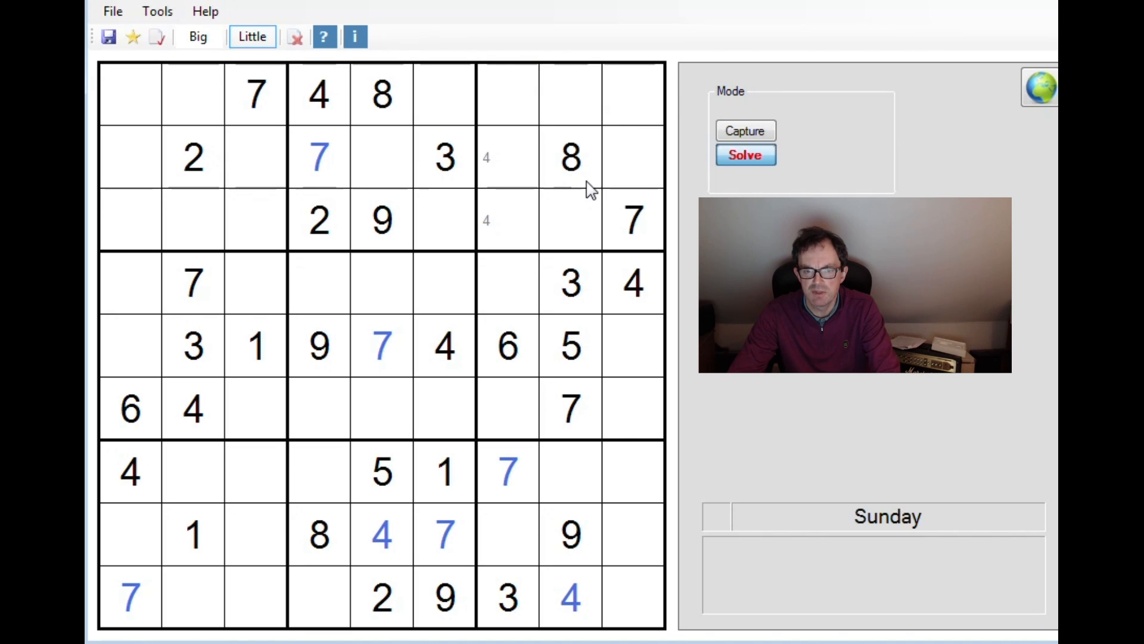
{"action": "mouse_move", "coordinate": [173, 344]}
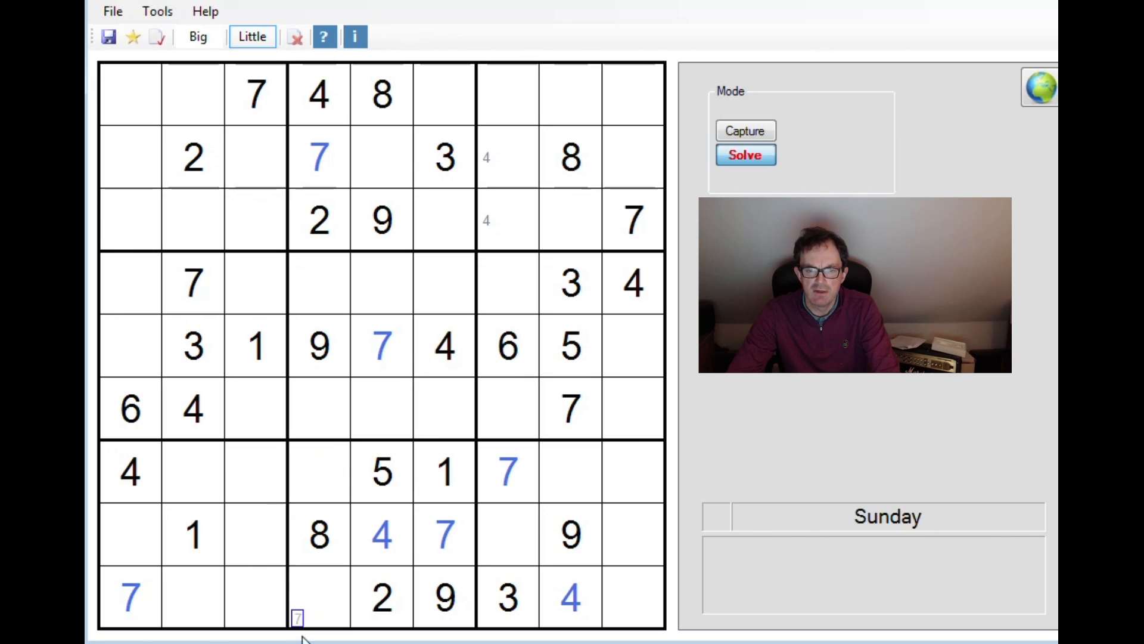
Step: In Big mode, enter 3 in r7c4, 6 in r9c4 and 3 in r6c5
{"action": "left_click", "coordinate": [339, 470]}
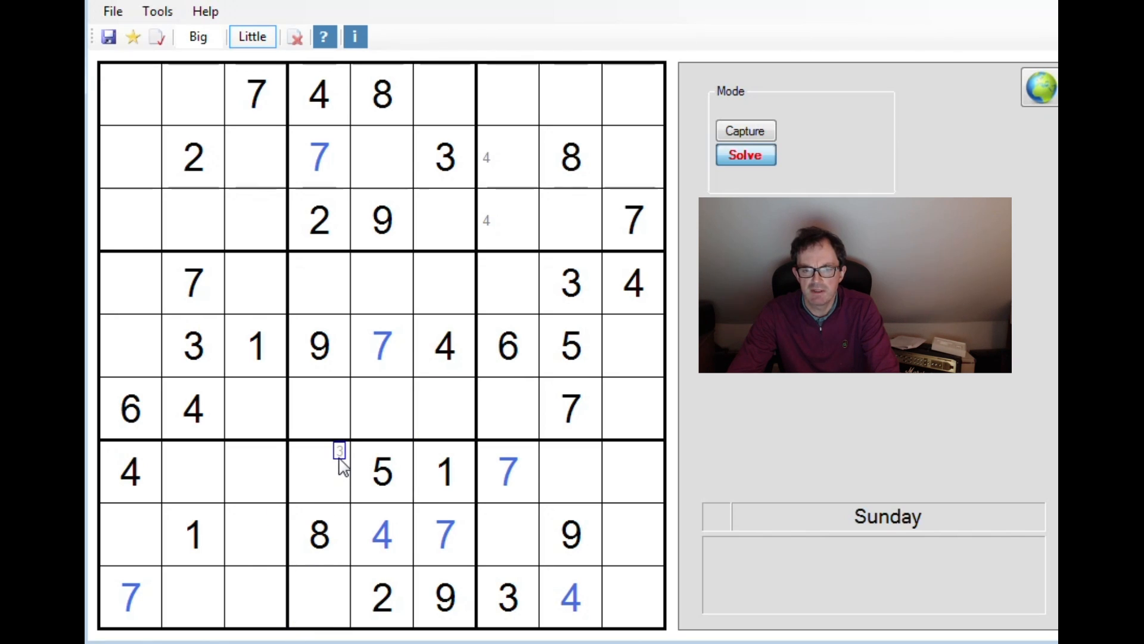
{"action": "left_click", "coordinate": [197, 37]}
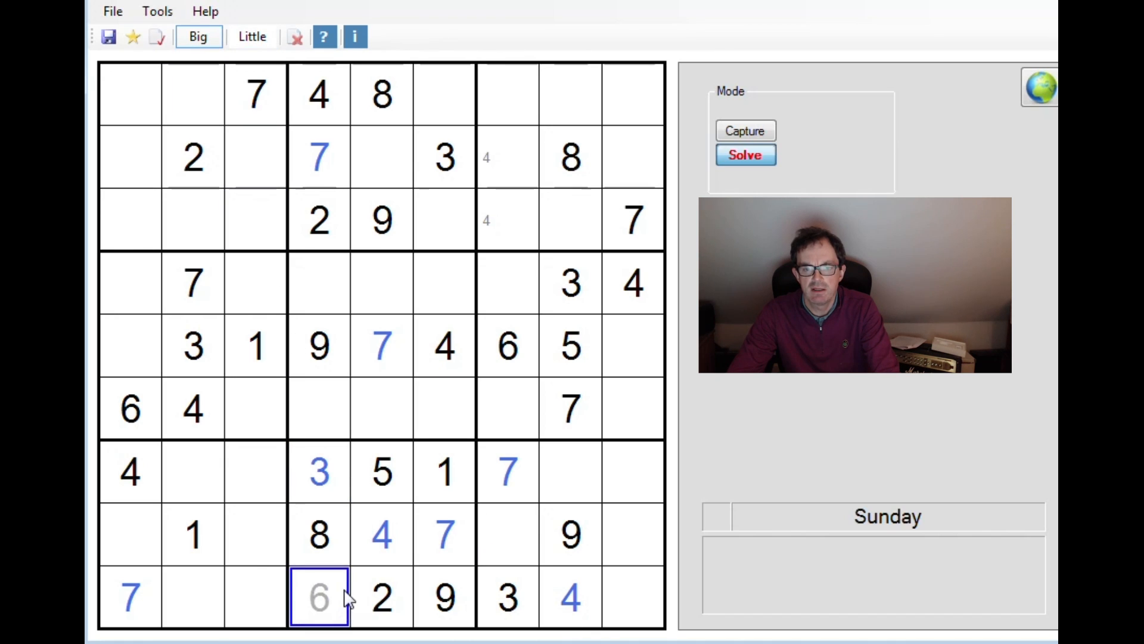
{"action": "left_click", "coordinate": [381, 407]}
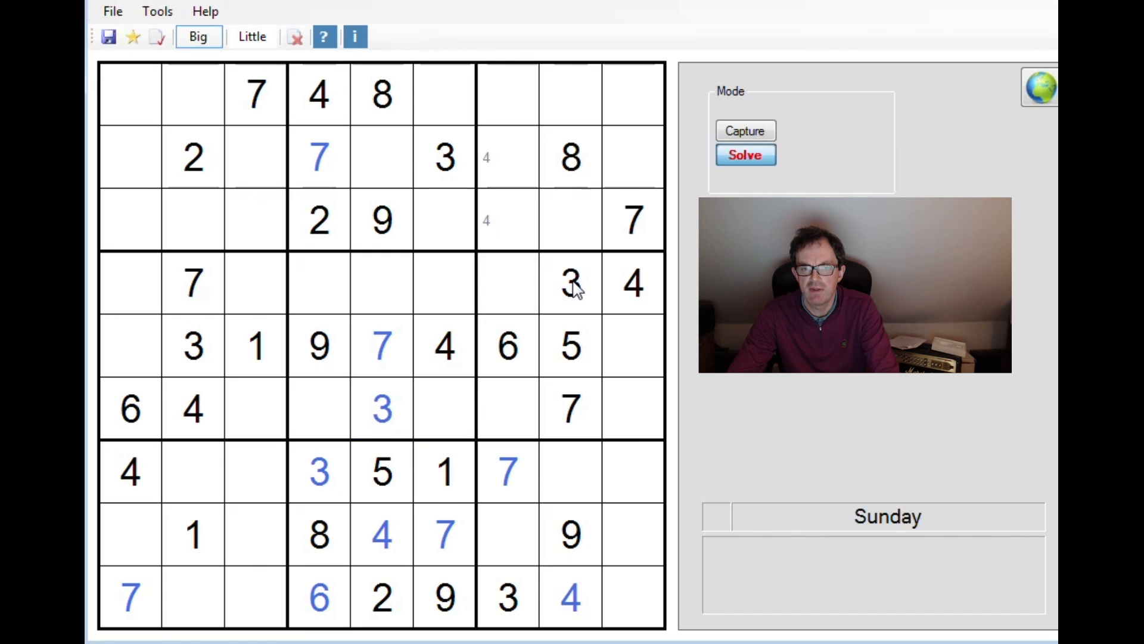
{"action": "mouse_move", "coordinate": [580, 365]}
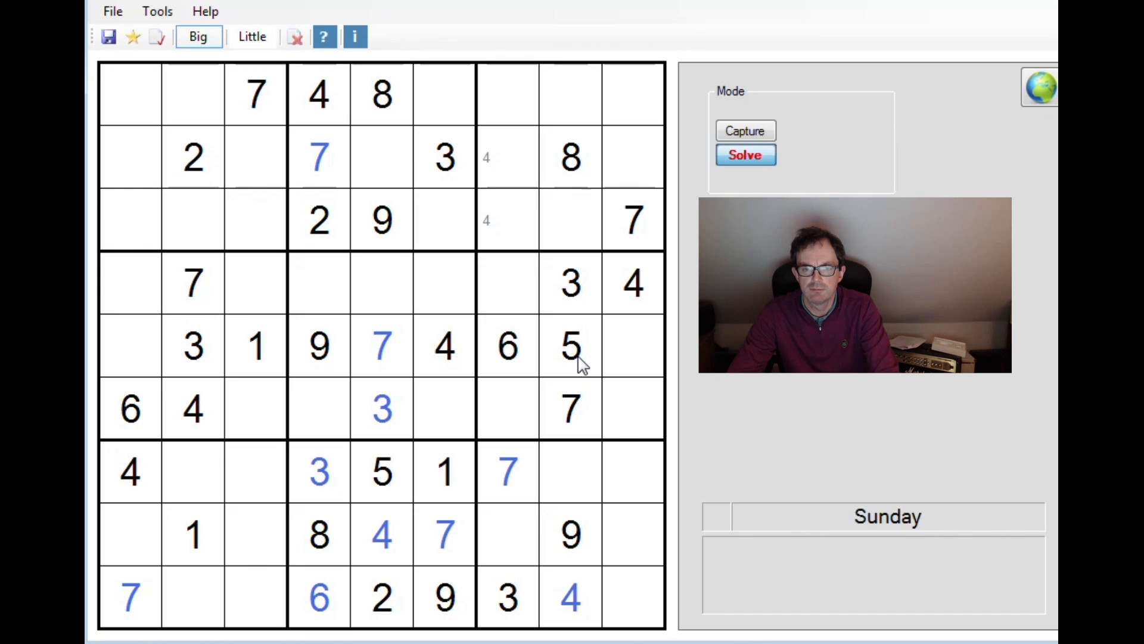
{"action": "mouse_move", "coordinate": [446, 361]}
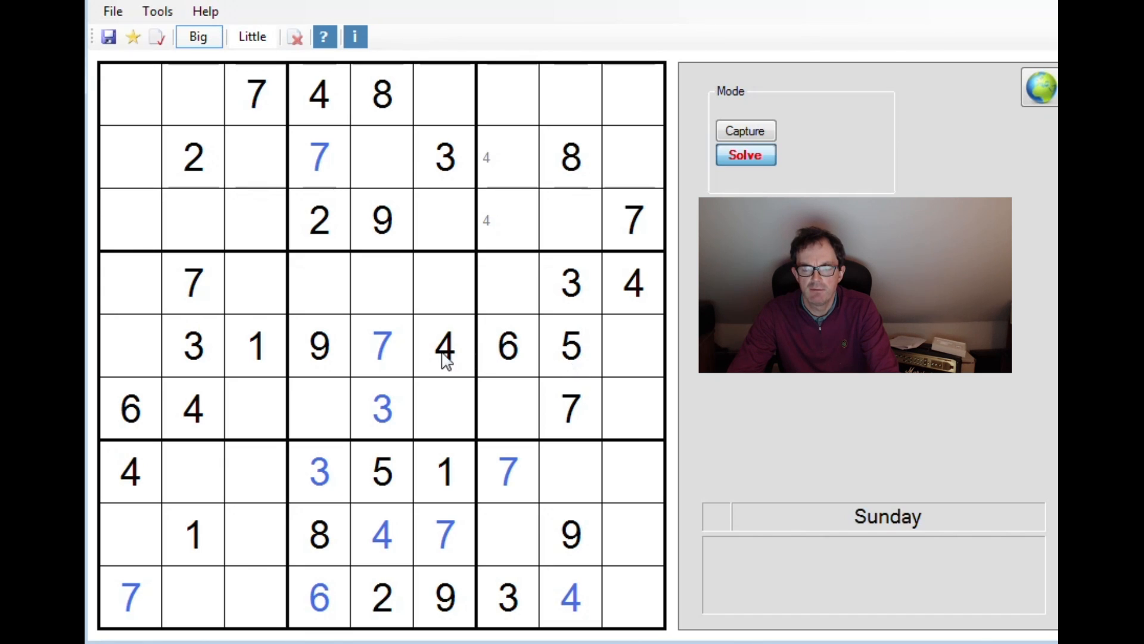
{"action": "mouse_move", "coordinate": [431, 327]}
{"action": "type", "text": "1"}
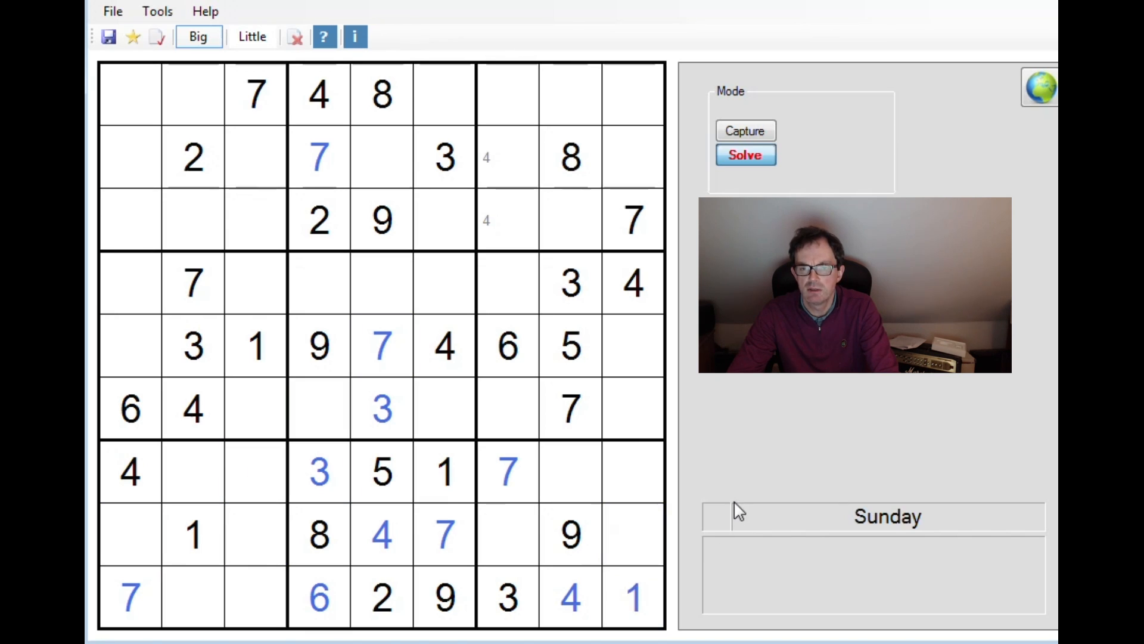
Step: Pencil 5/6 into r1c6 and r3c6 and 2/8 into r4c6 and r6c6
{"action": "left_click", "coordinate": [252, 36]}
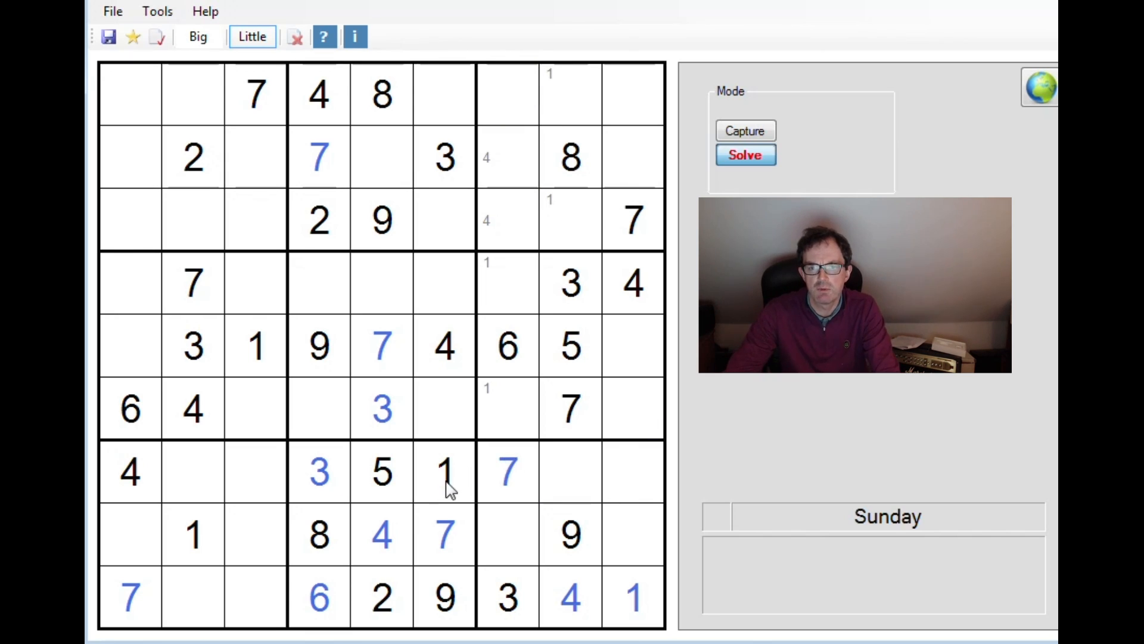
{"action": "left_click", "coordinate": [198, 36]}
{"action": "type", "text": "1"}
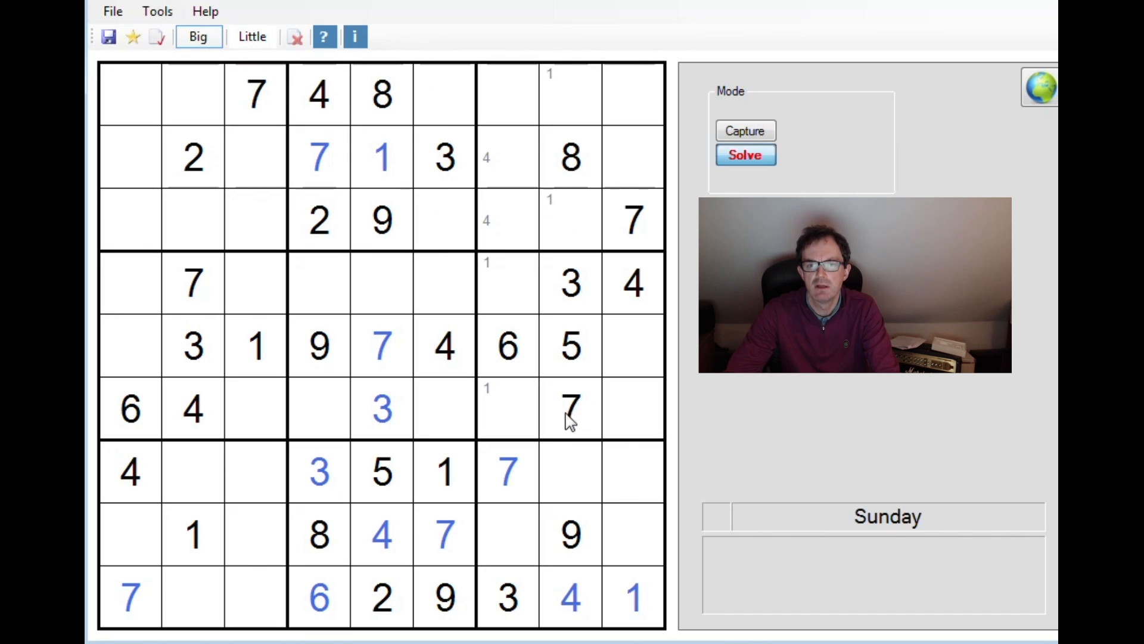
{"action": "left_click", "coordinate": [507, 409]}
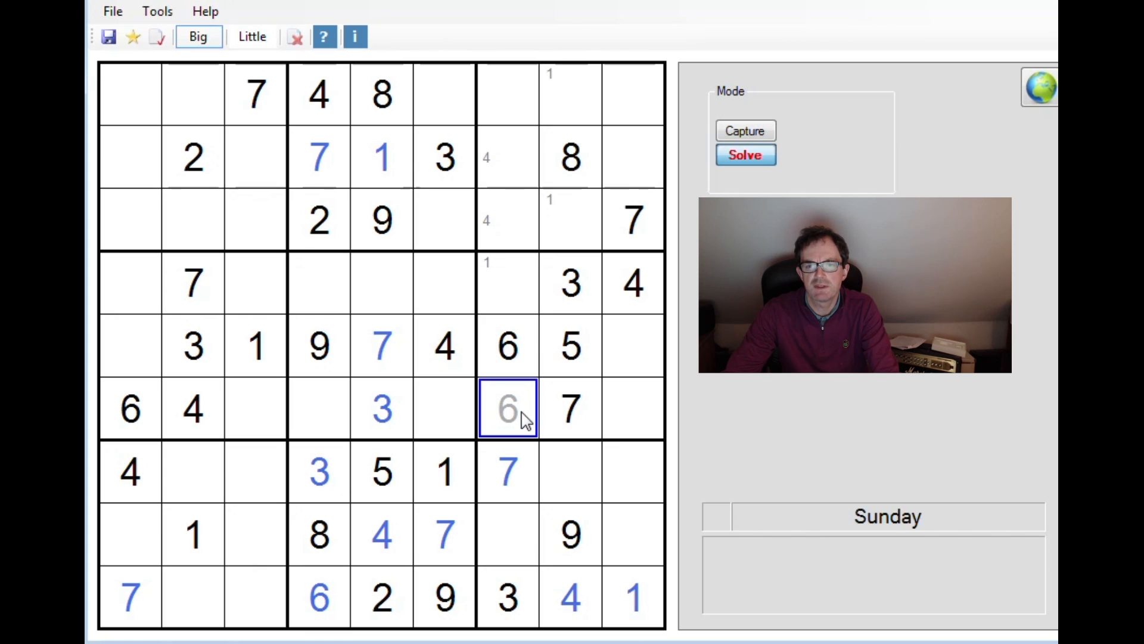
{"action": "left_click", "coordinate": [250, 36]}
{"action": "type", "text": " 2"}
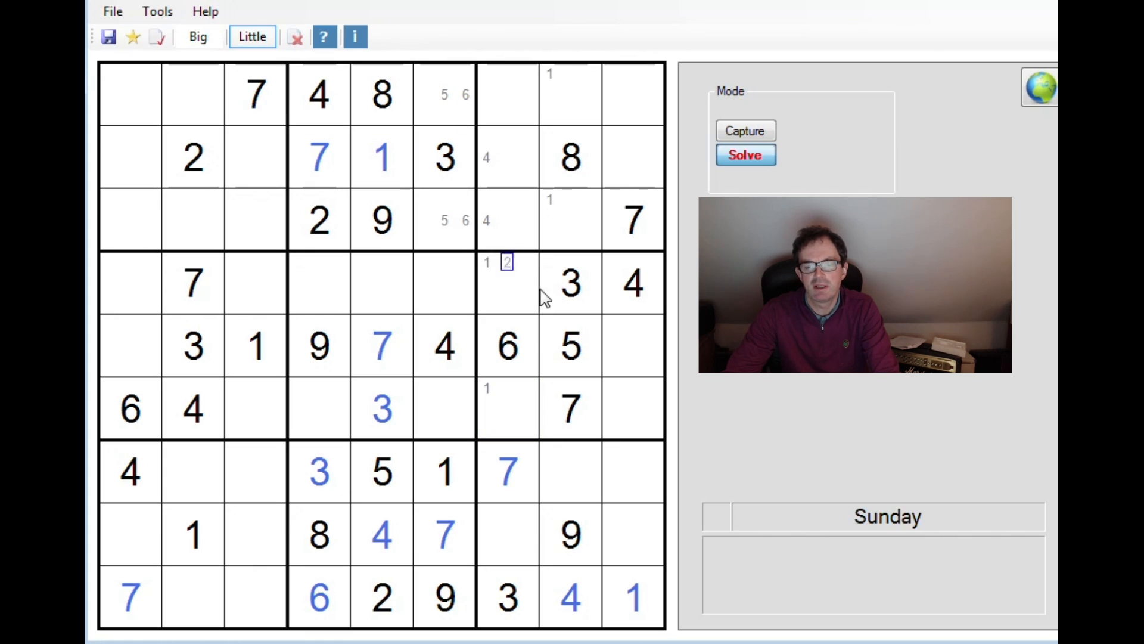
{"action": "left_click", "coordinate": [631, 347]}
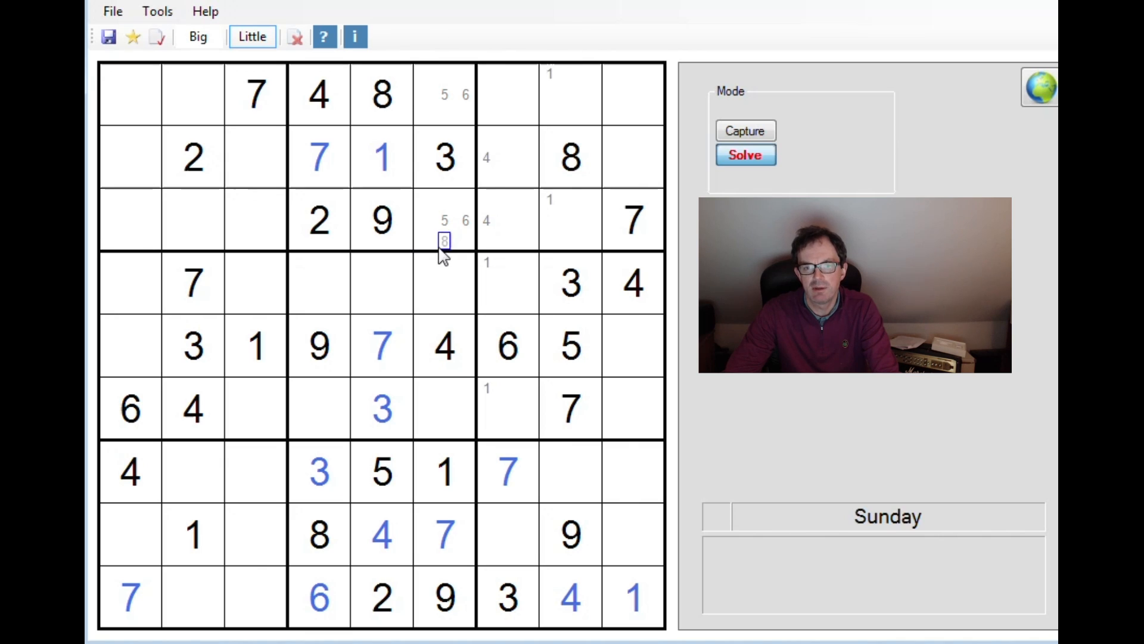
{"action": "left_click", "coordinate": [444, 303]}
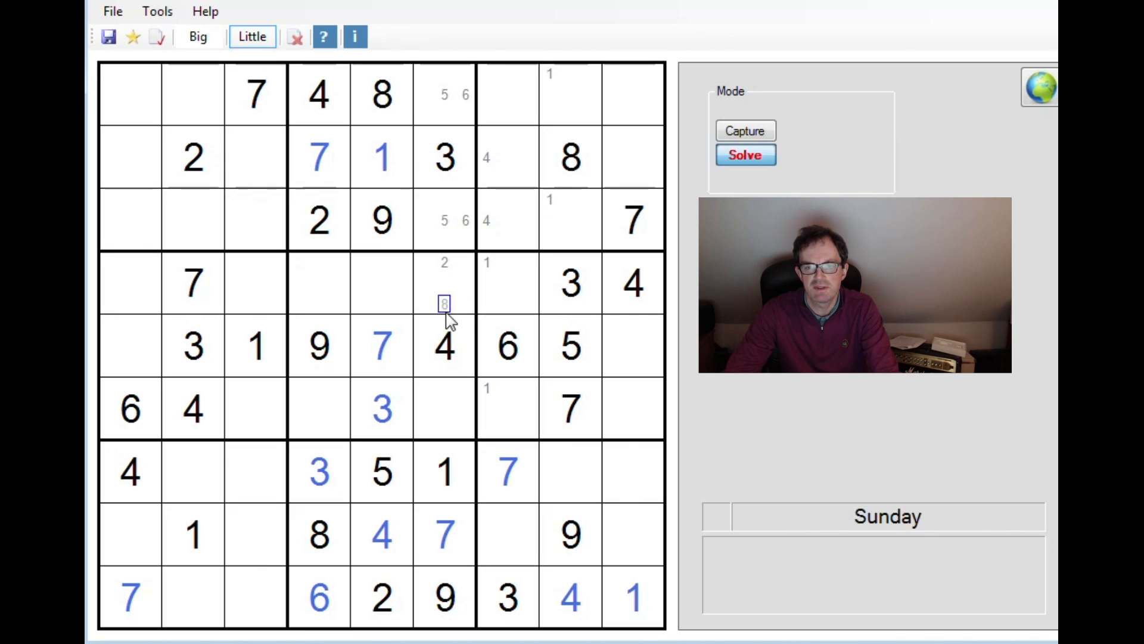
{"action": "left_click", "coordinate": [445, 429]}
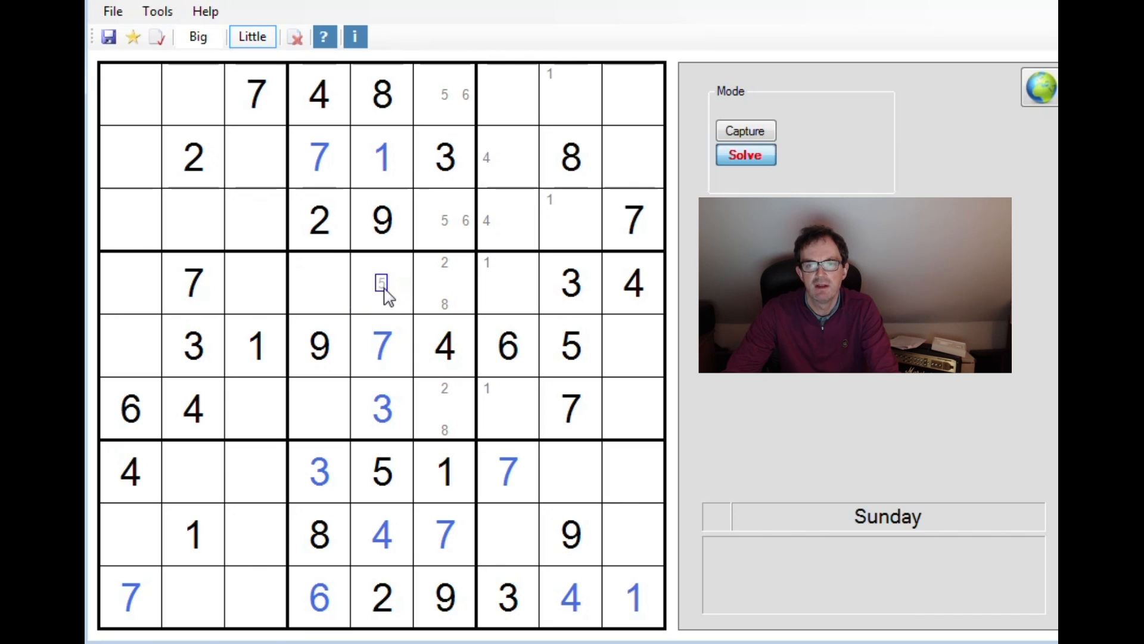
Step: Enter 6 in r4c5, then pencil candidate 1/5 into r4c4
{"action": "left_click", "coordinate": [198, 36]}
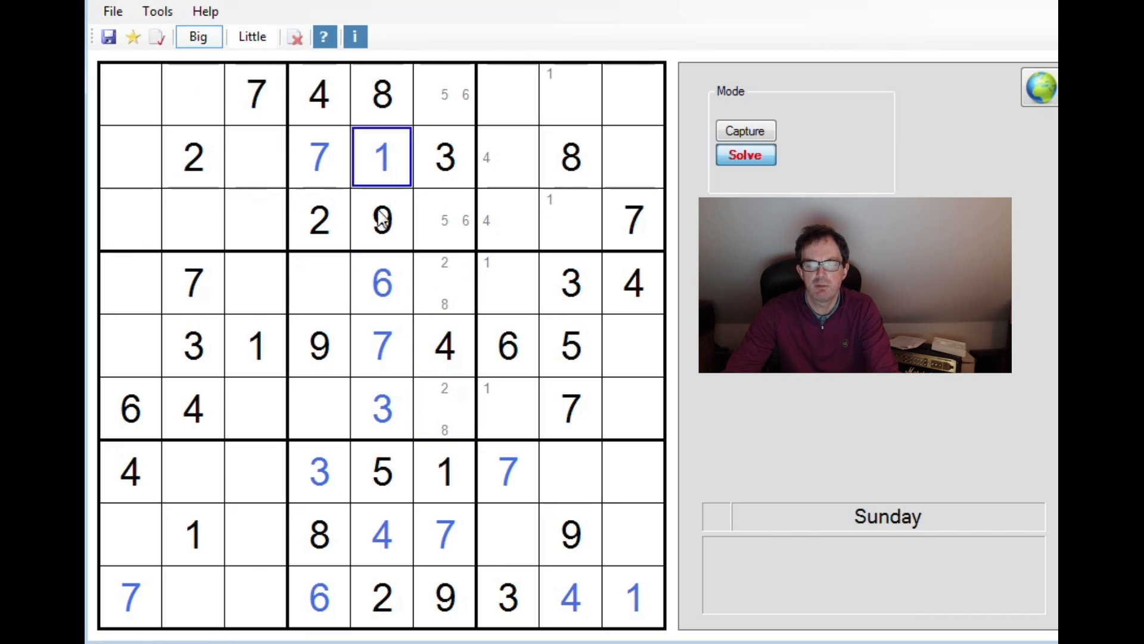
{"action": "left_click", "coordinate": [381, 283]}
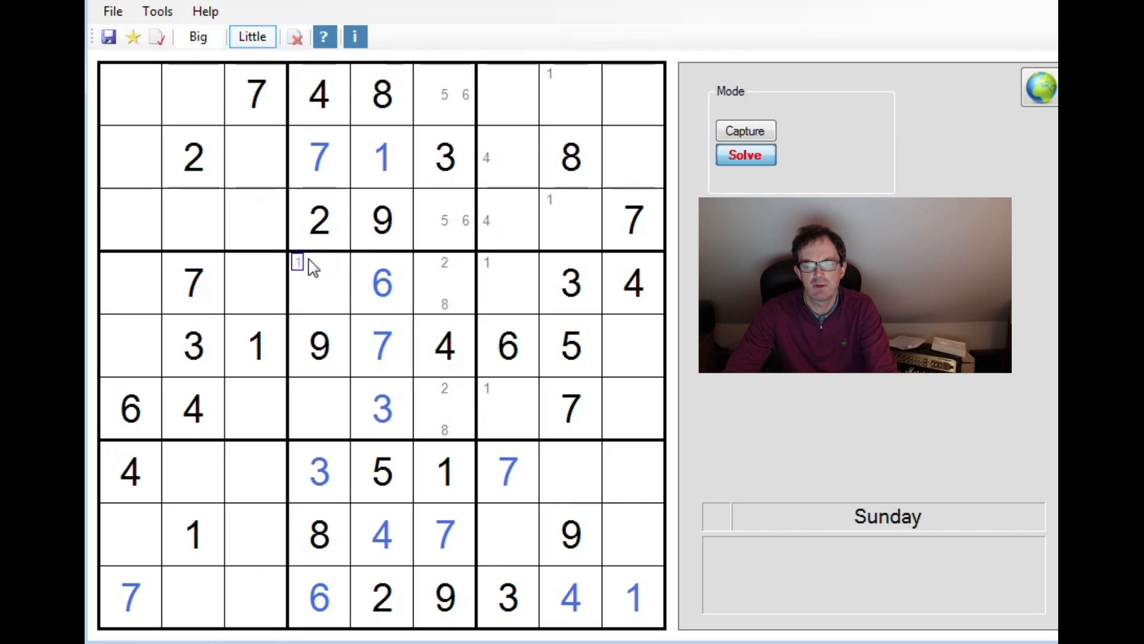
{"action": "left_click", "coordinate": [424, 302]}
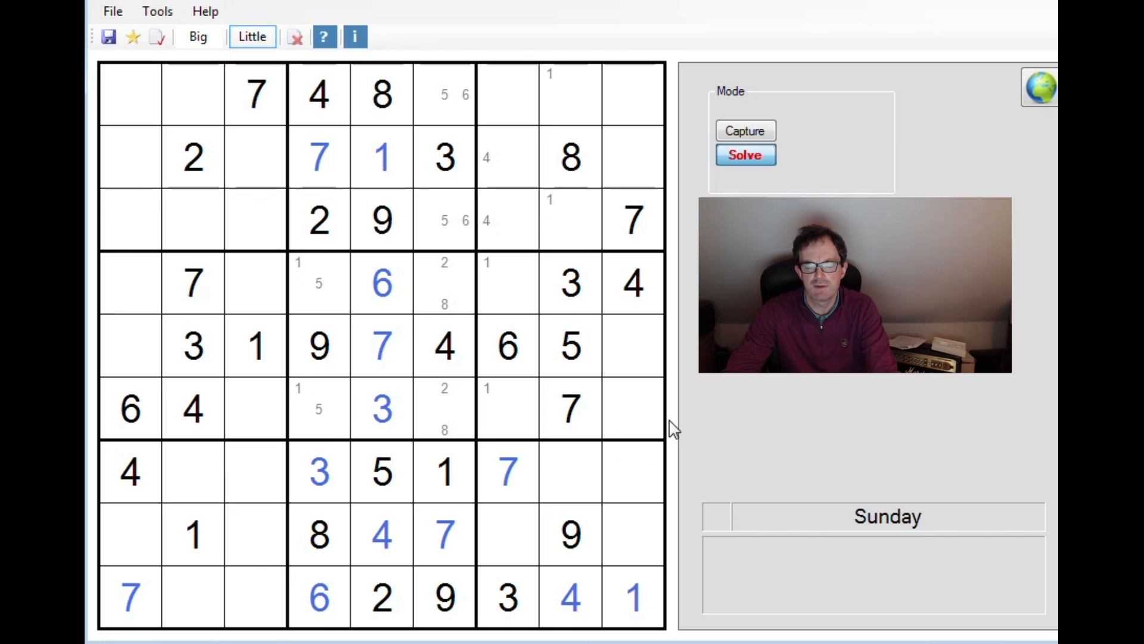
{"action": "mouse_move", "coordinate": [412, 471]}
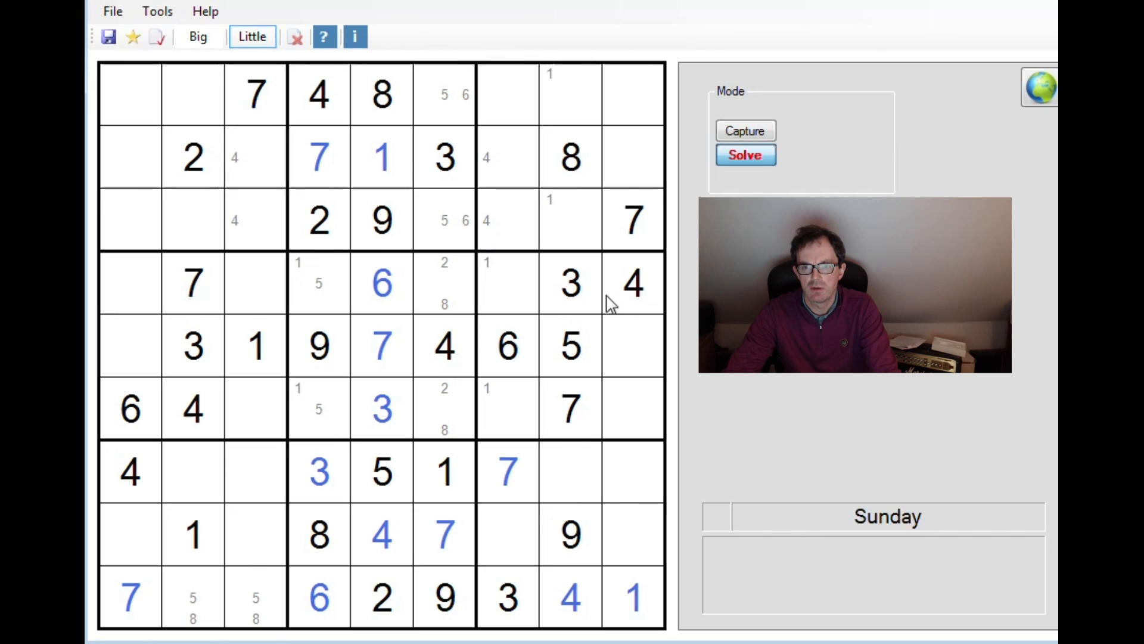
{"action": "mouse_move", "coordinate": [588, 302]}
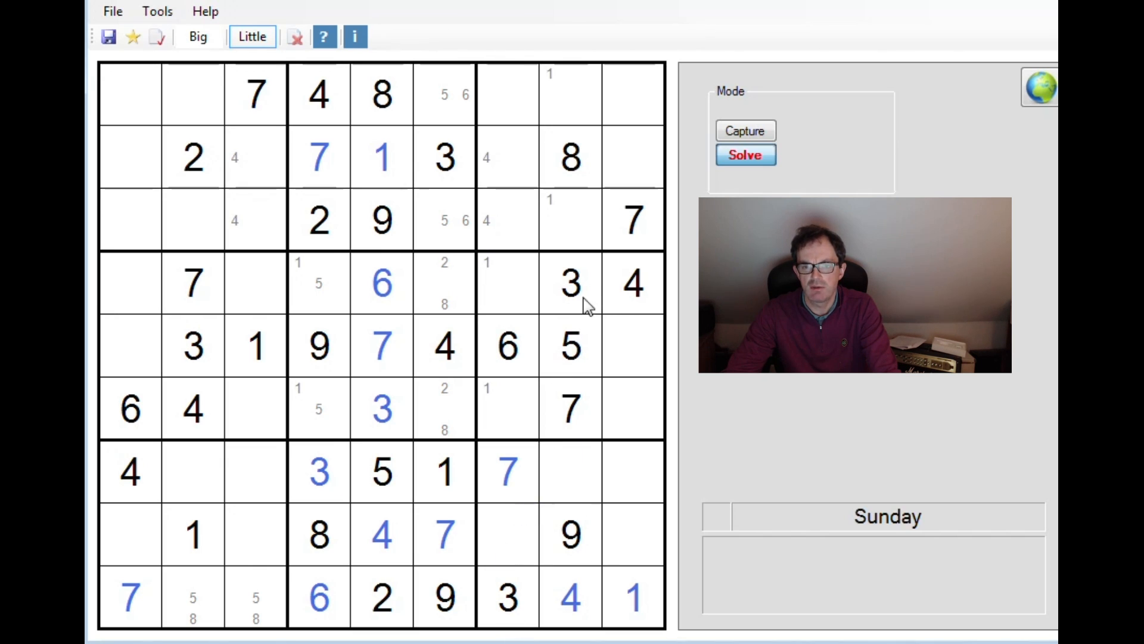
Step: Enter 3 in the top-right cell r1c9 and return to Little mode for more candidates
{"action": "left_click", "coordinate": [197, 36]}
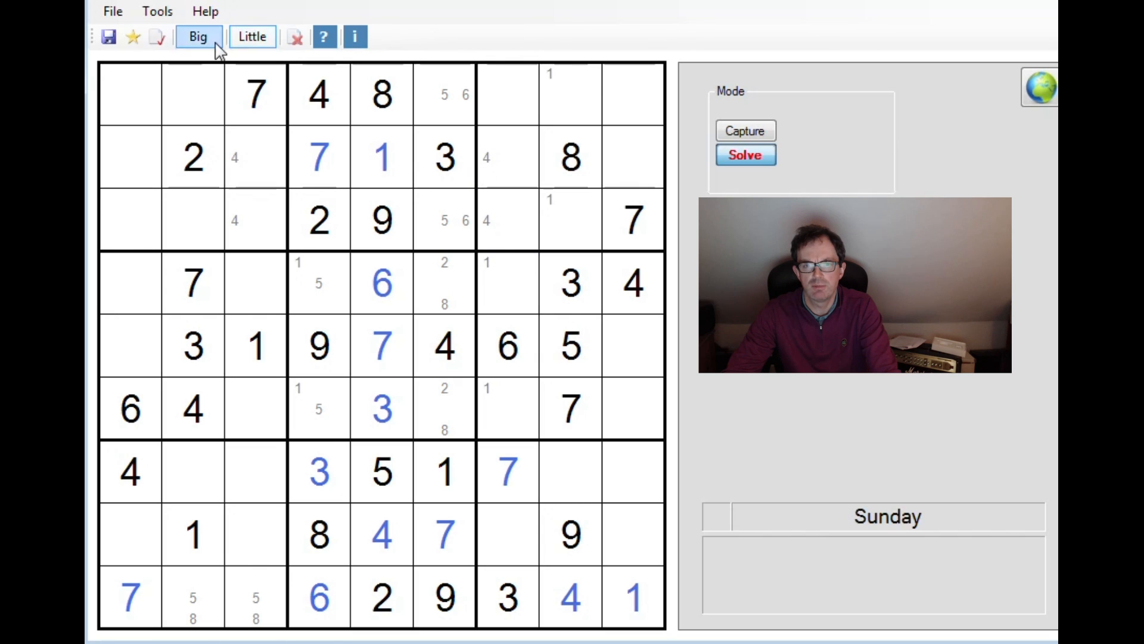
{"action": "left_click", "coordinate": [633, 94]}
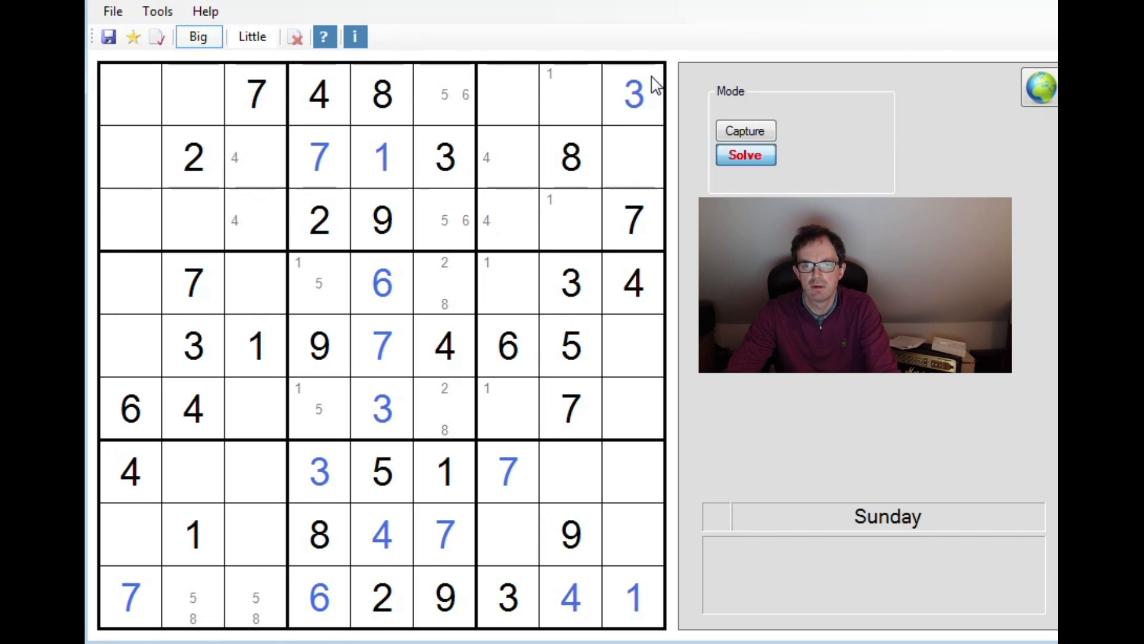
{"action": "left_click", "coordinate": [251, 36]}
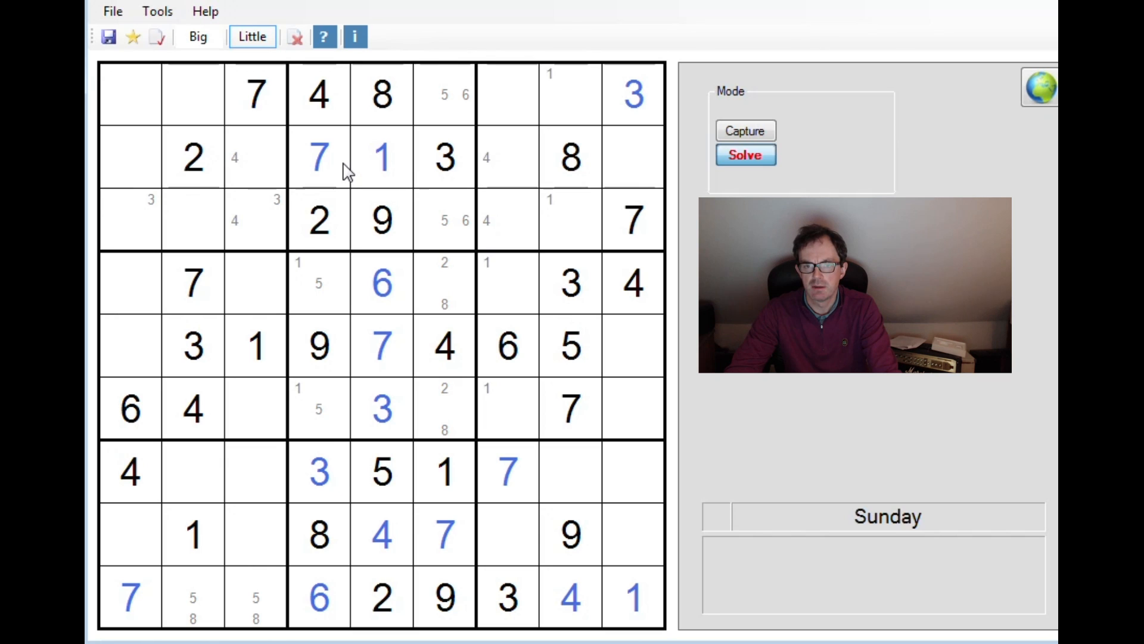
{"action": "mouse_move", "coordinate": [198, 159]}
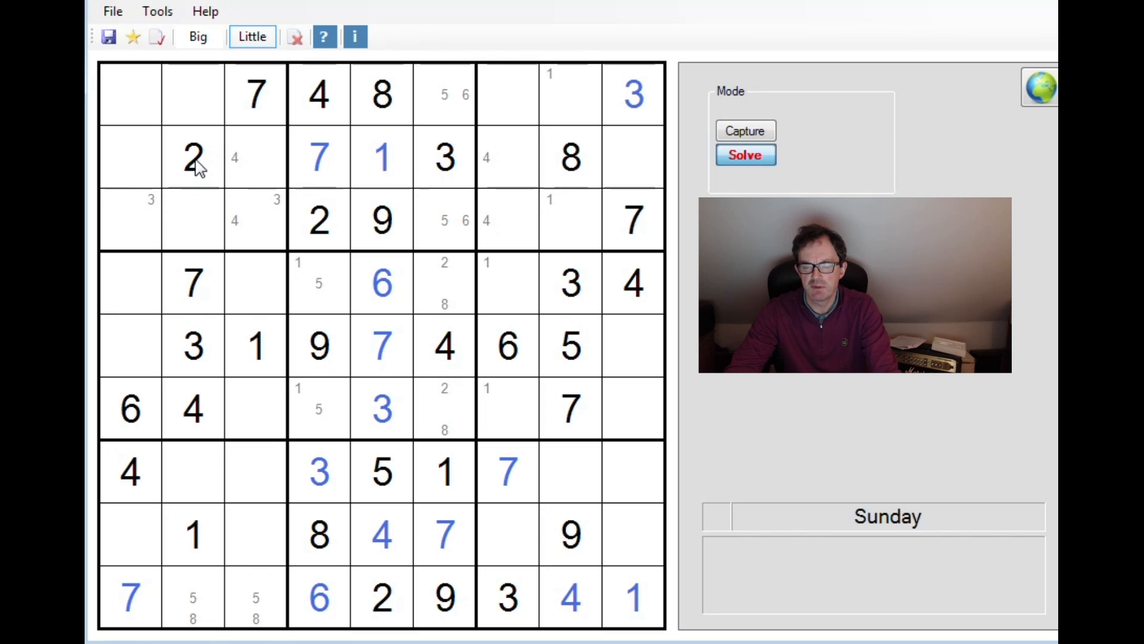
{"action": "mouse_move", "coordinate": [231, 212]}
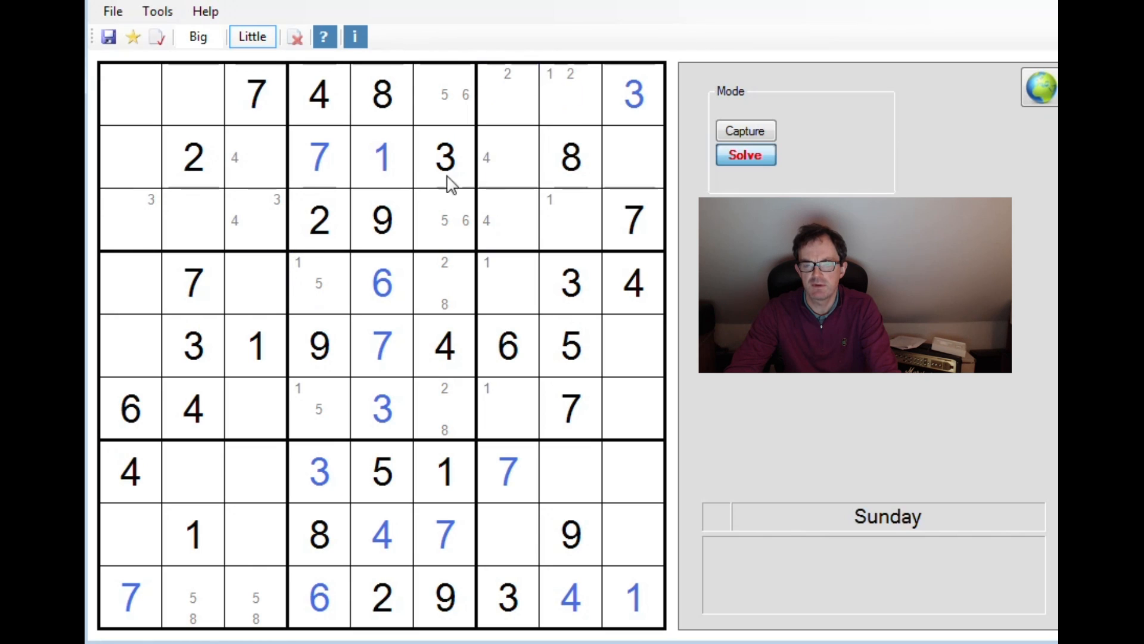
{"action": "mouse_move", "coordinate": [584, 40]}
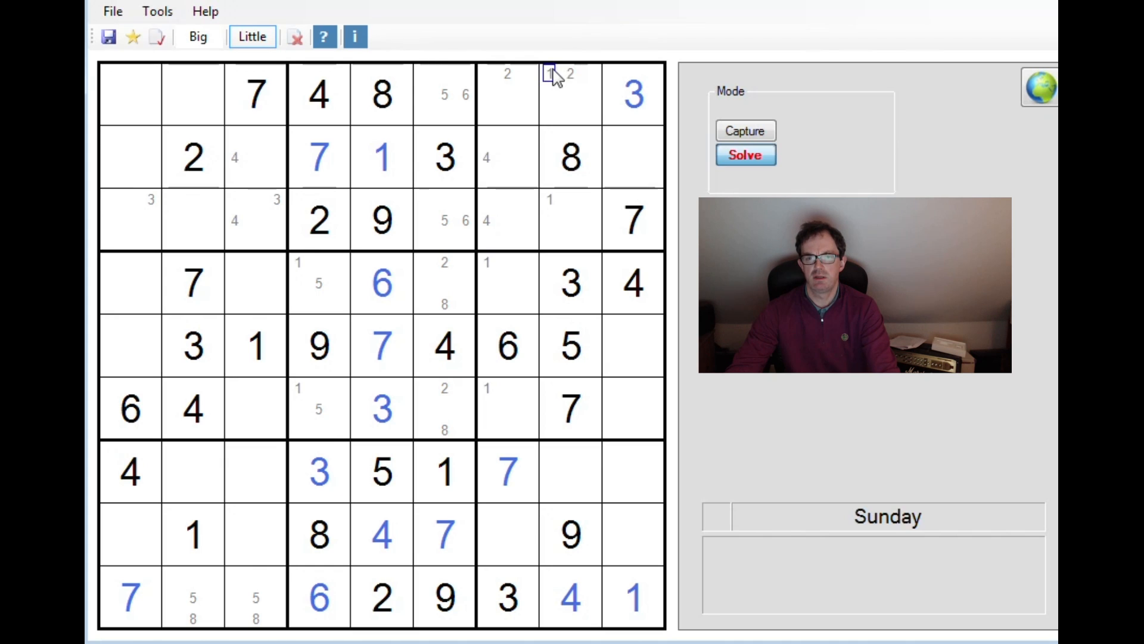
{"action": "mouse_move", "coordinate": [591, 307]}
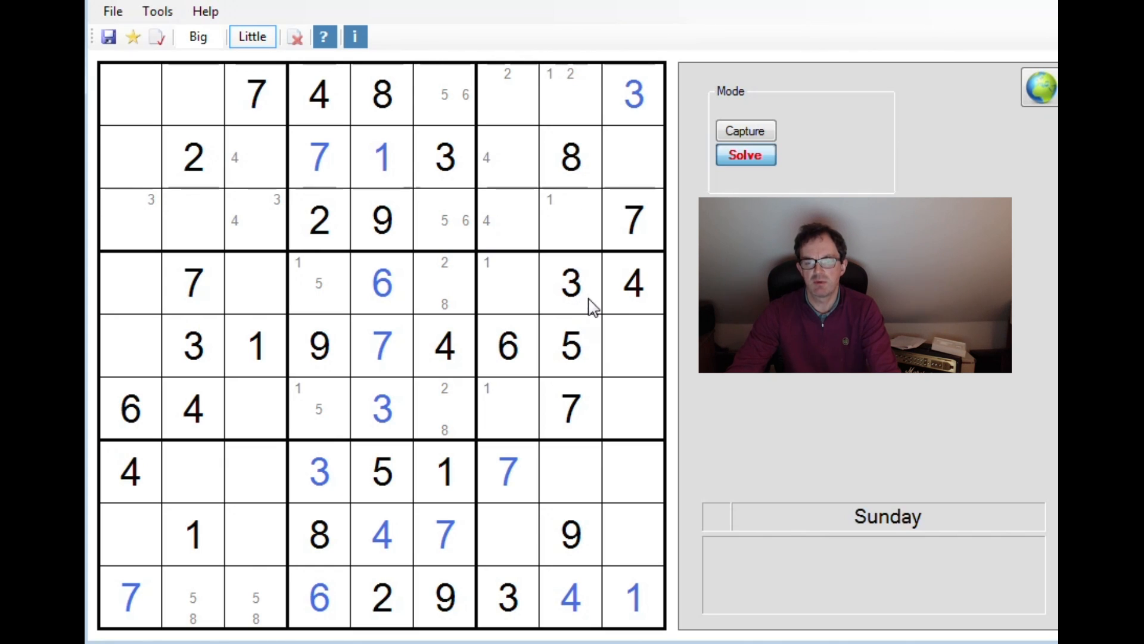
{"action": "mouse_move", "coordinate": [569, 339]}
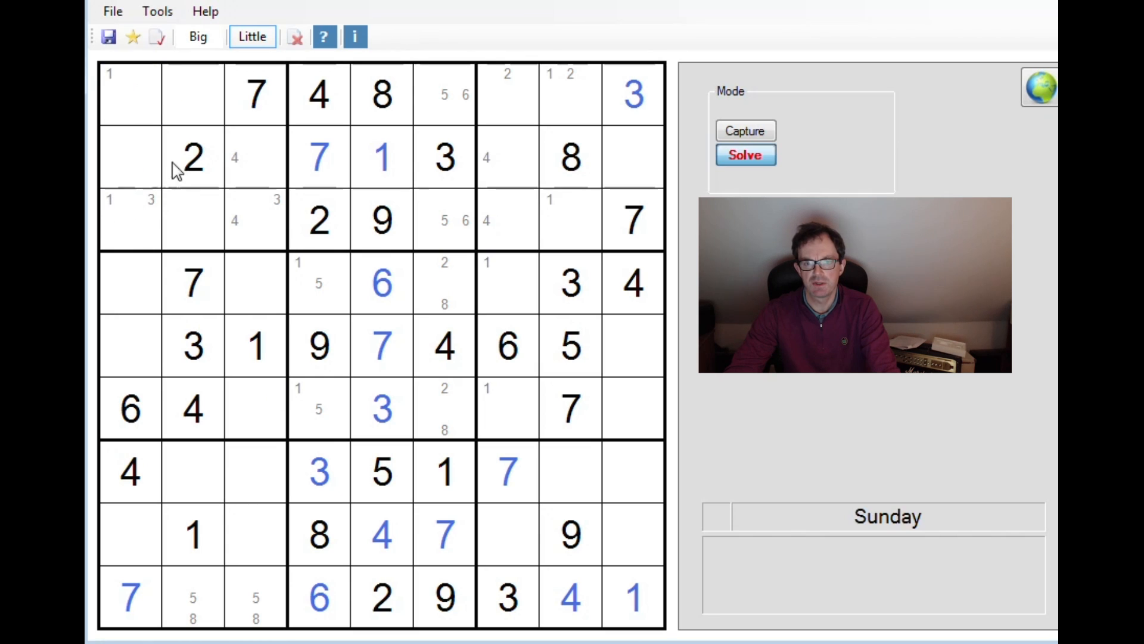
{"action": "mouse_move", "coordinate": [182, 343]}
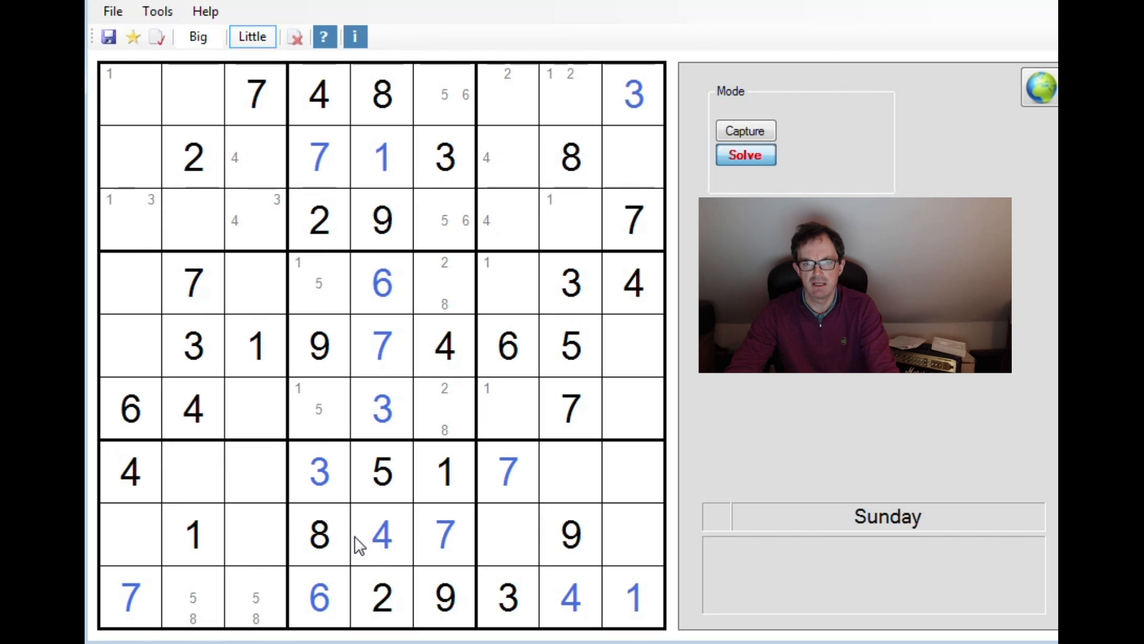
{"action": "mouse_move", "coordinate": [106, 522]}
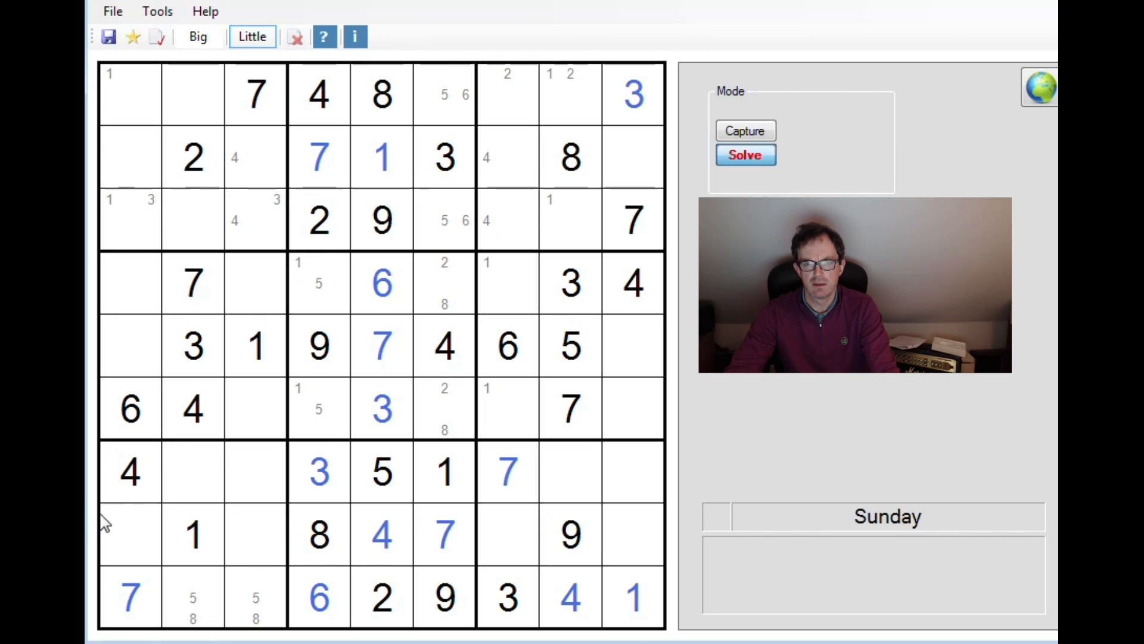
{"action": "mouse_move", "coordinate": [485, 201]}
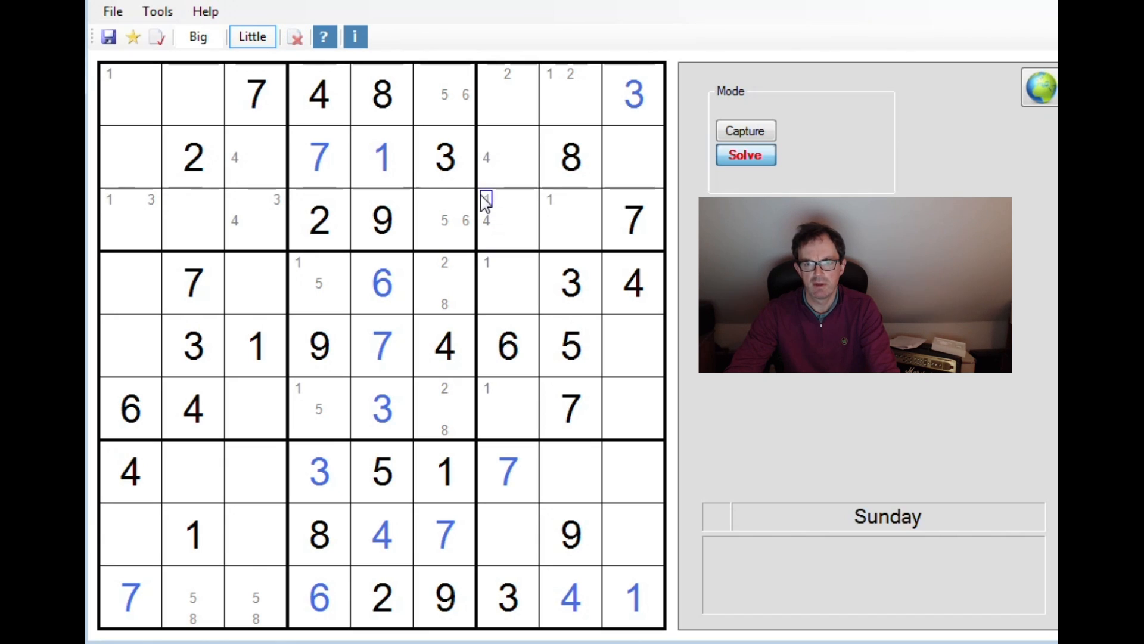
{"action": "mouse_move", "coordinate": [474, 380]}
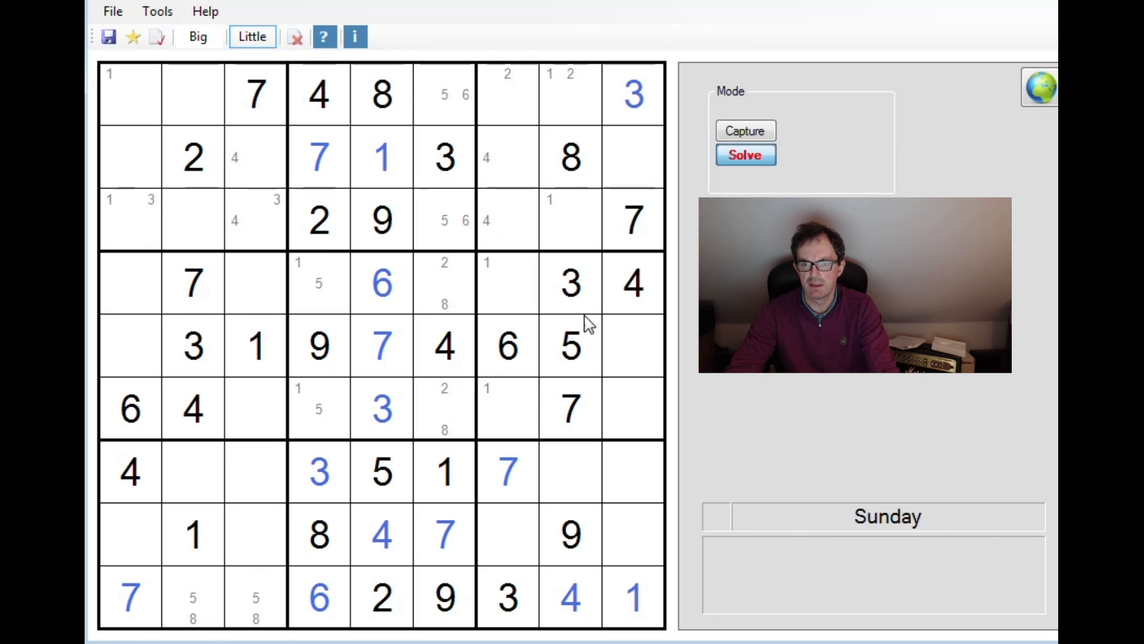
{"action": "mouse_move", "coordinate": [580, 327]}
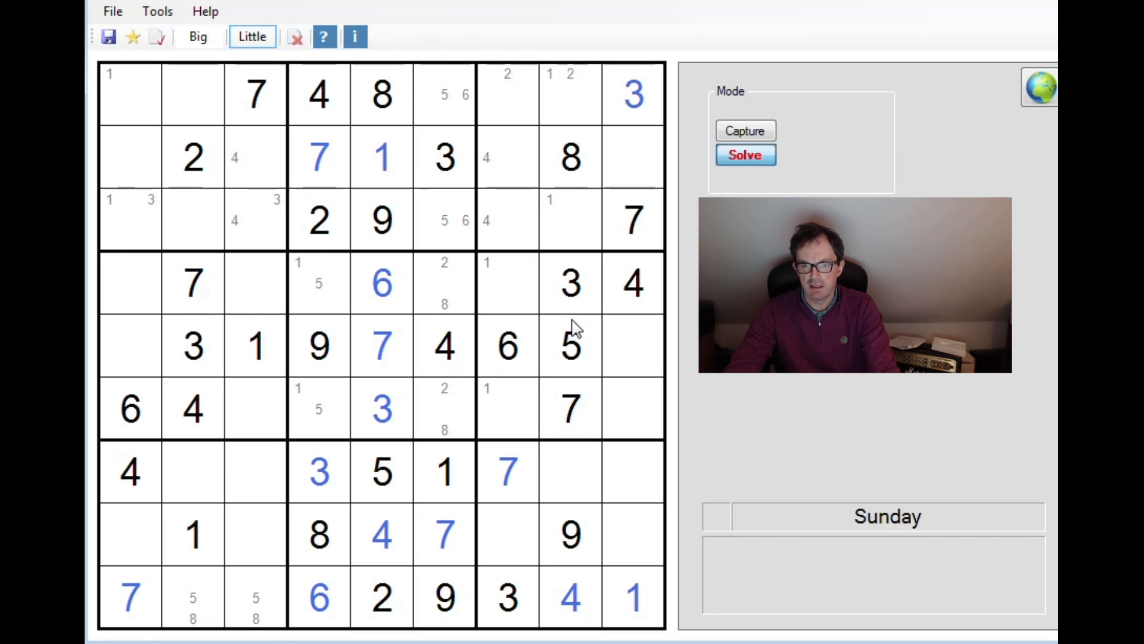
Step: Enter 8 in r7c9 and pencil 8 as a candidate in r4c7
{"action": "left_click", "coordinate": [193, 616]}
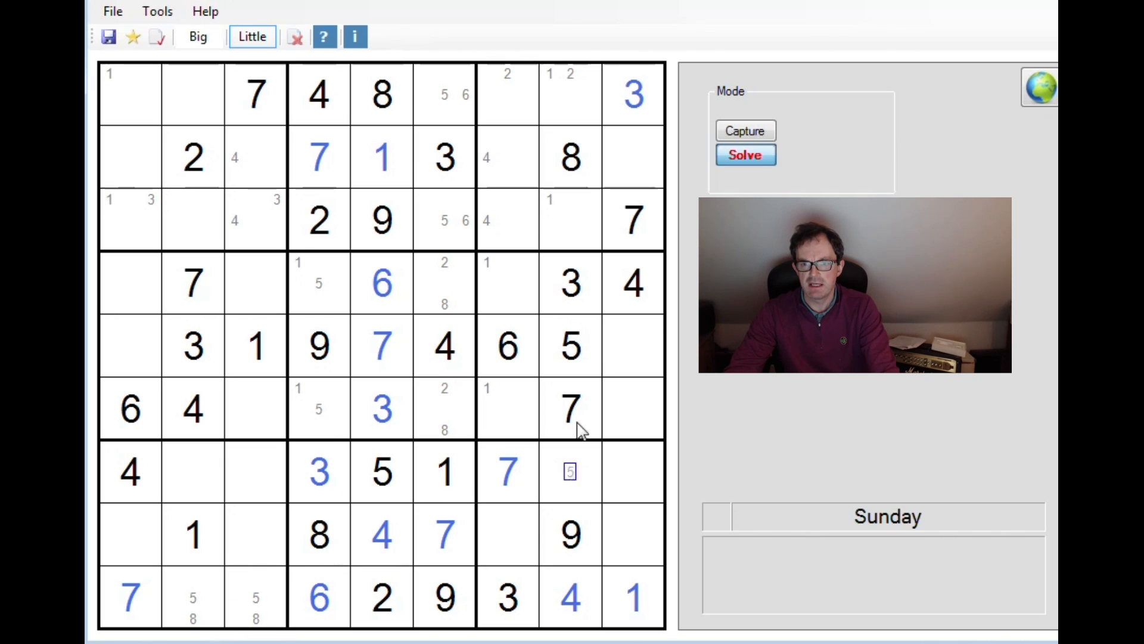
{"action": "left_click", "coordinate": [198, 36]}
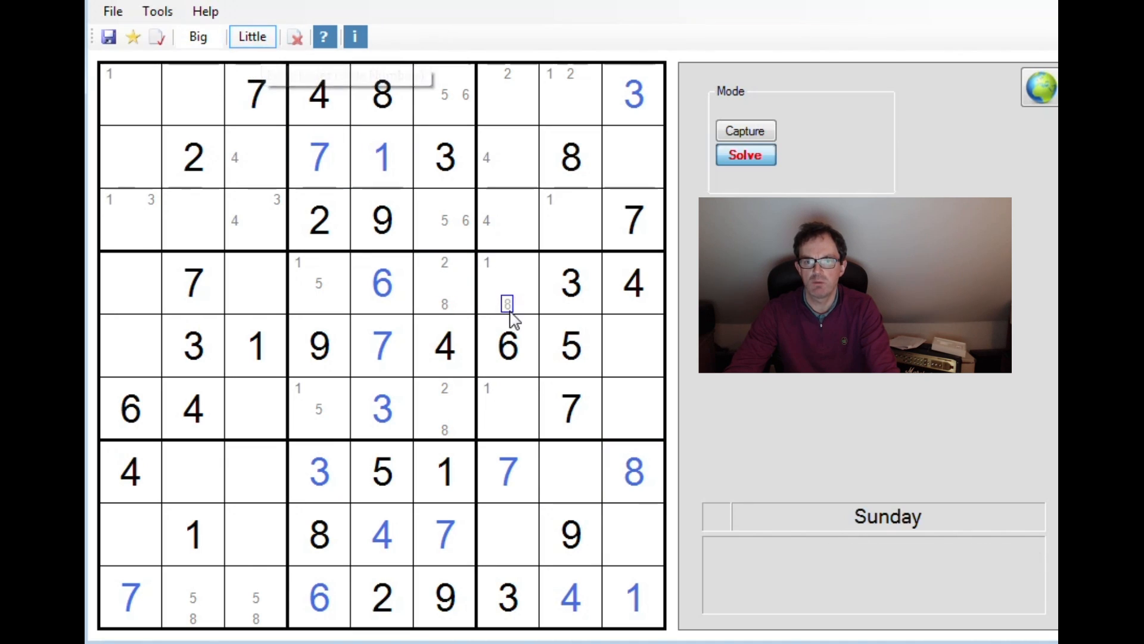
{"action": "left_click", "coordinate": [612, 345]}
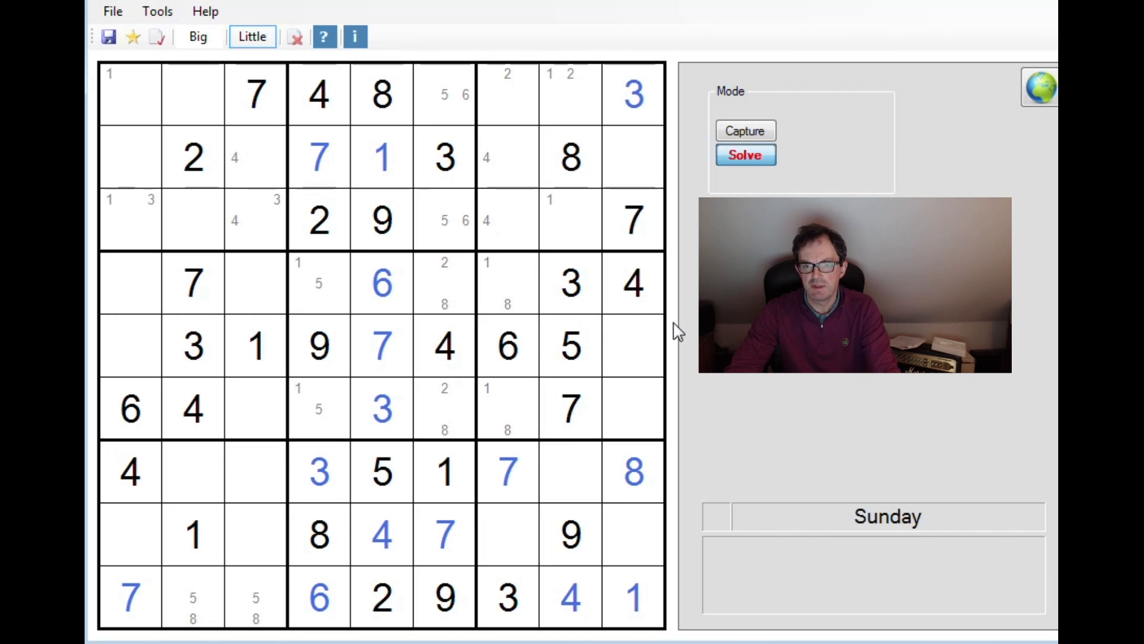
{"action": "mouse_move", "coordinate": [672, 394]}
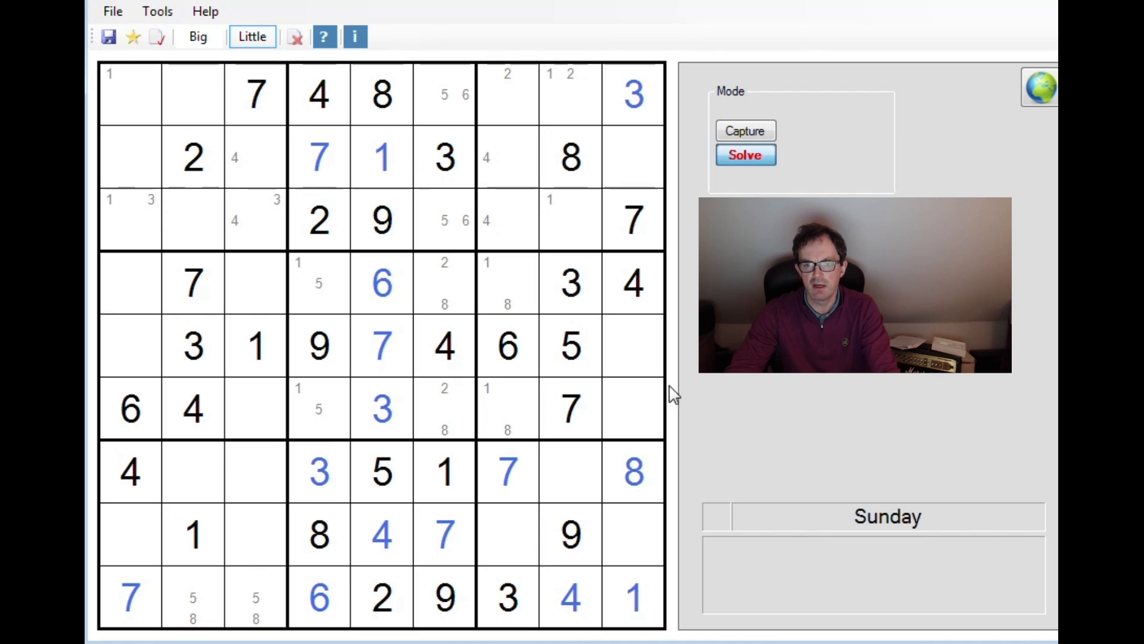
Step: Enter 2 in r5c9, 9 in r6c9 and 8 in r5c1, completing row 5
{"action": "left_click", "coordinate": [198, 36]}
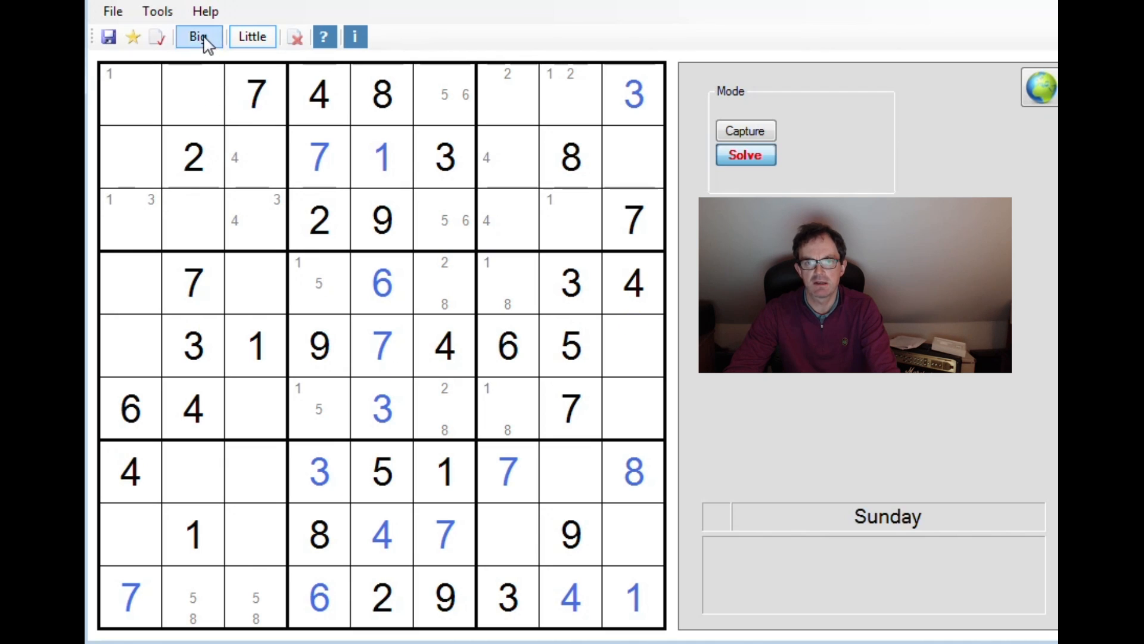
{"action": "left_click", "coordinate": [633, 409]}
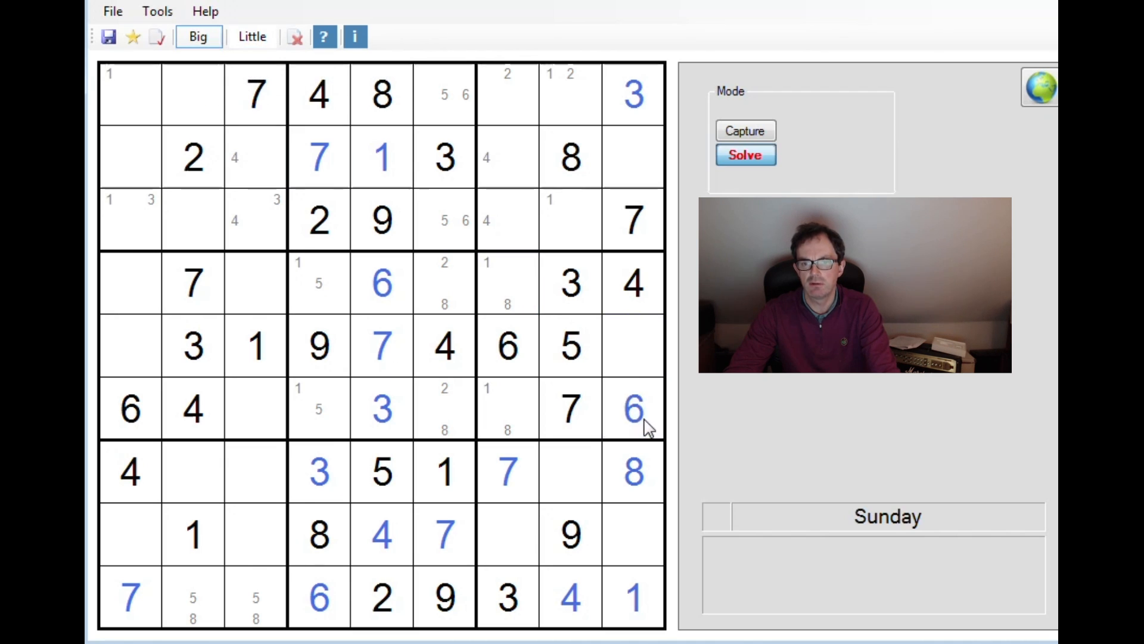
{"action": "left_click", "coordinate": [632, 407]}
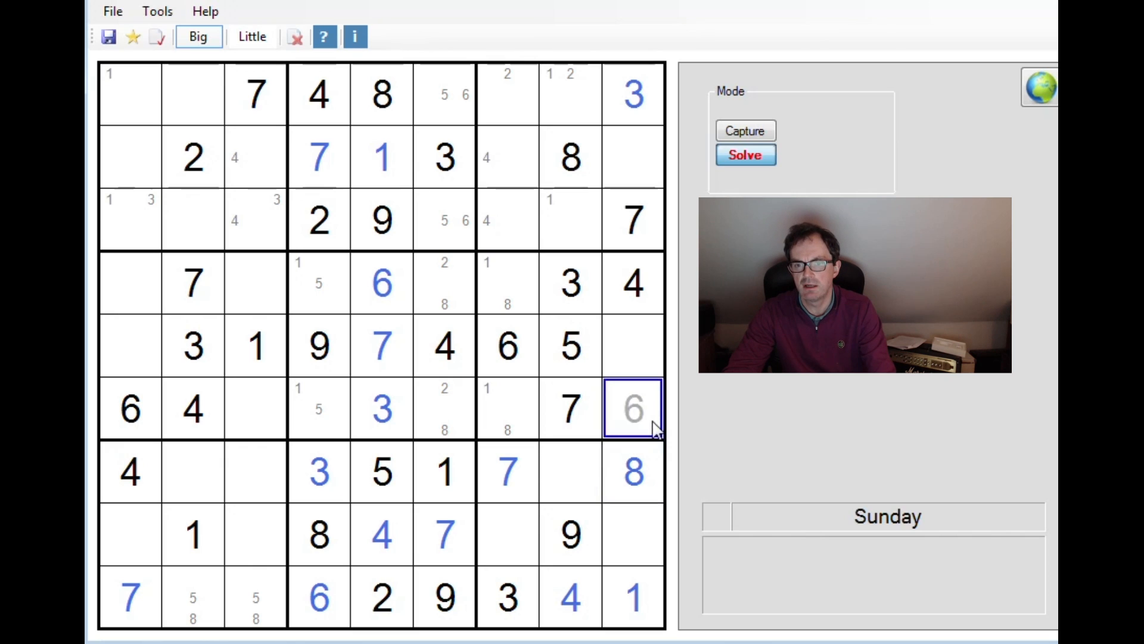
{"action": "left_click", "coordinate": [745, 154]}
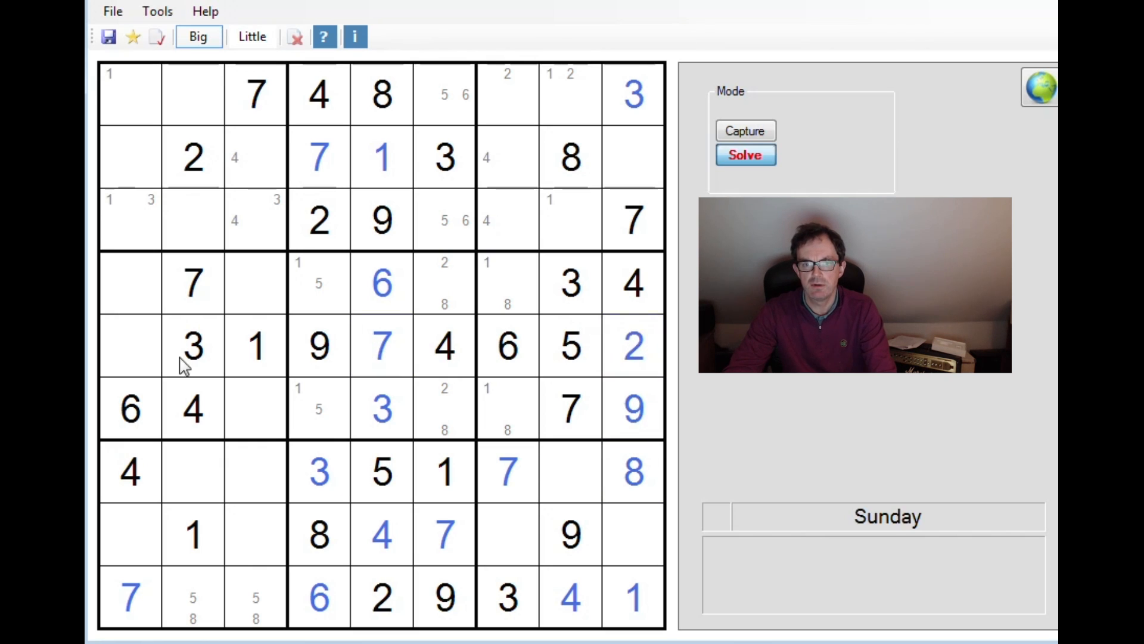
{"action": "left_click", "coordinate": [632, 407]}
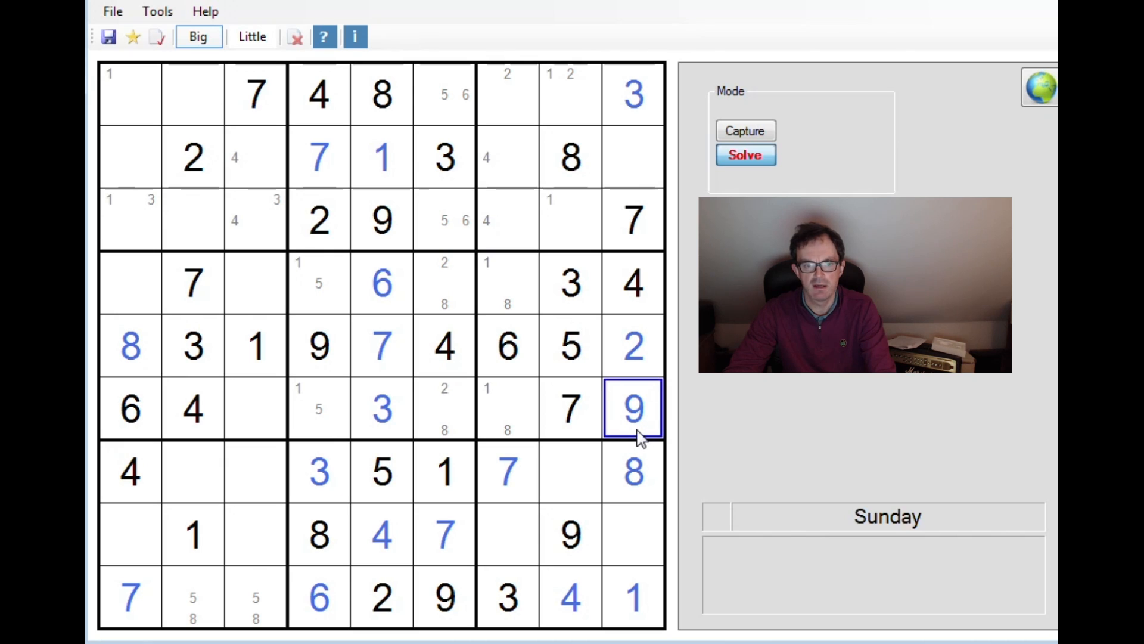
{"action": "left_click", "coordinate": [251, 36]}
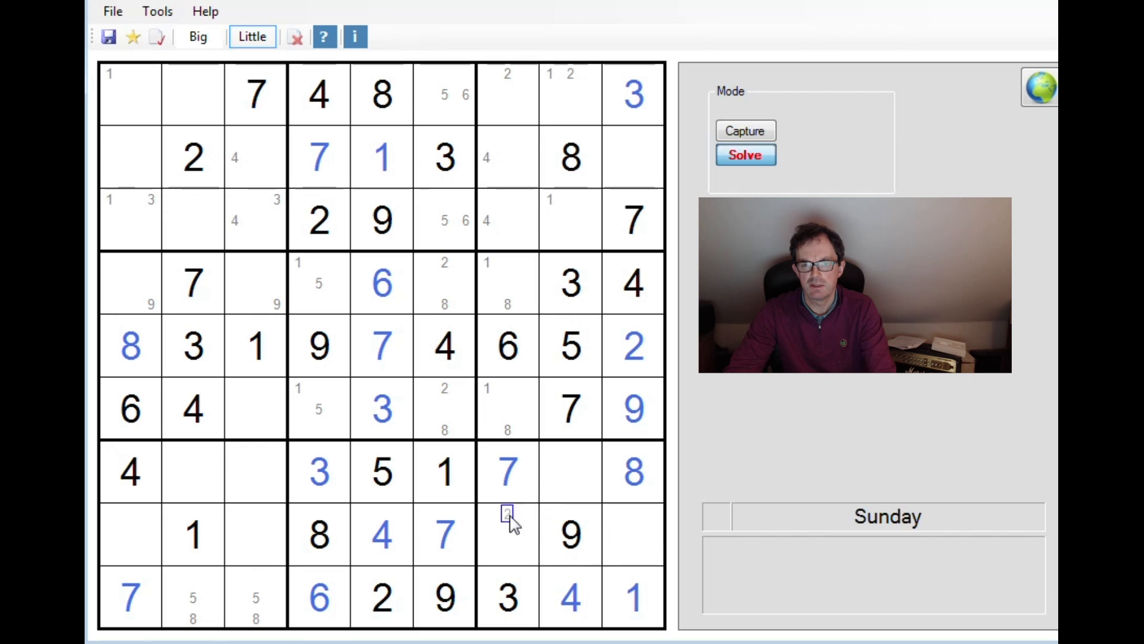
Step: Pencil 2/5/6 candidates into r7c8, r8c7 and r8c9 of the bottom-right box
{"action": "left_click", "coordinate": [549, 470]}
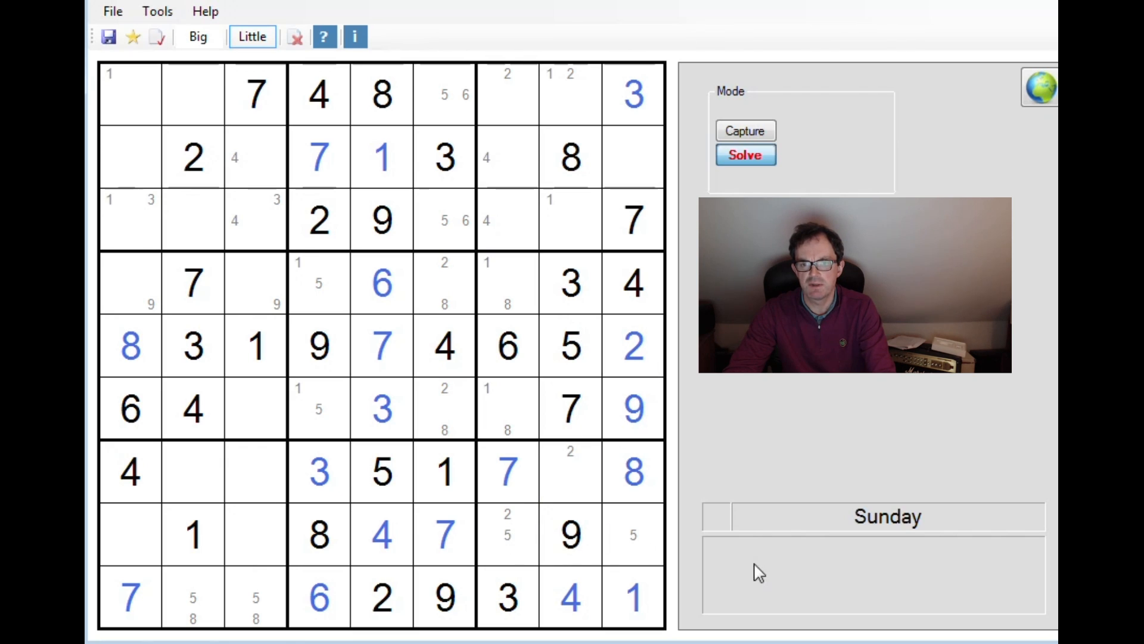
{"action": "left_click", "coordinate": [654, 533]}
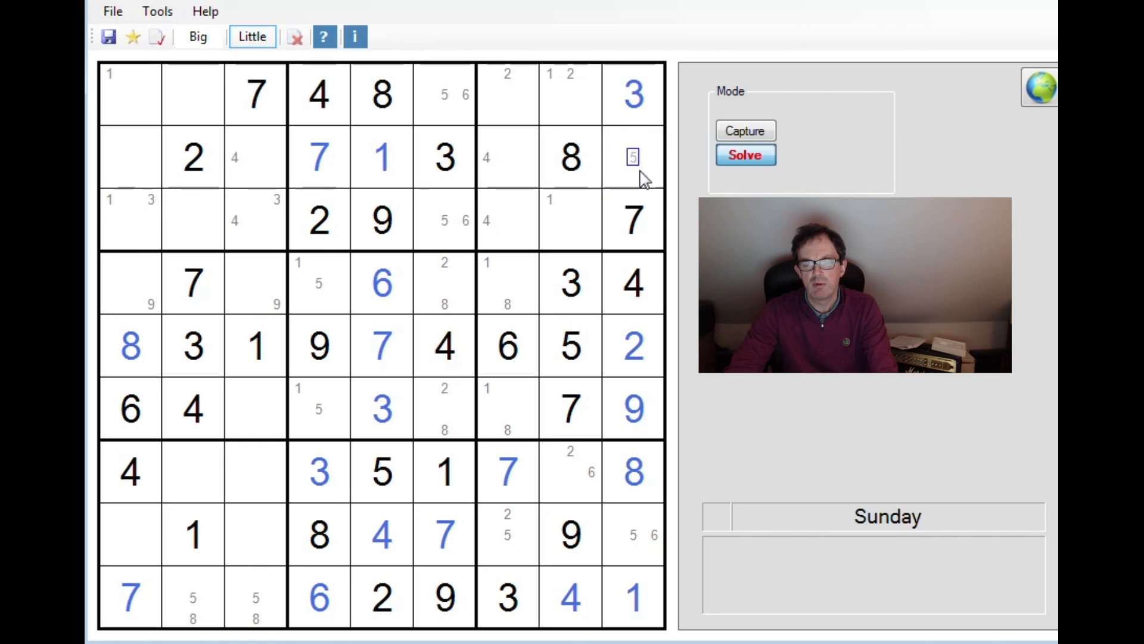
{"action": "left_click", "coordinate": [507, 157]}
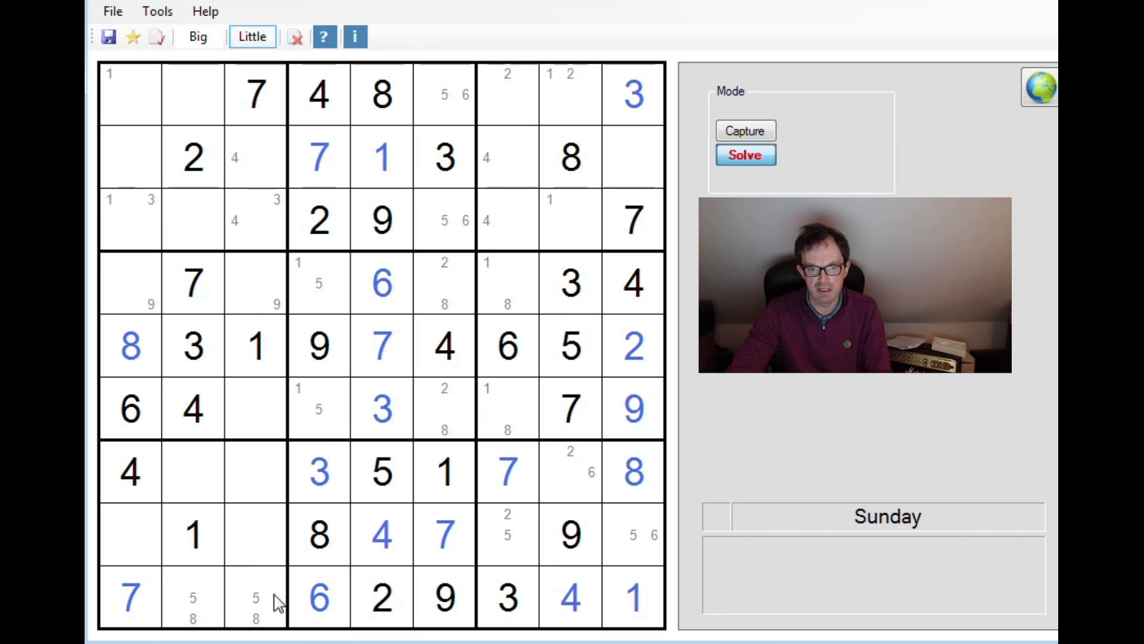
{"action": "mouse_move", "coordinate": [327, 479]}
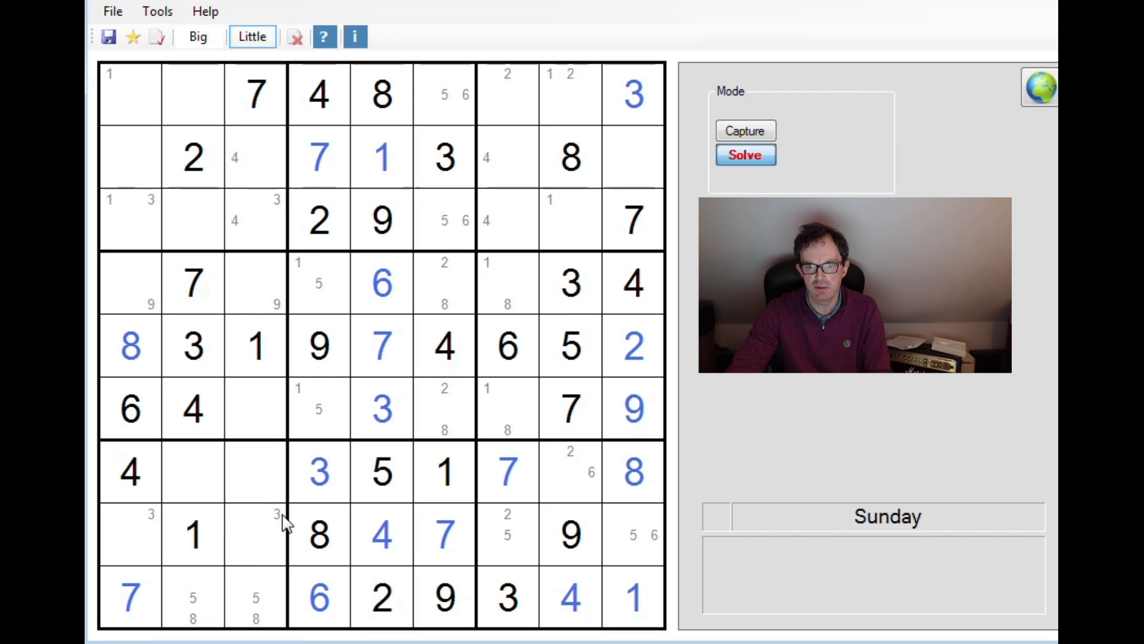
{"action": "mouse_move", "coordinate": [332, 496]}
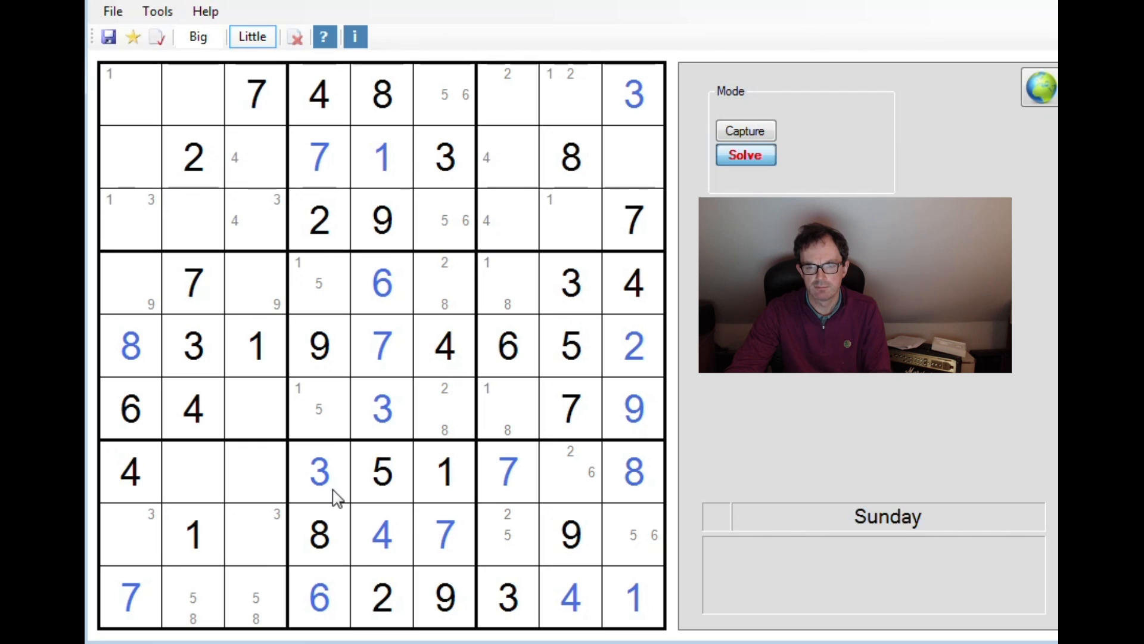
{"action": "mouse_move", "coordinate": [350, 344]}
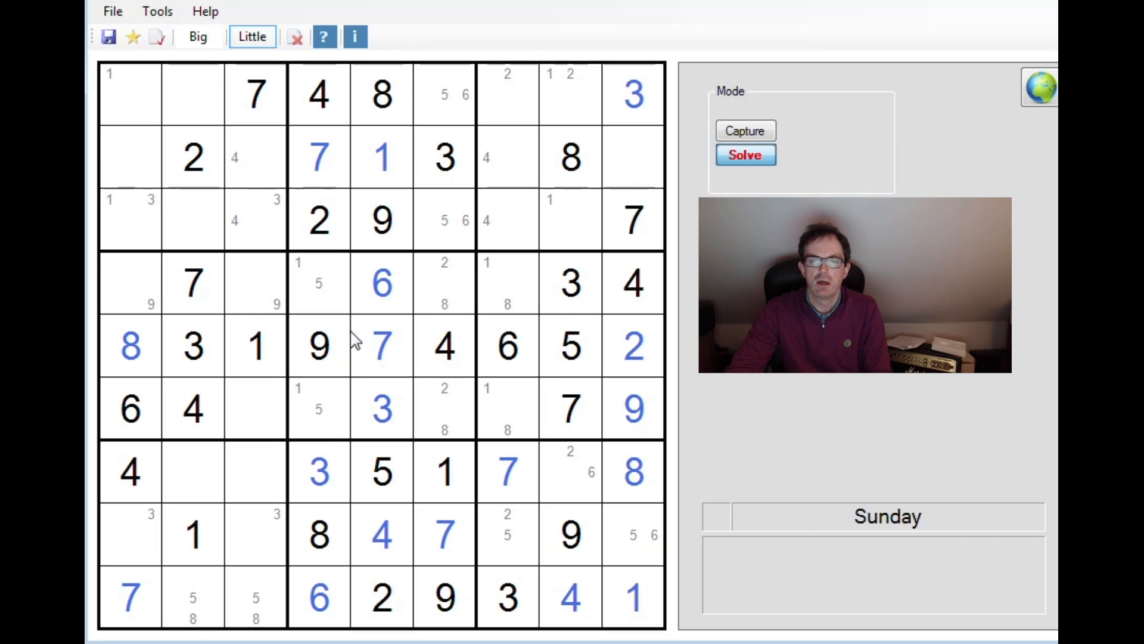
{"action": "mouse_move", "coordinate": [425, 387]}
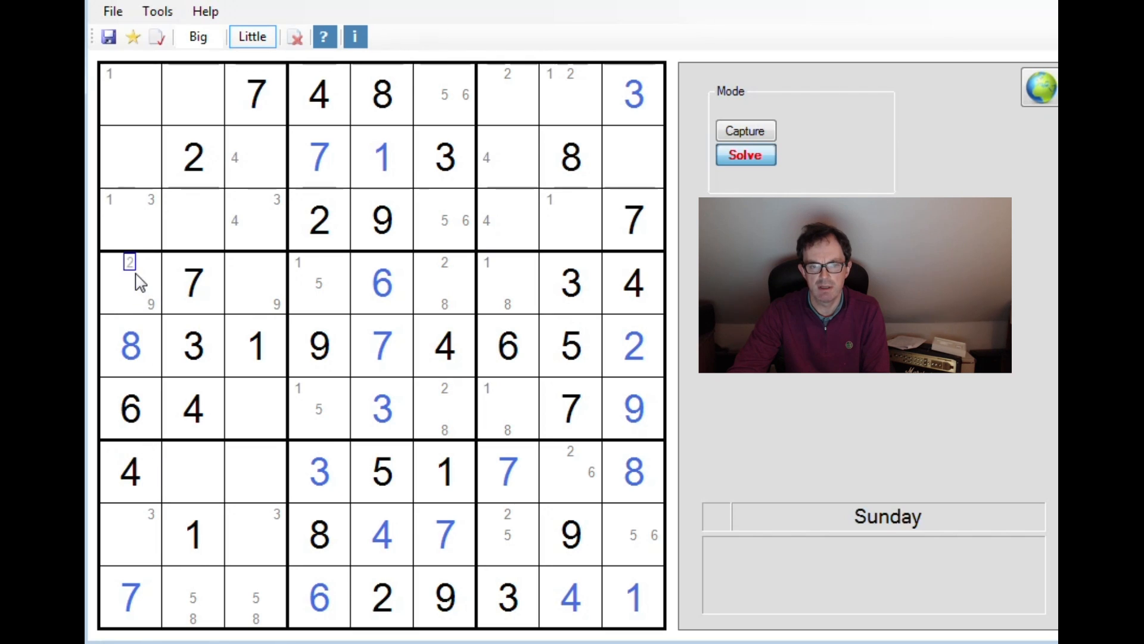
Step: Pencil 2 and 5 into r4c1, r4c3 and r6c3 of the middle-left box
{"action": "left_click", "coordinate": [255, 283]}
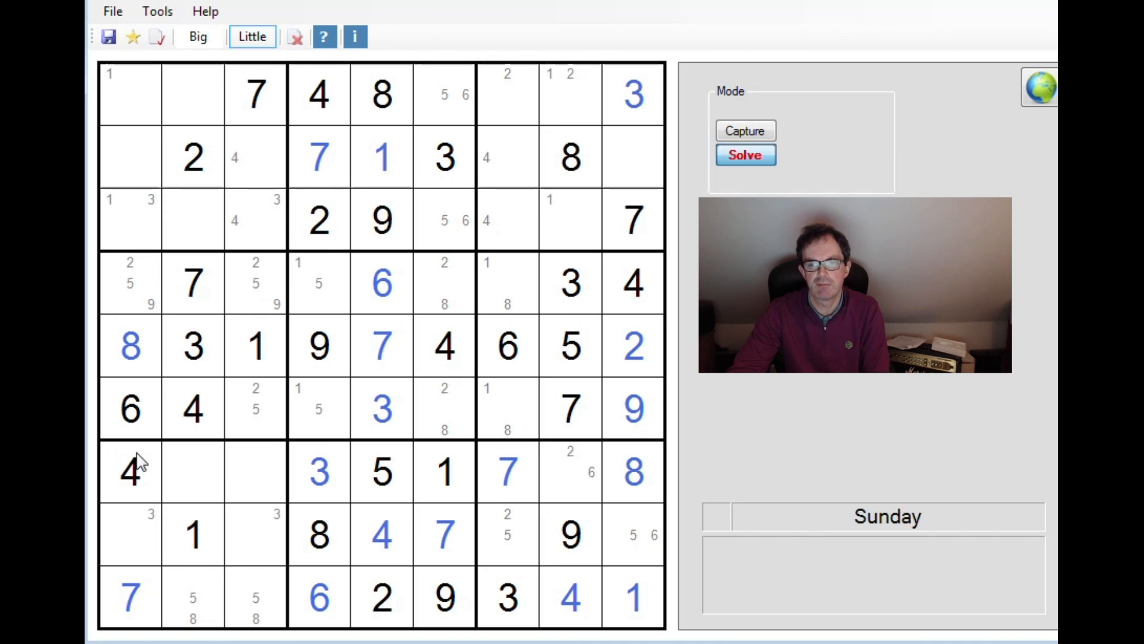
{"action": "mouse_move", "coordinate": [120, 460]}
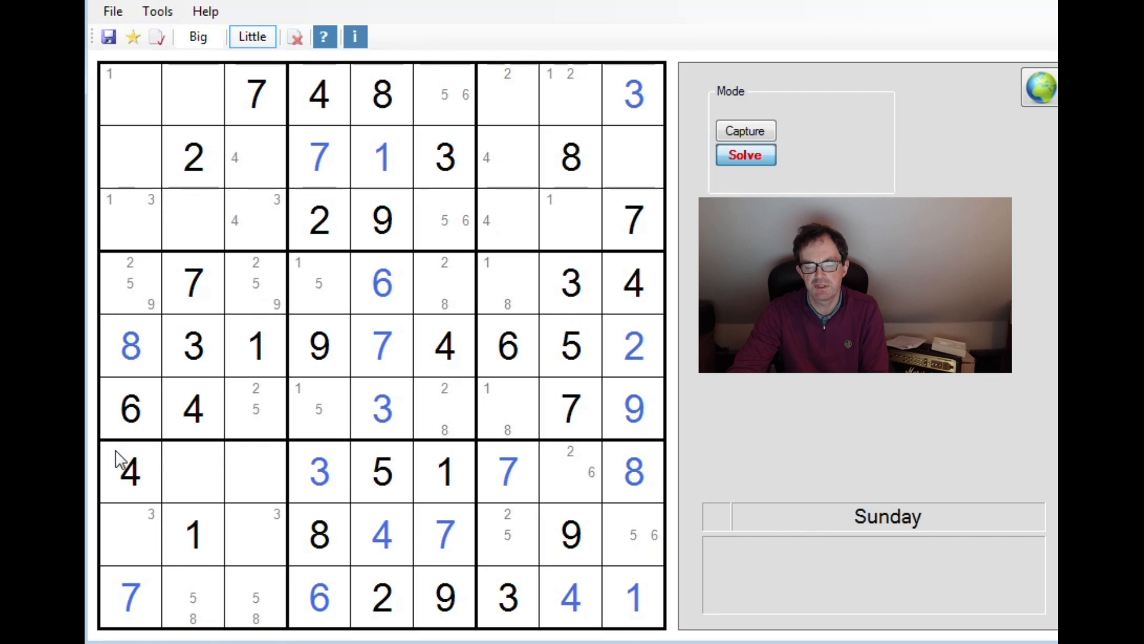
{"action": "left_click", "coordinate": [171, 241]}
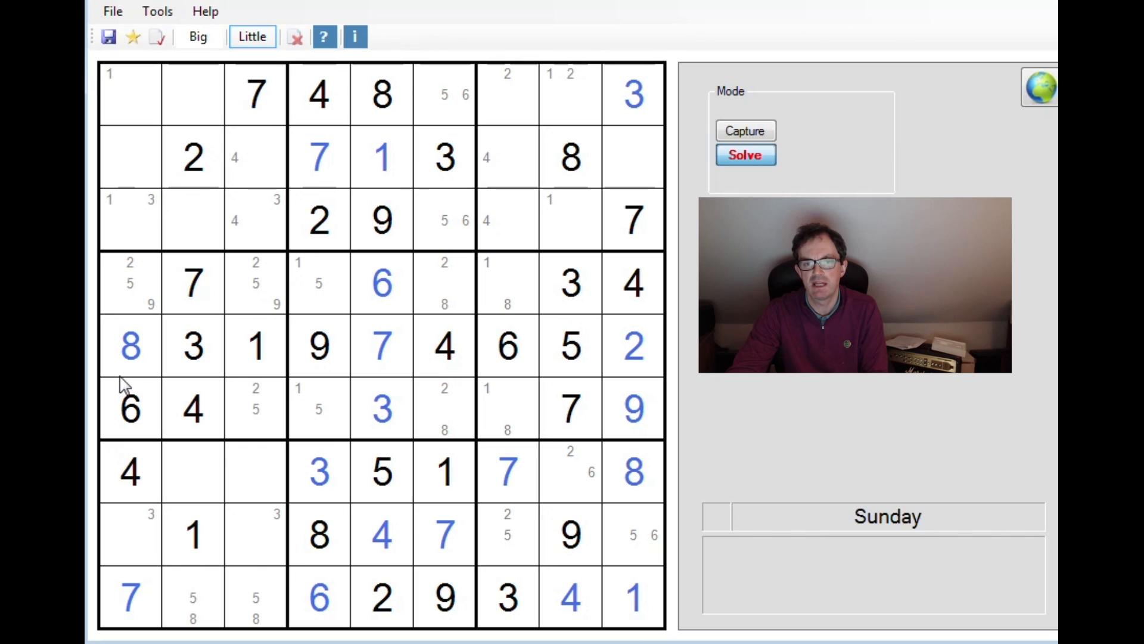
Step: Enter 9 in r4c1 and remove the pencilled 9 from r4c3
{"action": "left_click", "coordinate": [198, 36]}
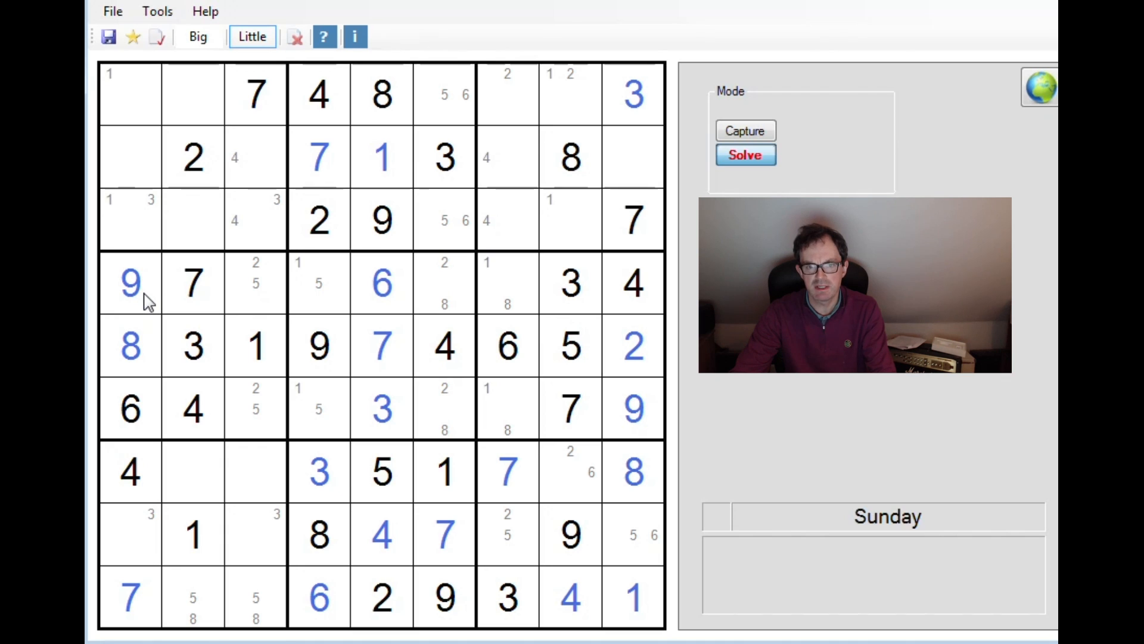
{"action": "mouse_move", "coordinate": [166, 358]}
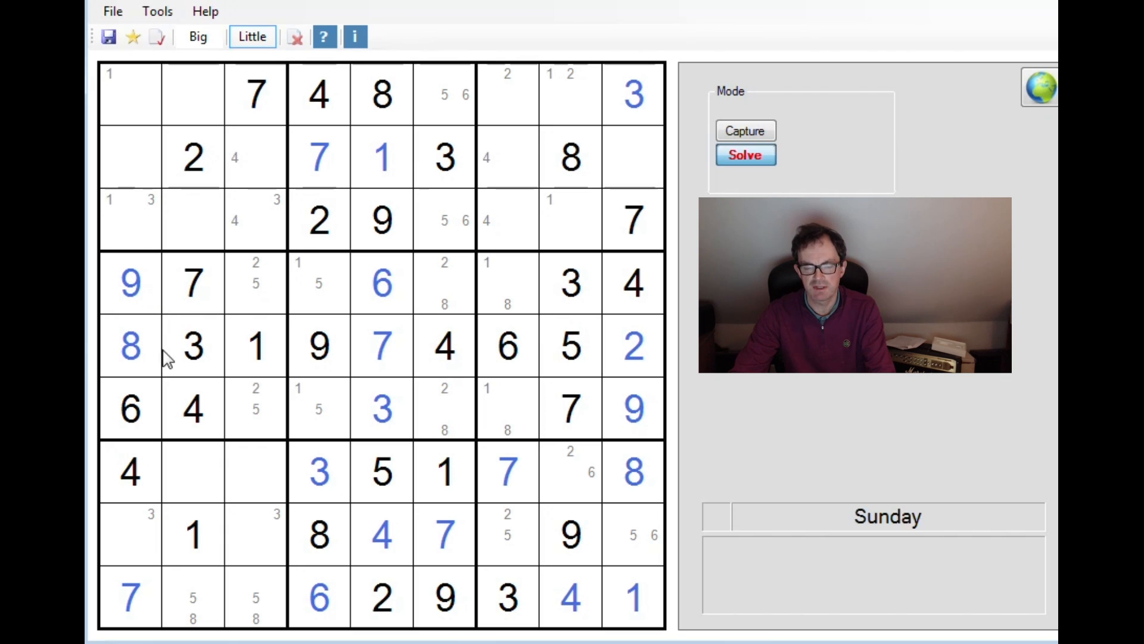
{"action": "mouse_move", "coordinate": [175, 303]}
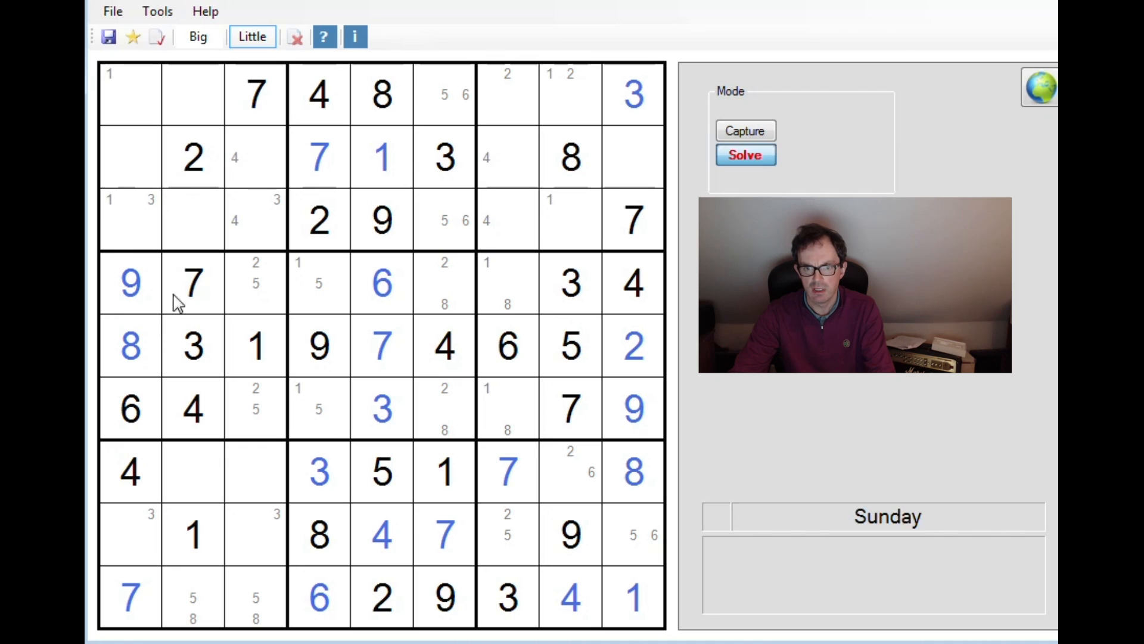
{"action": "left_click", "coordinate": [443, 408]}
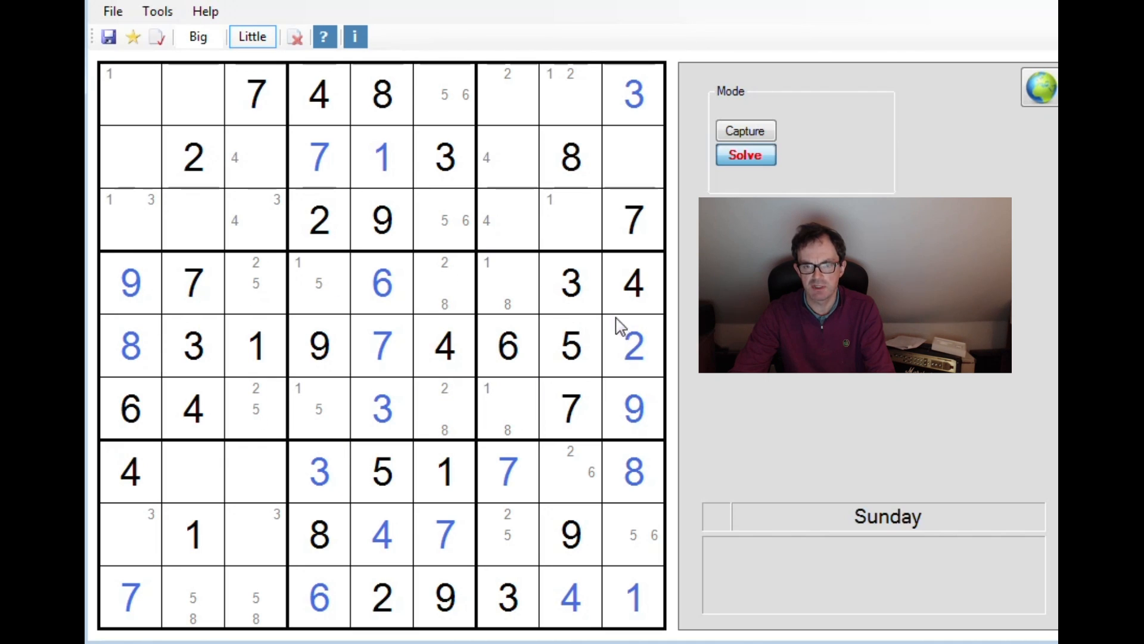
{"action": "mouse_move", "coordinate": [568, 312]}
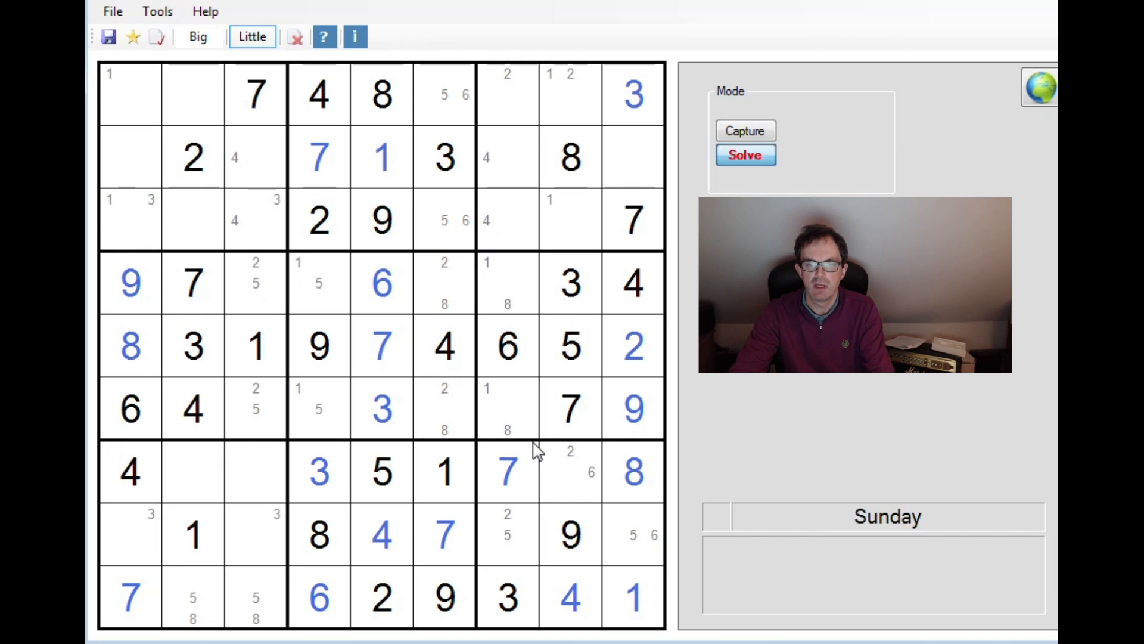
{"action": "left_click", "coordinate": [298, 284]}
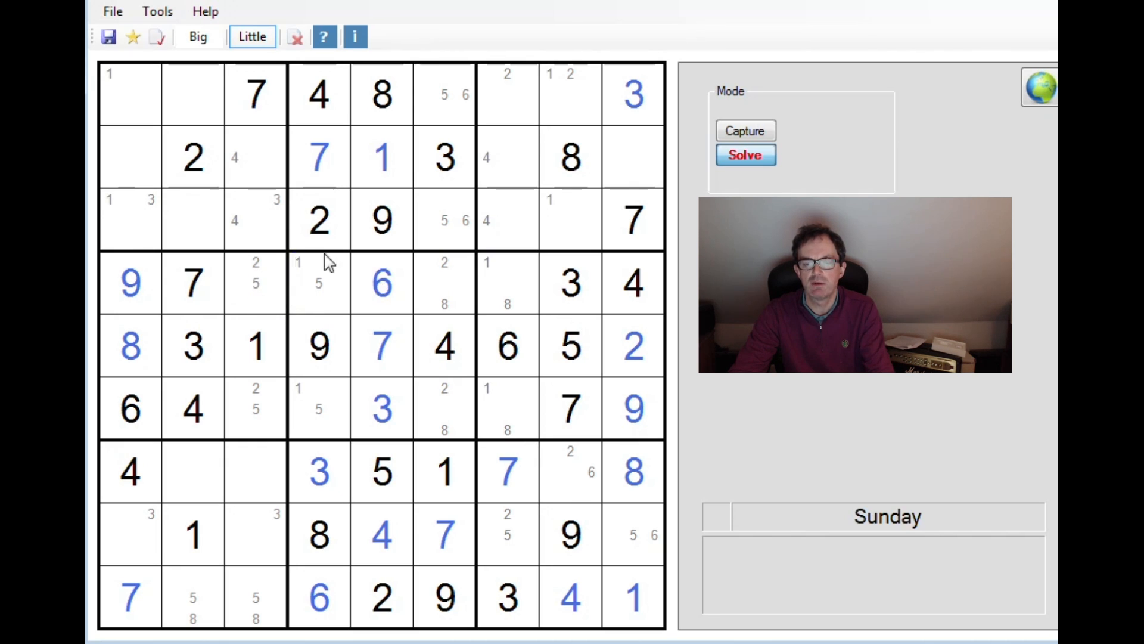
{"action": "left_click", "coordinate": [255, 270]}
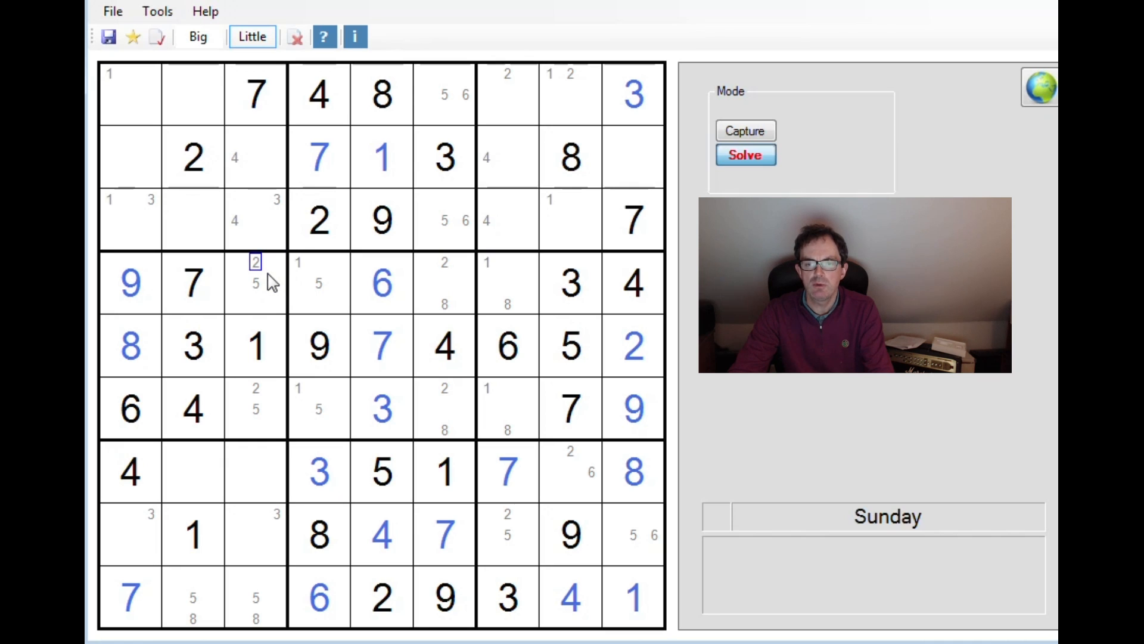
{"action": "left_click", "coordinate": [254, 409]}
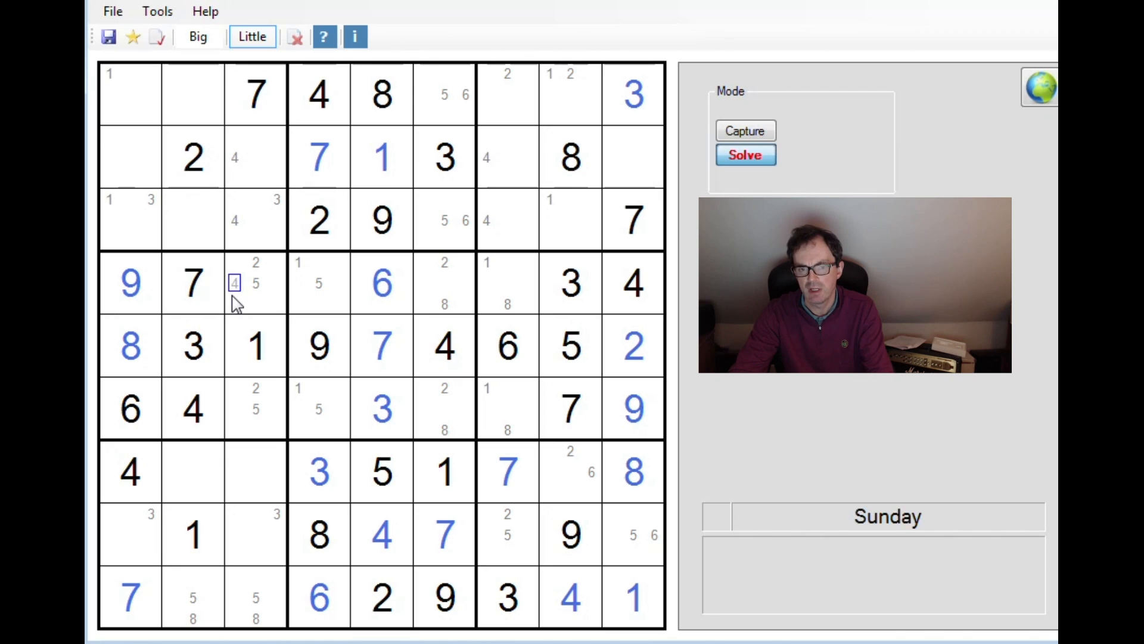
{"action": "left_click", "coordinate": [234, 283]}
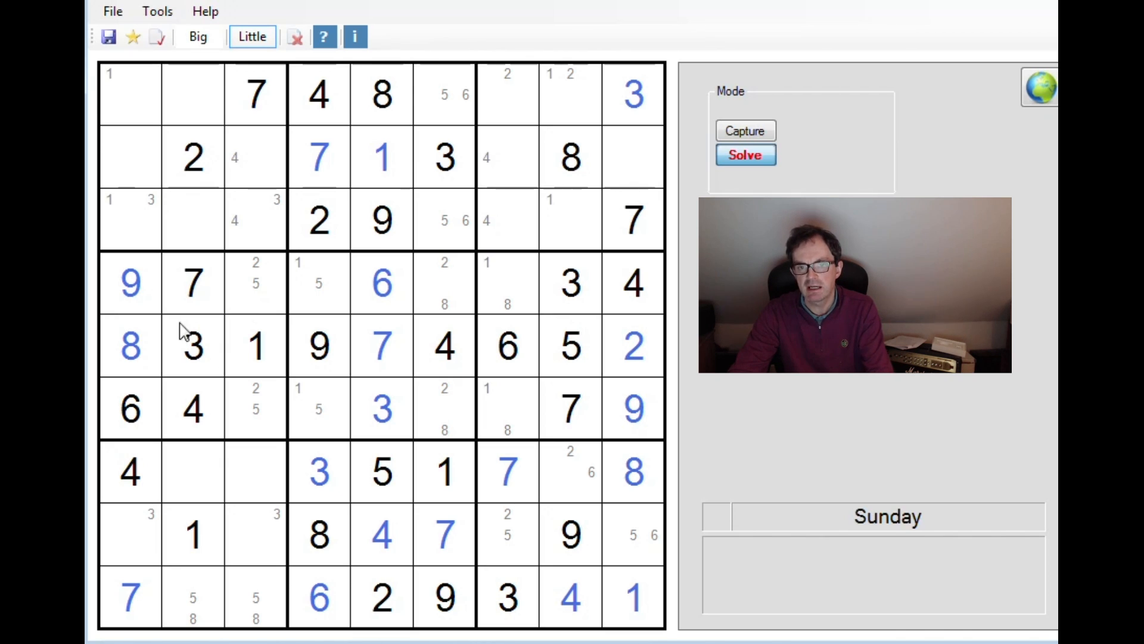
{"action": "mouse_move", "coordinate": [153, 302]}
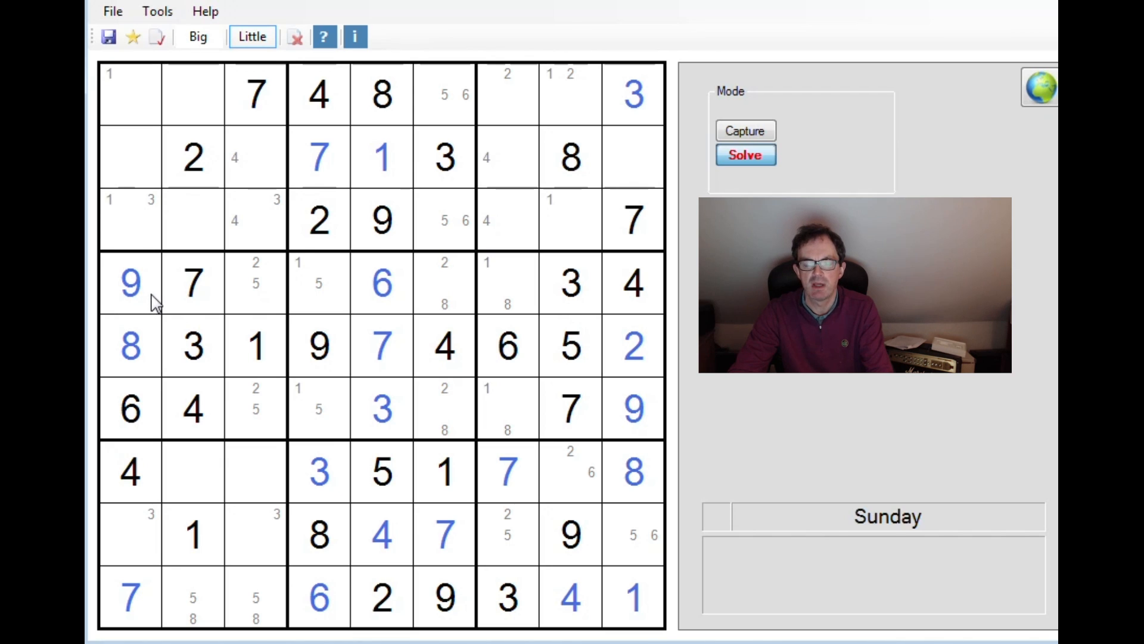
Step: Pencil 2/5 and 1/5 candidate pairs into the empty cells of rows 4 and 6
{"action": "left_click", "coordinate": [255, 270]}
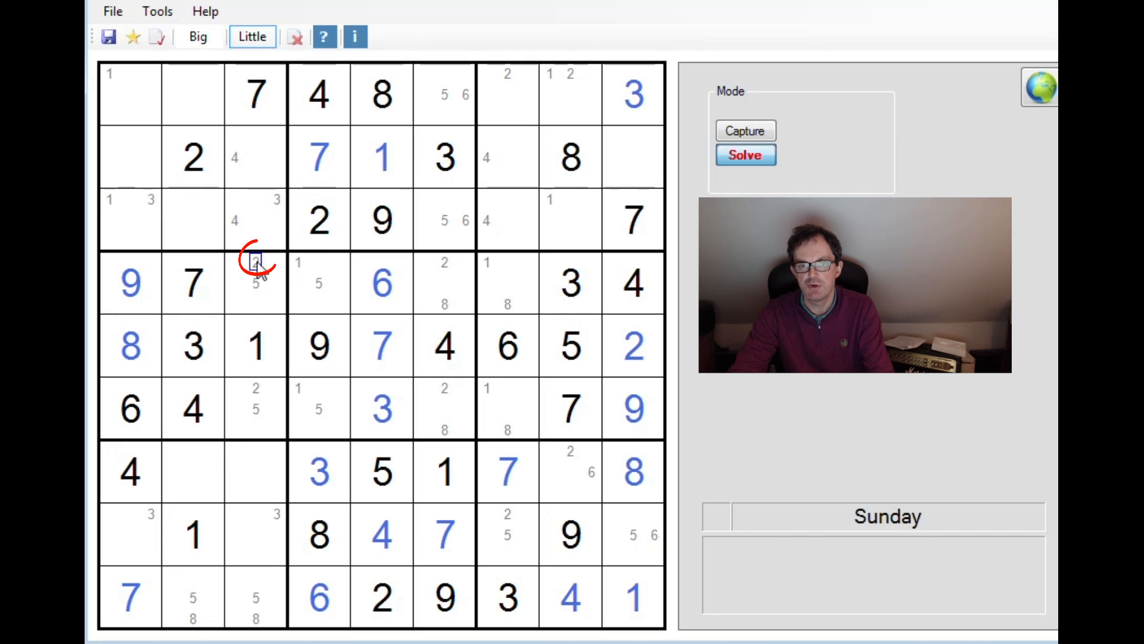
{"action": "left_click", "coordinate": [444, 303]}
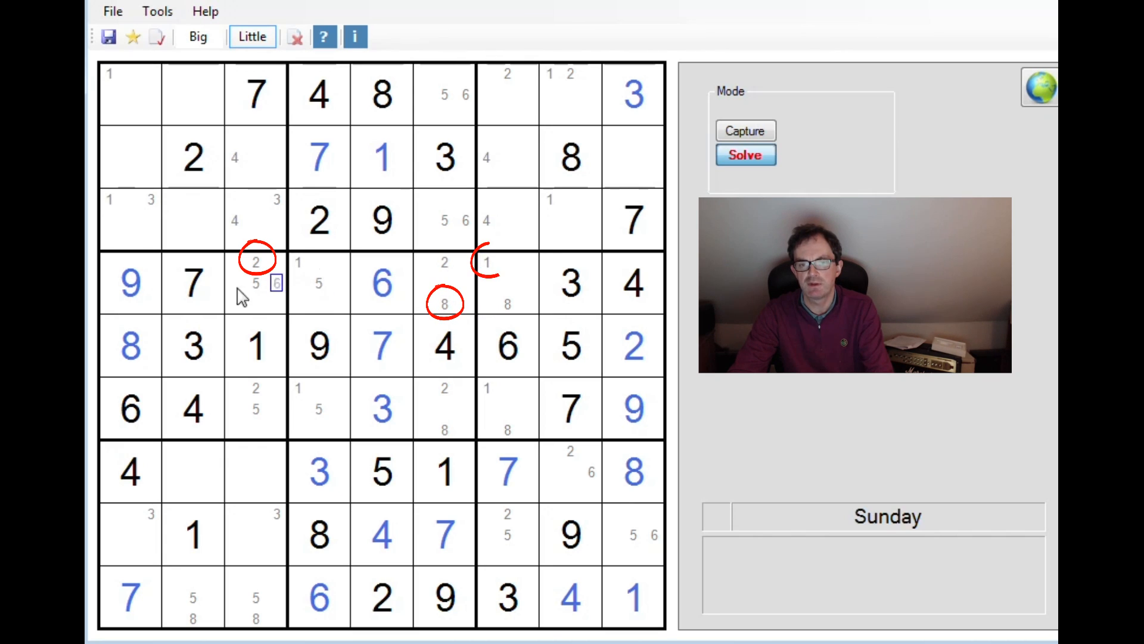
{"action": "left_click", "coordinate": [528, 283]}
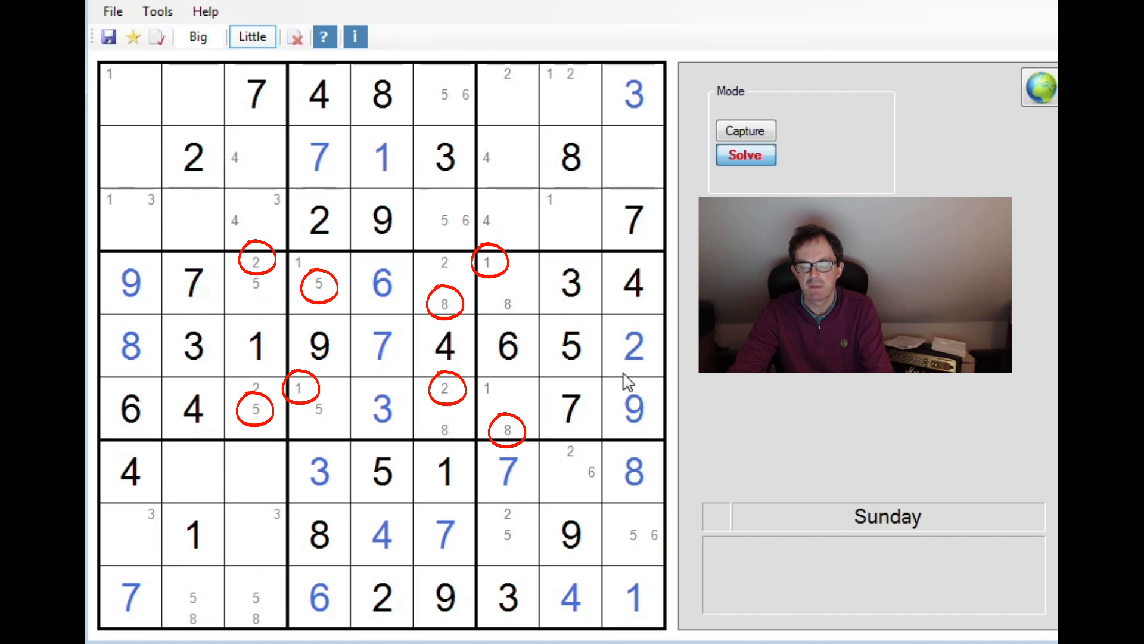
{"action": "mouse_move", "coordinate": [631, 322]}
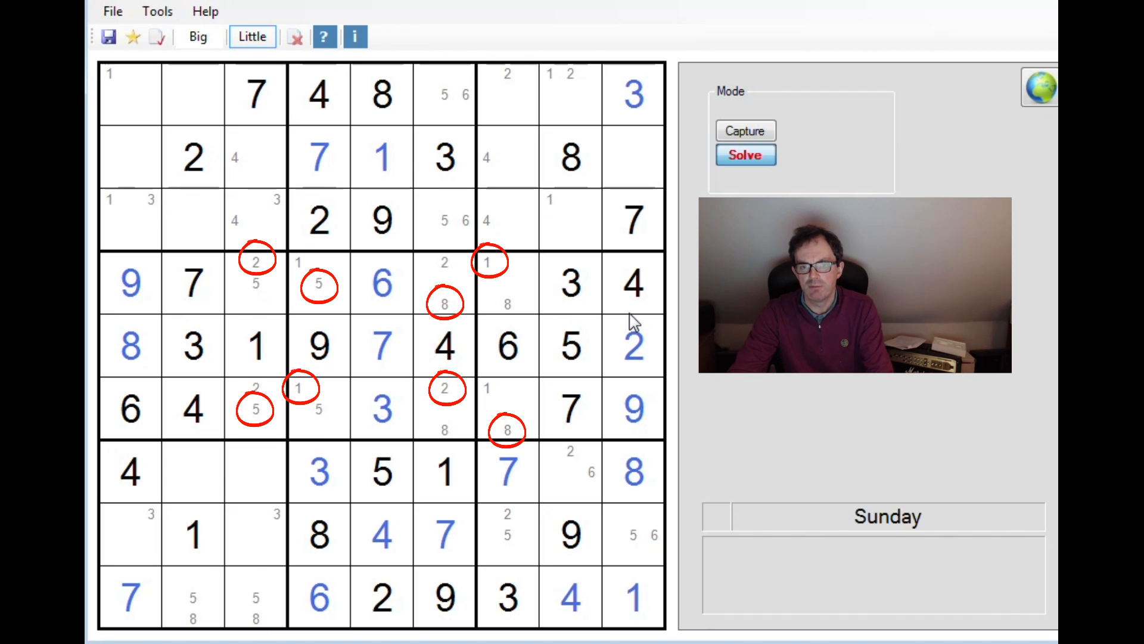
{"action": "mouse_move", "coordinate": [595, 330]}
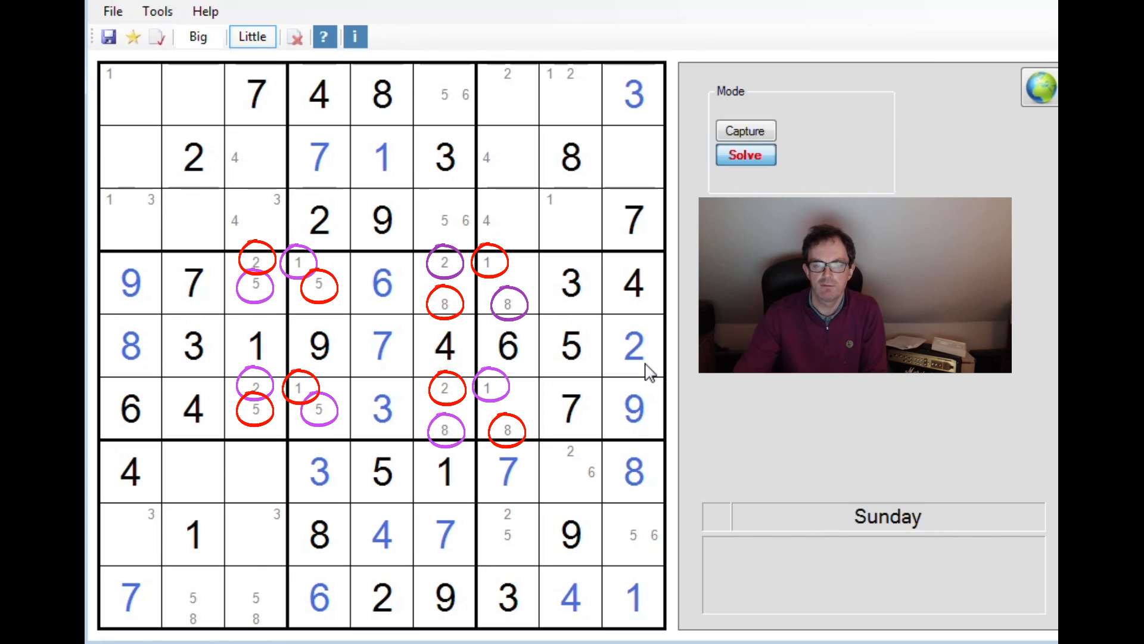
{"action": "mouse_move", "coordinate": [139, 266]}
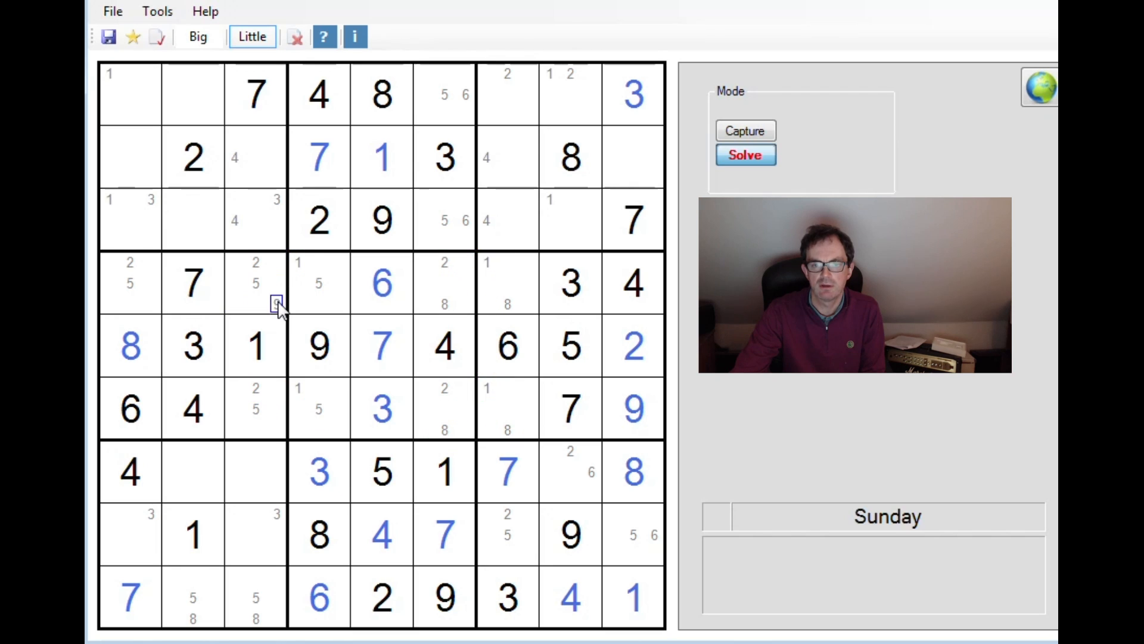
Step: Trial-place 9 in r4c3 in Big mode, undo it, and return to Little mode for pencilling
{"action": "left_click", "coordinate": [198, 37]}
{"action": "type", "text": "9"}
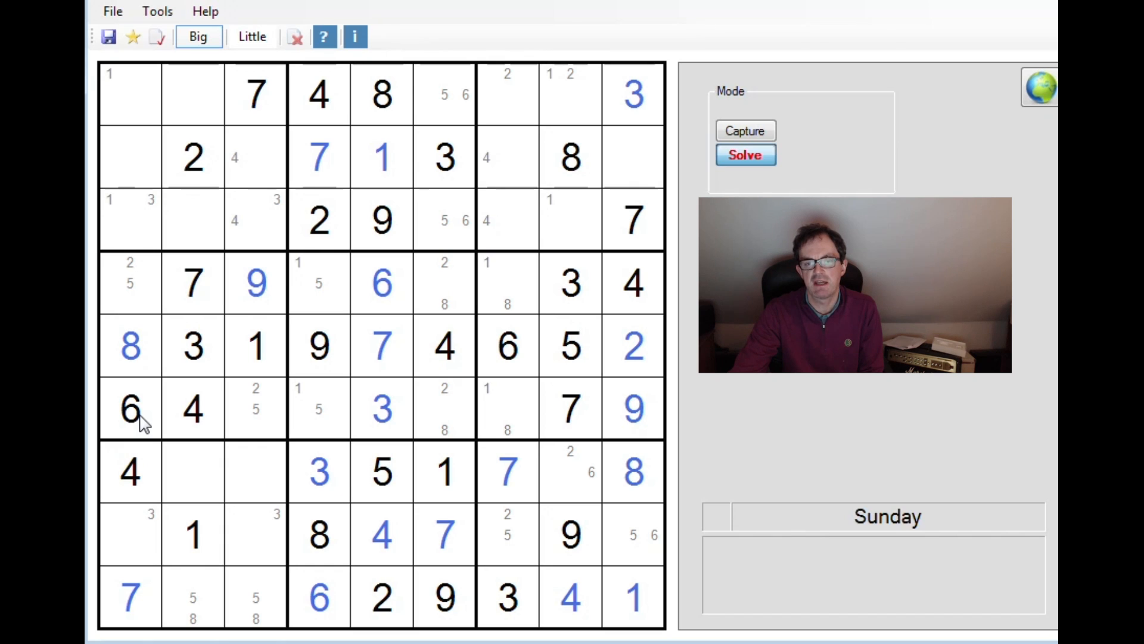
{"action": "left_click", "coordinate": [256, 283]}
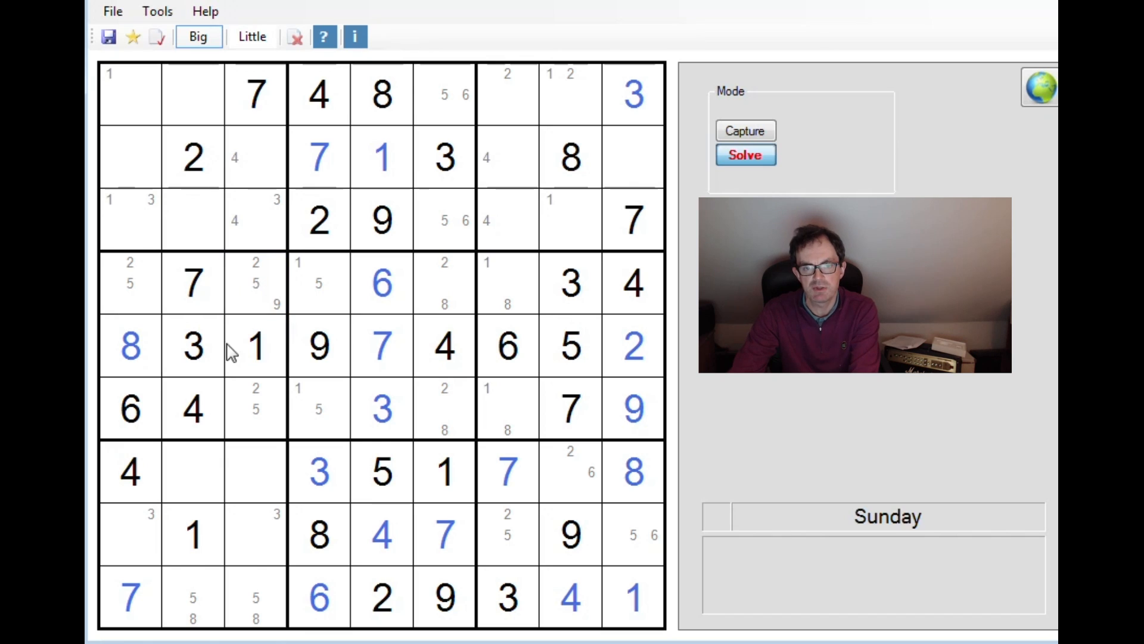
{"action": "left_click", "coordinate": [251, 36]}
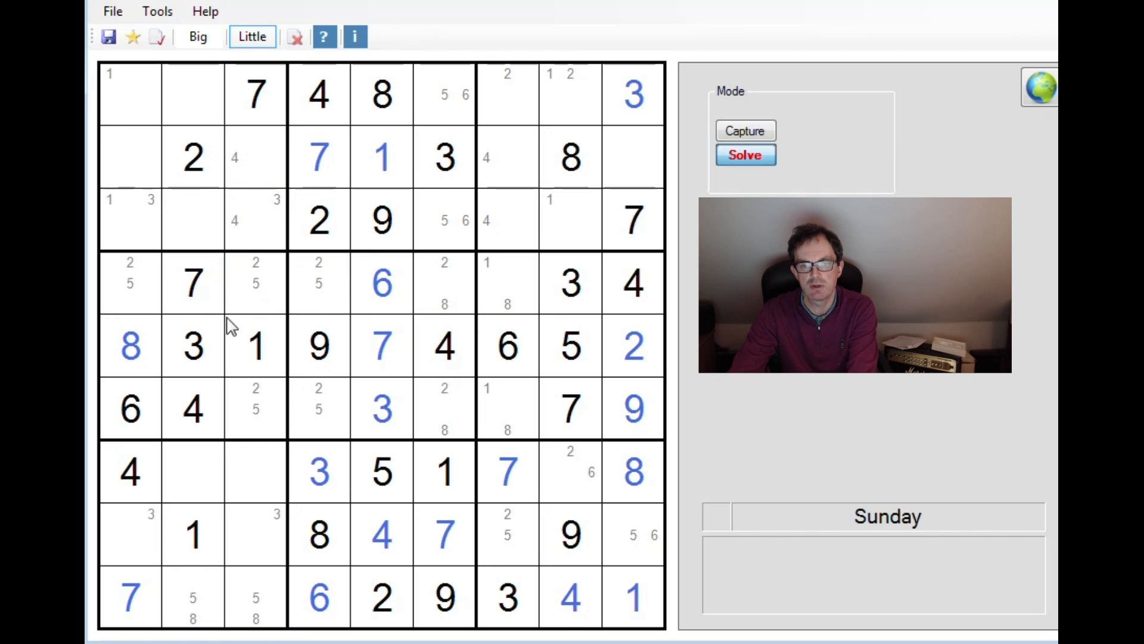
{"action": "mouse_move", "coordinate": [261, 411]}
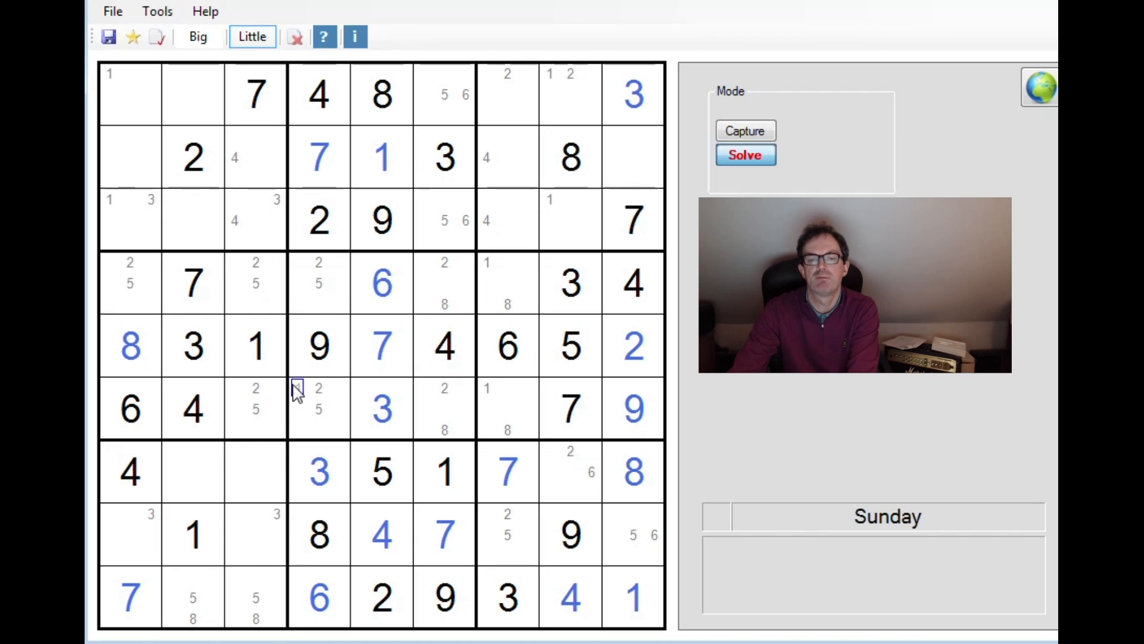
{"action": "mouse_move", "coordinate": [254, 408]}
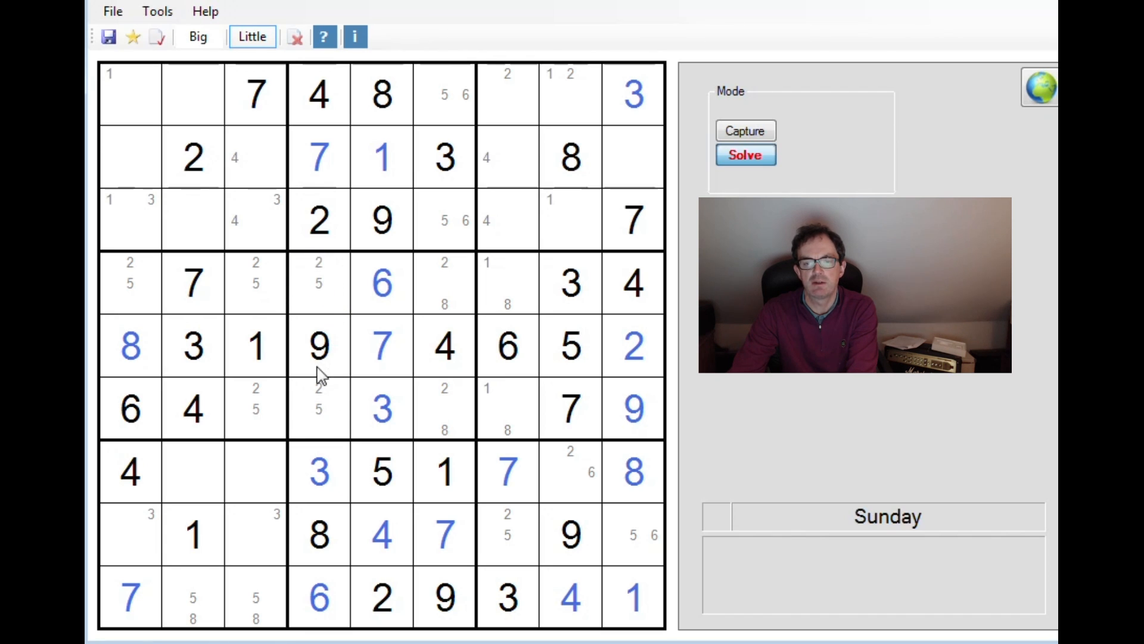
Step: Pencil 9 into r4c1 and r4c3 and toggle r4c4 and r6c4 back to 1/5 candidates
{"action": "left_click", "coordinate": [256, 283]}
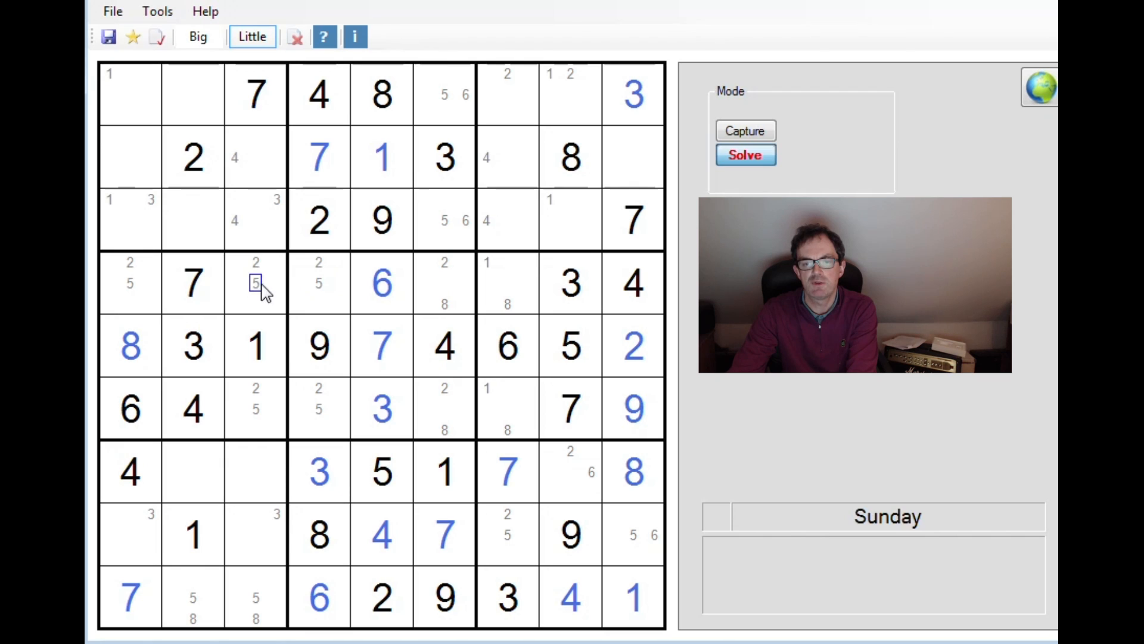
{"action": "left_click", "coordinate": [318, 283]}
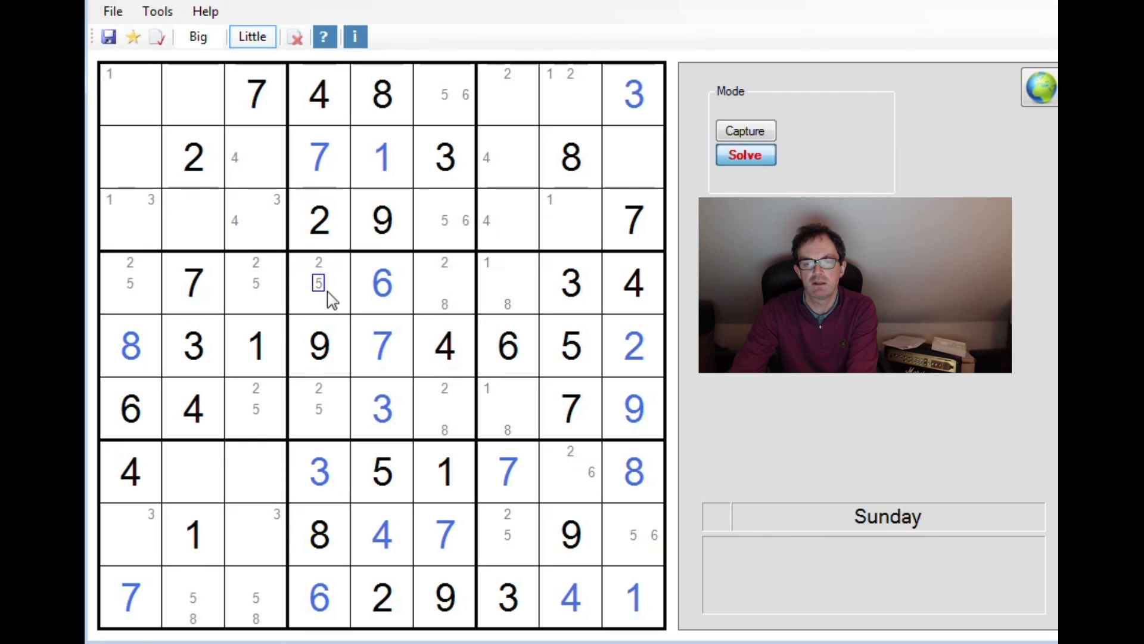
{"action": "left_click", "coordinate": [255, 283]}
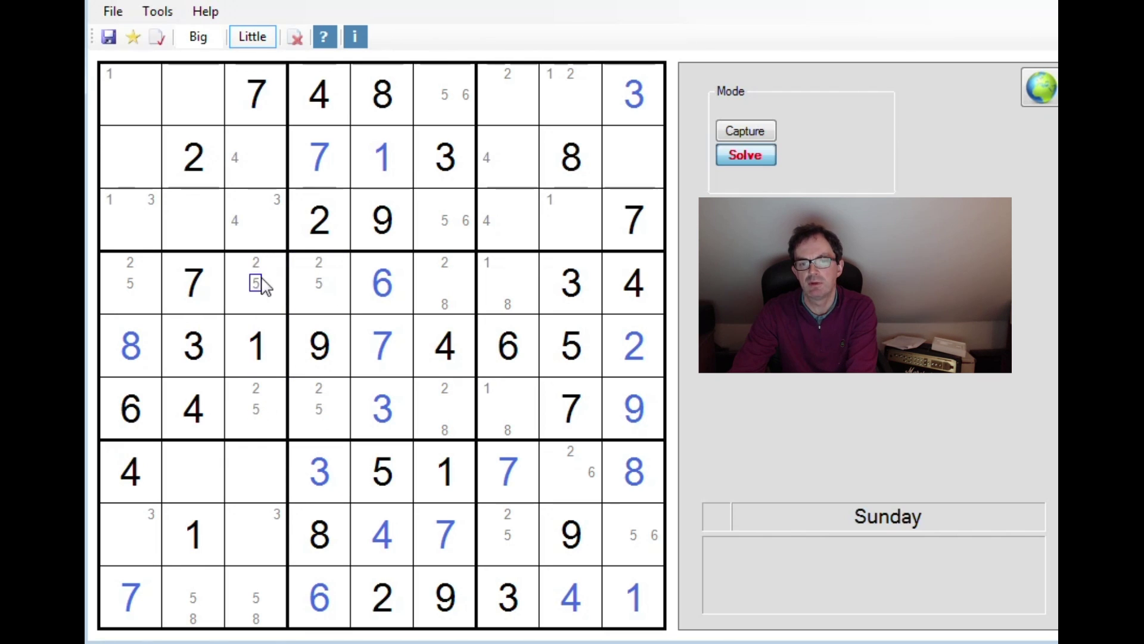
{"action": "left_click", "coordinate": [319, 409]}
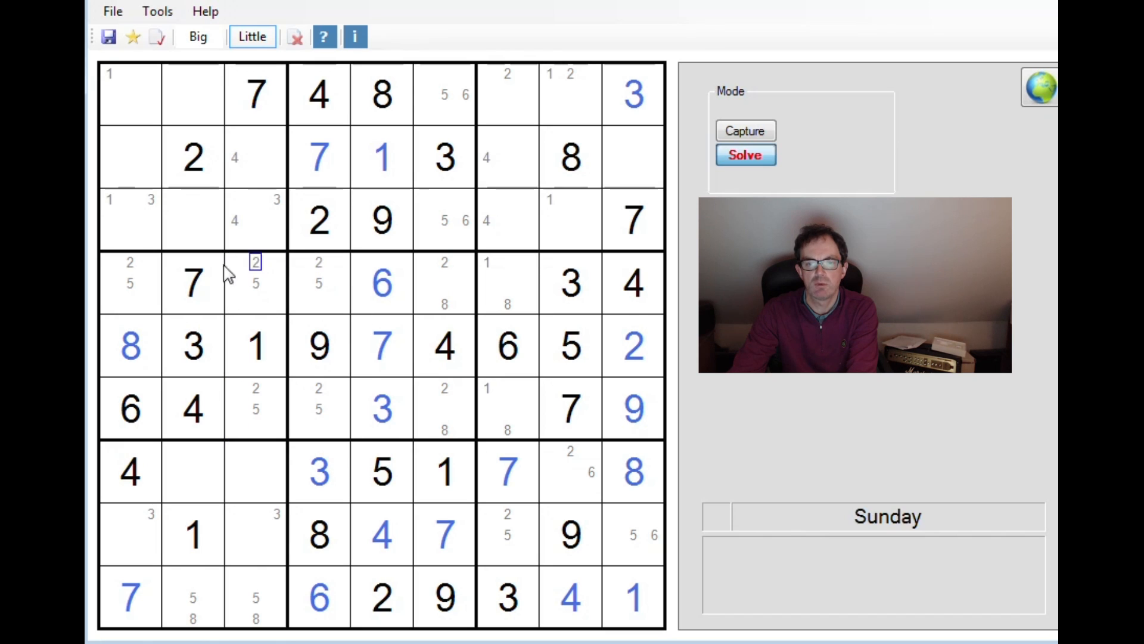
{"action": "left_click", "coordinate": [319, 283]}
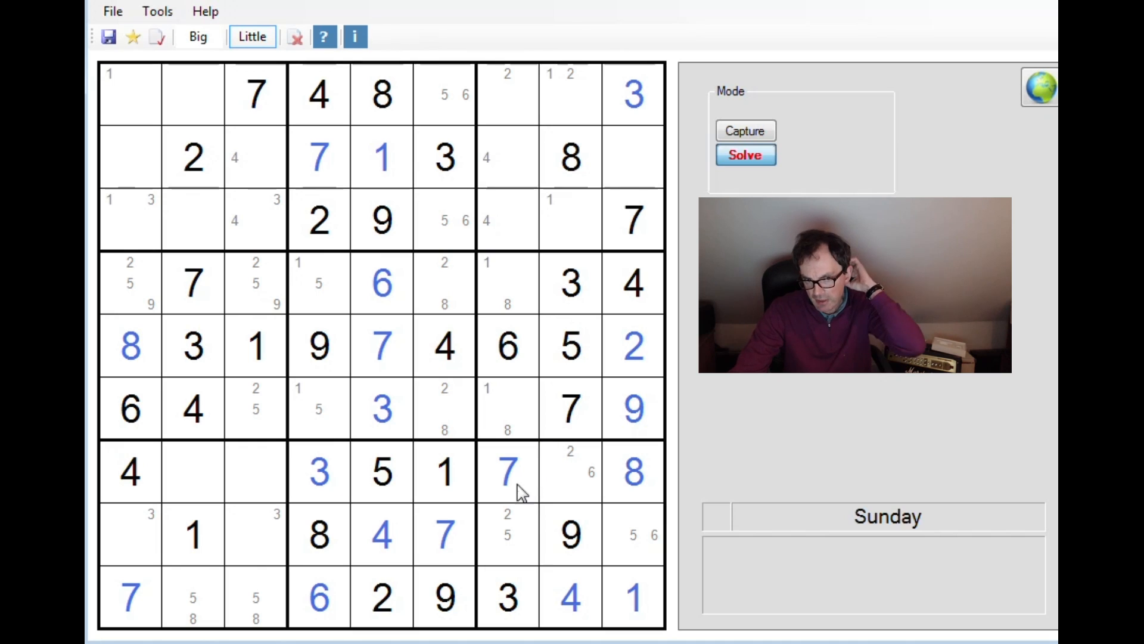
Step: Drop 9 from r4c1, enter solved 9s at r4c3 and r7c2, then pencil 9 into r1c1 and r2c1
{"action": "left_click", "coordinate": [276, 283]}
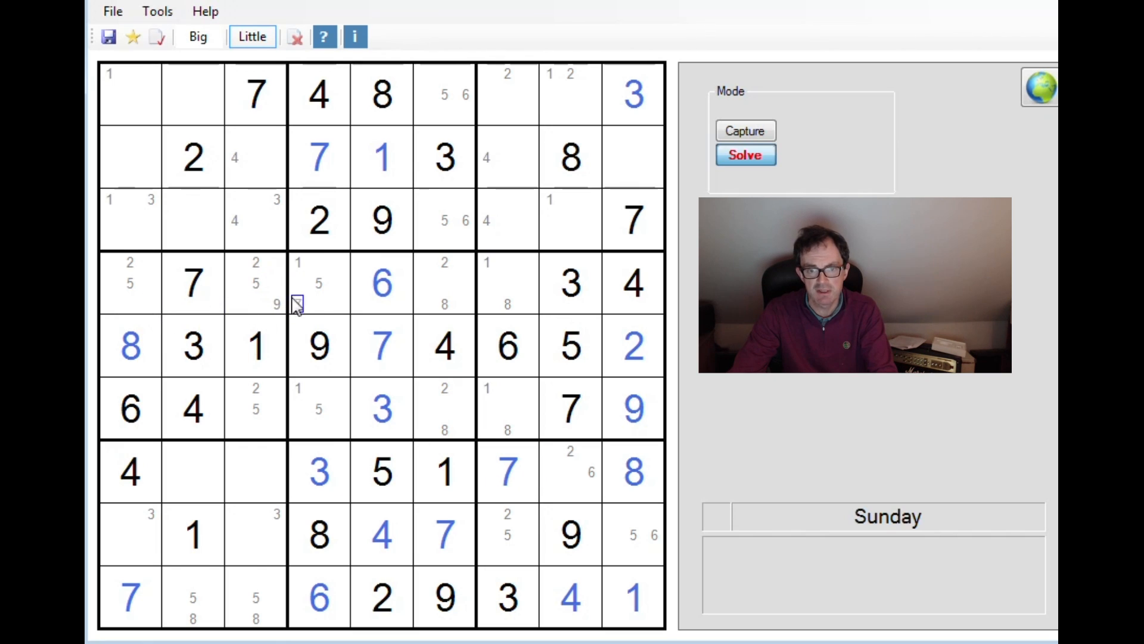
{"action": "left_click", "coordinate": [198, 36]}
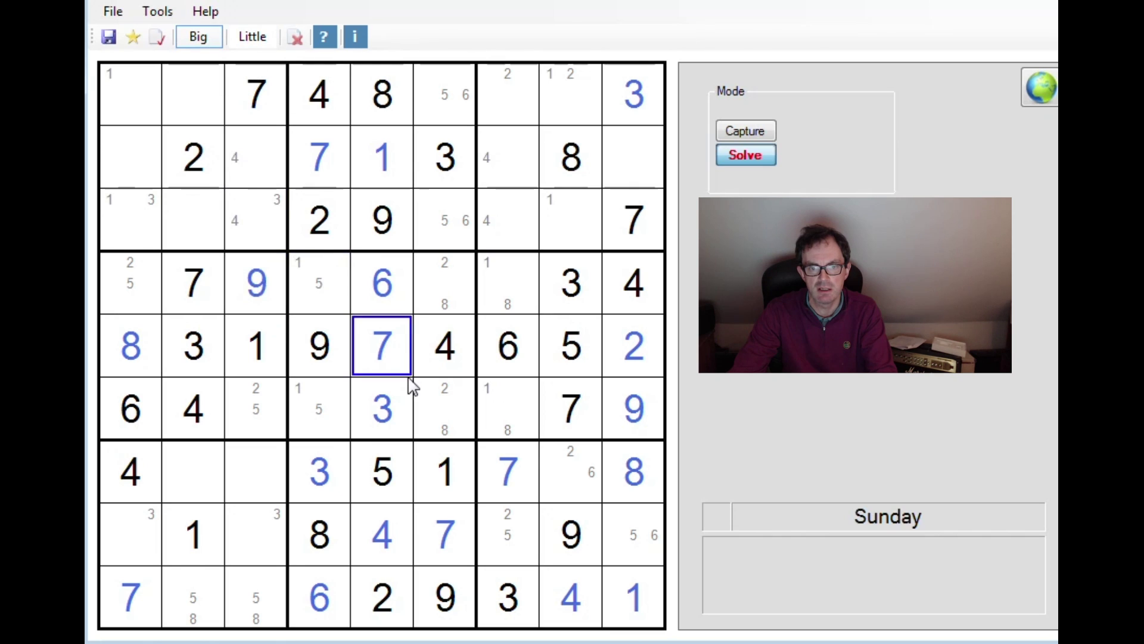
{"action": "left_click", "coordinate": [255, 283]}
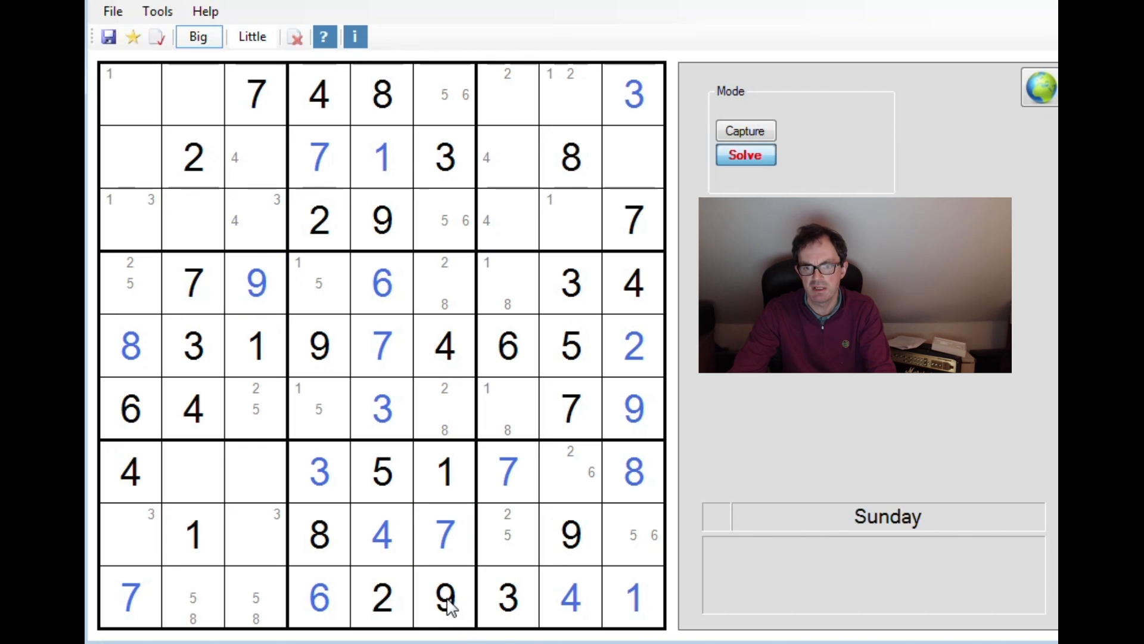
{"action": "left_click", "coordinate": [192, 471]}
{"action": "type", "text": "9"}
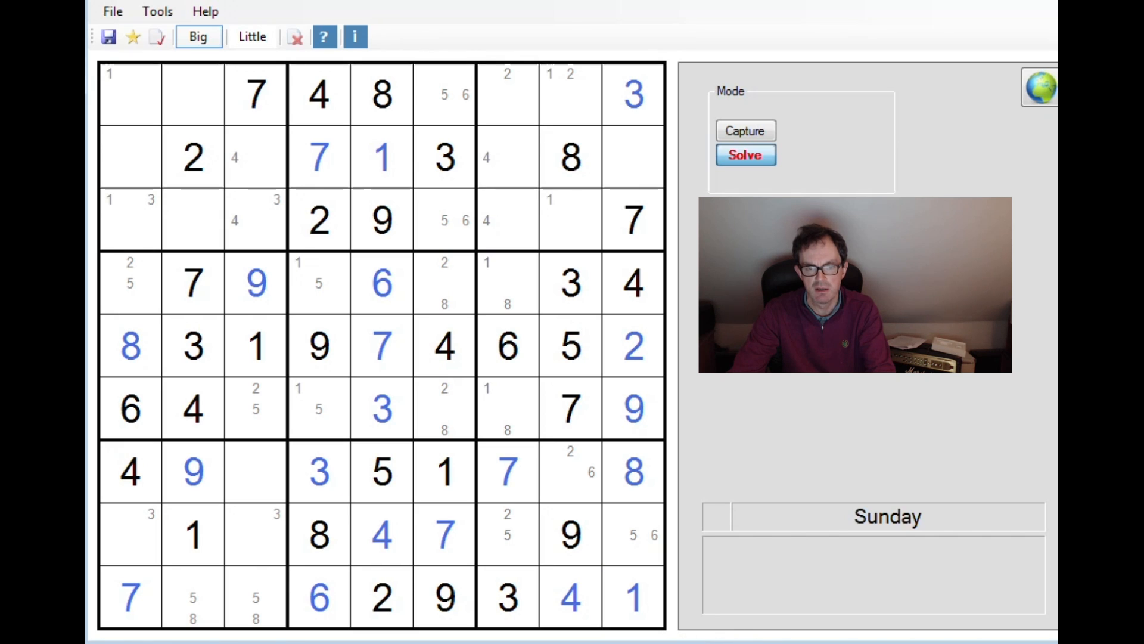
{"action": "mouse_move", "coordinate": [283, 335]}
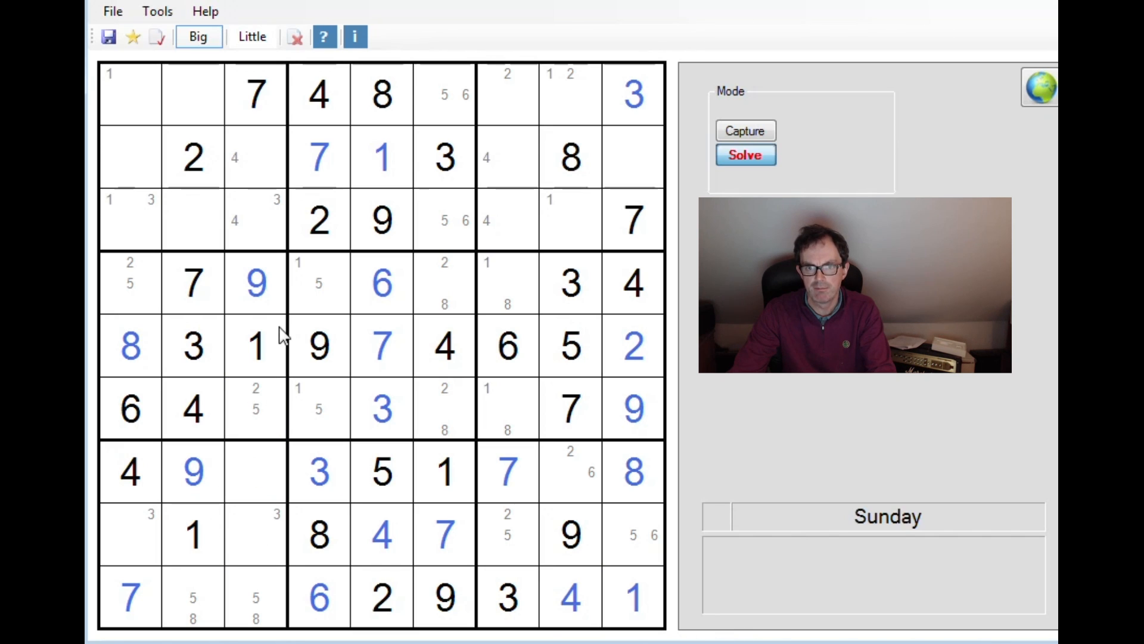
{"action": "left_click", "coordinate": [251, 37]}
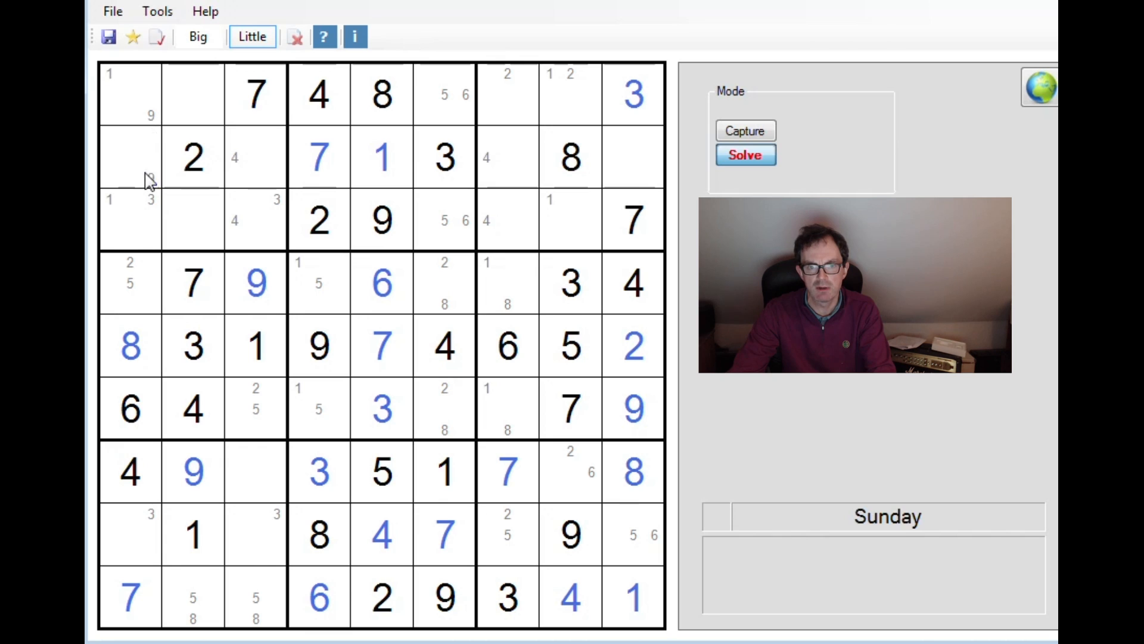
{"action": "mouse_move", "coordinate": [839, 576]}
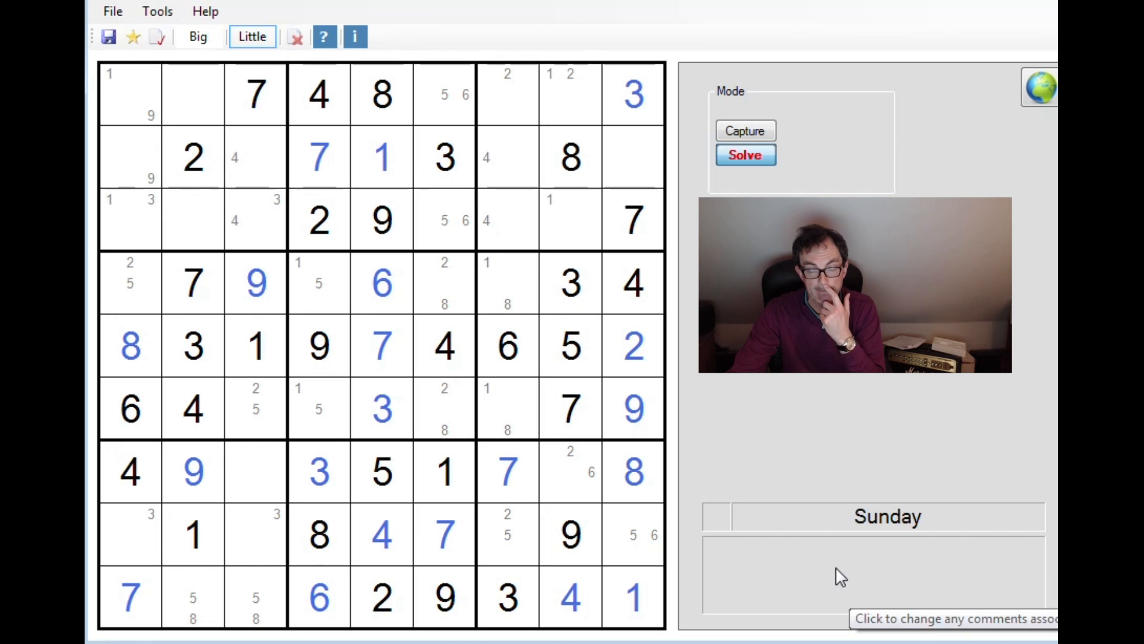
{"action": "mouse_move", "coordinate": [196, 475]}
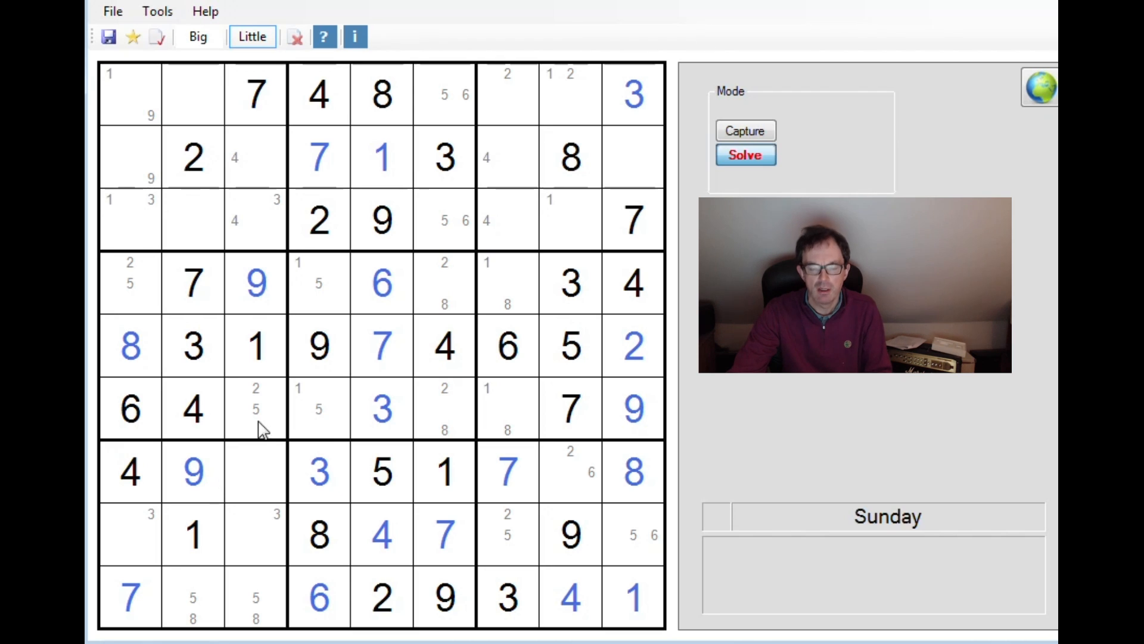
{"action": "mouse_move", "coordinate": [200, 445]}
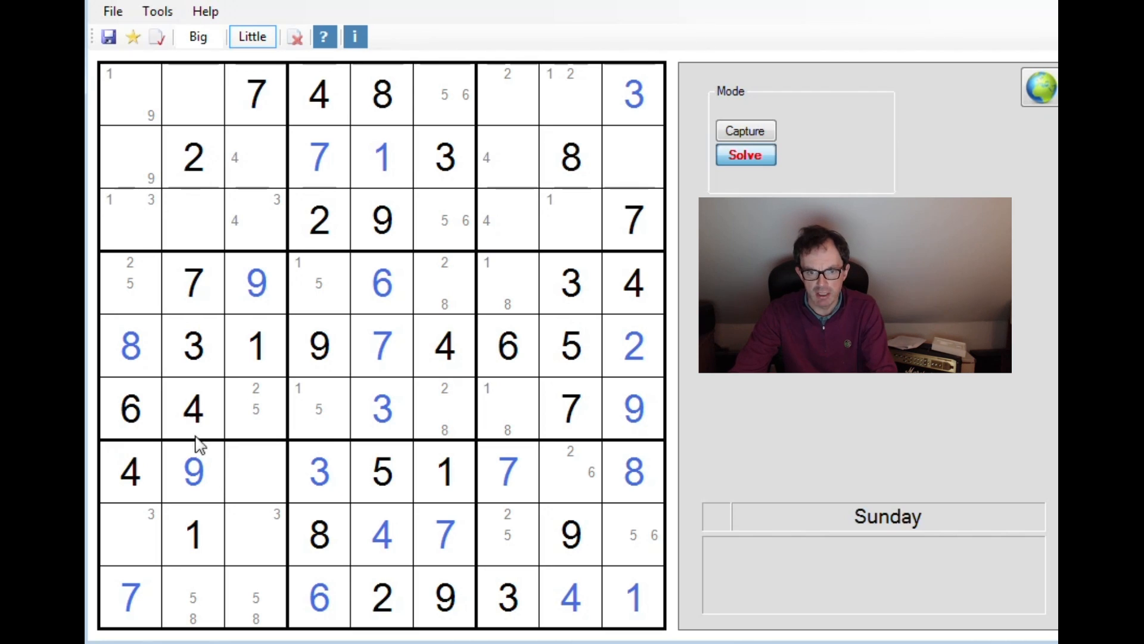
{"action": "mouse_move", "coordinate": [197, 358]}
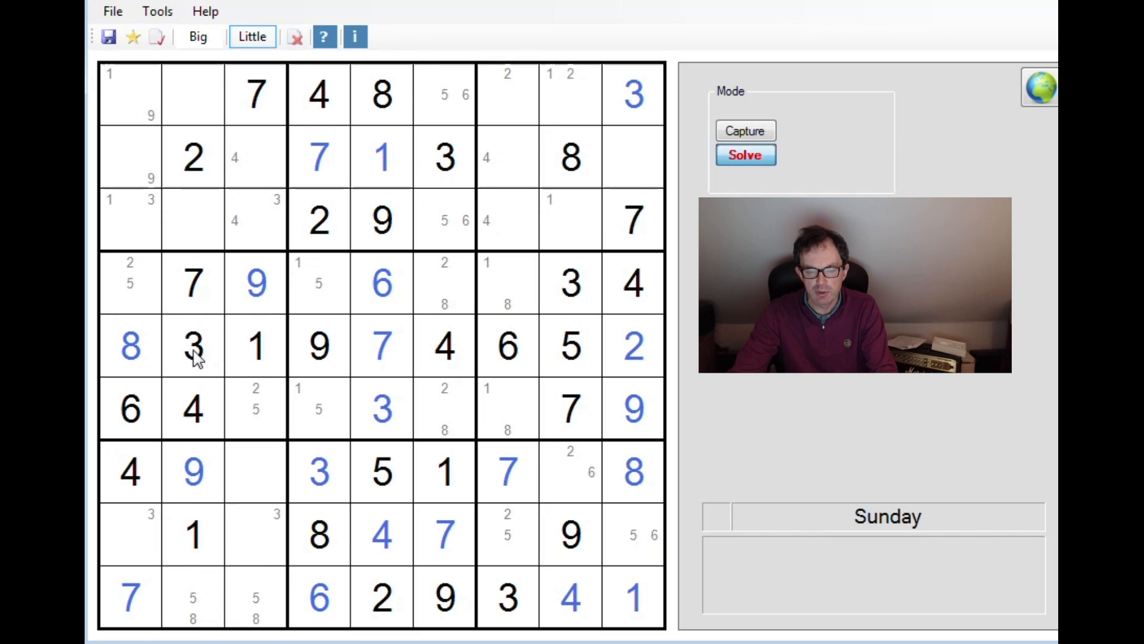
{"action": "mouse_move", "coordinate": [193, 525]}
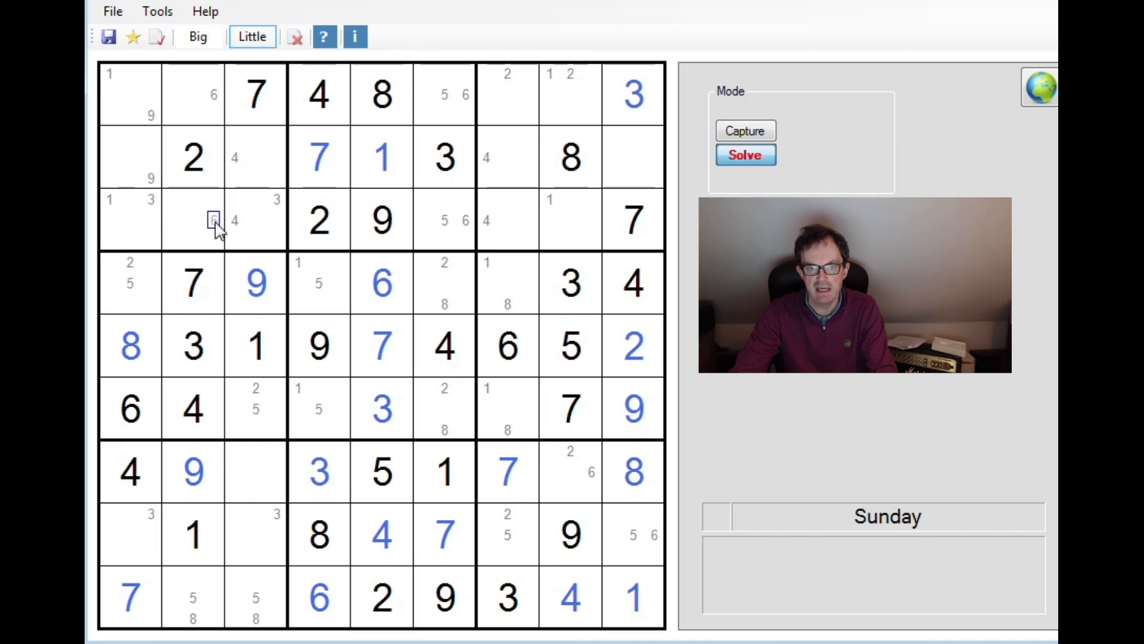
{"action": "left_click", "coordinate": [235, 493]}
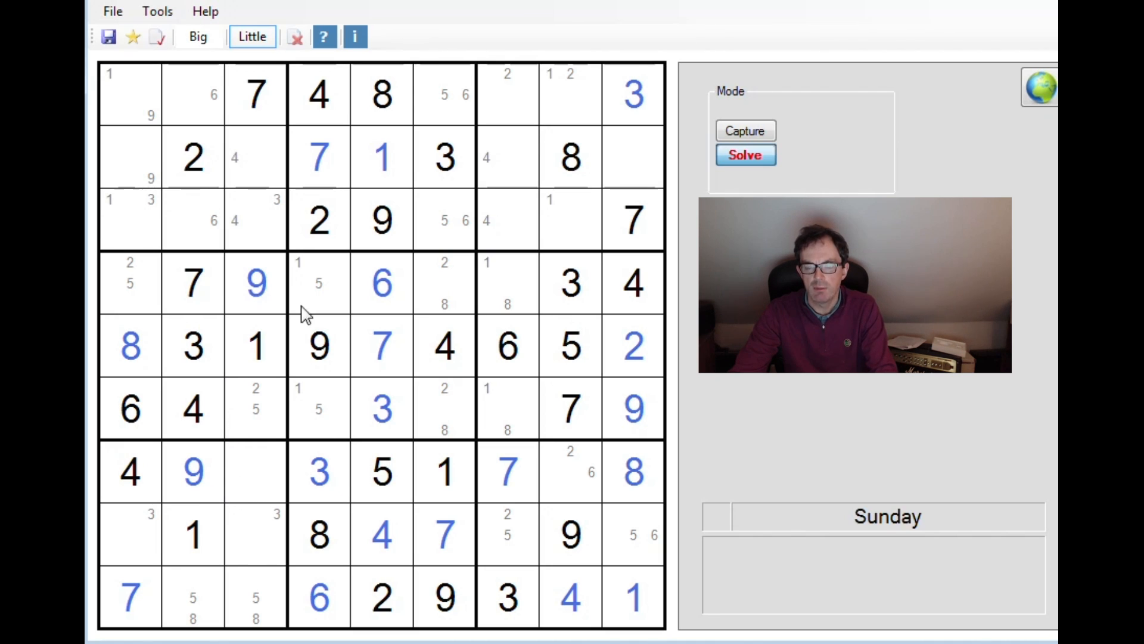
{"action": "mouse_move", "coordinate": [340, 335]}
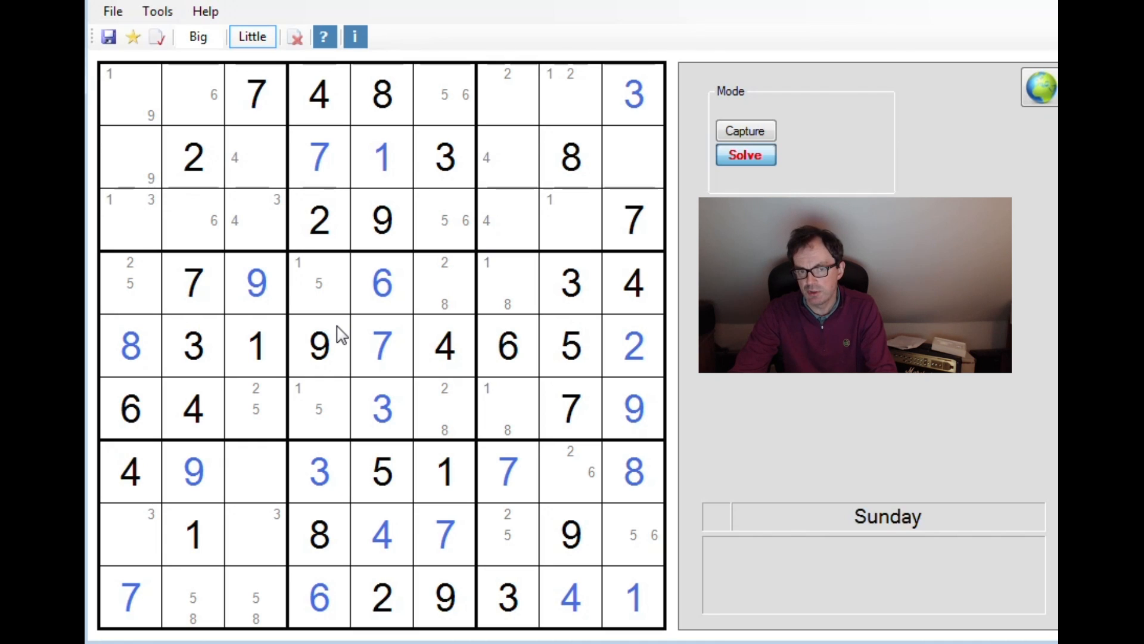
{"action": "left_click", "coordinate": [192, 94]}
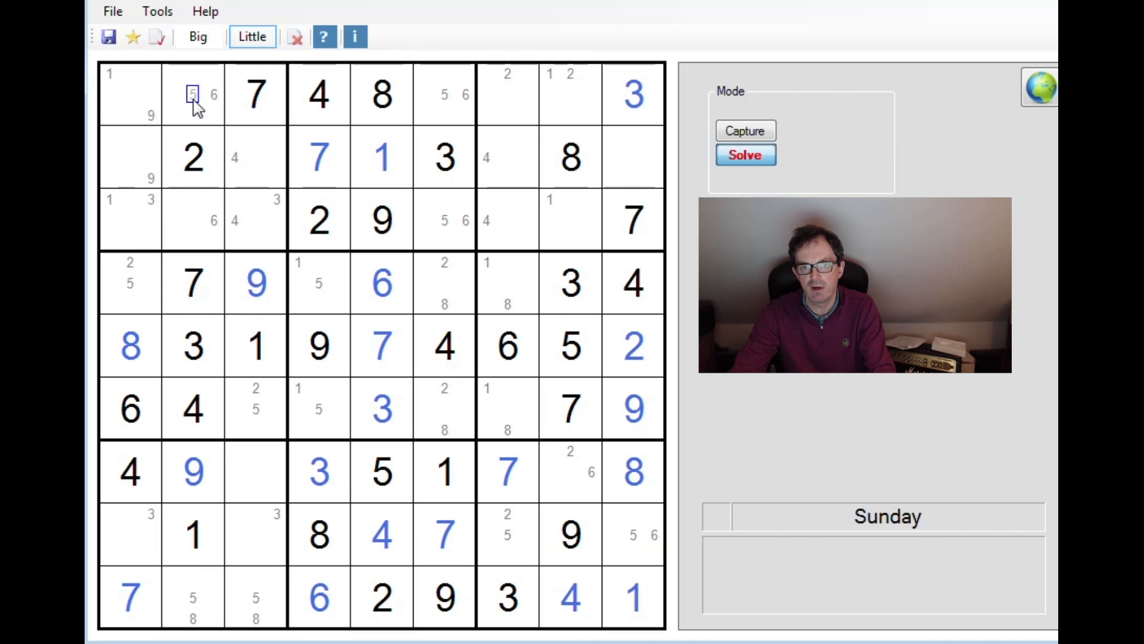
{"action": "left_click", "coordinate": [192, 241]}
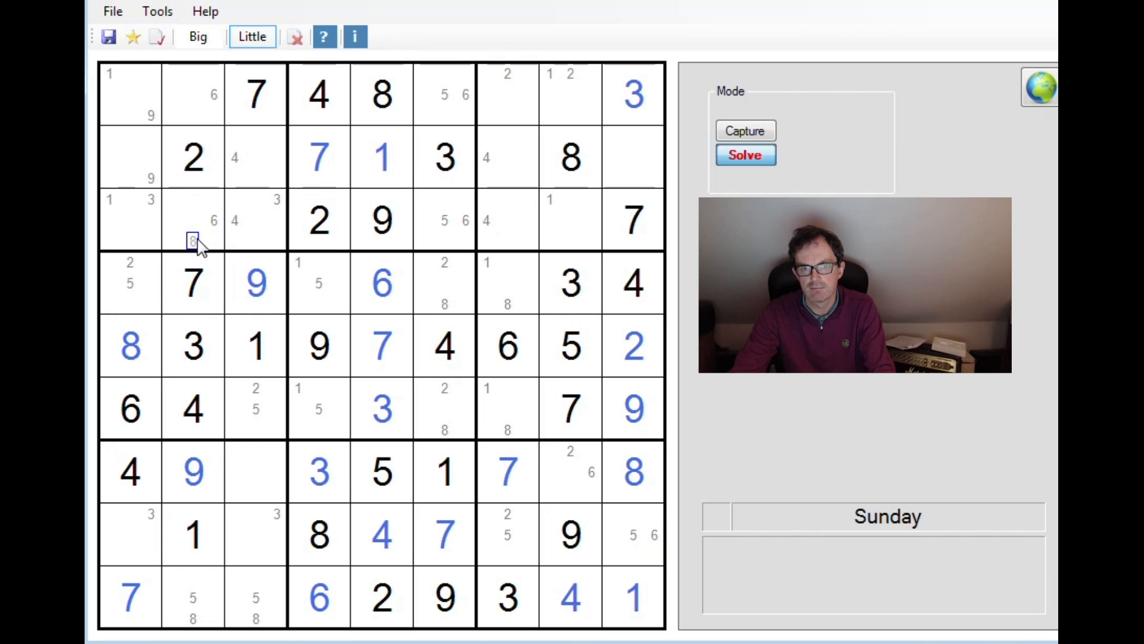
{"action": "left_click", "coordinate": [173, 72]}
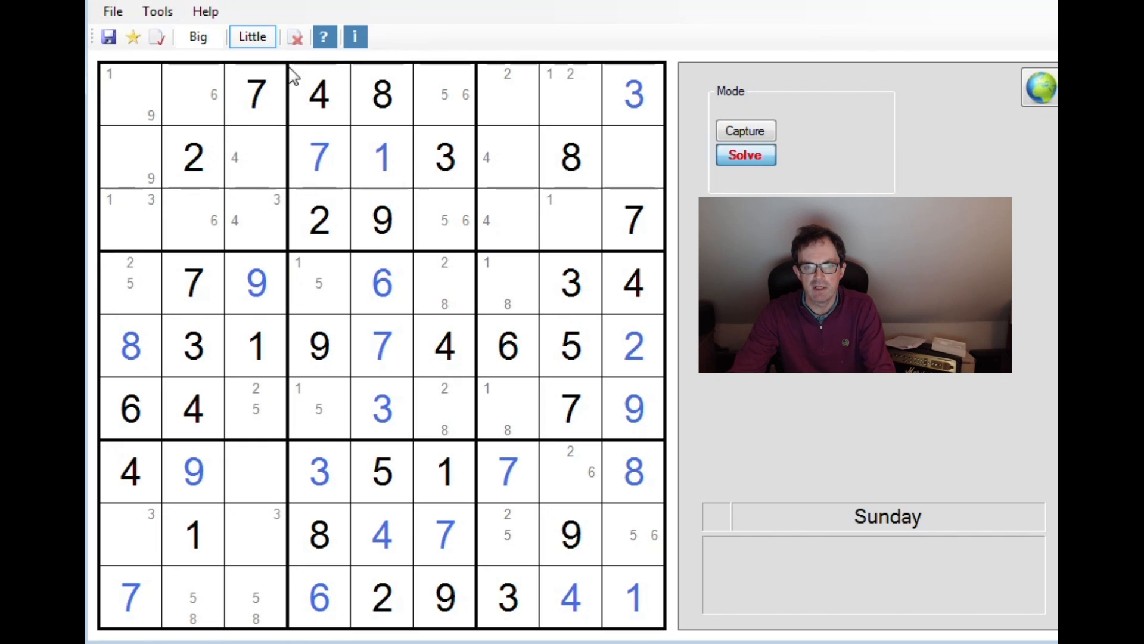
{"action": "mouse_move", "coordinate": [261, 271]}
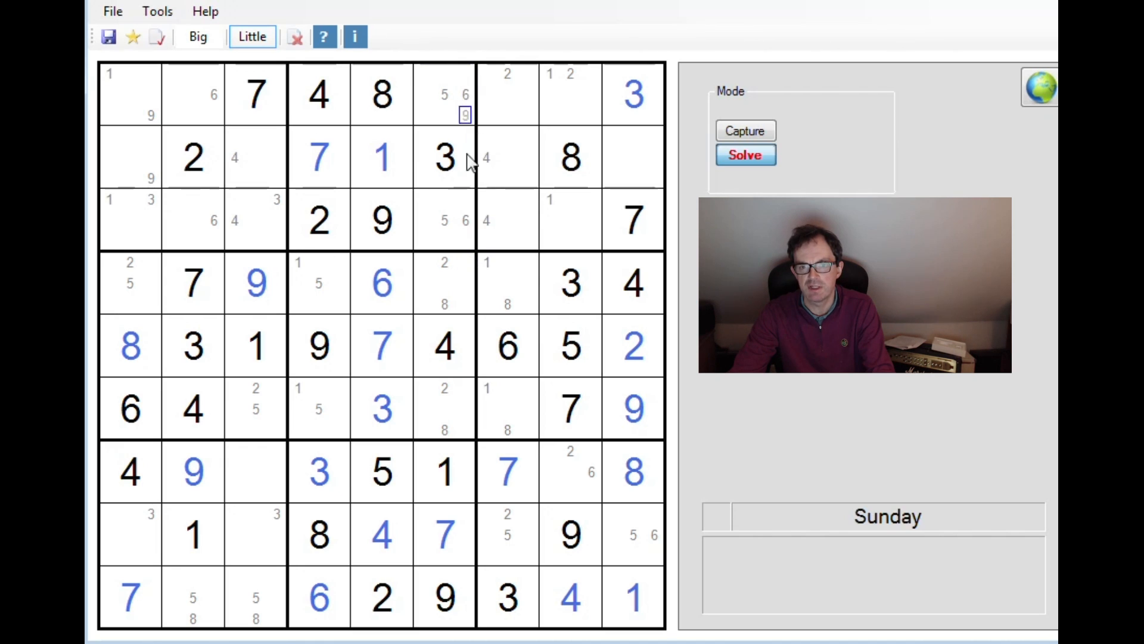
{"action": "left_click", "coordinate": [465, 221]}
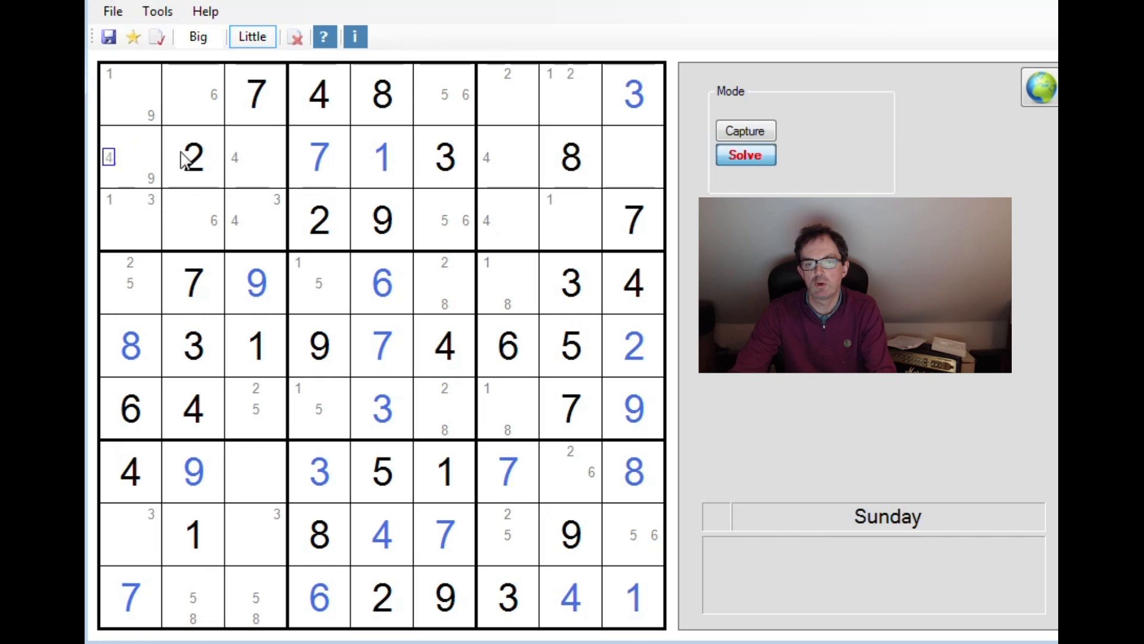
{"action": "left_click", "coordinate": [465, 303]}
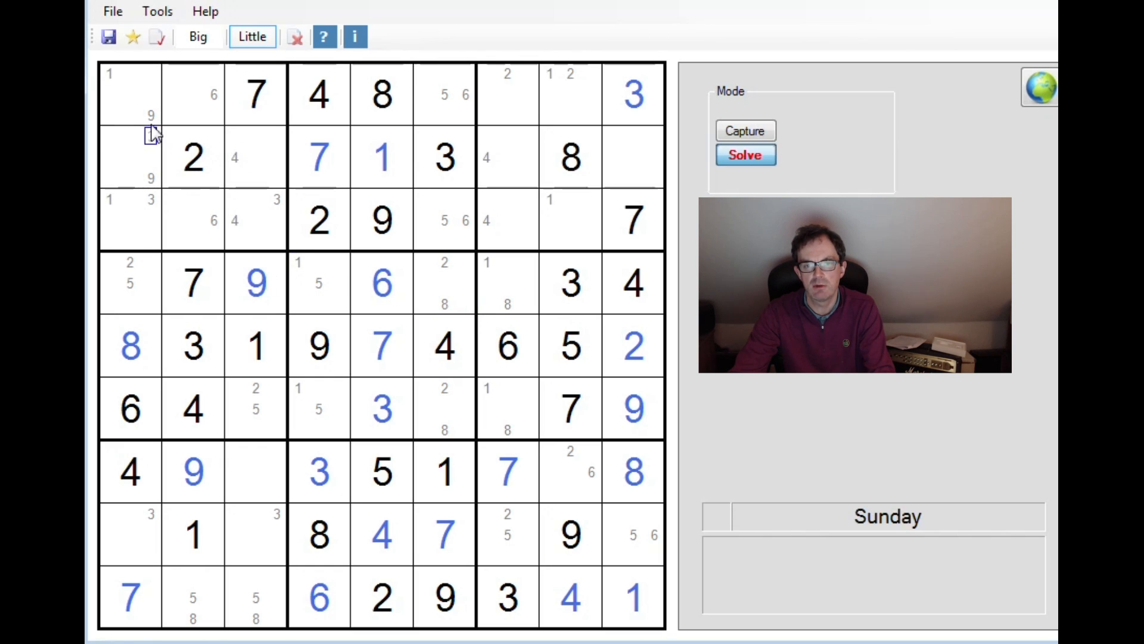
{"action": "mouse_move", "coordinate": [215, 223]}
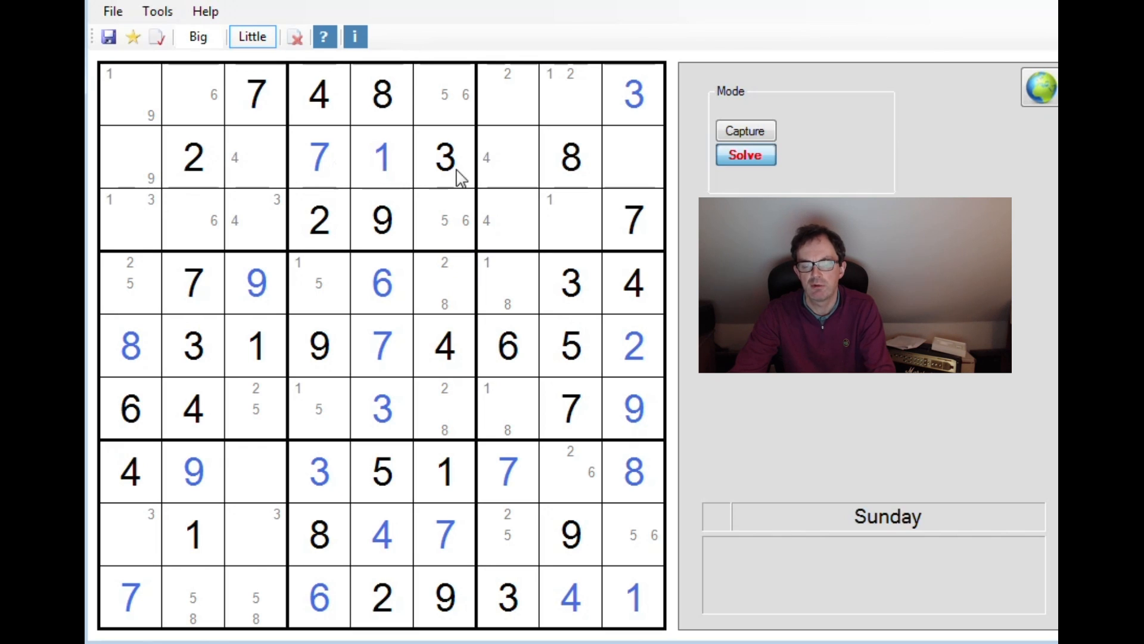
Step: Pencil 6 in row two, then in Big mode enter 6 in row seven and 2s in rows seven and eight
{"action": "left_click", "coordinate": [507, 179]}
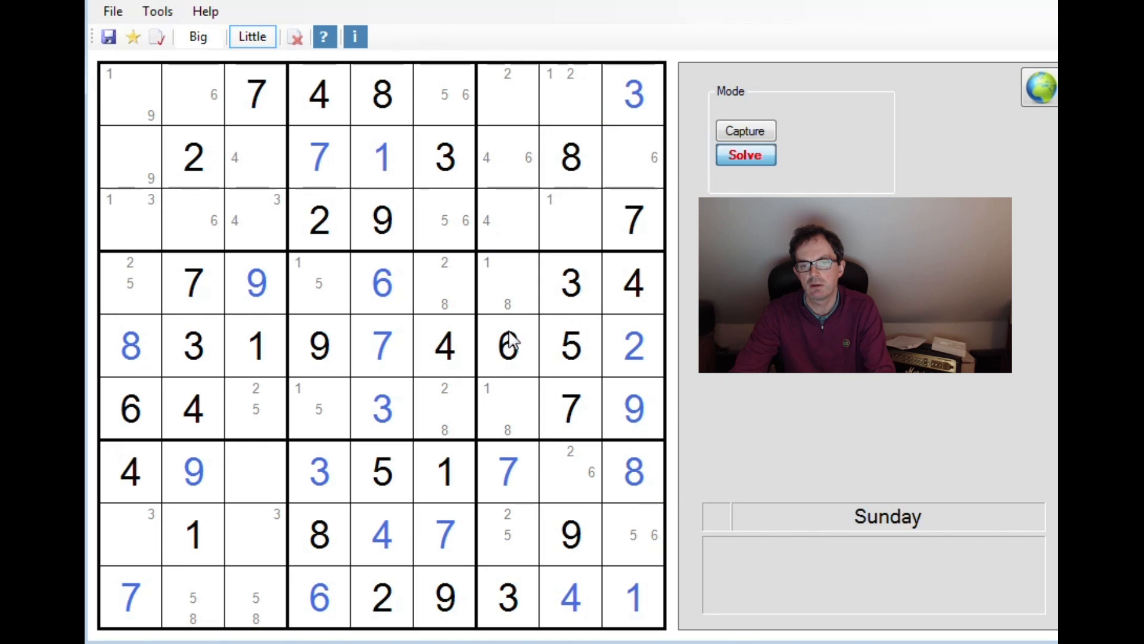
{"action": "left_click", "coordinate": [528, 158]}
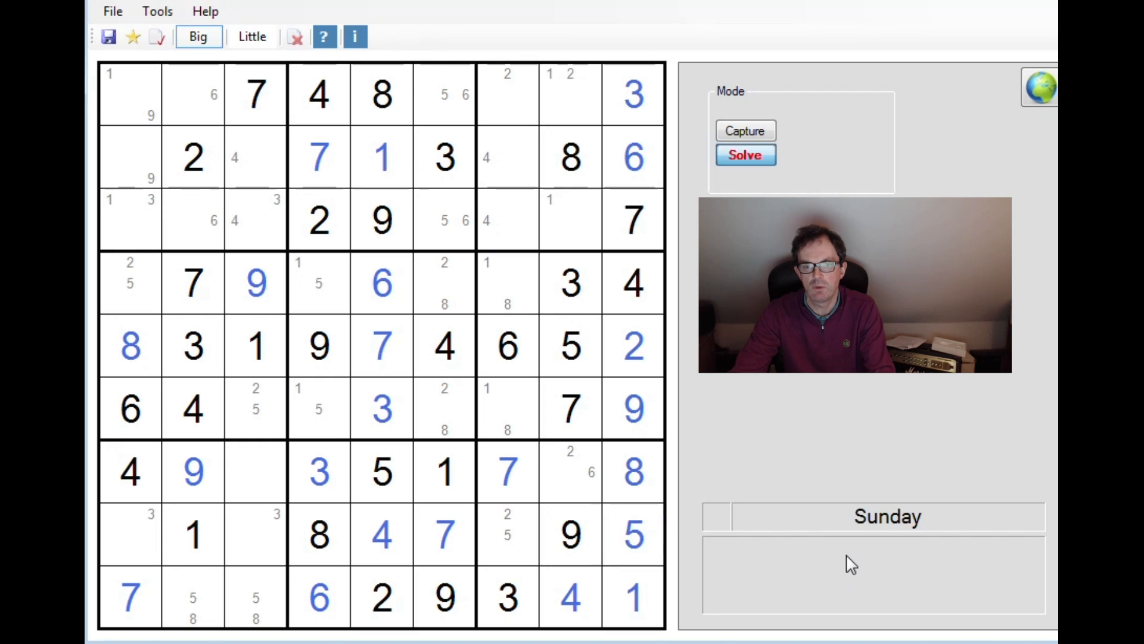
{"action": "mouse_move", "coordinate": [812, 562]}
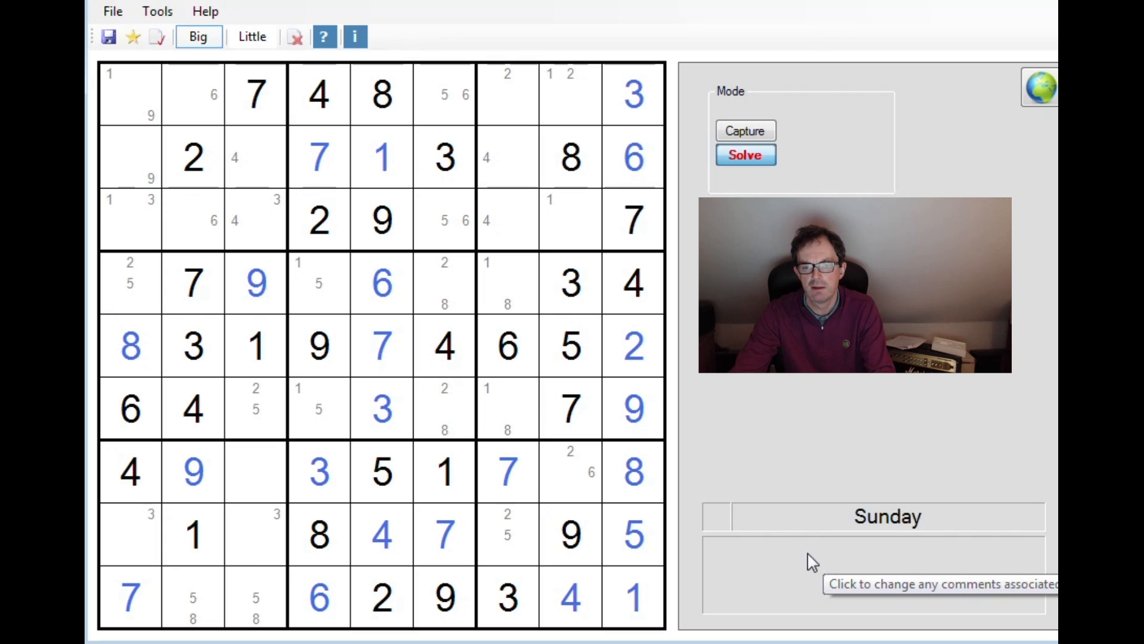
{"action": "left_click", "coordinate": [571, 471]}
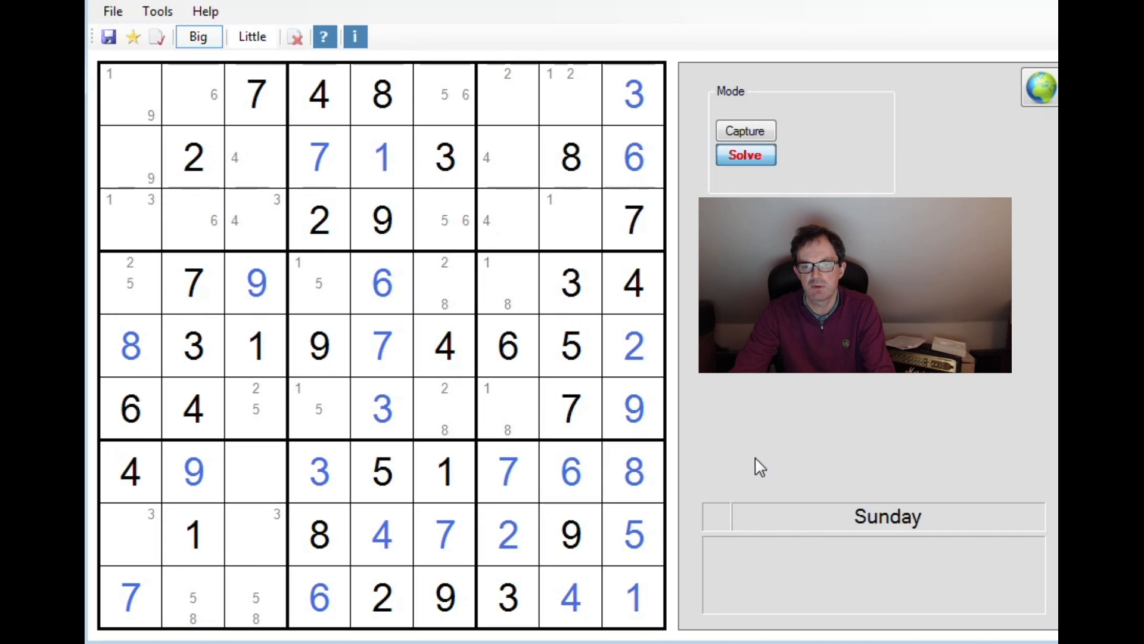
{"action": "left_click", "coordinate": [508, 535]}
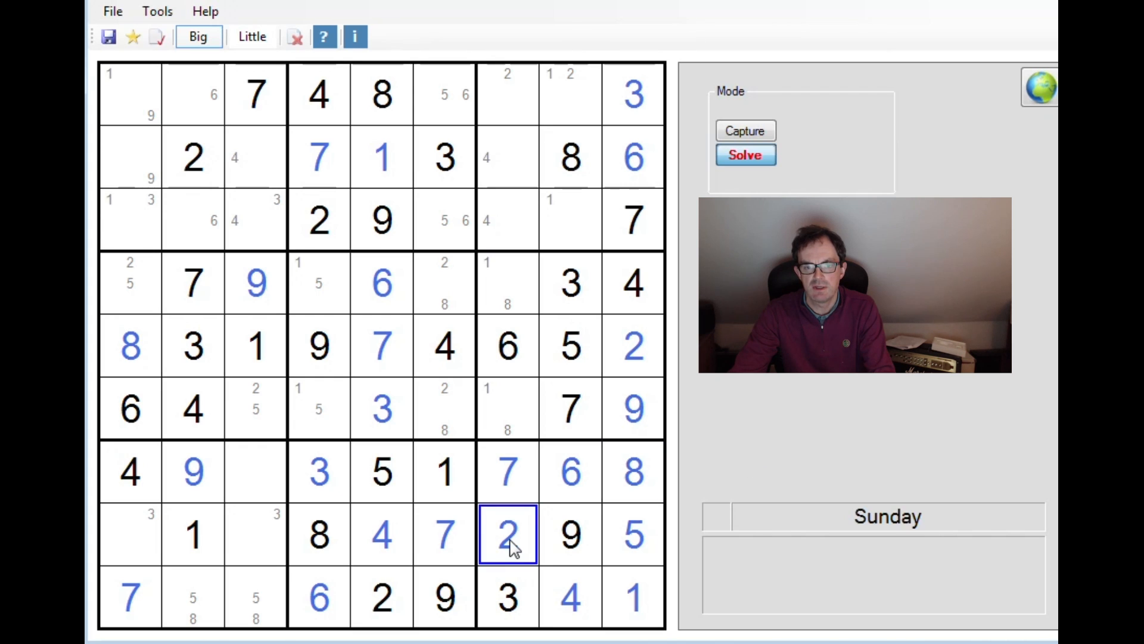
{"action": "left_click", "coordinate": [256, 472]}
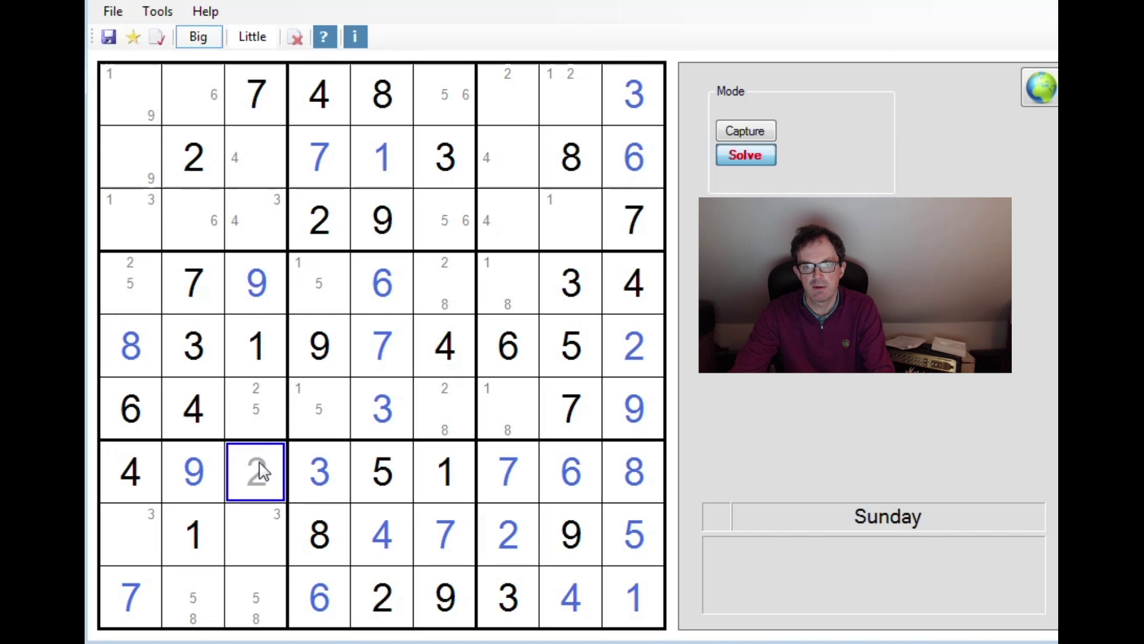
Step: Fill the middle boxes with 1, 8, 8, 2 and 5, and enter 5 and 8 in the bottom row
{"action": "left_click", "coordinate": [256, 409]}
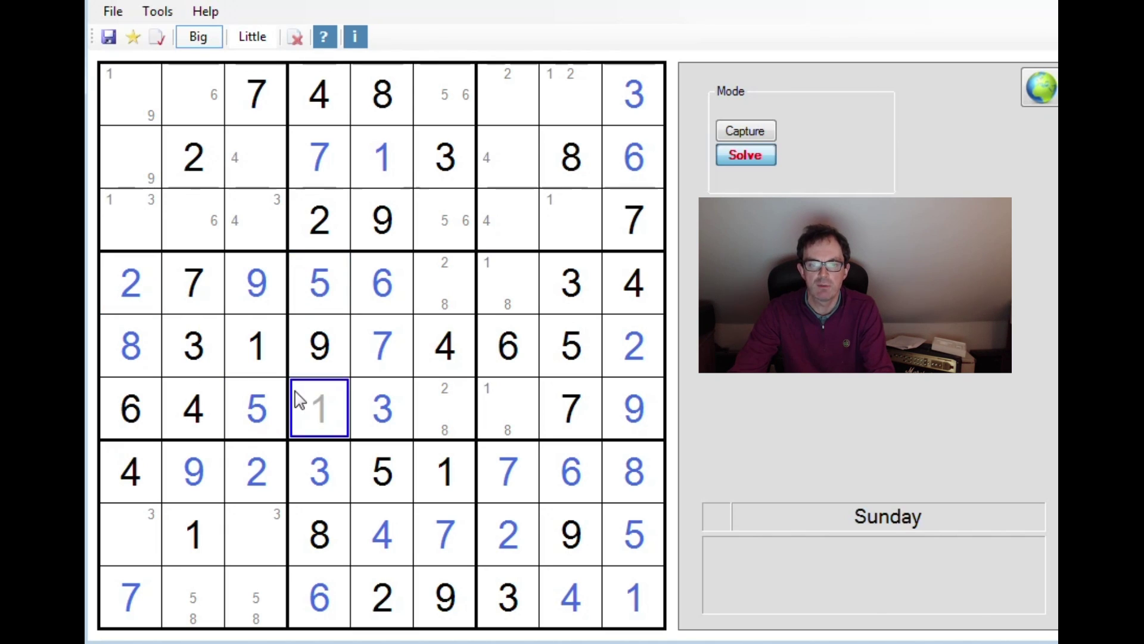
{"action": "left_click", "coordinate": [508, 283]}
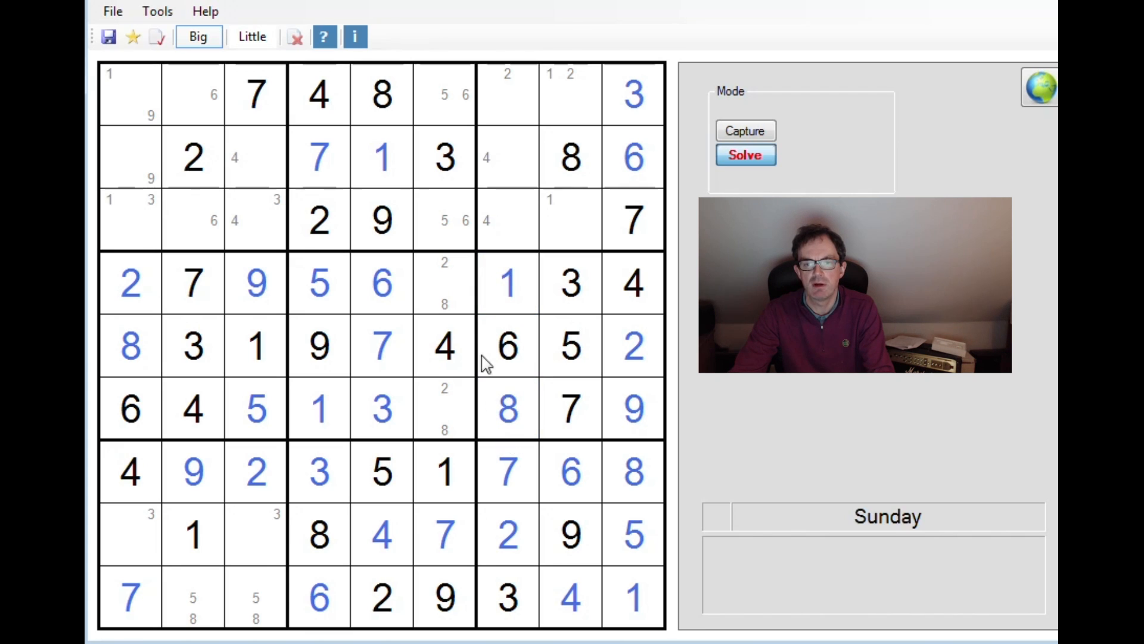
{"action": "left_click", "coordinate": [507, 470]}
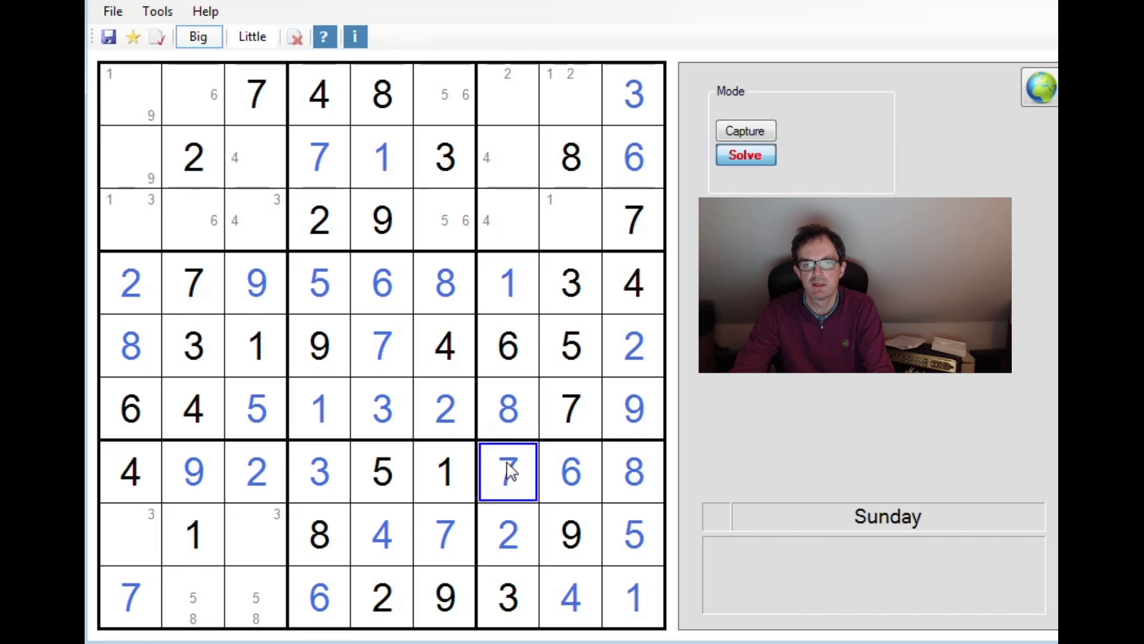
{"action": "left_click", "coordinate": [256, 409]}
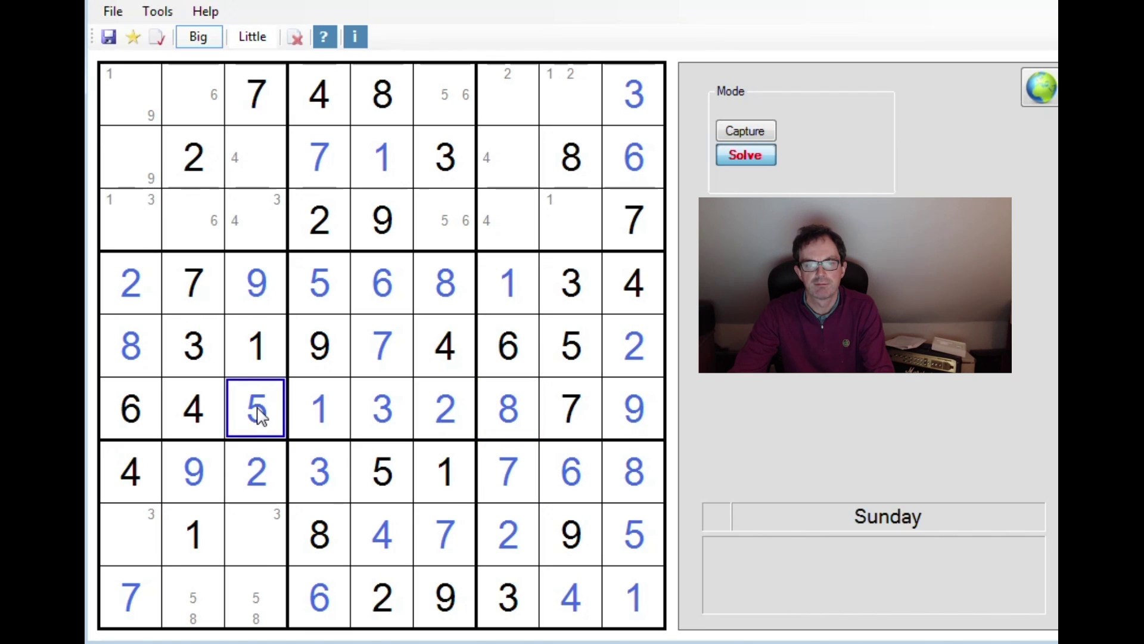
{"action": "left_click", "coordinate": [192, 597]}
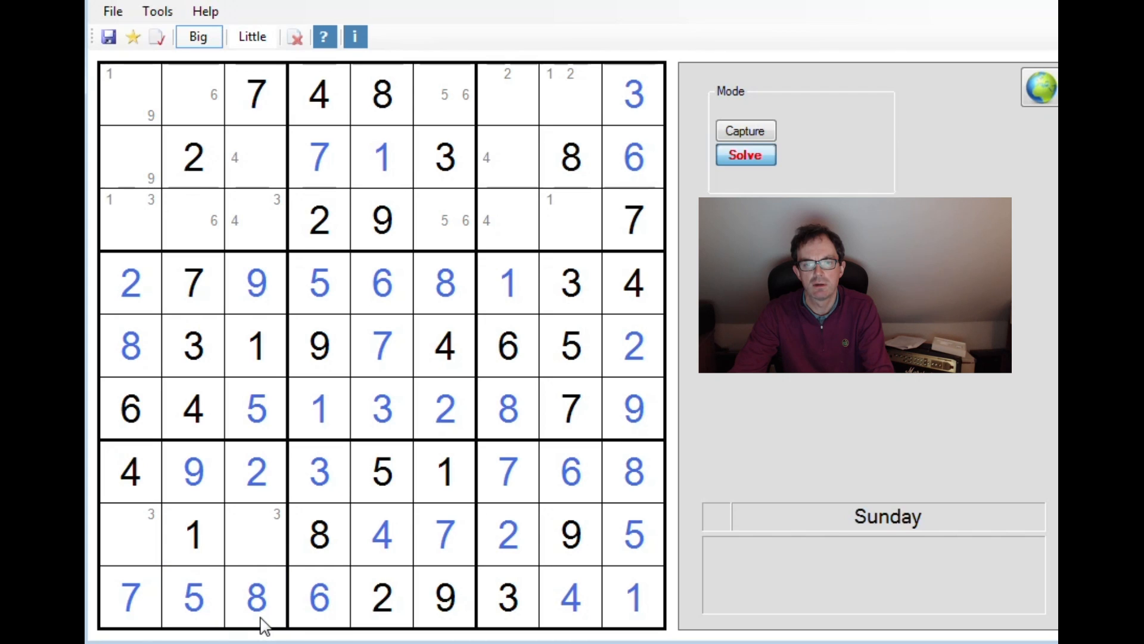
{"action": "mouse_move", "coordinate": [129, 407]}
{"action": "type", "text": "8"}
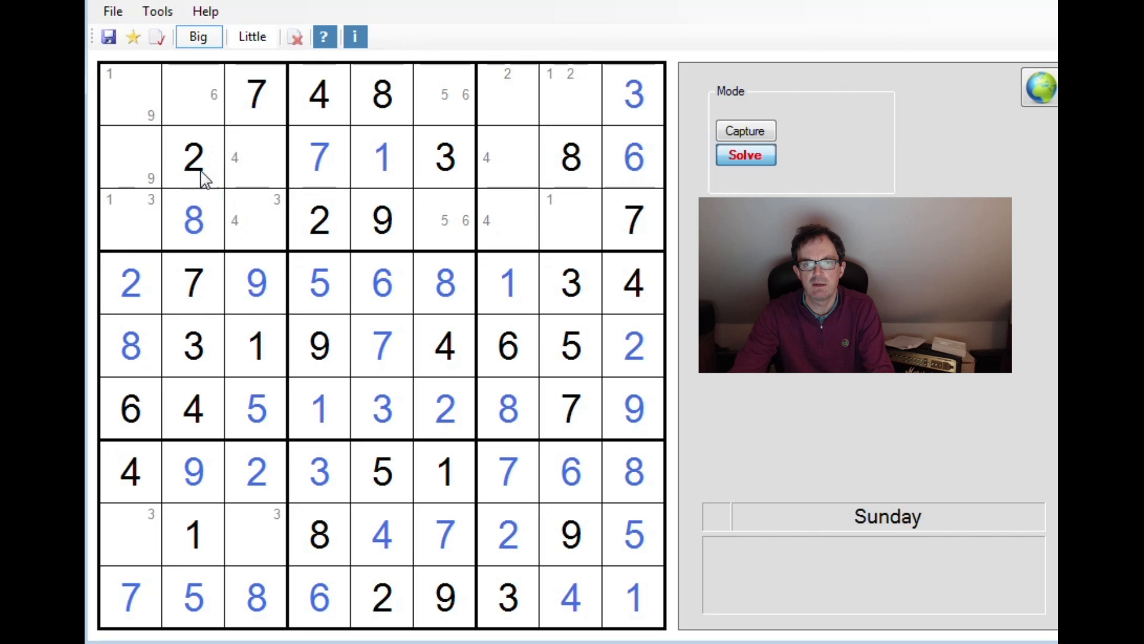
Step: Enter 6, 5, 6 in the top rows, complete row eight with 3 and 6, and add 4 and 3 above
{"action": "left_click", "coordinate": [444, 219]}
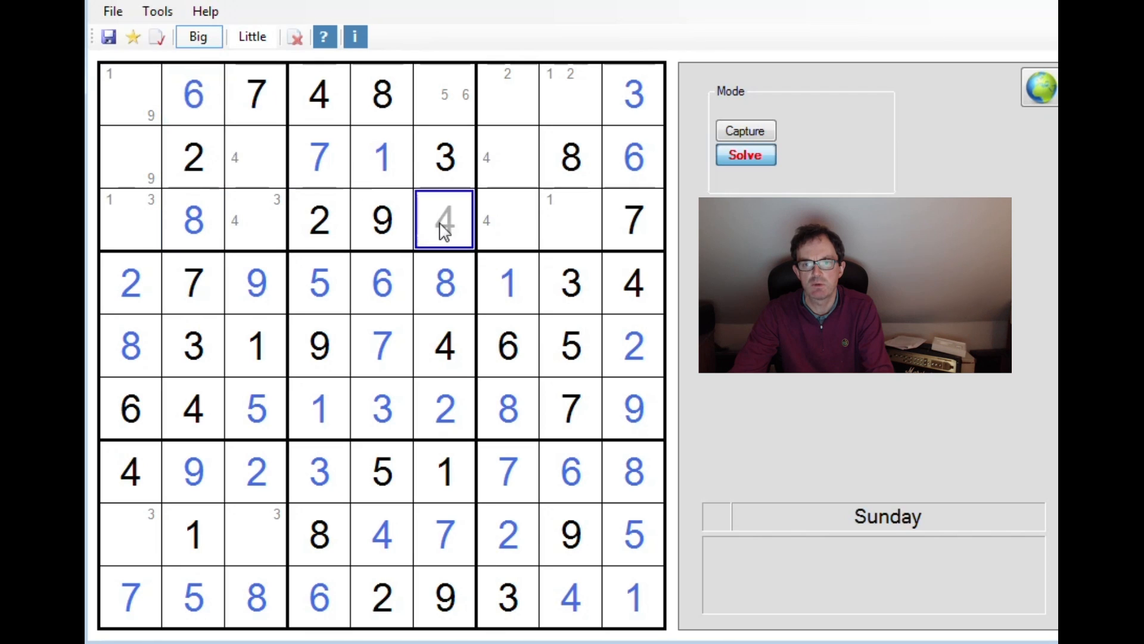
{"action": "type", "text": "6"}
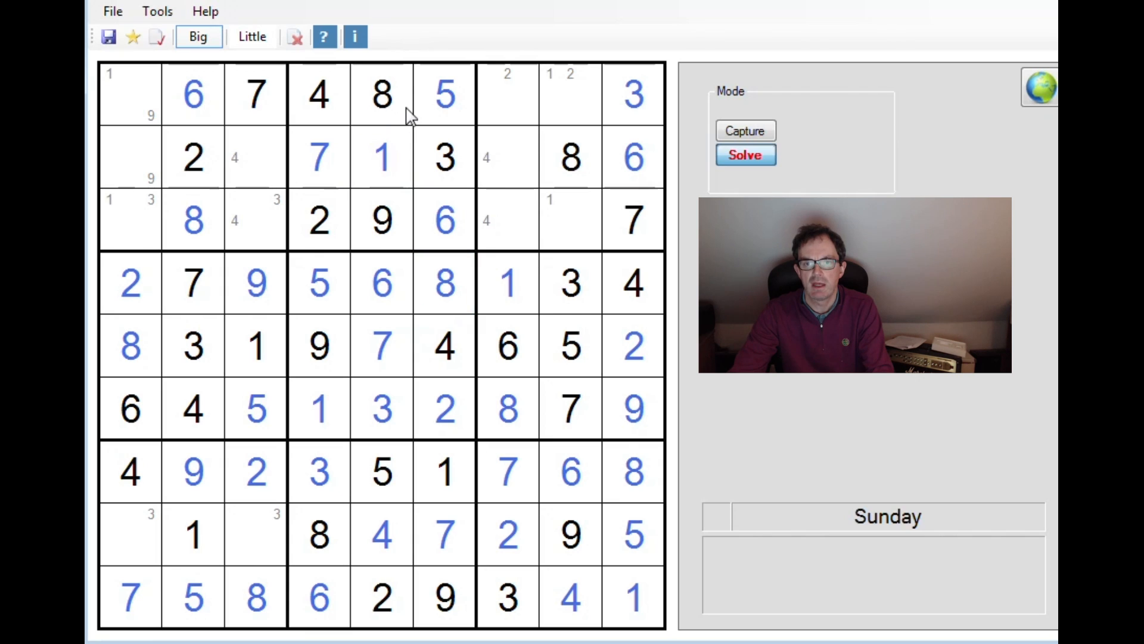
{"action": "left_click", "coordinate": [443, 93]}
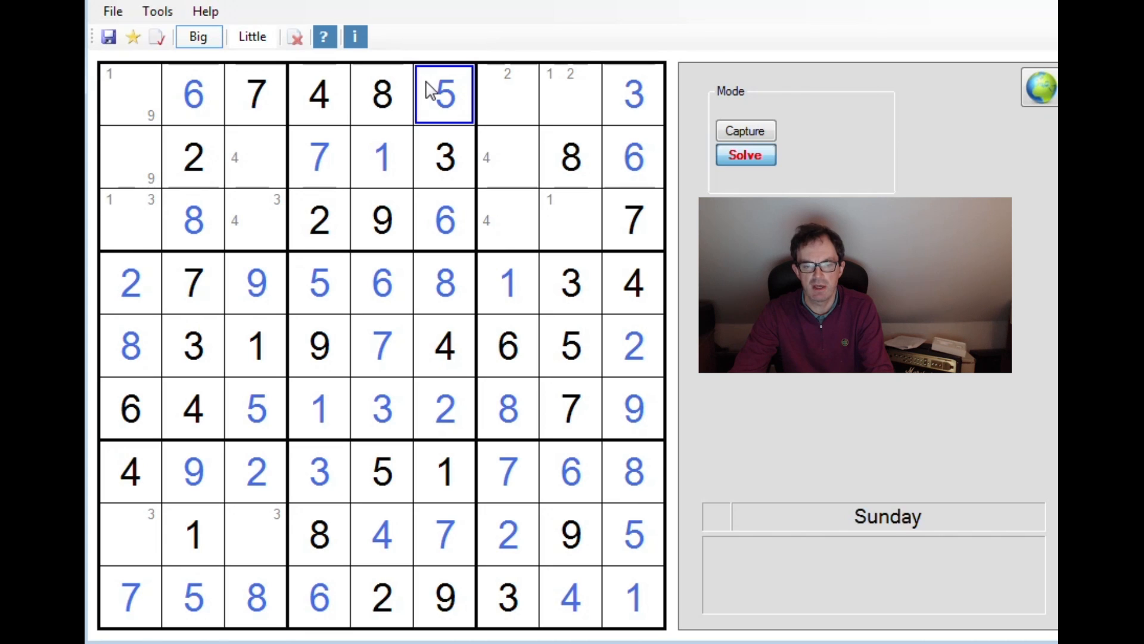
{"action": "left_click", "coordinate": [381, 407]}
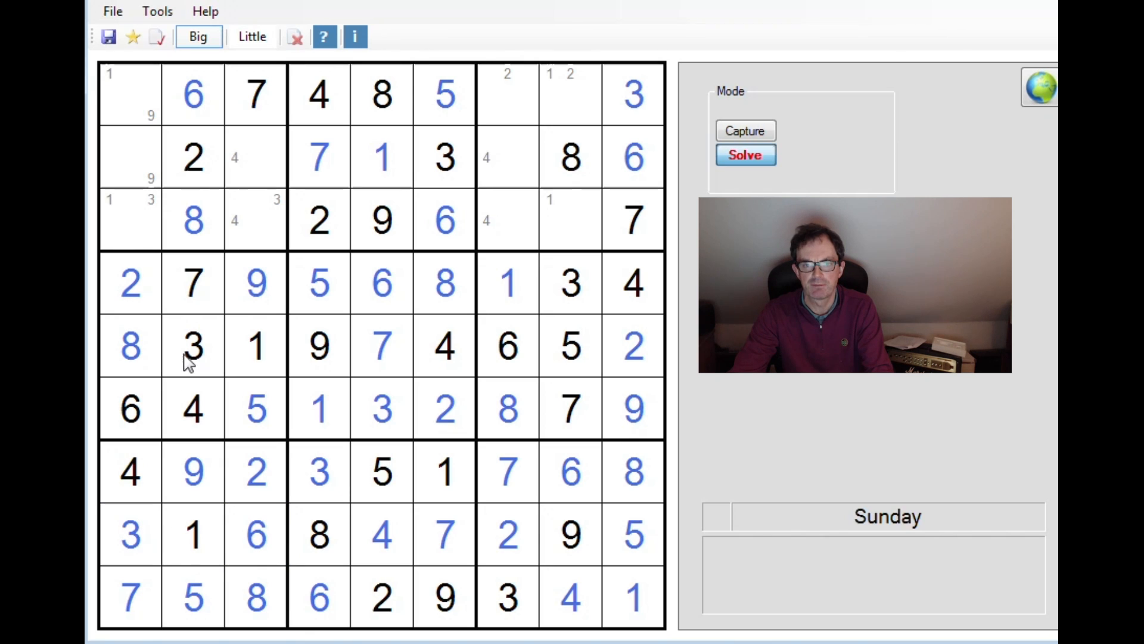
{"action": "left_click", "coordinate": [255, 157]}
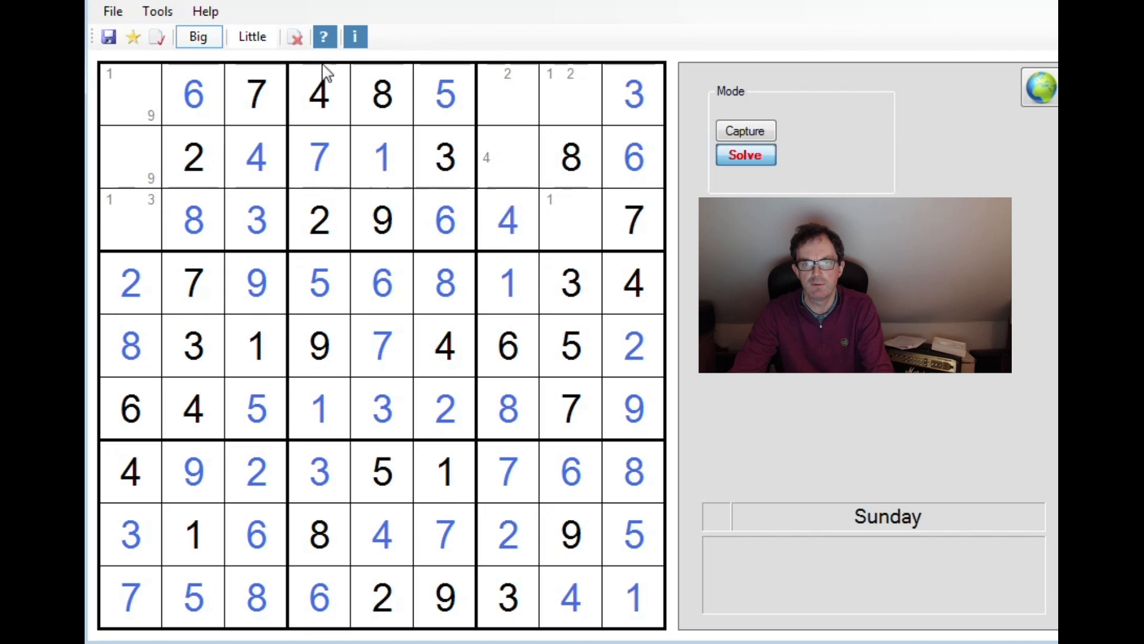
{"action": "left_click", "coordinate": [251, 36]}
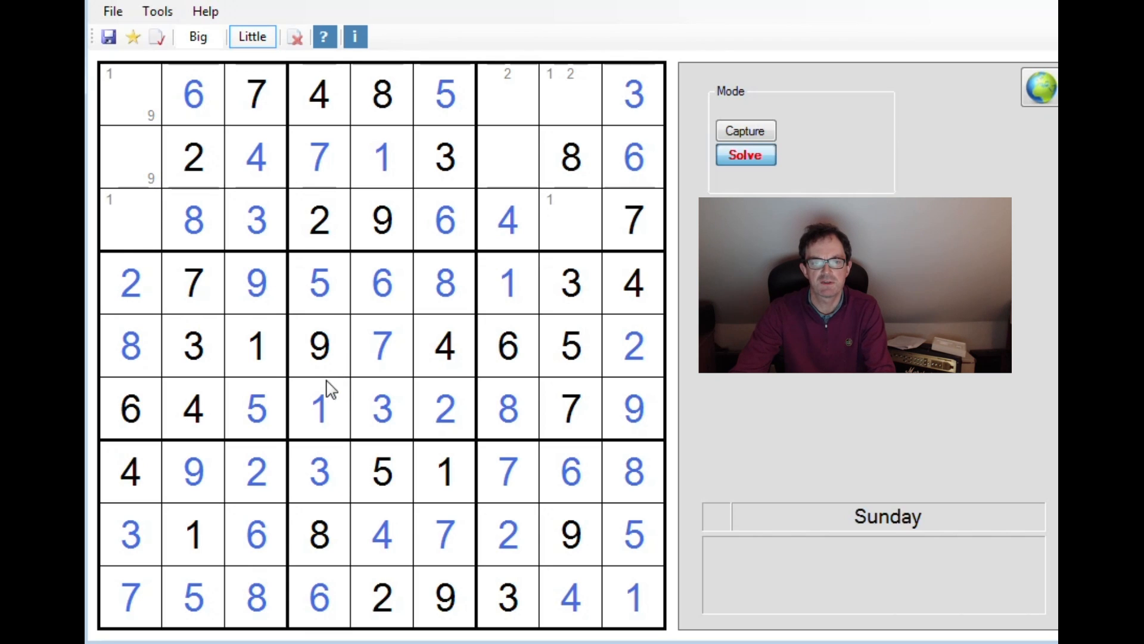
{"action": "mouse_move", "coordinate": [169, 204]}
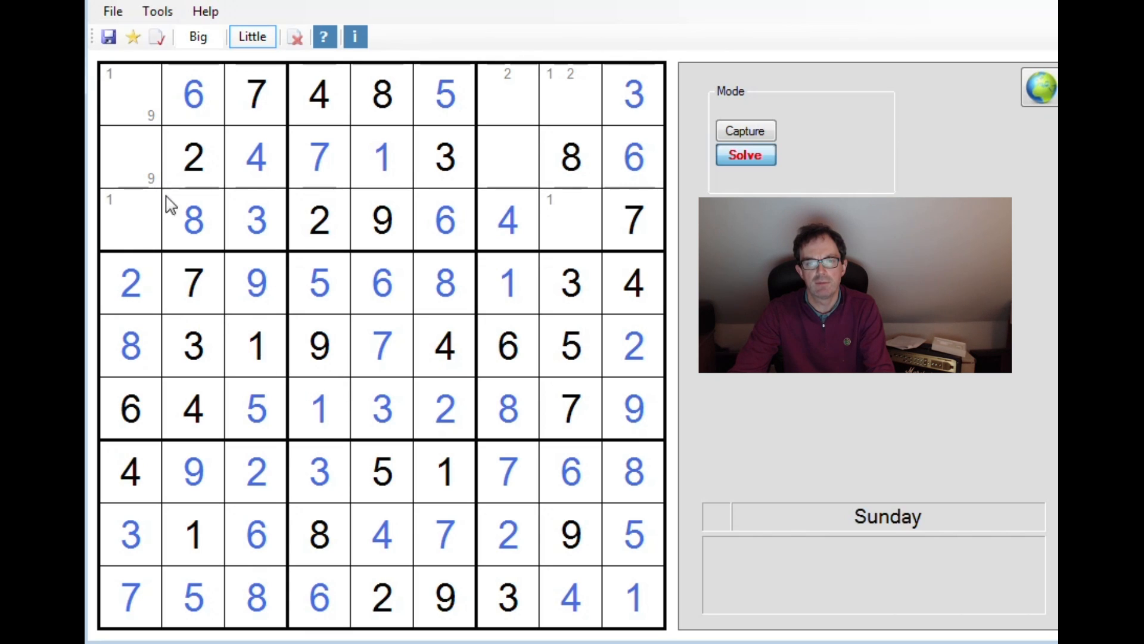
{"action": "mouse_move", "coordinate": [446, 86]}
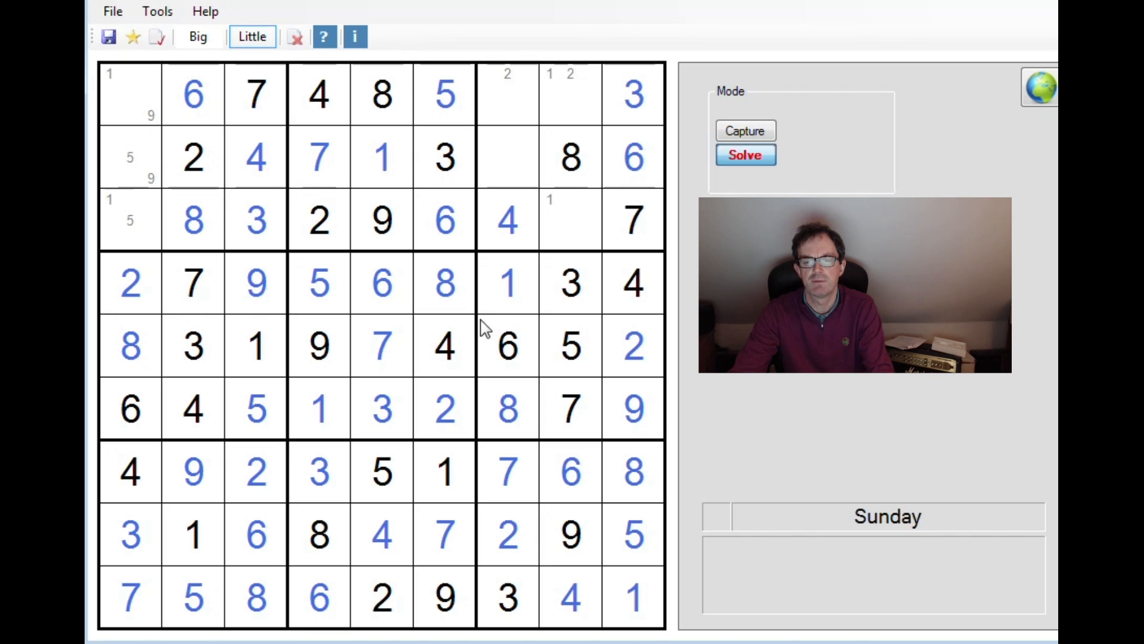
Step: Clear stray 2 and 1 candidates and enter 5, 1, 9 and 2 to finish the puzzle
{"action": "left_click", "coordinate": [570, 201]}
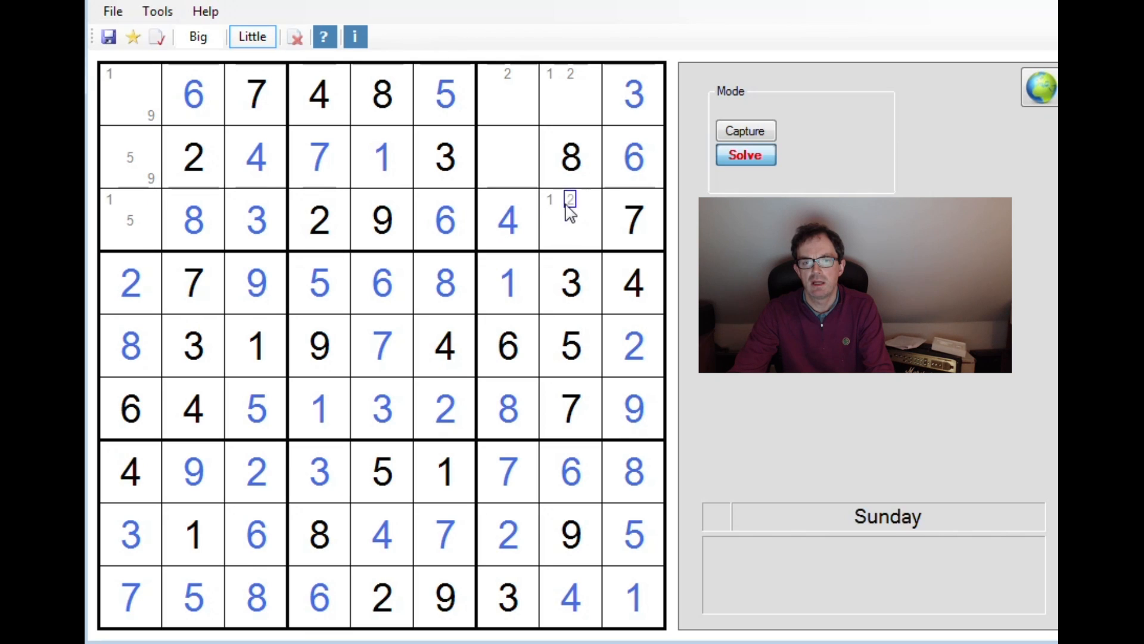
{"action": "left_click", "coordinate": [569, 218]}
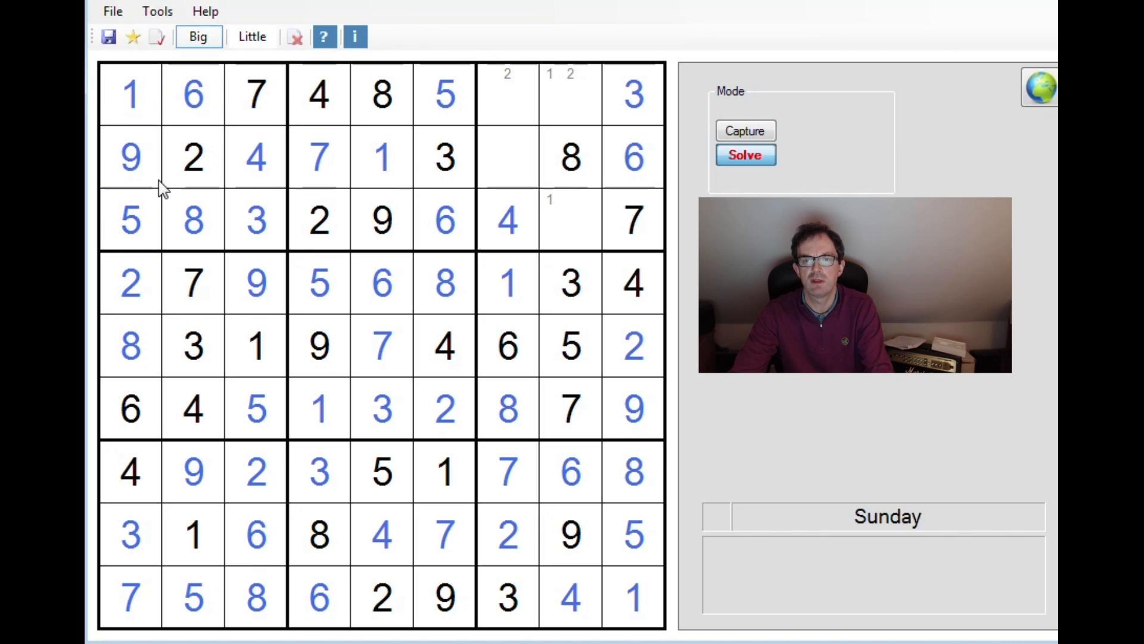
{"action": "left_click", "coordinate": [570, 220]}
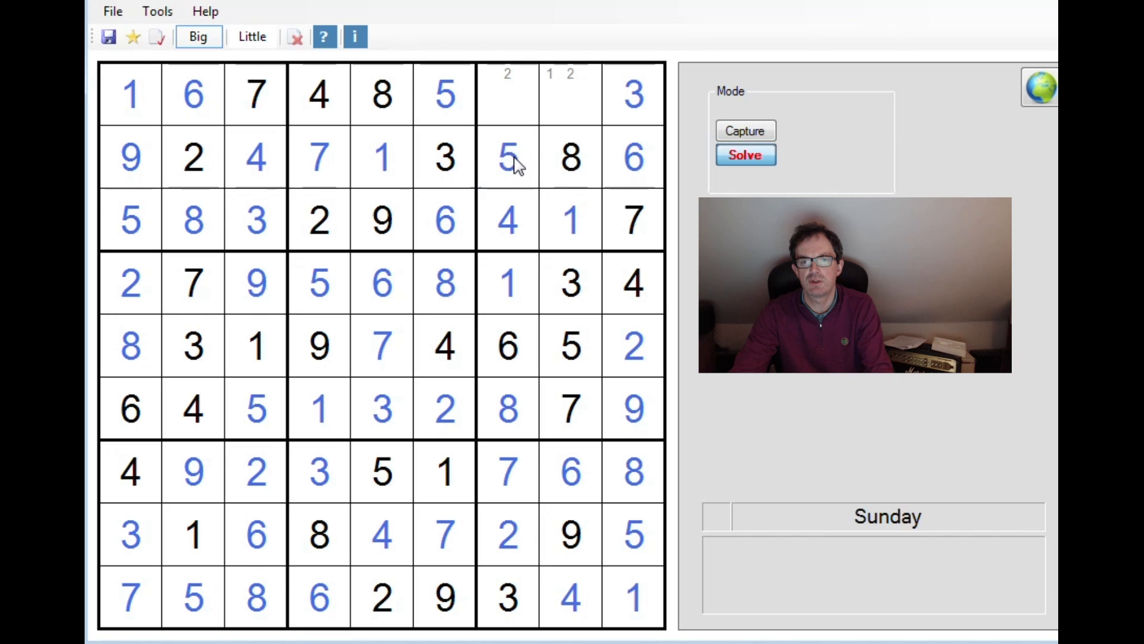
{"action": "left_click", "coordinate": [251, 36]}
{"action": "type", "text": "4"}
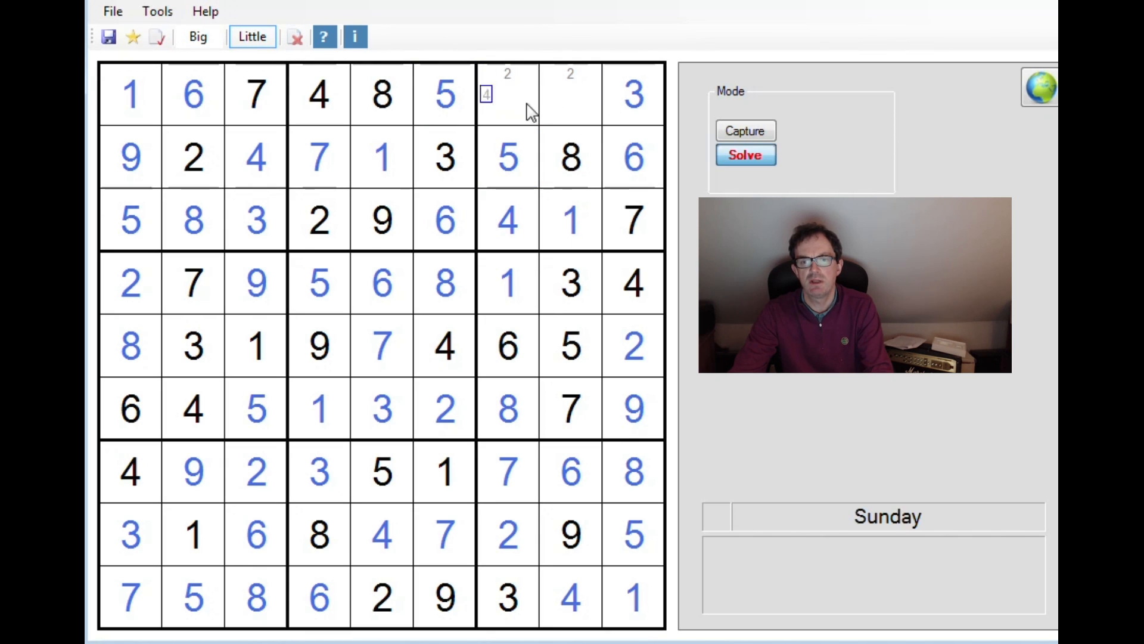
{"action": "left_click", "coordinate": [198, 36]}
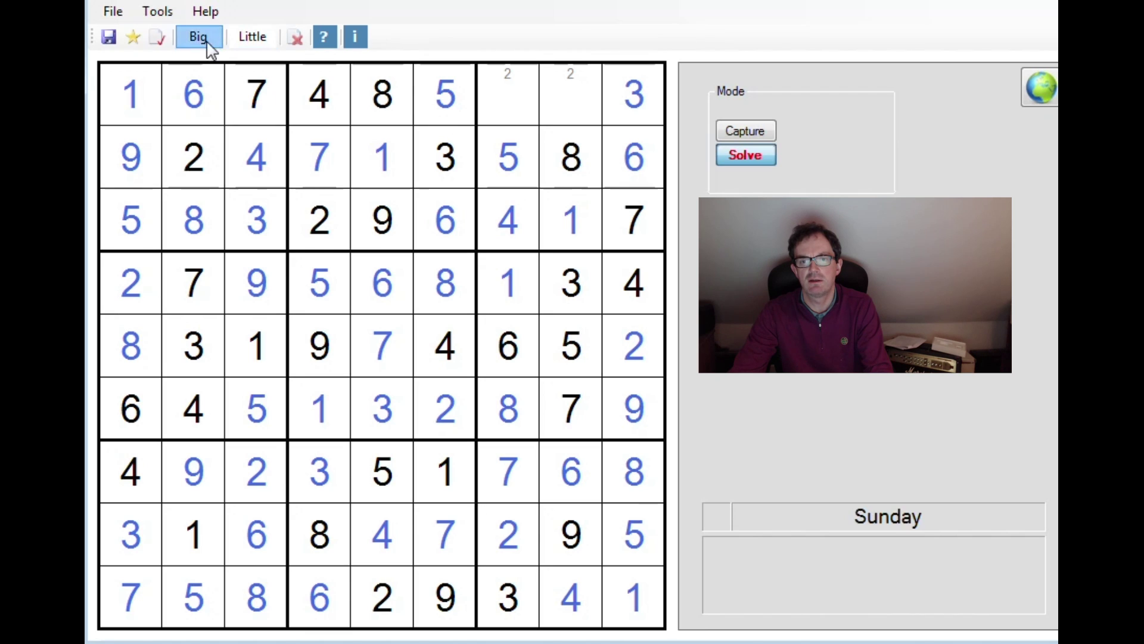
{"action": "left_click", "coordinate": [745, 154]}
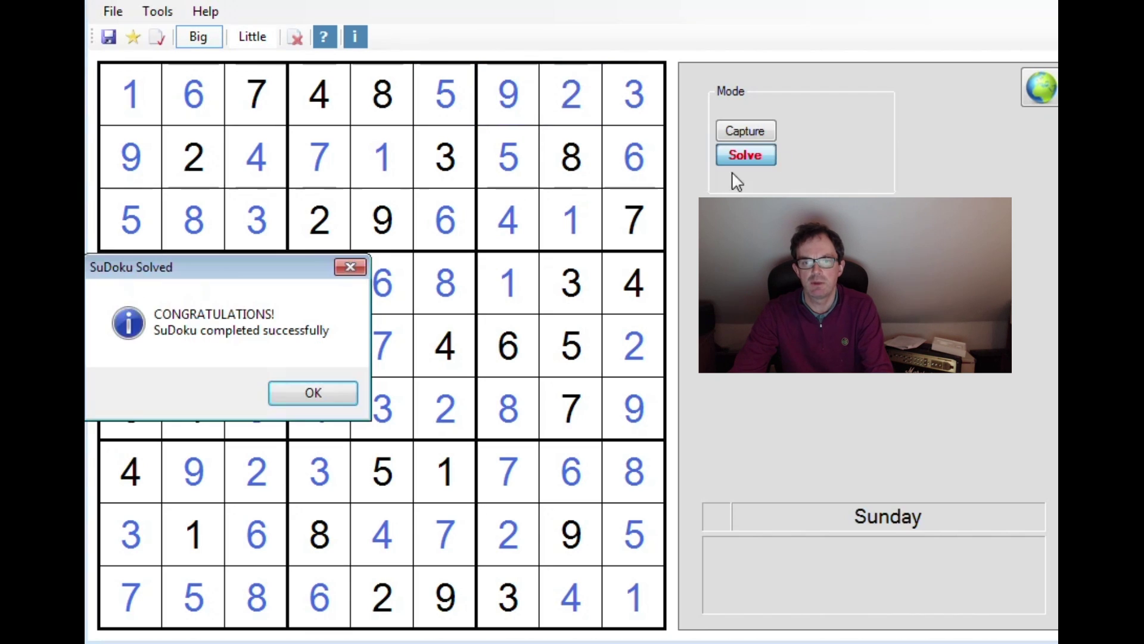
Step: Dismiss the 'SuDoku Solved' congratulations message, leaving the completed grid
{"action": "left_click", "coordinate": [313, 393]}
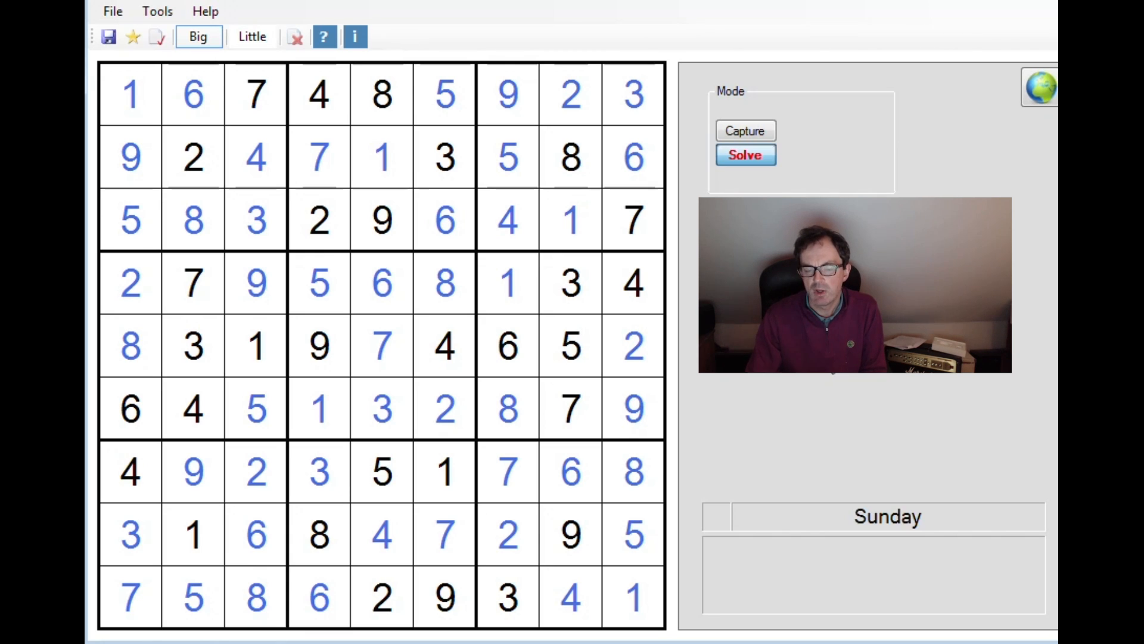
{"action": "mouse_move", "coordinate": [431, 377]}
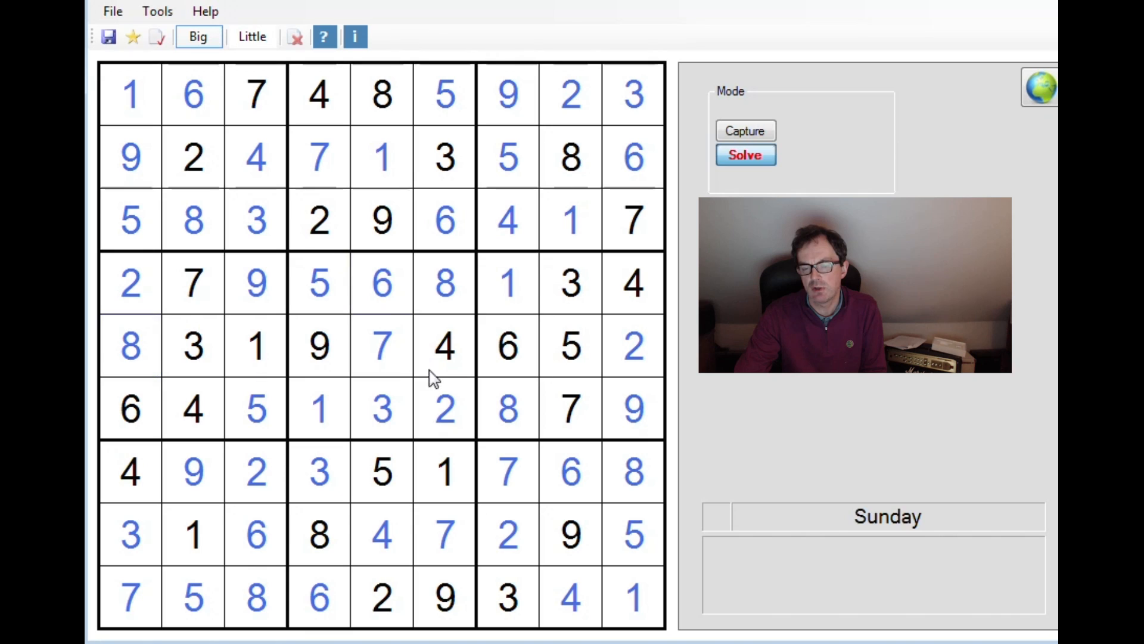
{"action": "left_click", "coordinate": [130, 283]}
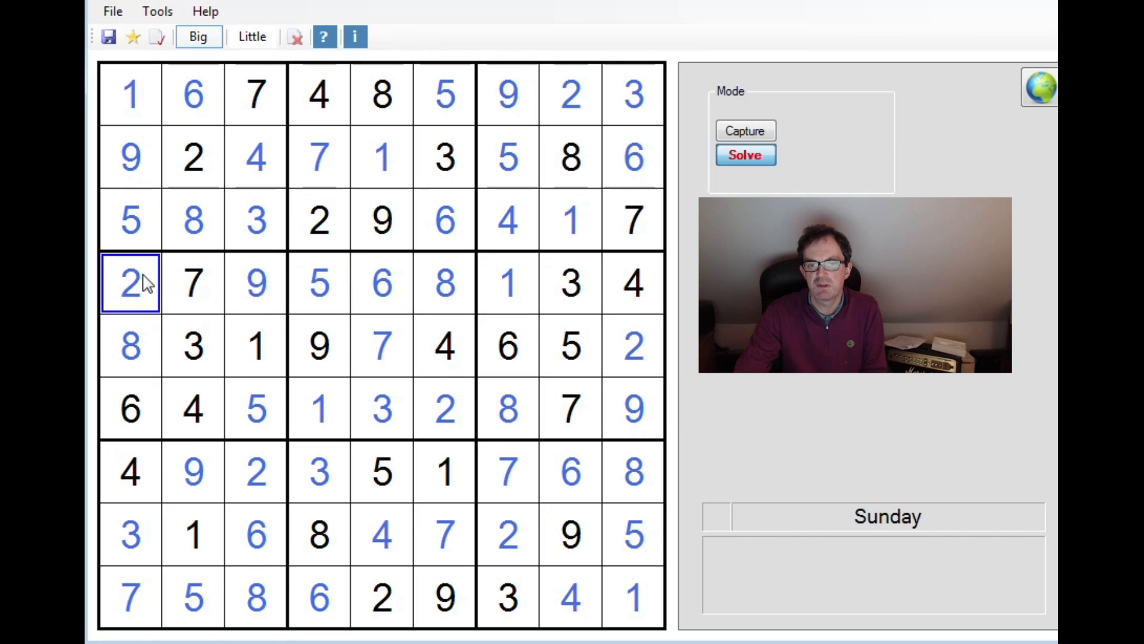
{"action": "left_click", "coordinate": [256, 283]}
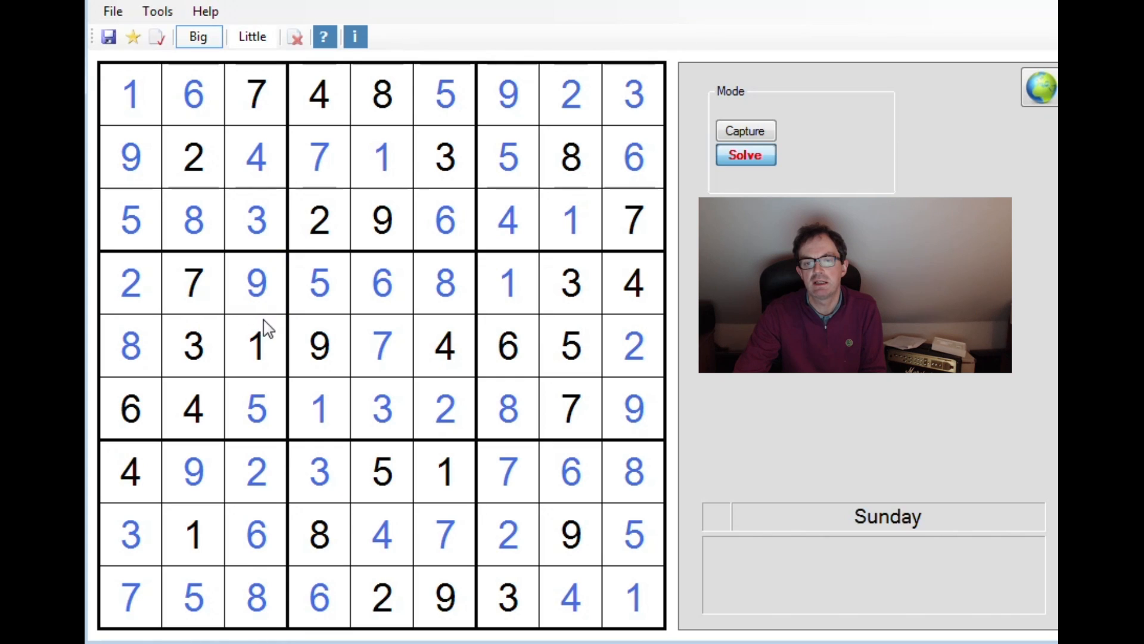
{"action": "mouse_move", "coordinate": [285, 318]}
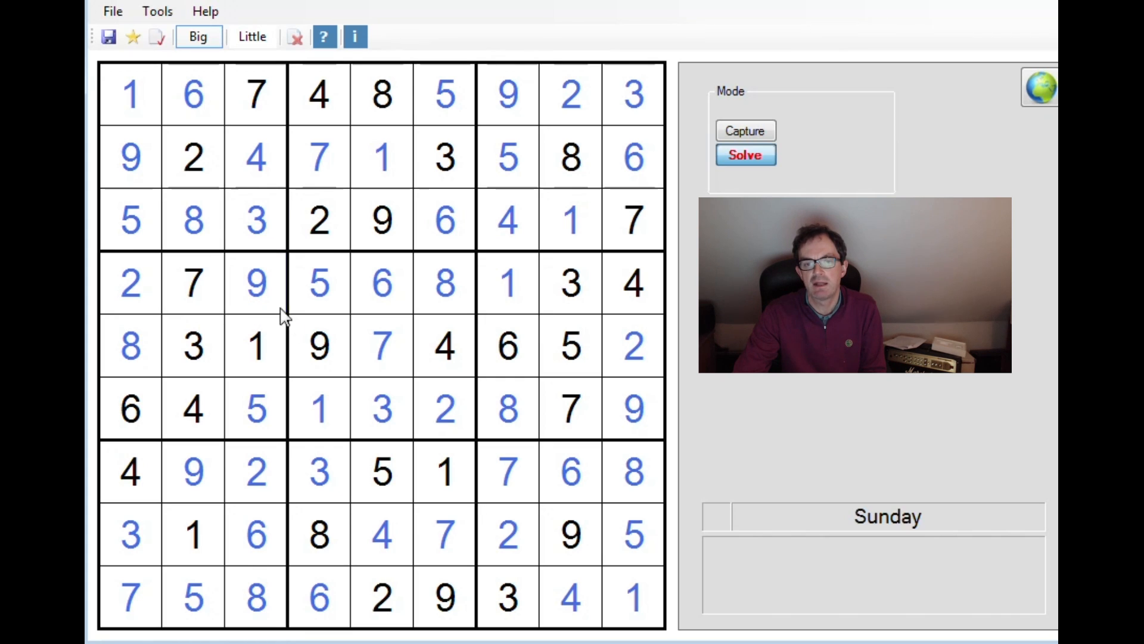
{"action": "left_click", "coordinate": [318, 283]}
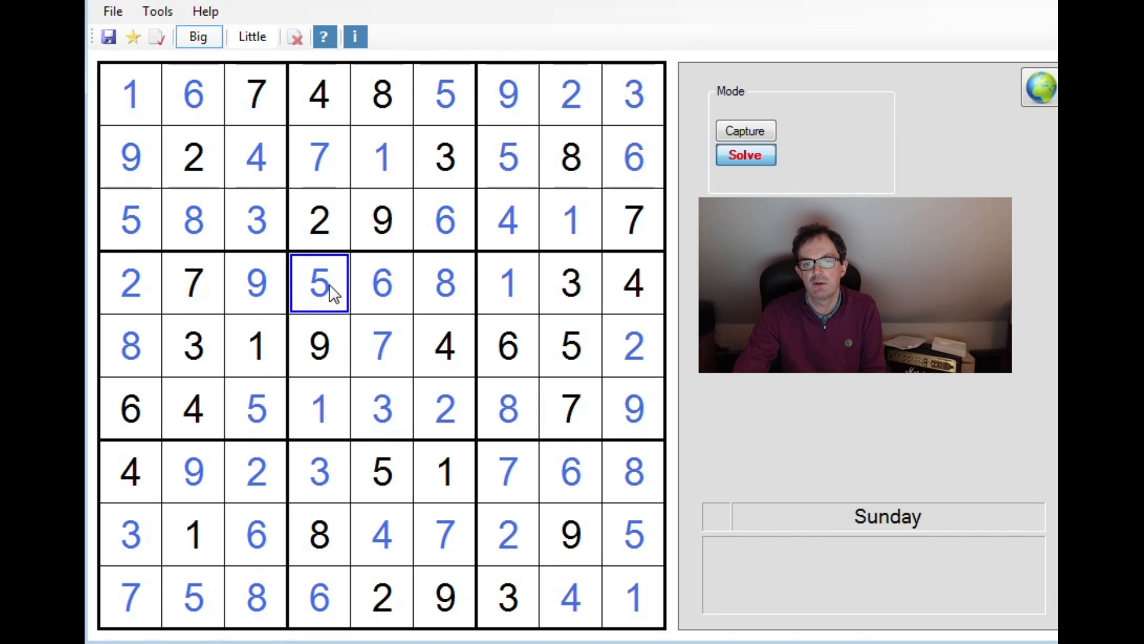
{"action": "left_click", "coordinate": [319, 284]}
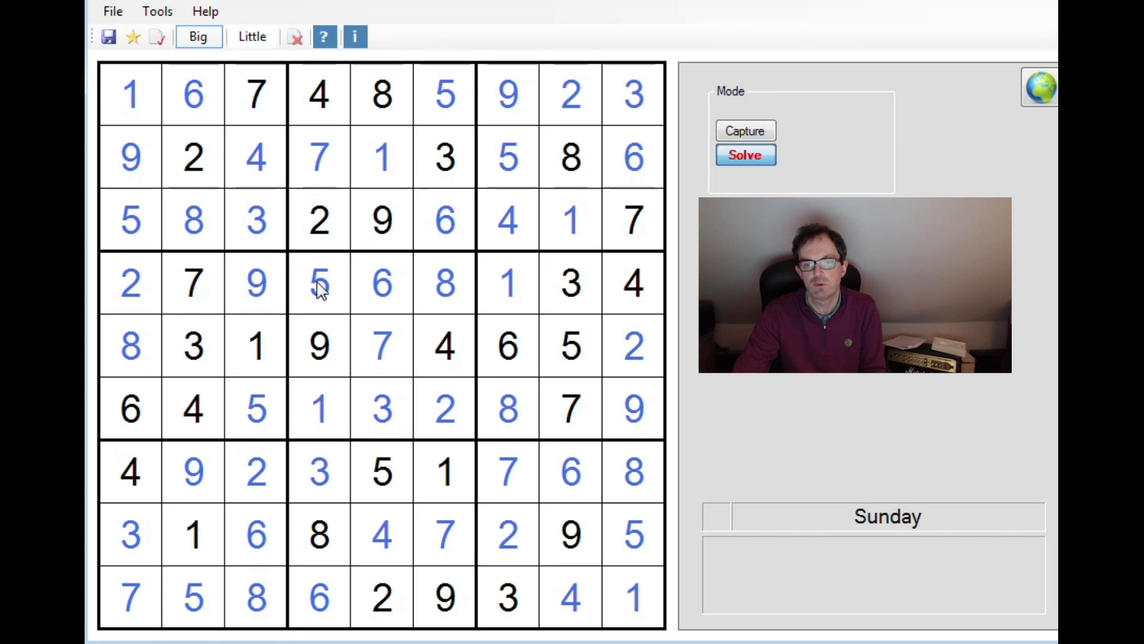
{"action": "left_click", "coordinate": [318, 407]}
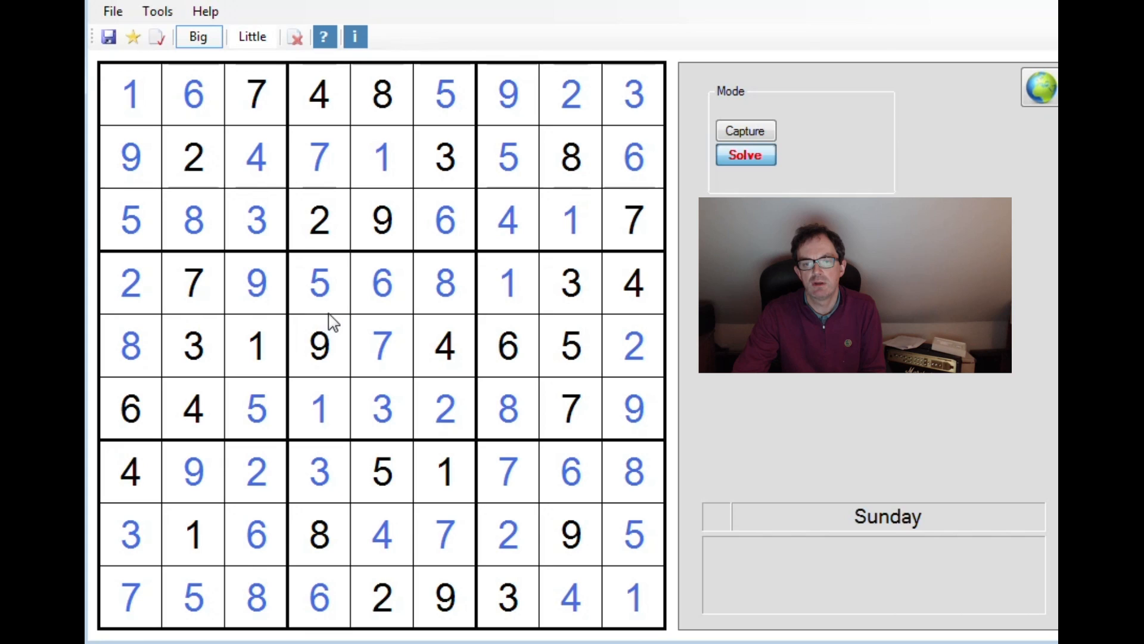
{"action": "left_click", "coordinate": [443, 283]}
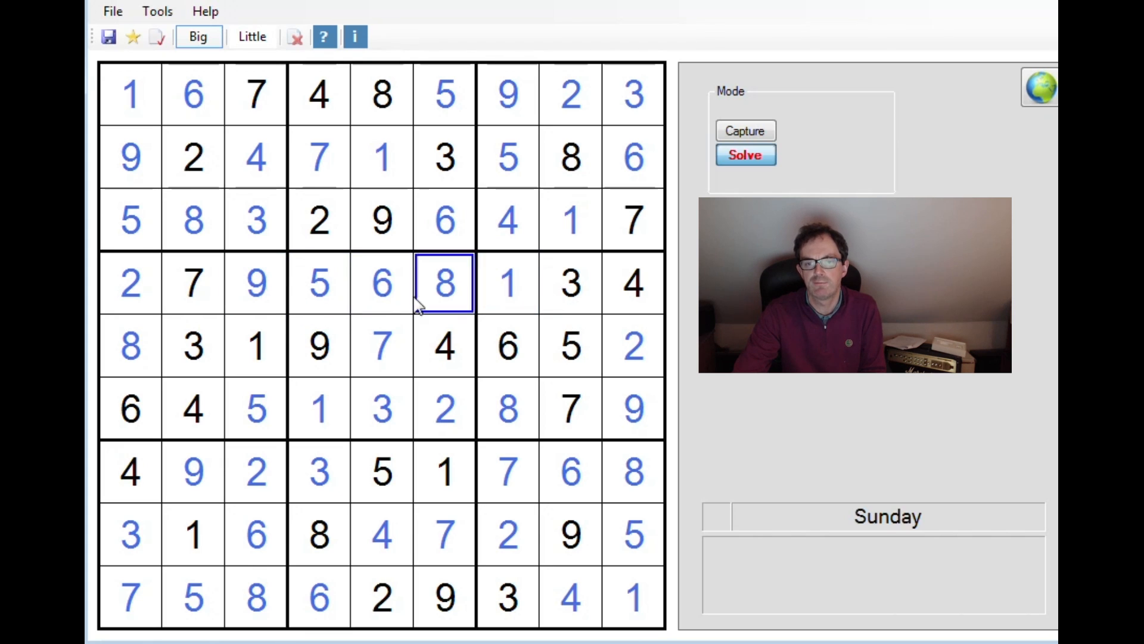
{"action": "left_click", "coordinate": [506, 409]}
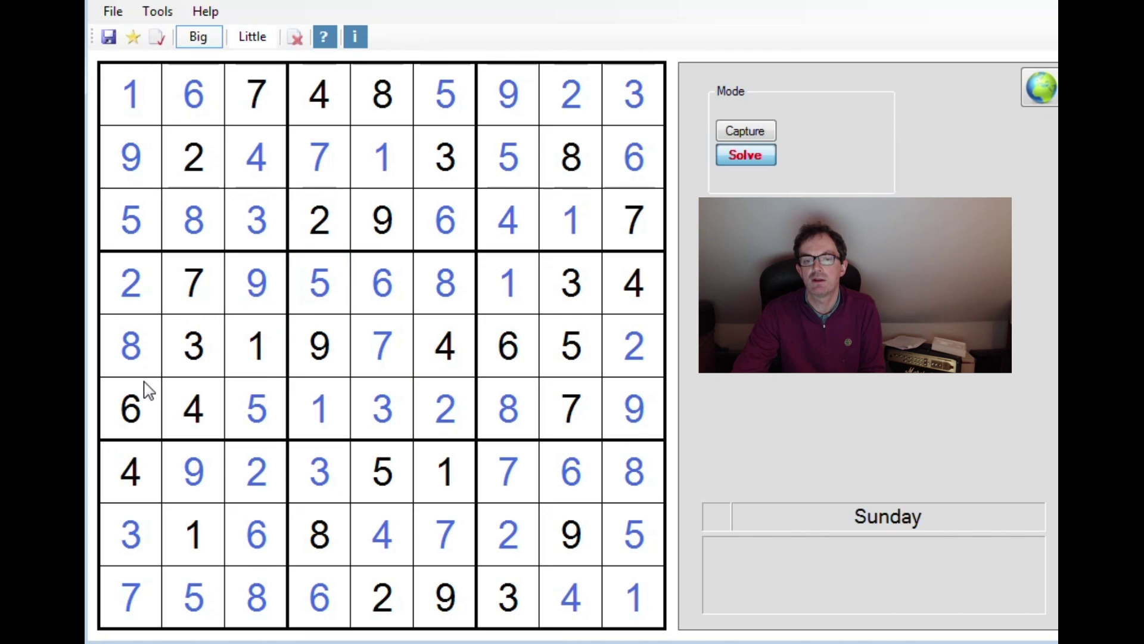
{"action": "left_click", "coordinate": [256, 409]}
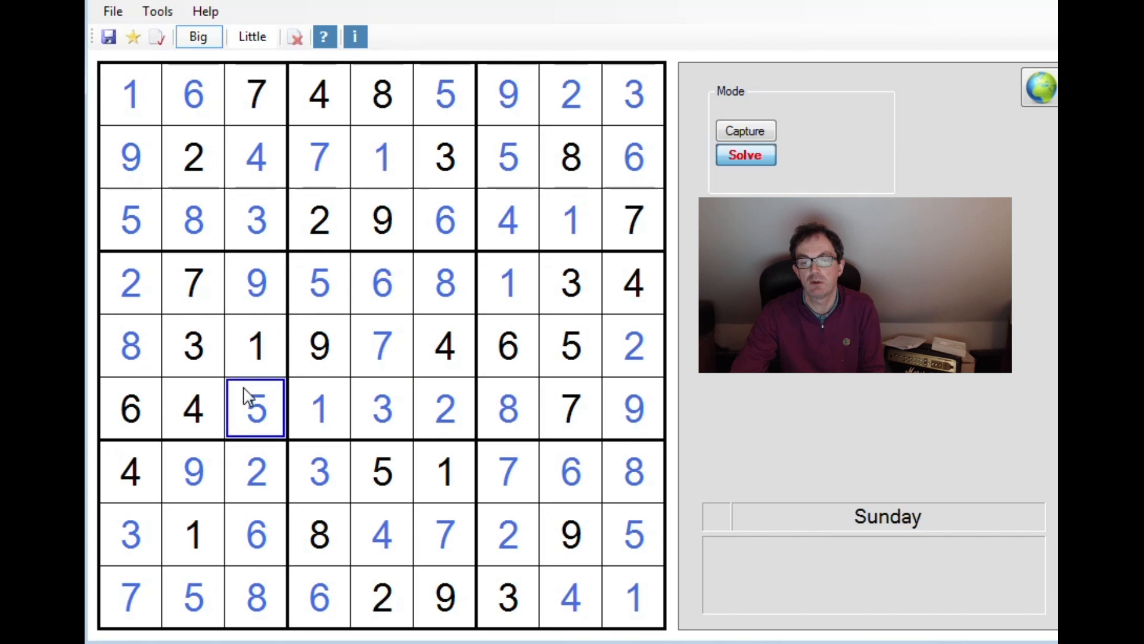
{"action": "left_click", "coordinate": [130, 346]}
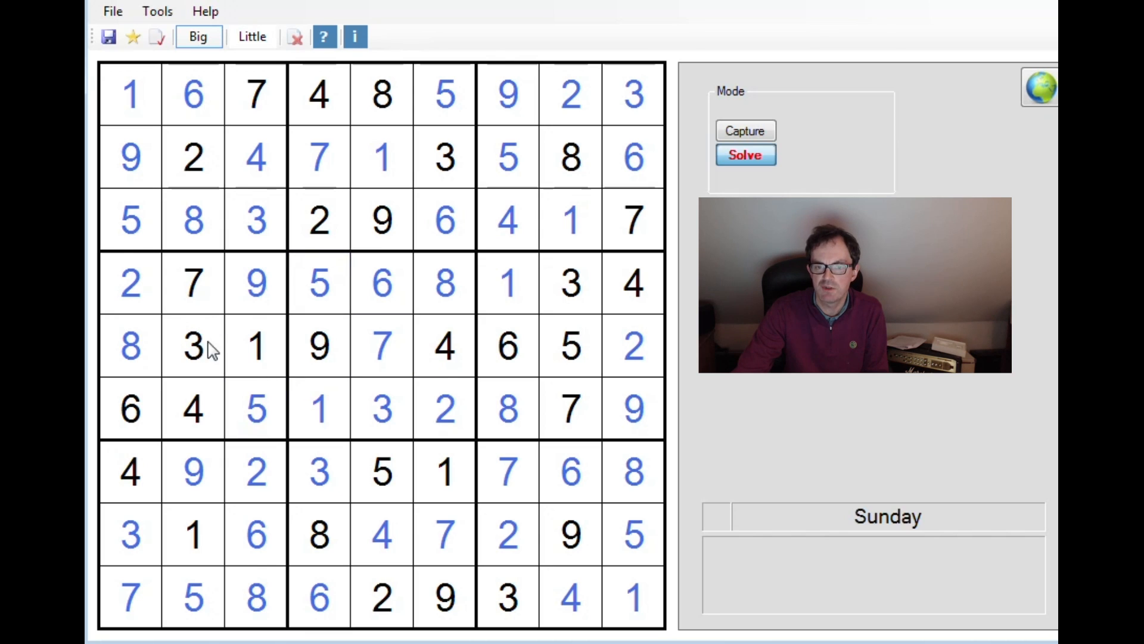
{"action": "left_click", "coordinate": [319, 409]}
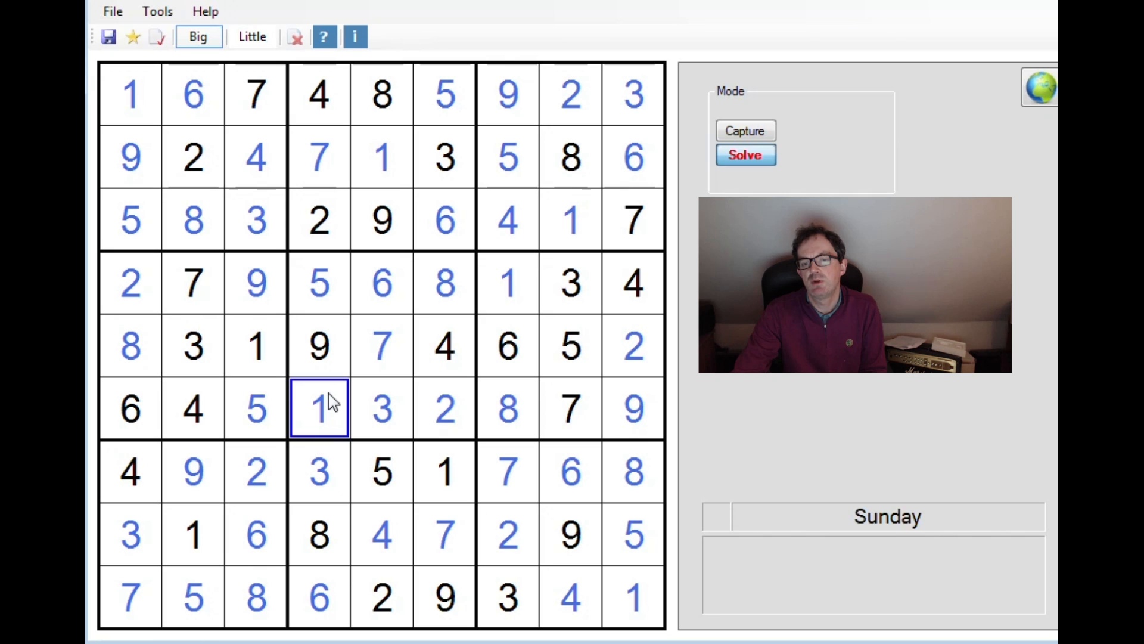
{"action": "left_click", "coordinate": [318, 283]}
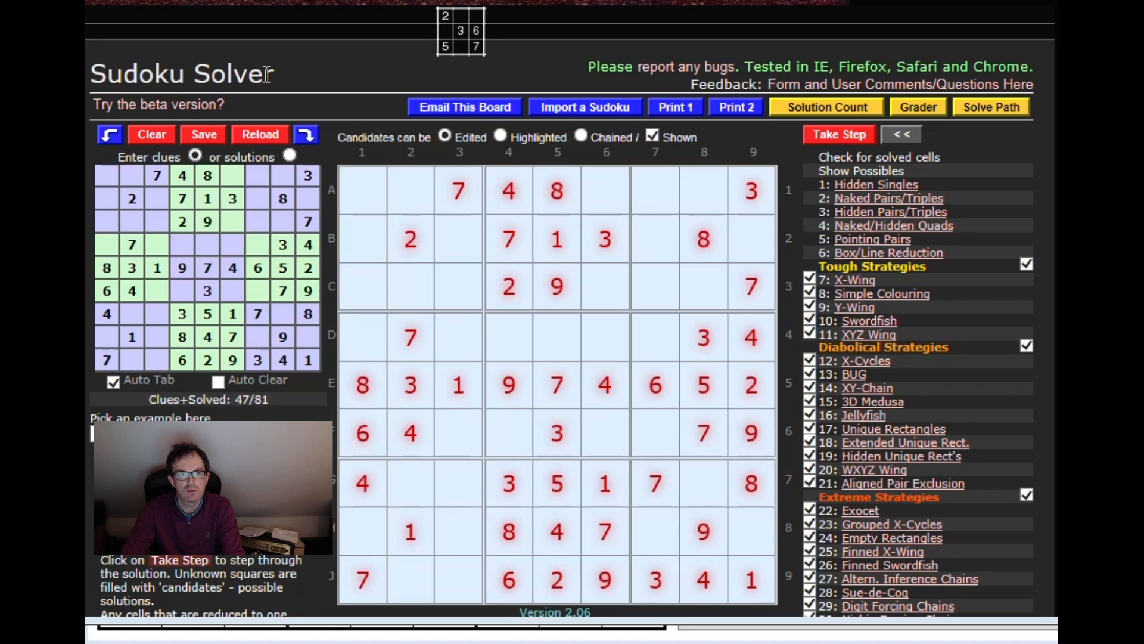
{"action": "mouse_move", "coordinate": [631, 126]}
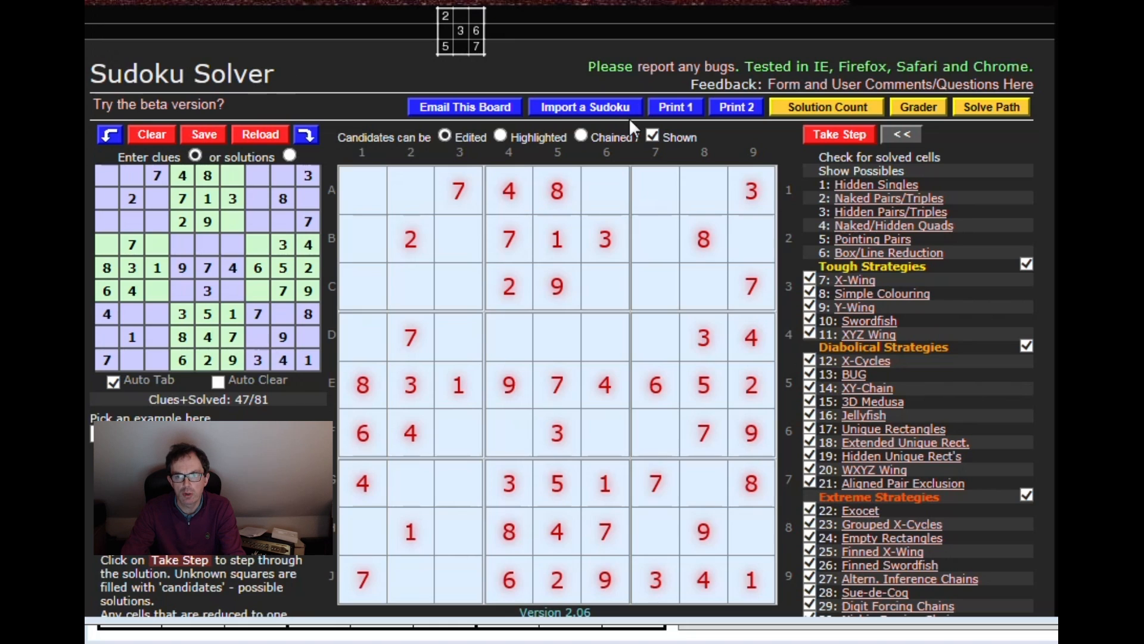
Step: Show all candidates, take steps to place 6 at D5, then apply the Naked Pairs eliminations
{"action": "left_click", "coordinate": [840, 134]}
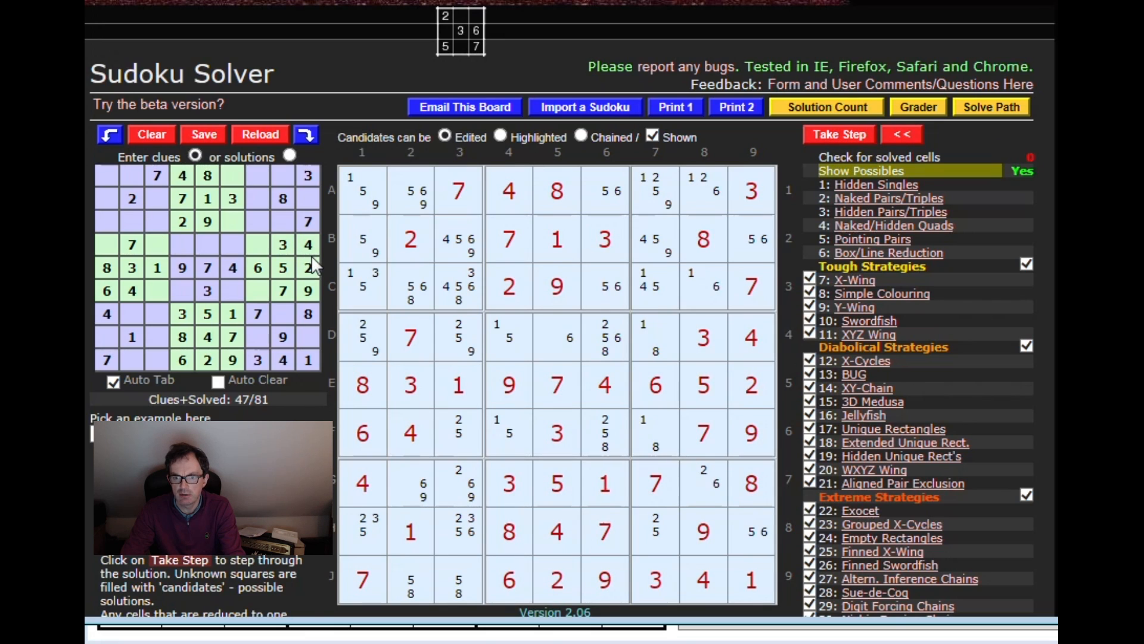
{"action": "mouse_move", "coordinate": [764, 328]}
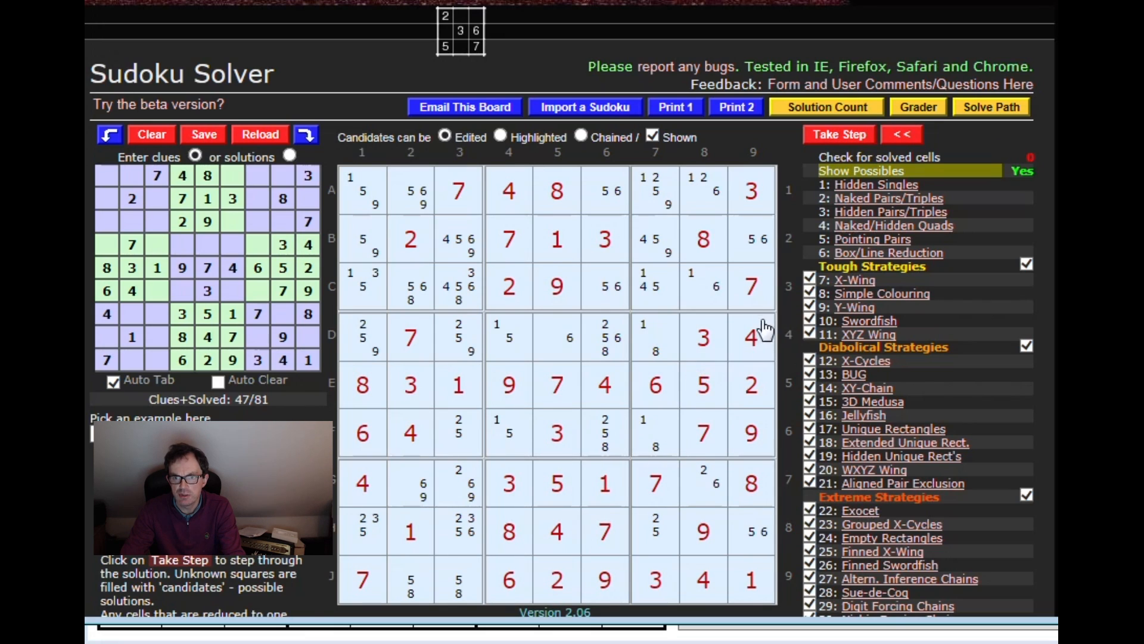
{"action": "left_click", "coordinate": [839, 134]}
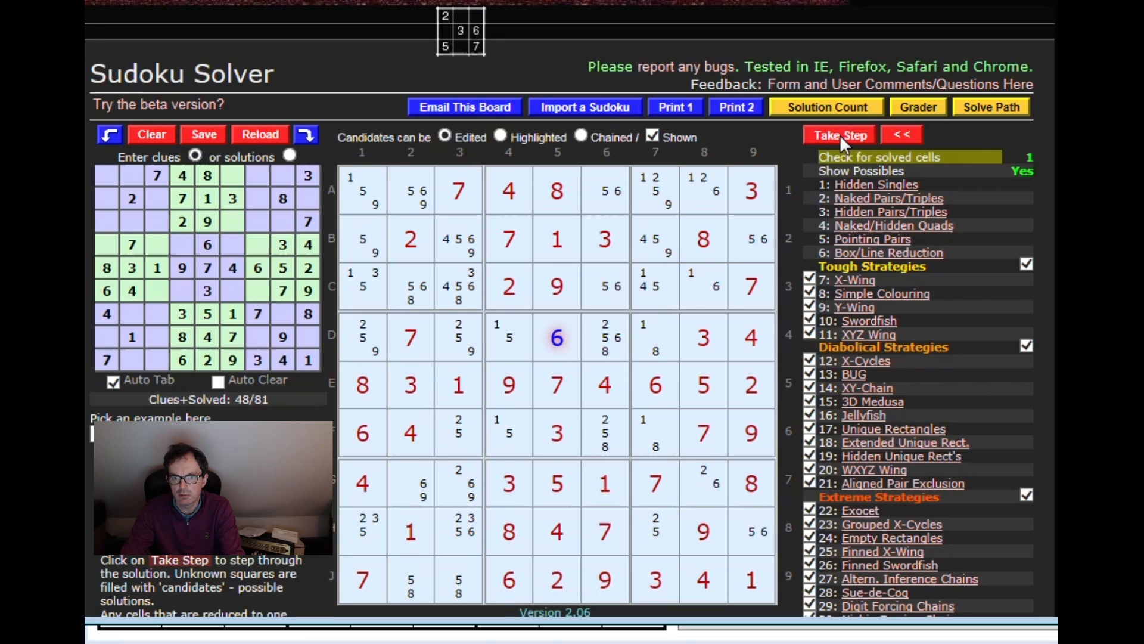
{"action": "left_click", "coordinate": [840, 135]}
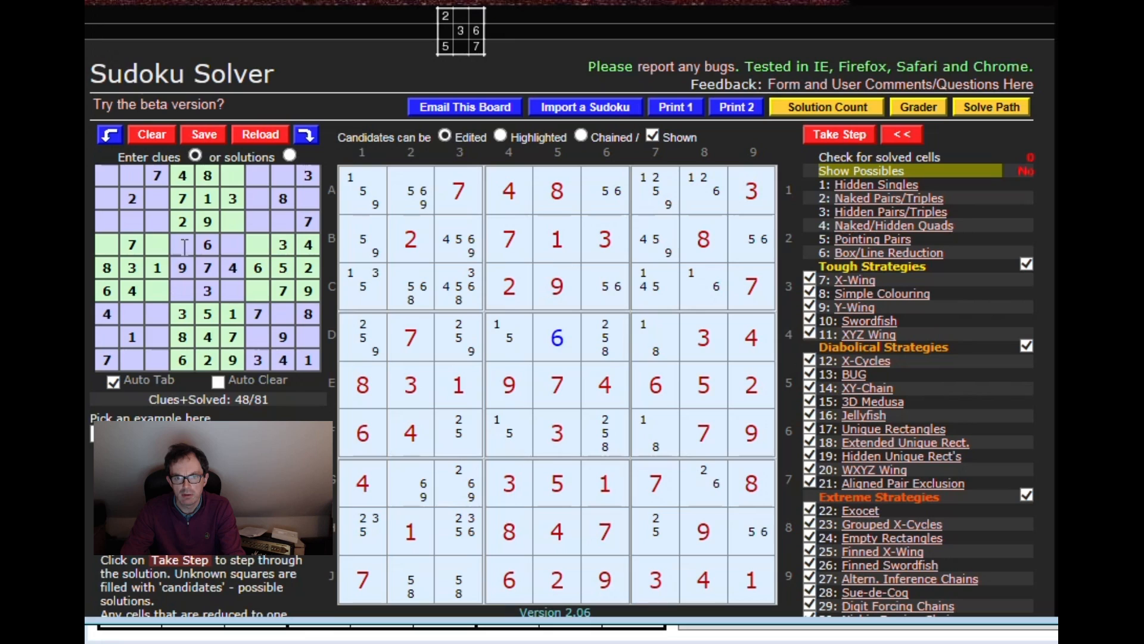
{"action": "mouse_move", "coordinate": [839, 134]}
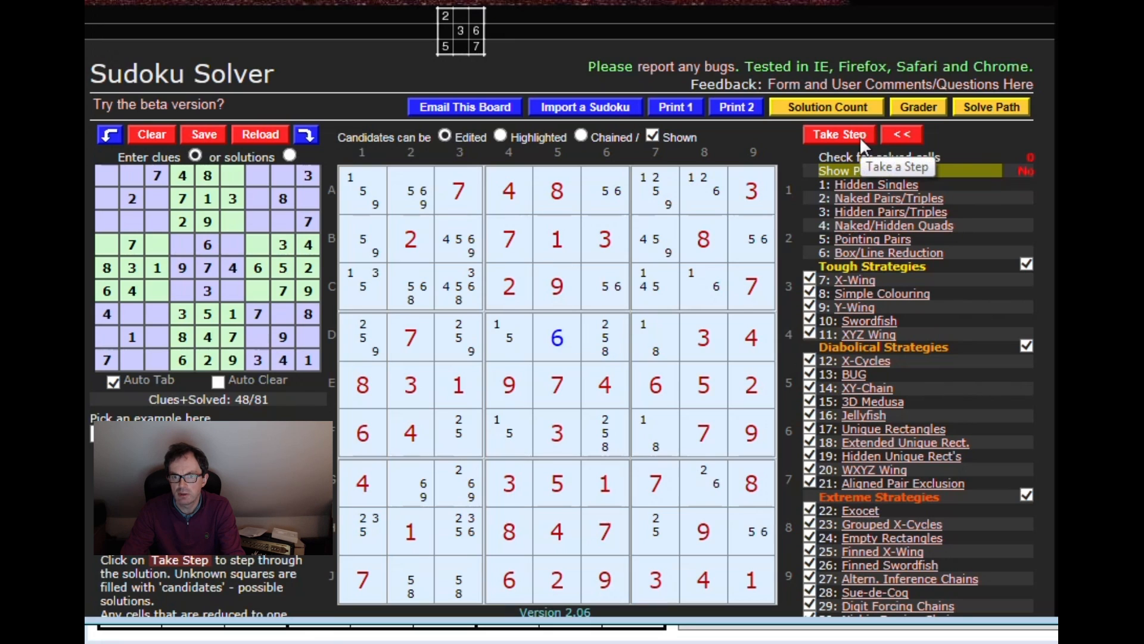
{"action": "left_click", "coordinate": [838, 134]}
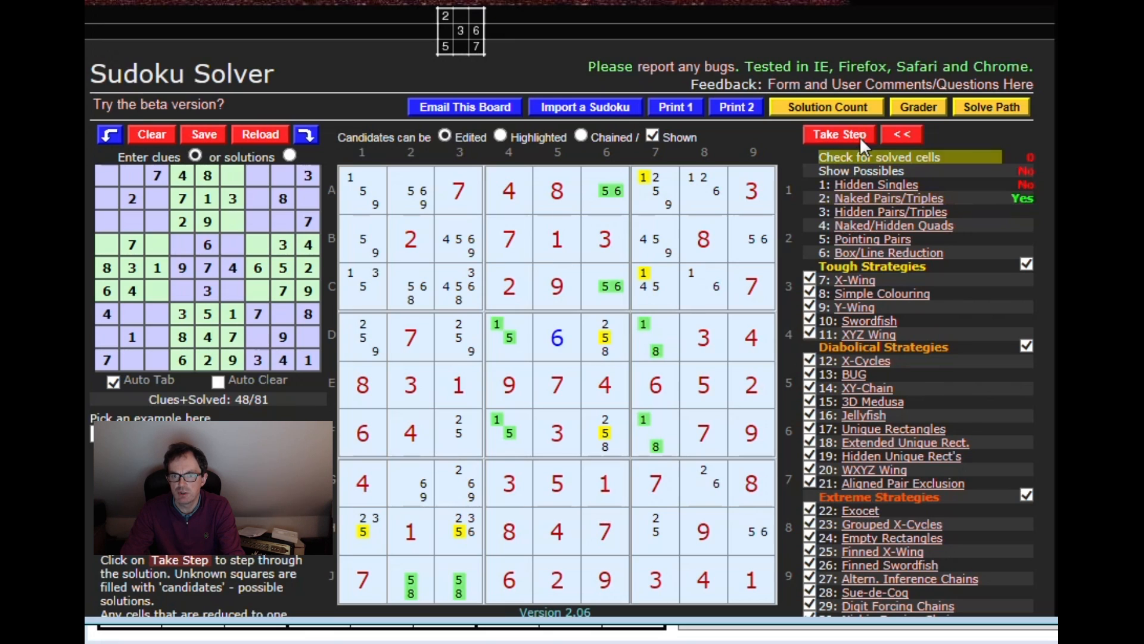
{"action": "left_click", "coordinate": [840, 134]}
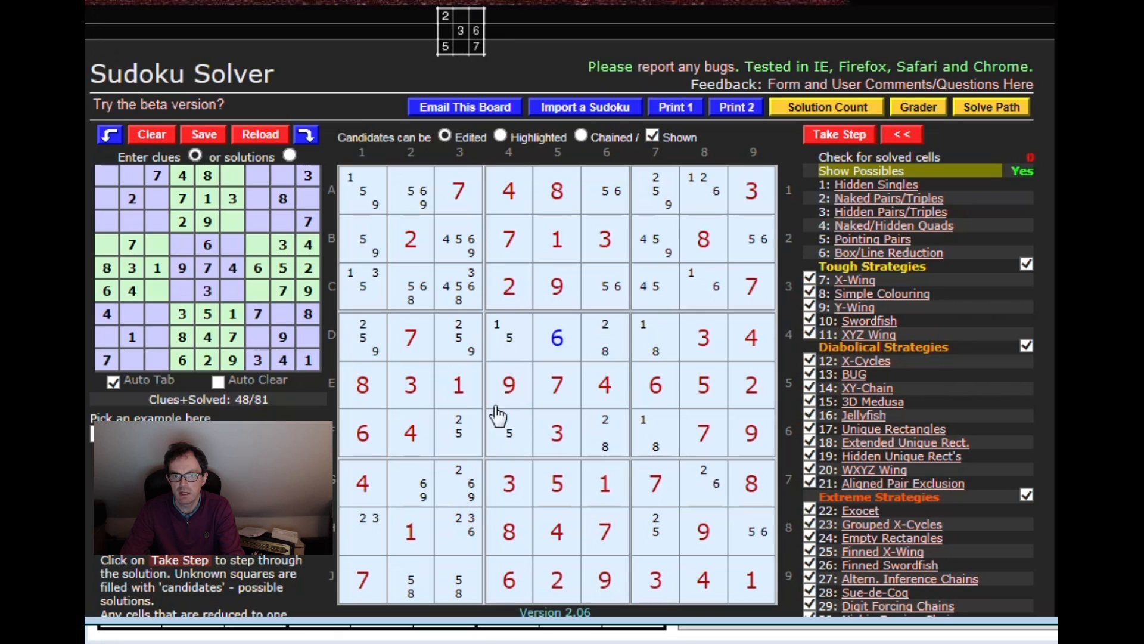
{"action": "mouse_move", "coordinate": [458, 429]}
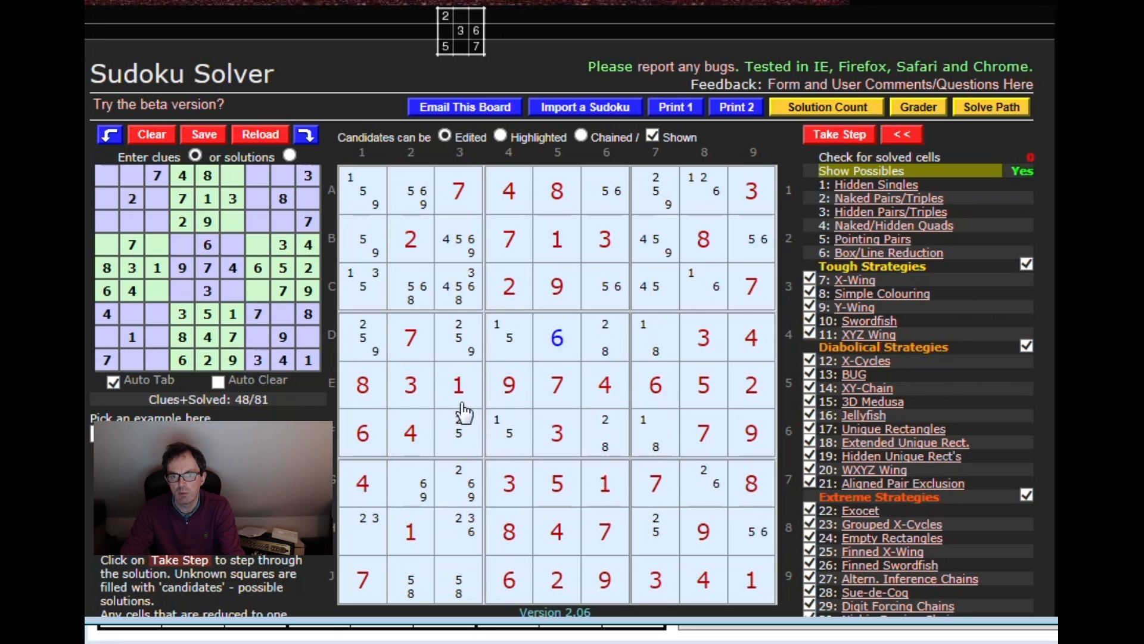
{"action": "mouse_move", "coordinate": [383, 349]}
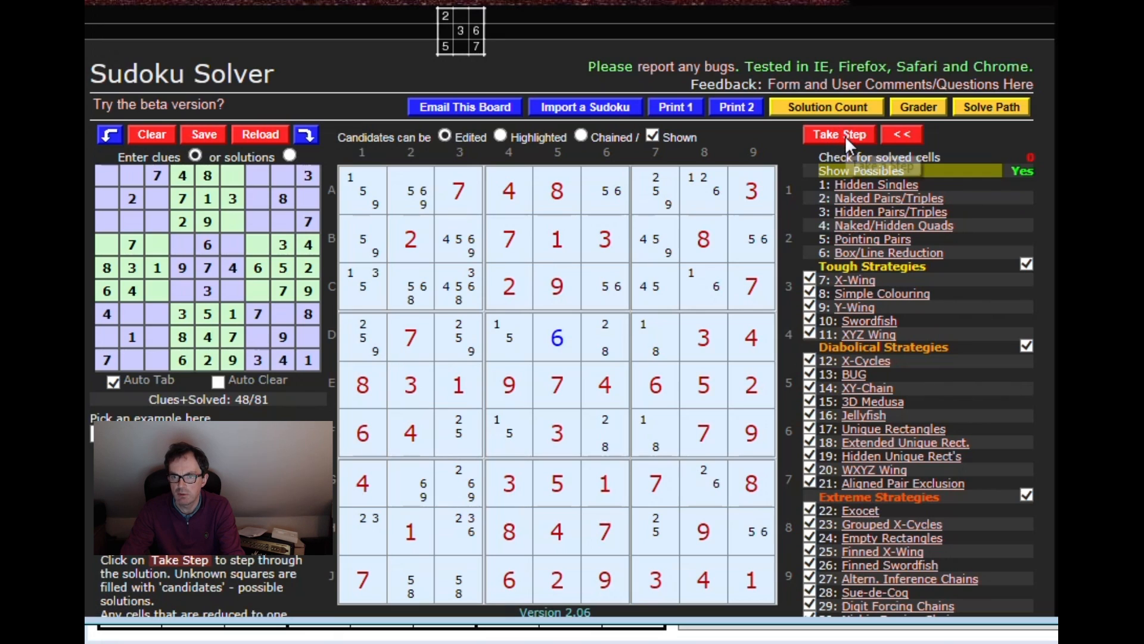
Step: Take steps to find the X-Wing and apply it, removing 6 from three column-3 cells
{"action": "left_click", "coordinate": [839, 134]}
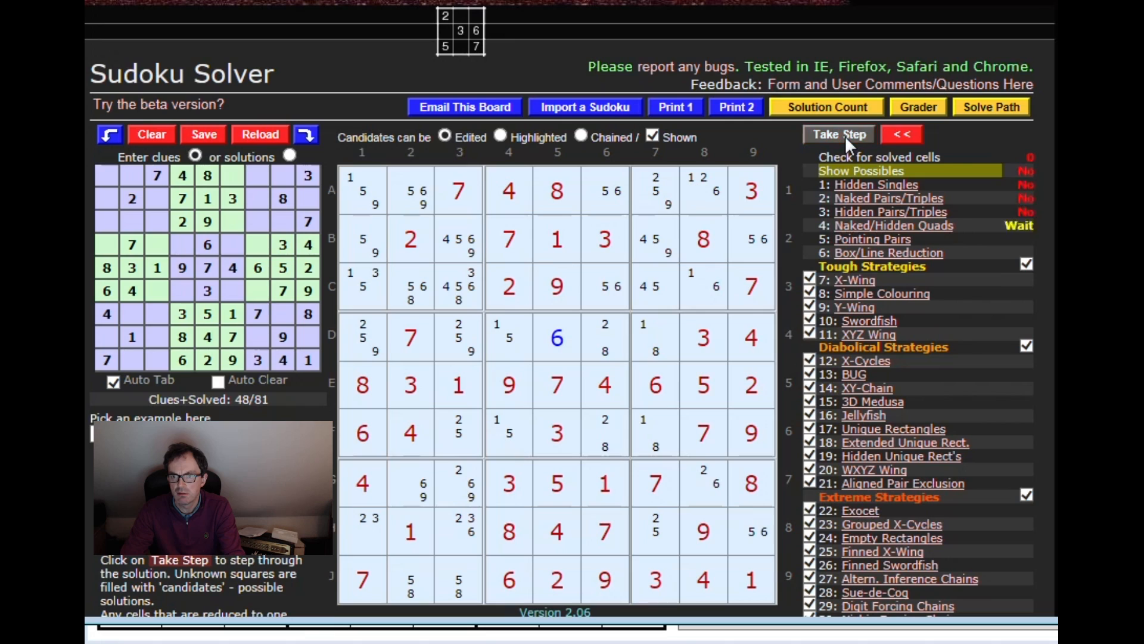
{"action": "left_click", "coordinate": [838, 134]}
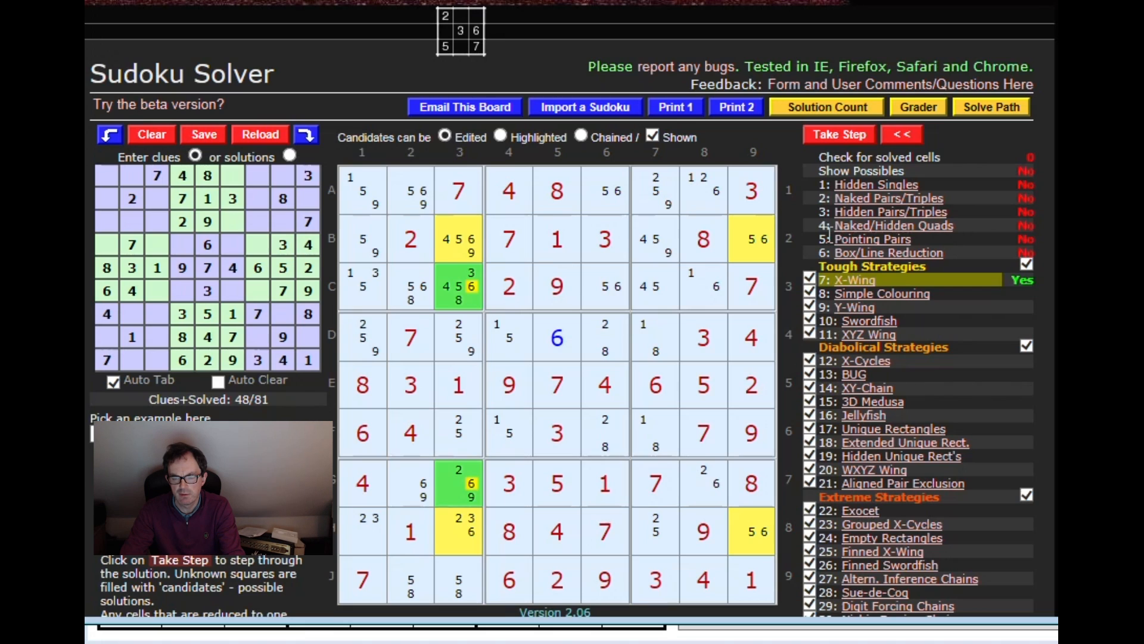
{"action": "mouse_move", "coordinate": [795, 284]}
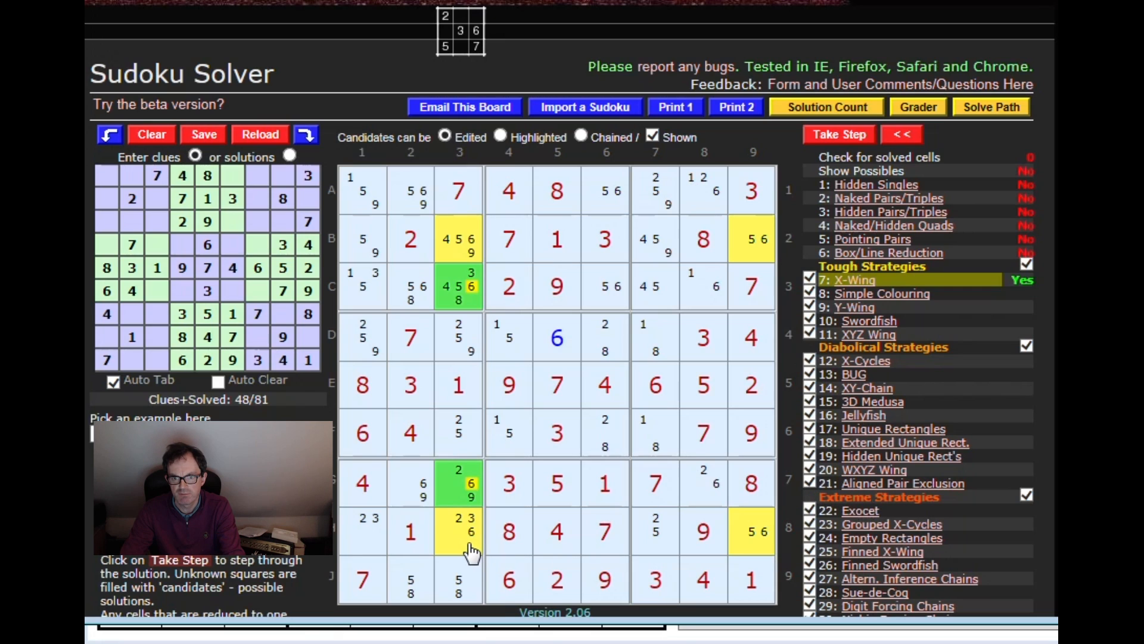
{"action": "mouse_move", "coordinate": [467, 536]}
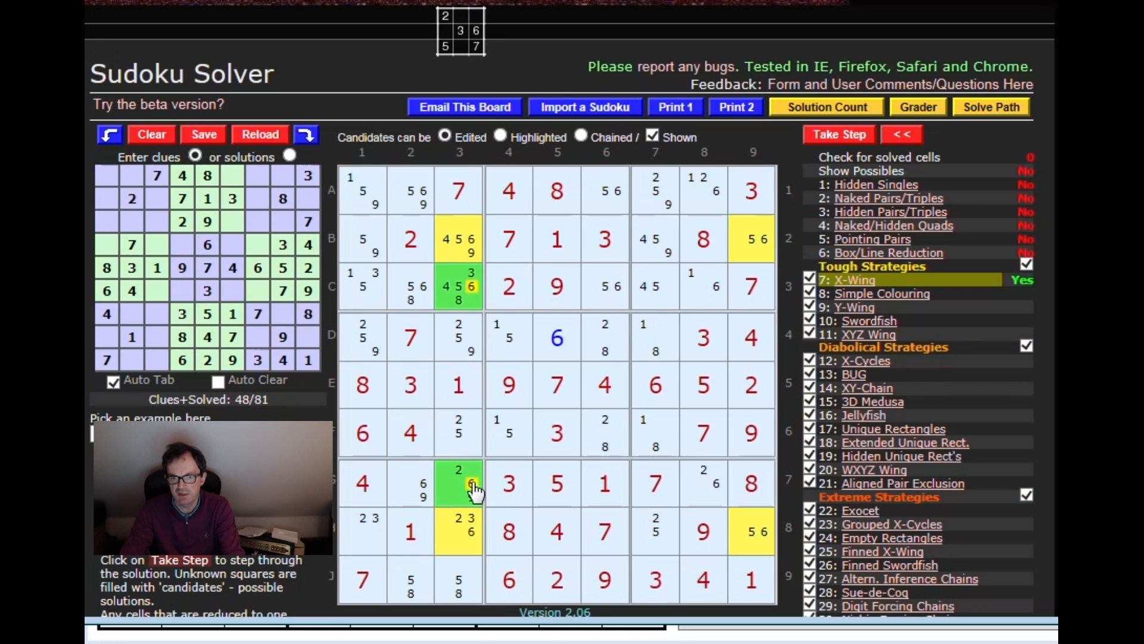
{"action": "mouse_move", "coordinate": [473, 484]}
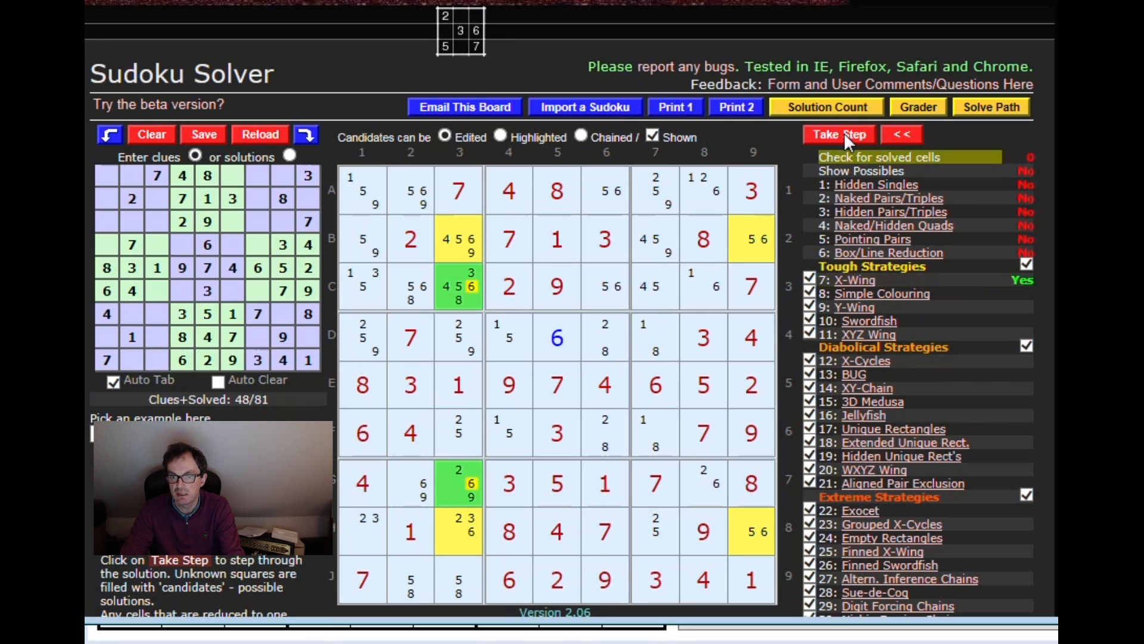
{"action": "left_click", "coordinate": [838, 134]}
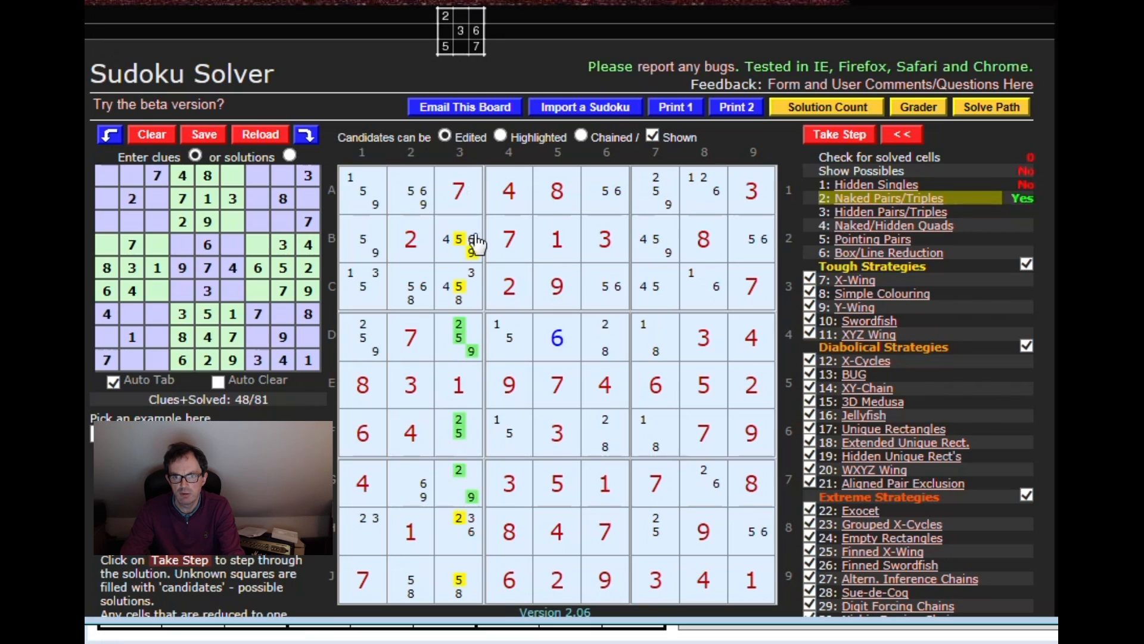
Step: Take steps to fill a naked single and apply the pointing pair on 5s in column 1
{"action": "left_click", "coordinate": [838, 134]}
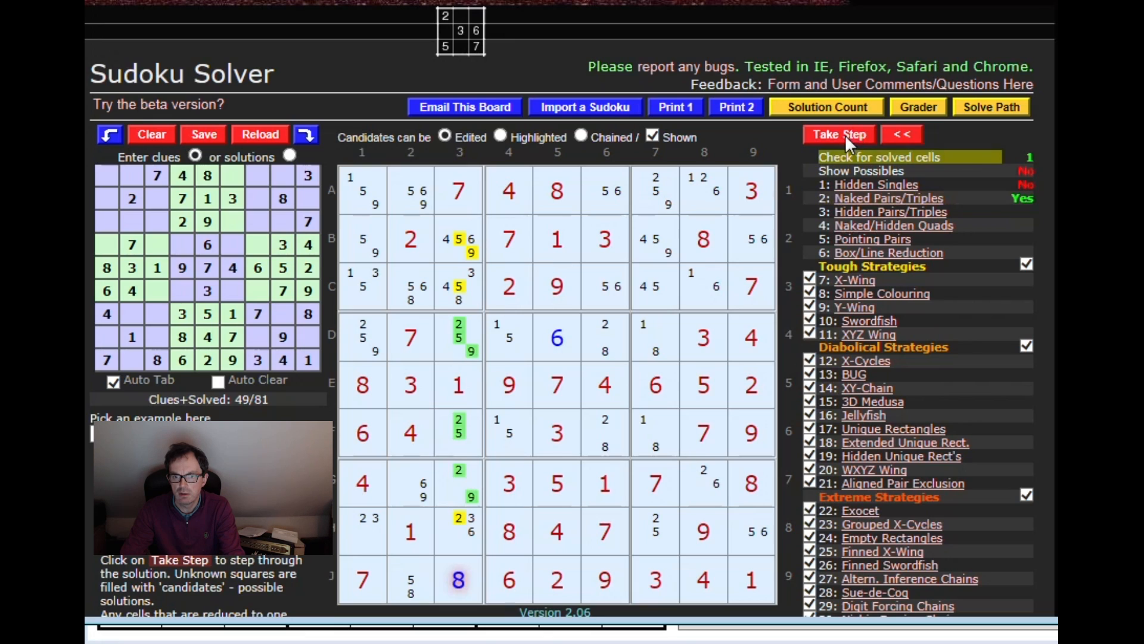
{"action": "left_click", "coordinate": [839, 133]}
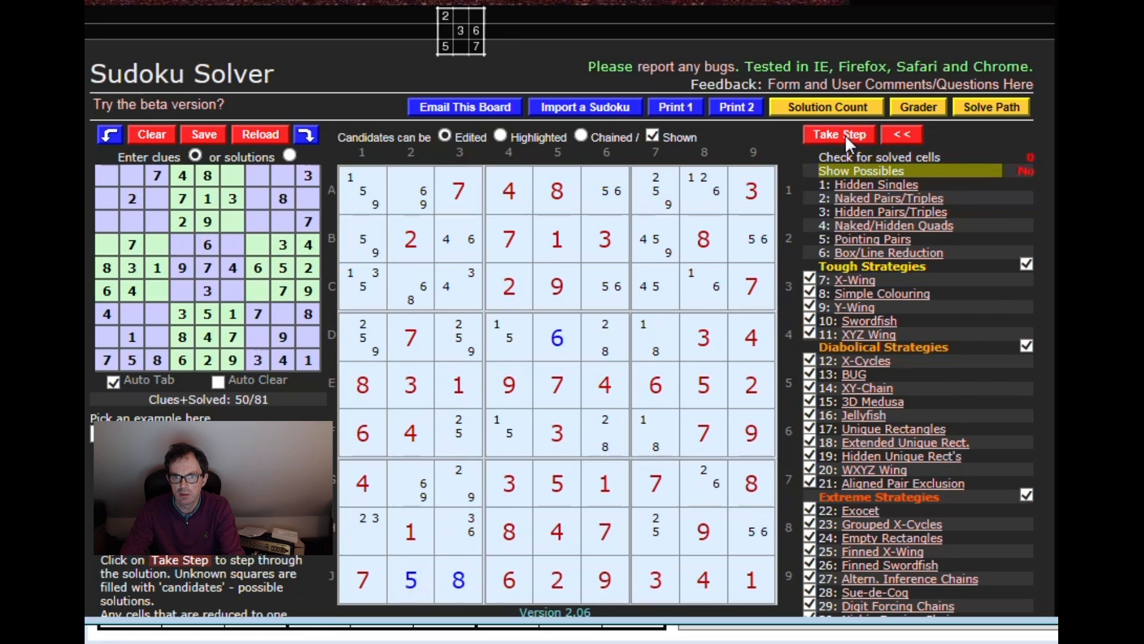
{"action": "left_click", "coordinate": [839, 134]}
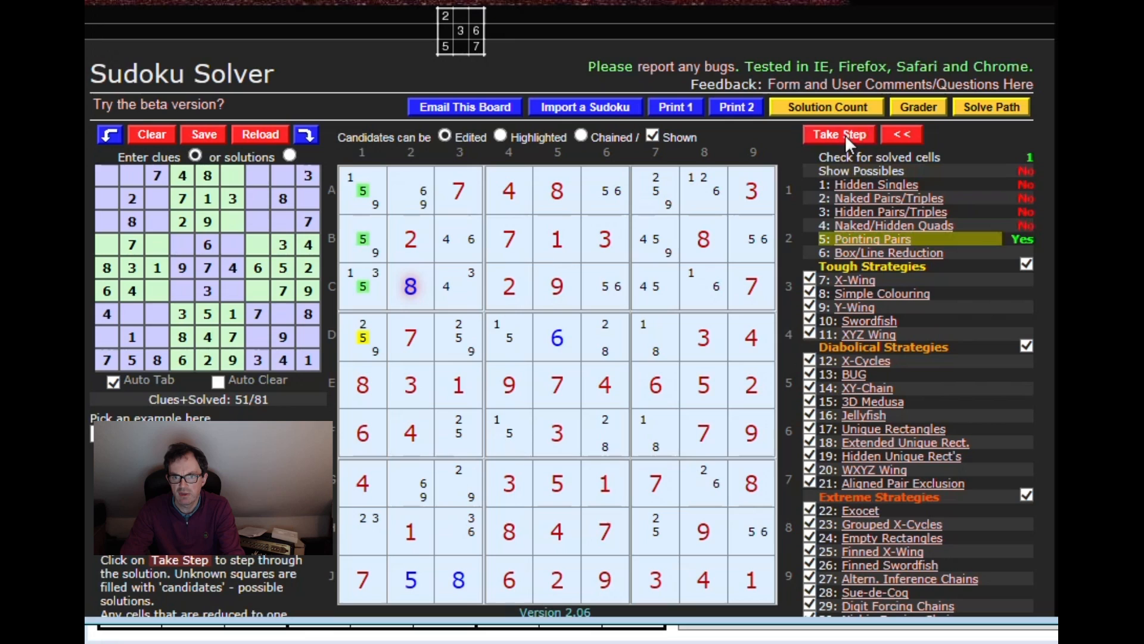
{"action": "left_click", "coordinate": [838, 134]}
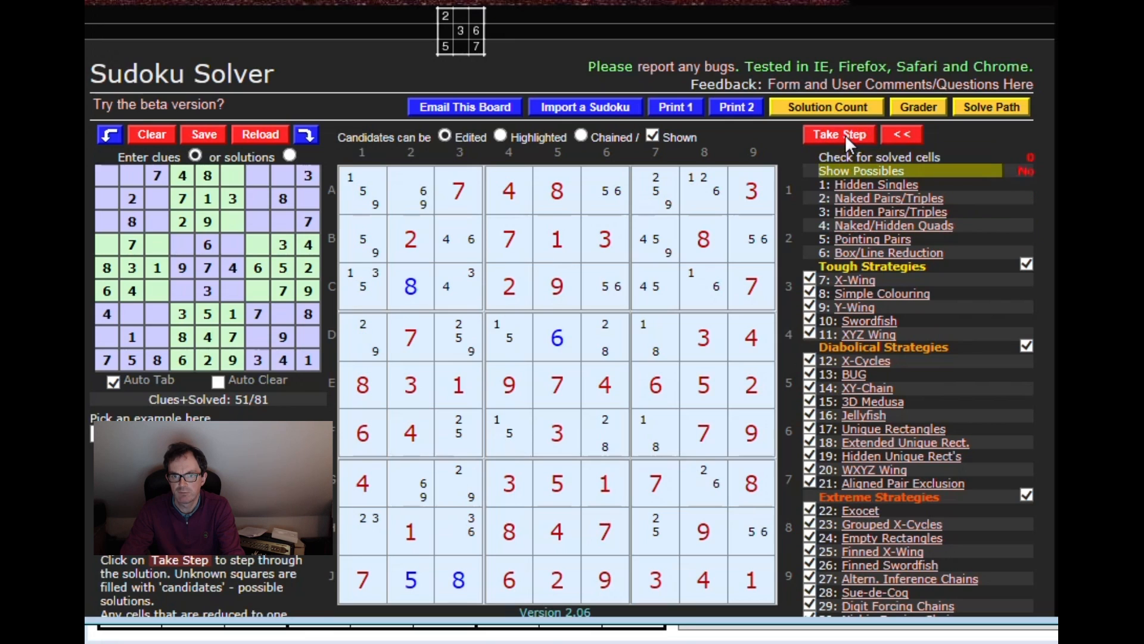
Step: Apply two Y-Wings, removing 5 from A1 and 6s, filling cells to reach 60/81 solved
{"action": "left_click", "coordinate": [838, 134]}
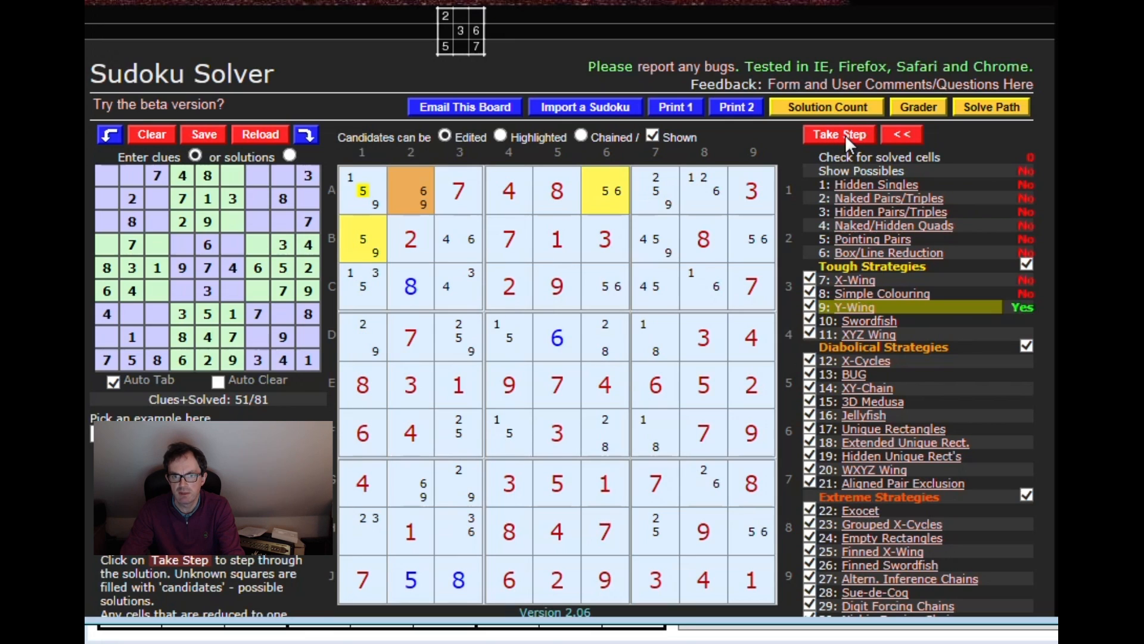
{"action": "mouse_move", "coordinate": [324, 273]}
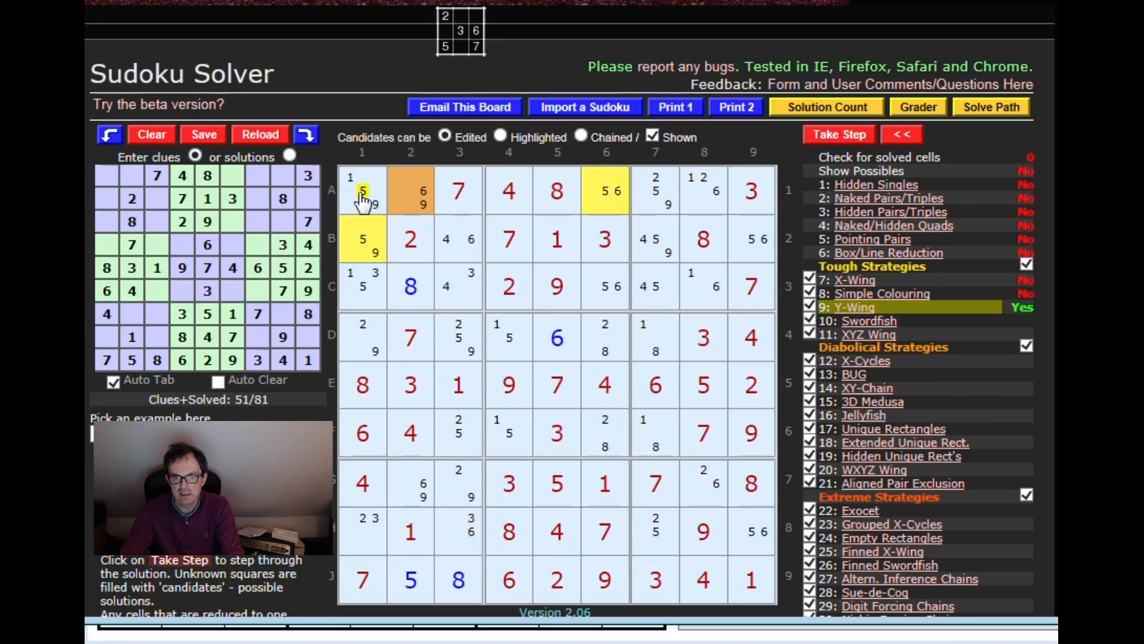
{"action": "left_click", "coordinate": [839, 134]}
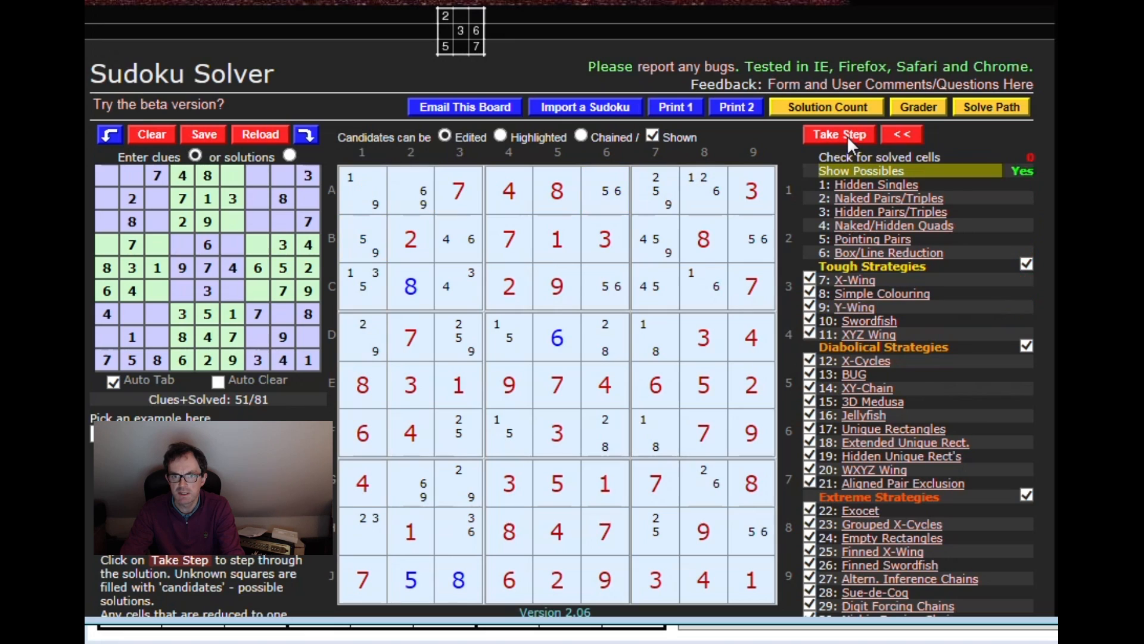
{"action": "left_click", "coordinate": [838, 134]}
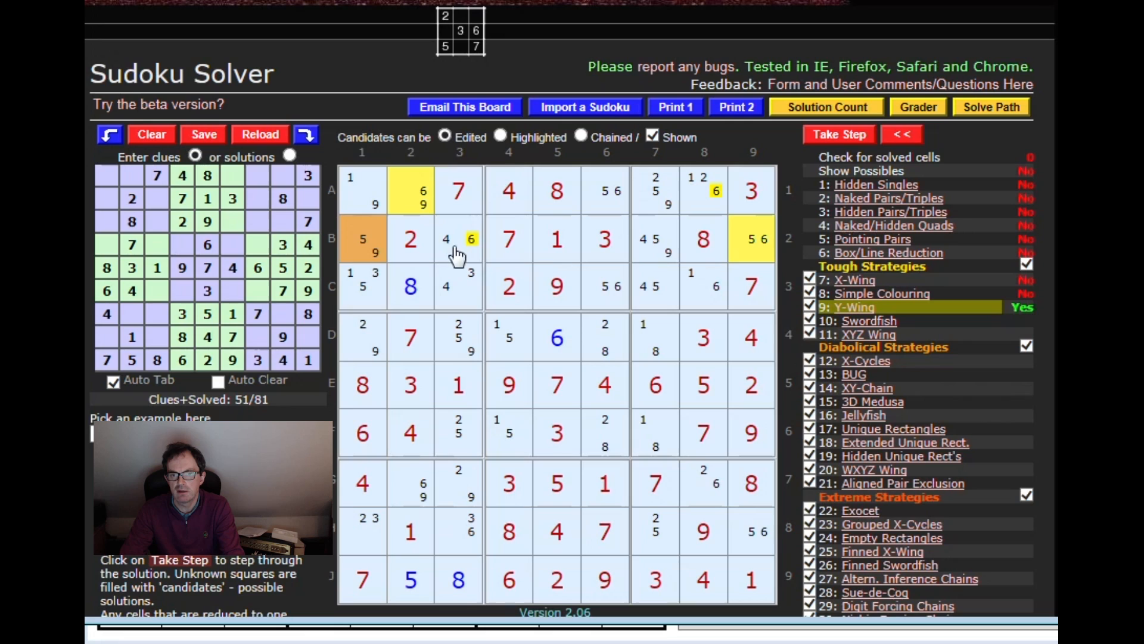
{"action": "mouse_move", "coordinate": [840, 134]}
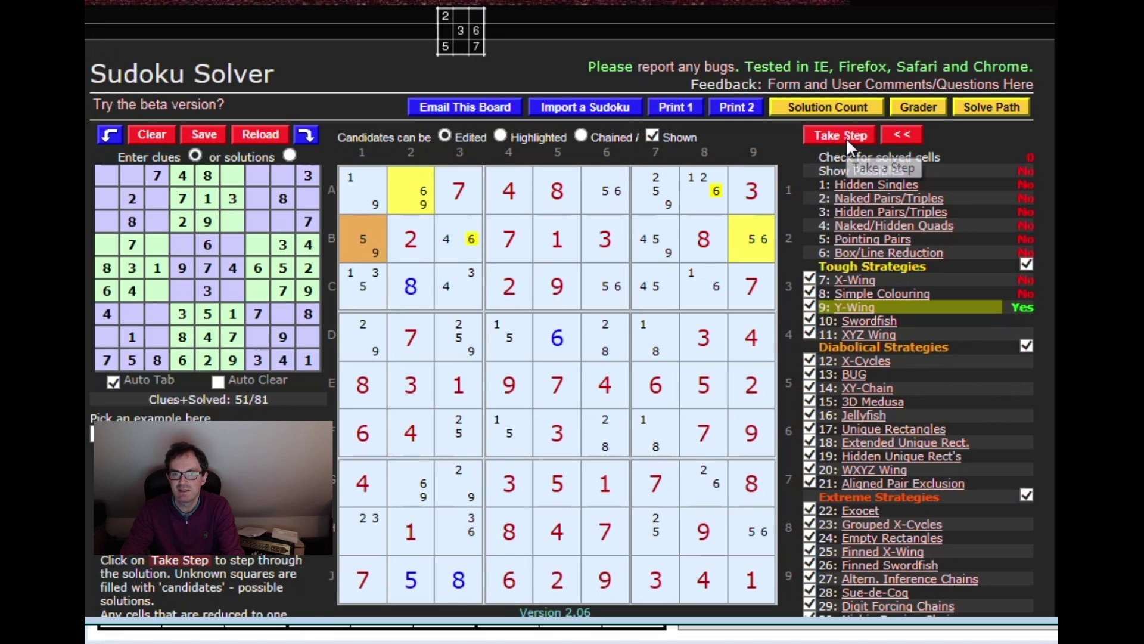
{"action": "left_click", "coordinate": [839, 134]}
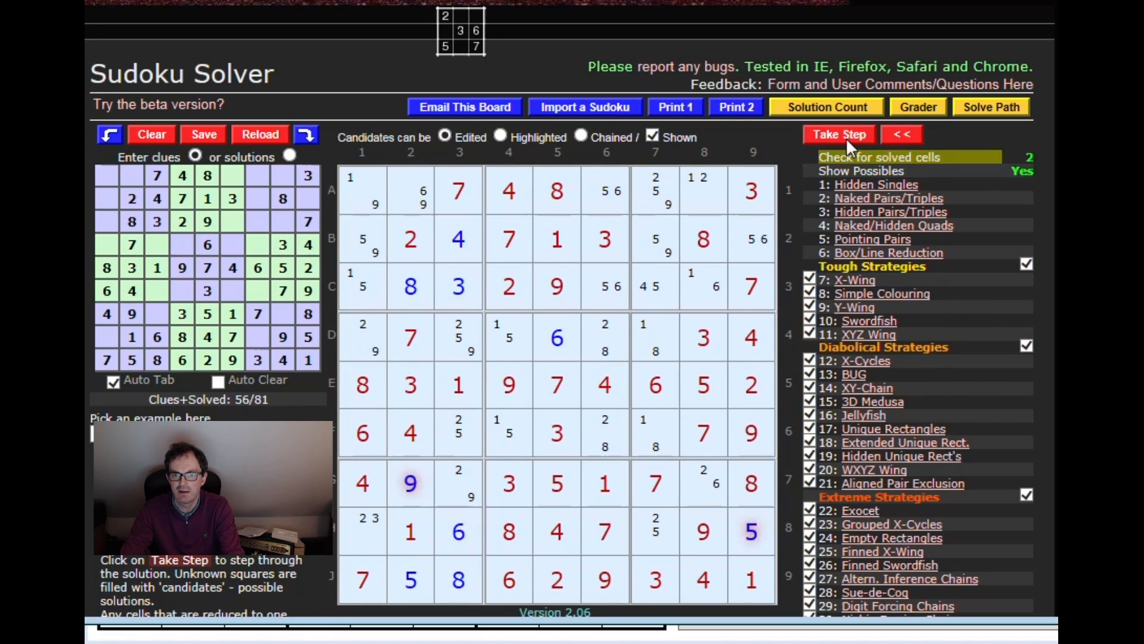
{"action": "left_click", "coordinate": [839, 134]}
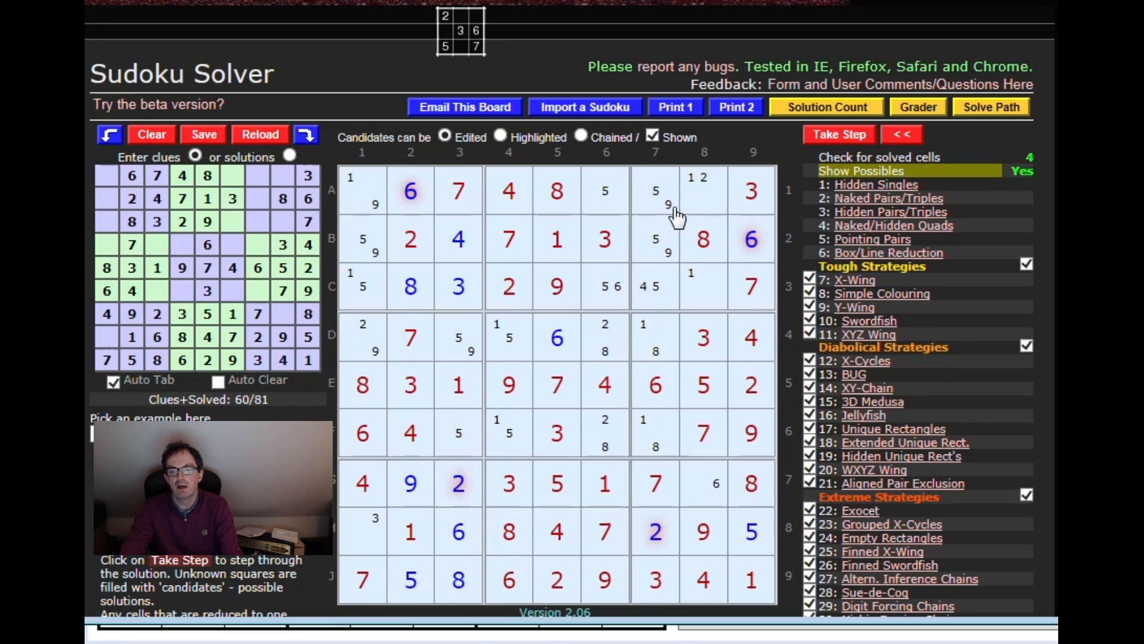
{"action": "mouse_move", "coordinate": [707, 324]}
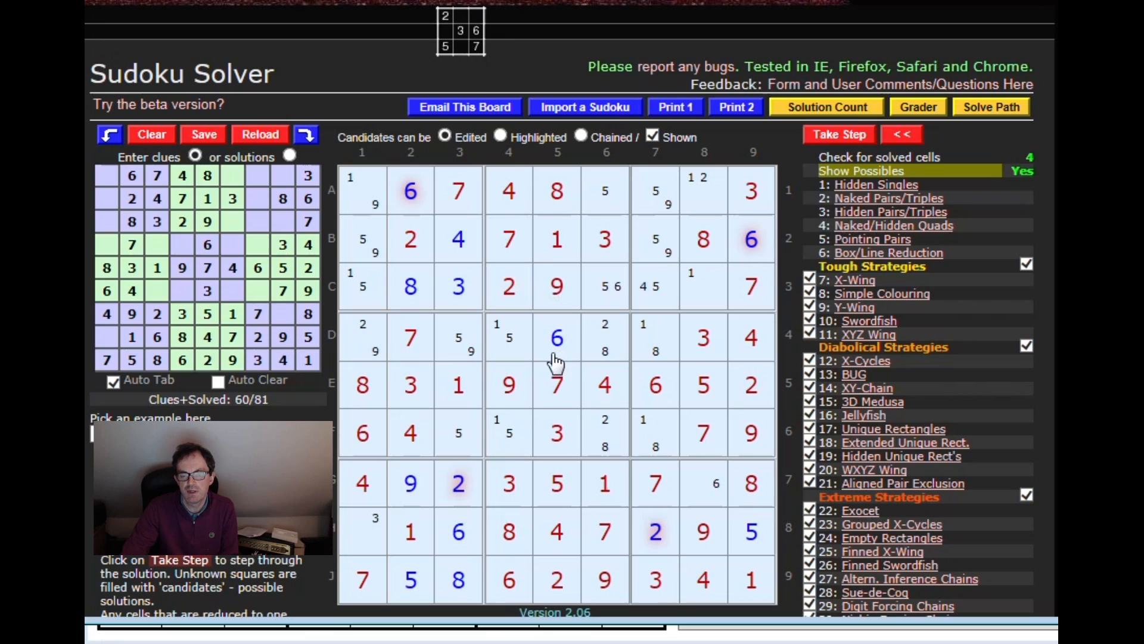
{"action": "mouse_move", "coordinate": [426, 354]}
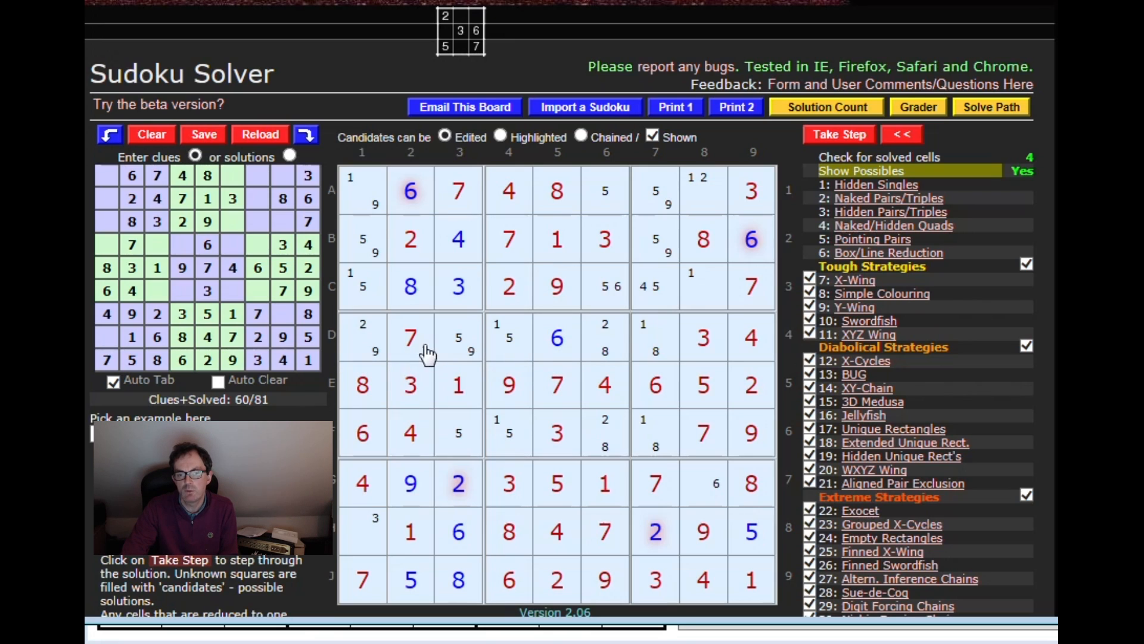
{"action": "mouse_move", "coordinate": [446, 361]}
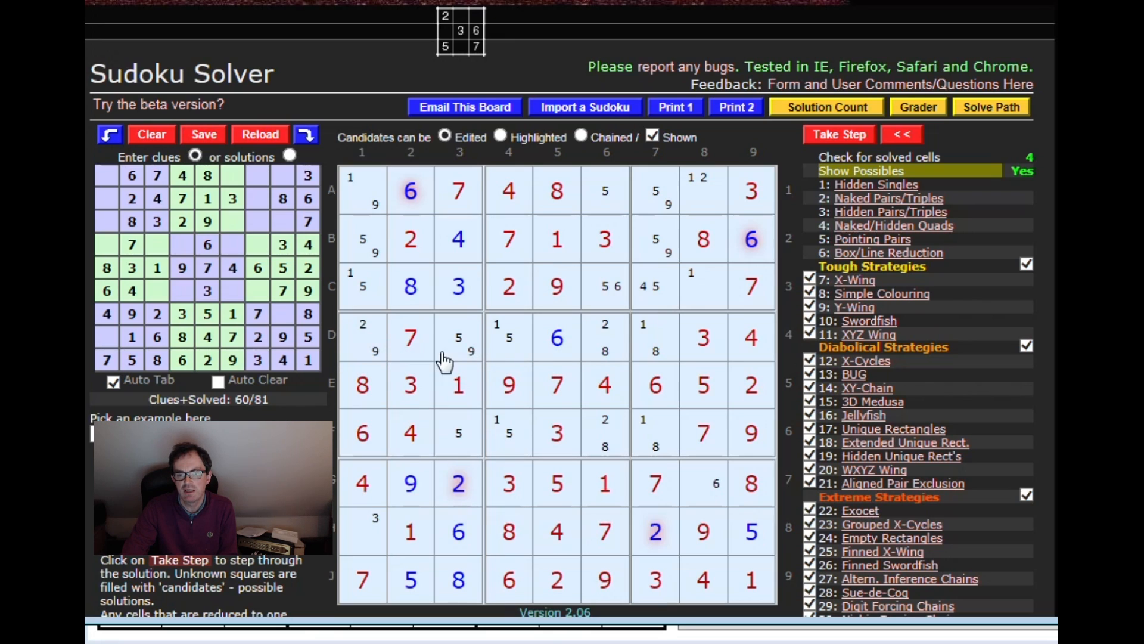
{"action": "mouse_move", "coordinate": [485, 234]}
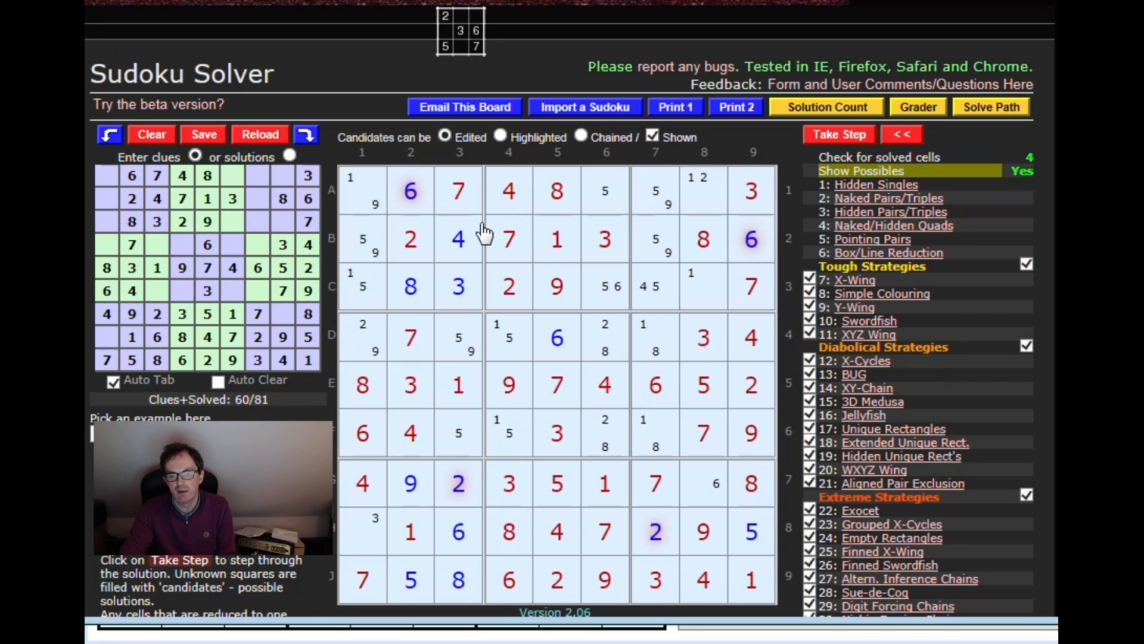
{"action": "mouse_move", "coordinate": [553, 441]}
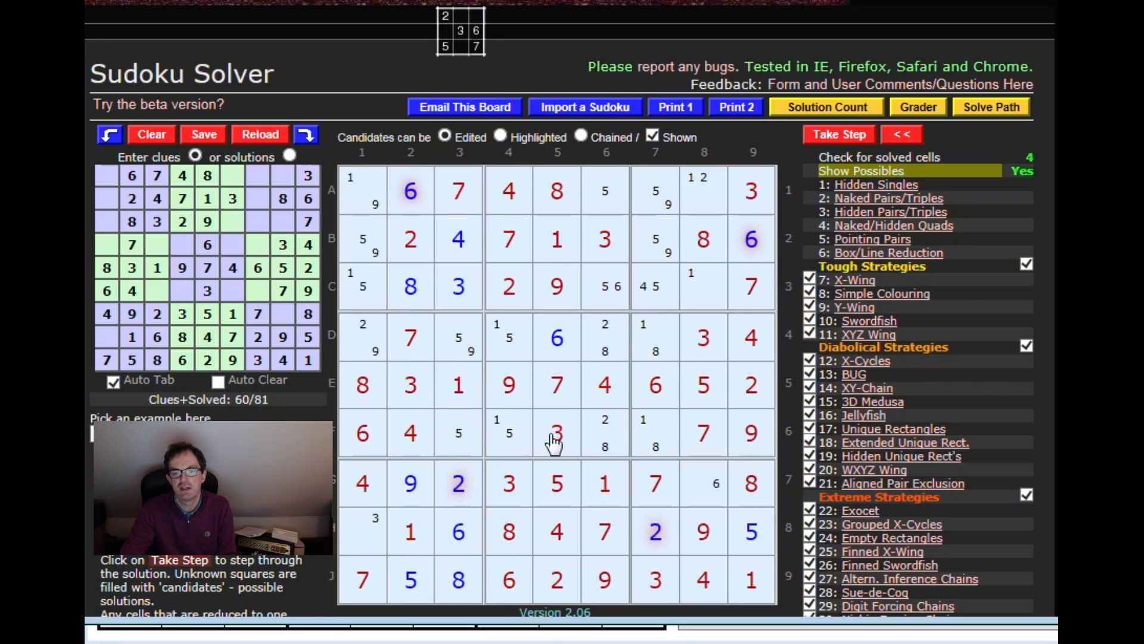
{"action": "mouse_move", "coordinate": [487, 371]}
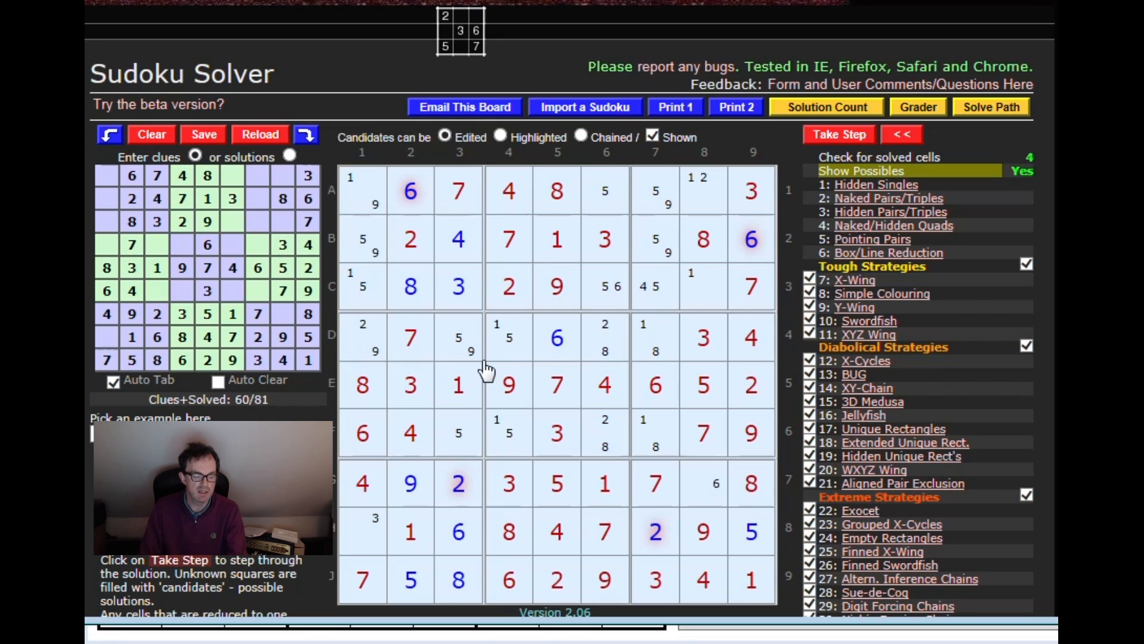
{"action": "mouse_move", "coordinate": [480, 371]}
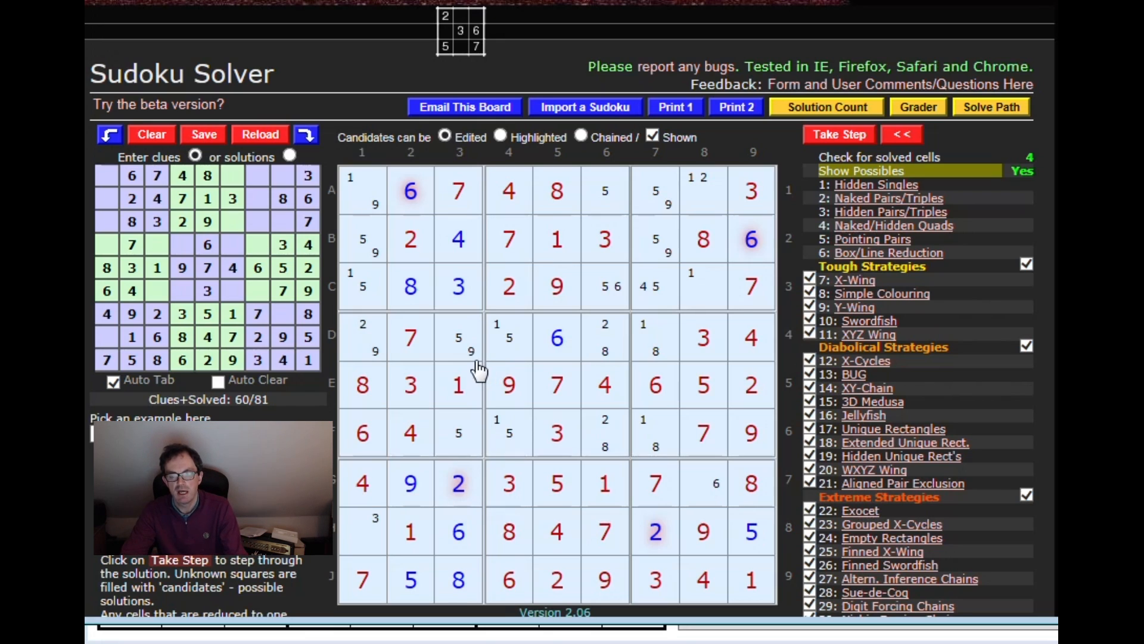
{"action": "mouse_move", "coordinate": [424, 394]}
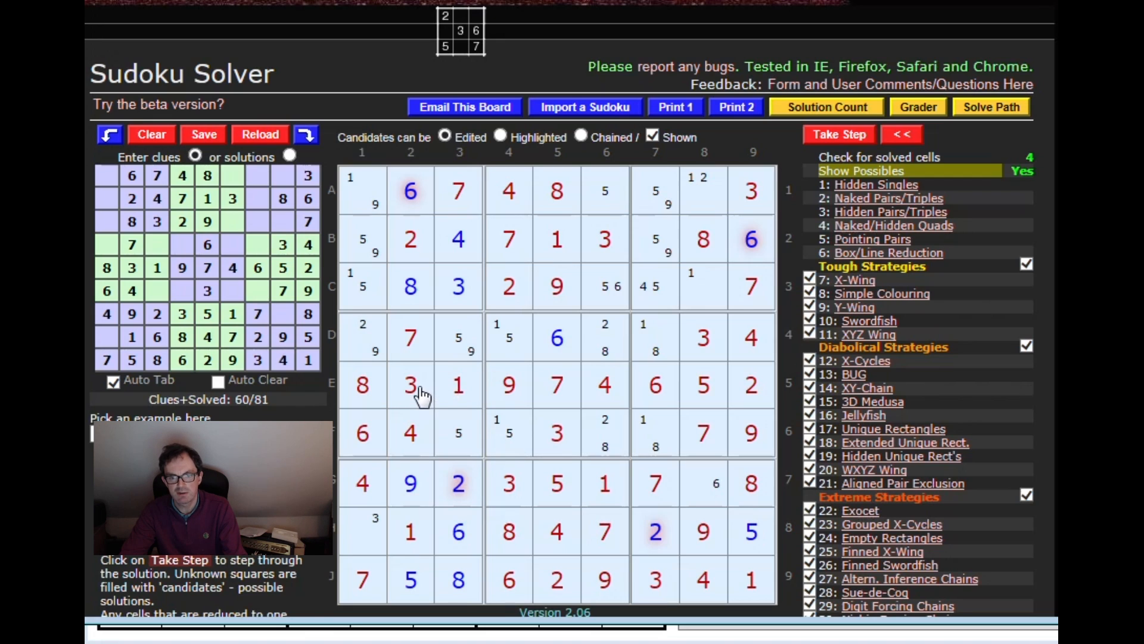
{"action": "mouse_move", "coordinate": [380, 405]}
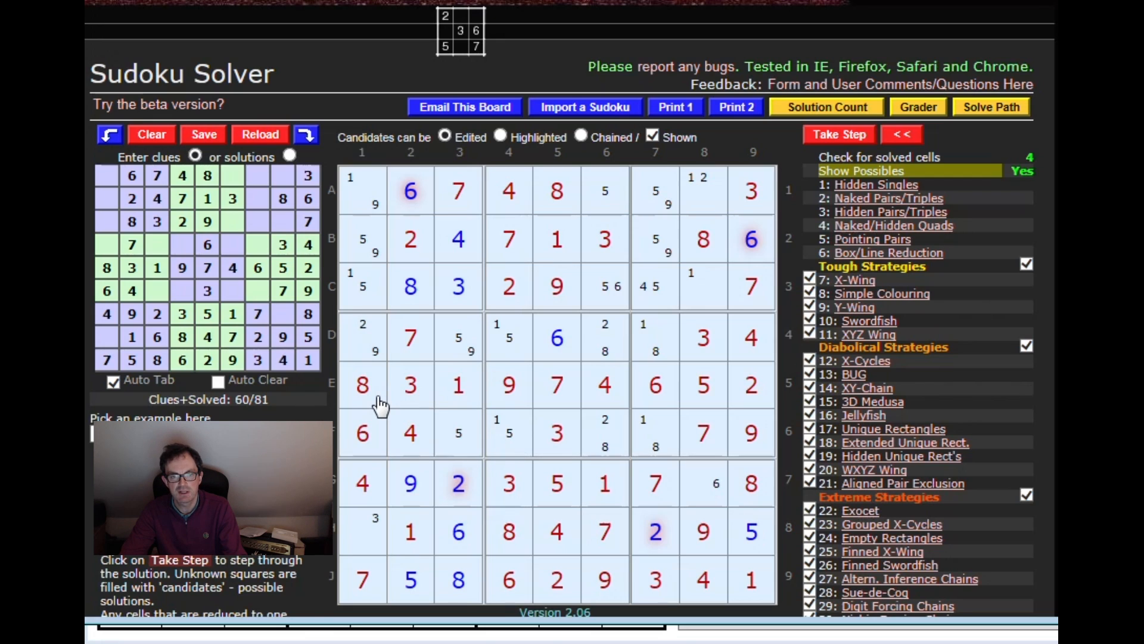
{"action": "mouse_move", "coordinate": [409, 393]}
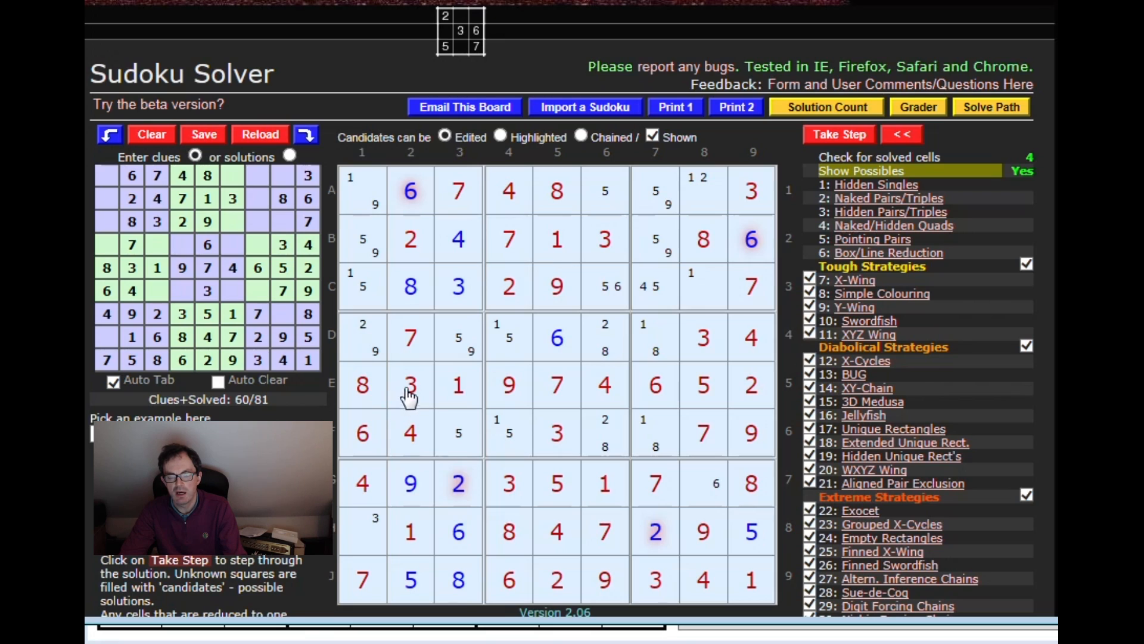
{"action": "mouse_move", "coordinate": [455, 419]}
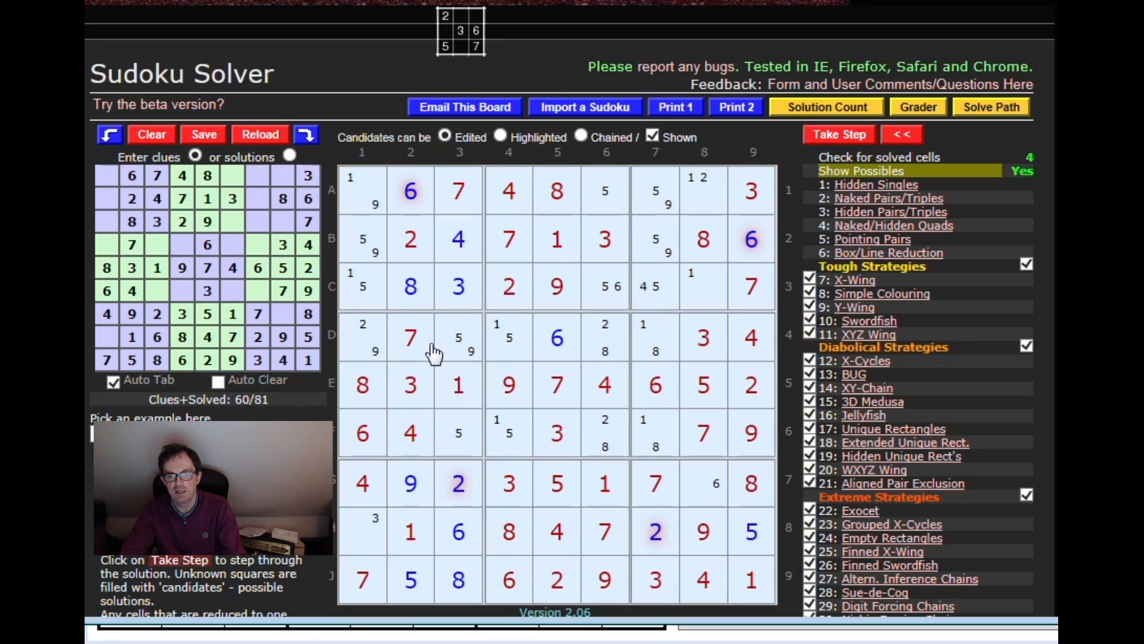
{"action": "mouse_move", "coordinate": [390, 383]}
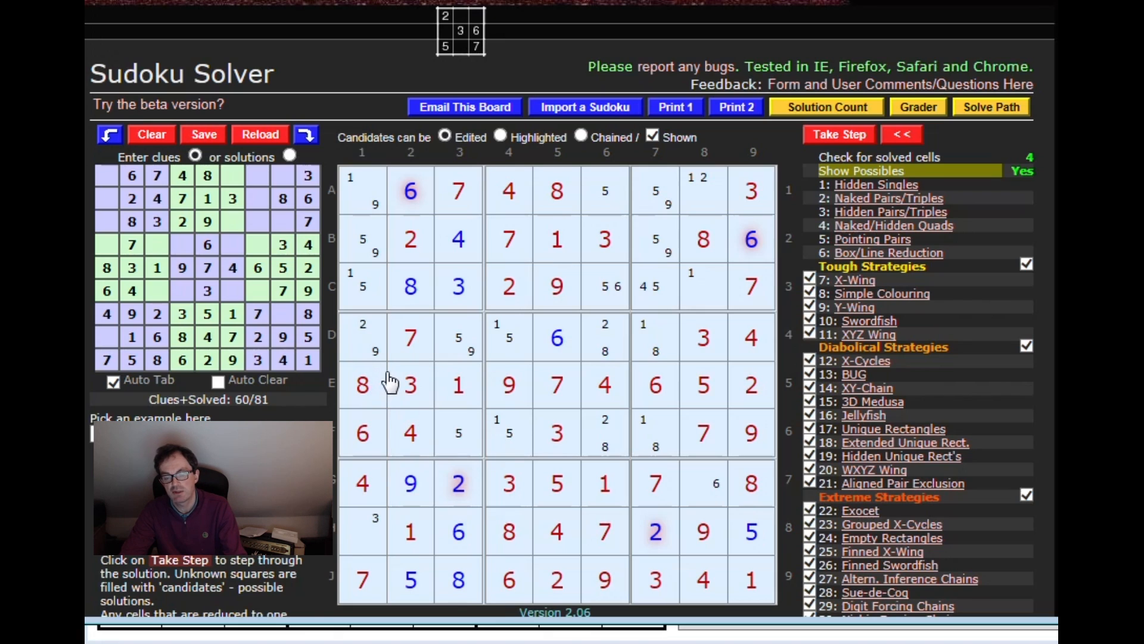
{"action": "mouse_move", "coordinate": [393, 380]}
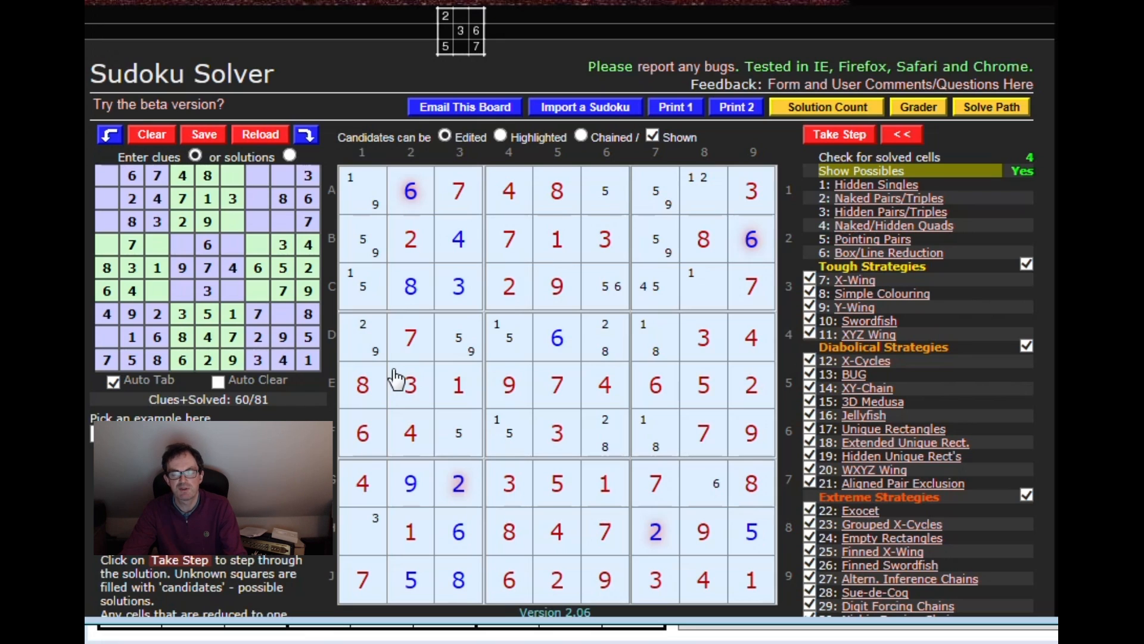
{"action": "mouse_move", "coordinate": [445, 409]}
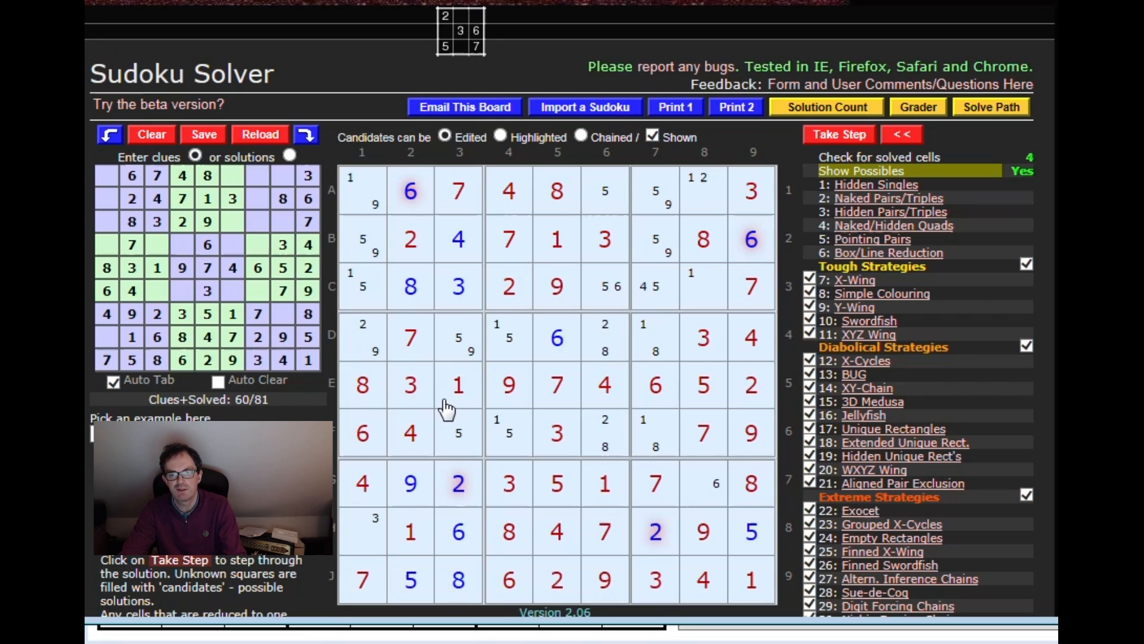